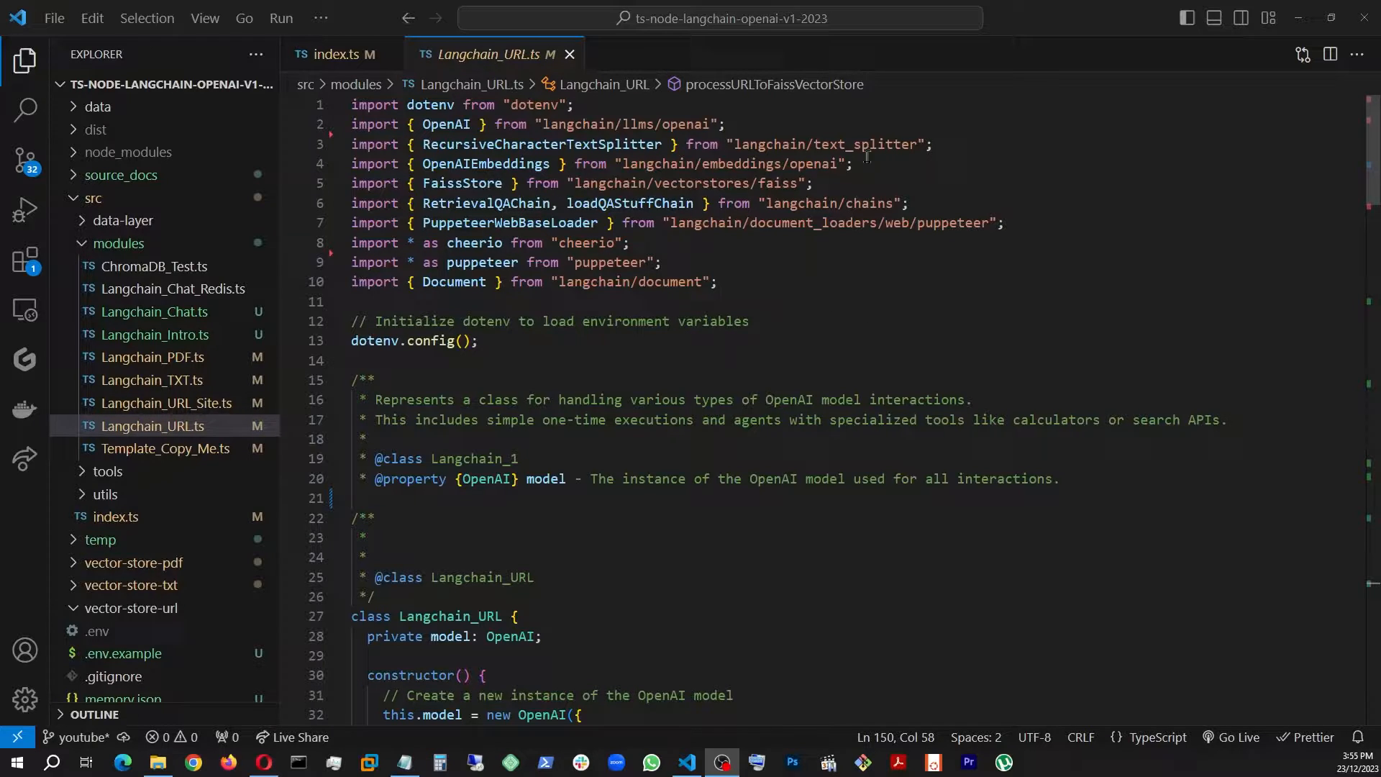
mouse_move(502, 256)
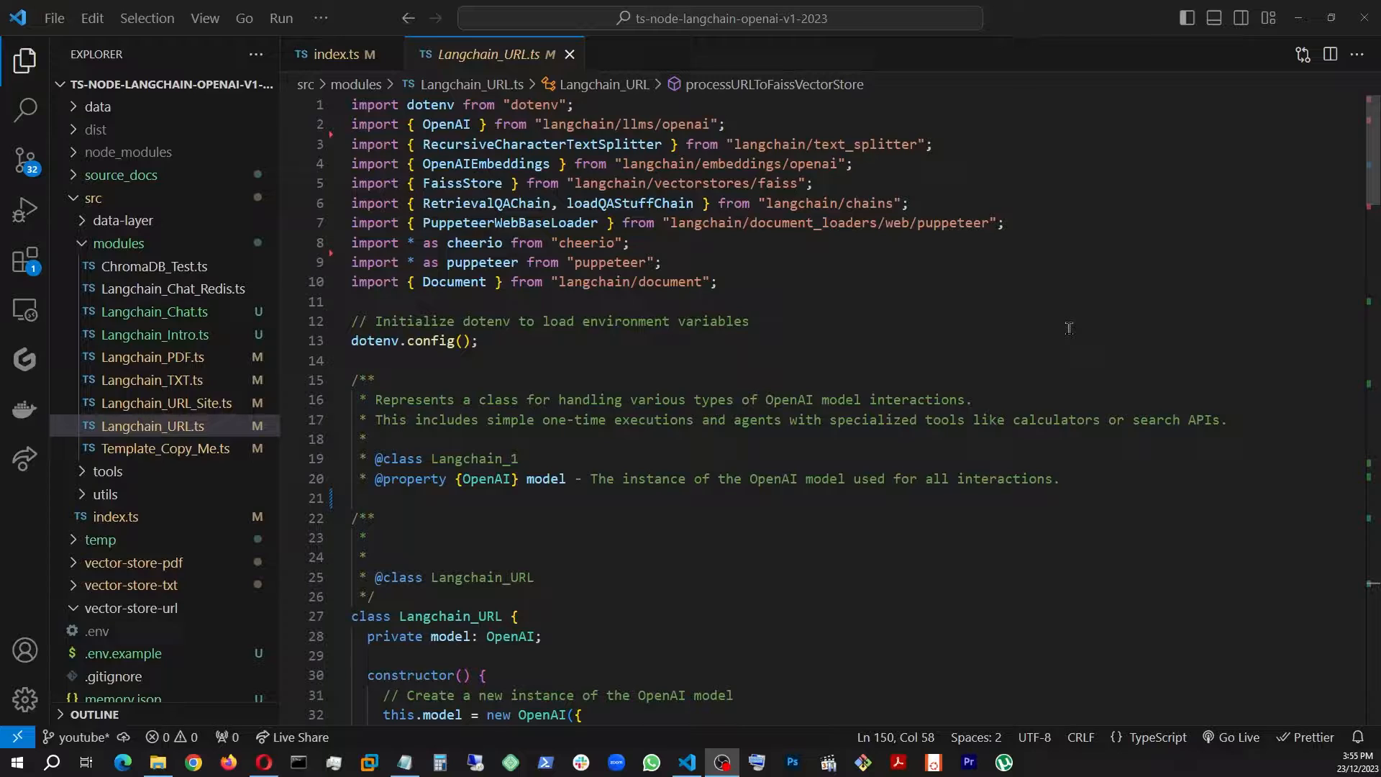
mouse_move(1130, 337)
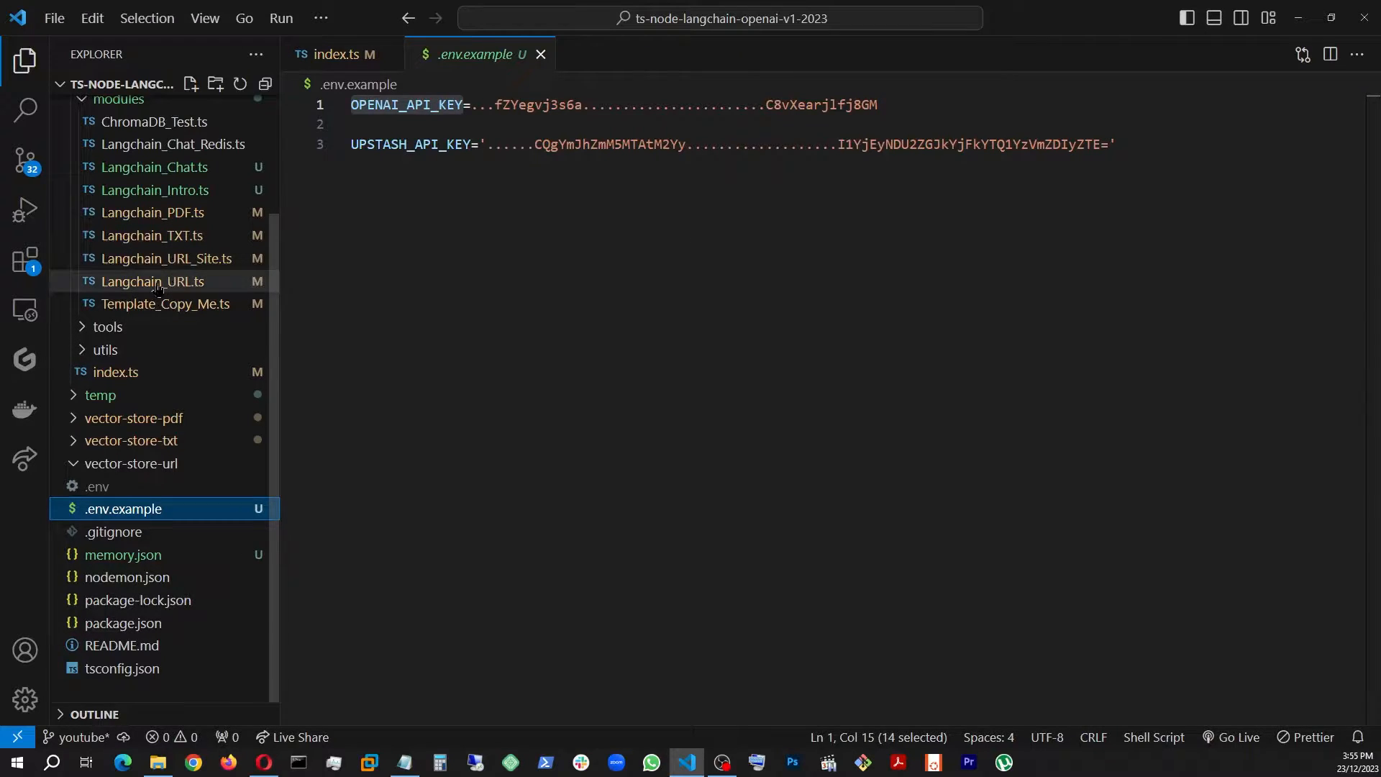
Review the gpt-3.5-turbo OpenAI model setup with streaming callback and processURLToFaissVectorStore in Langchain_URL.ts.
left_click(152, 281)
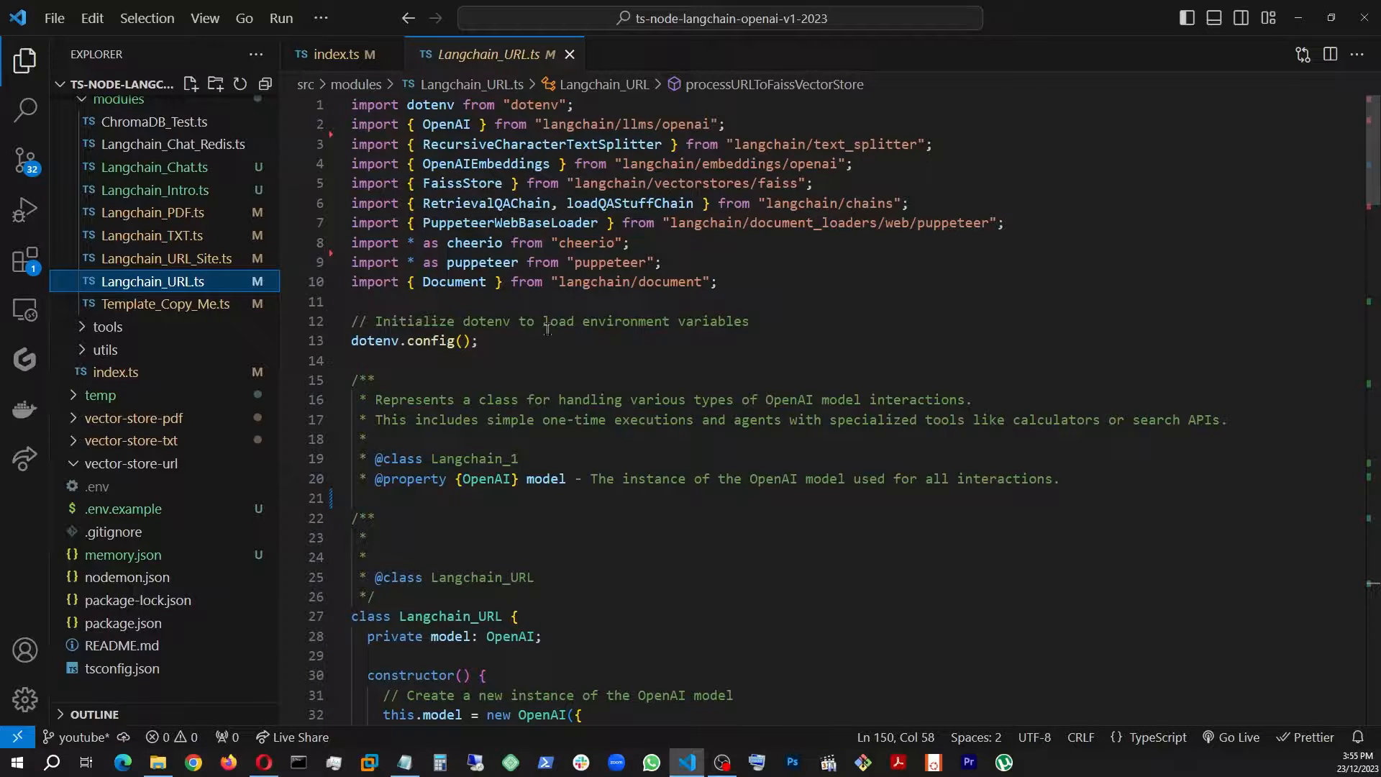
mouse_move(763, 511)
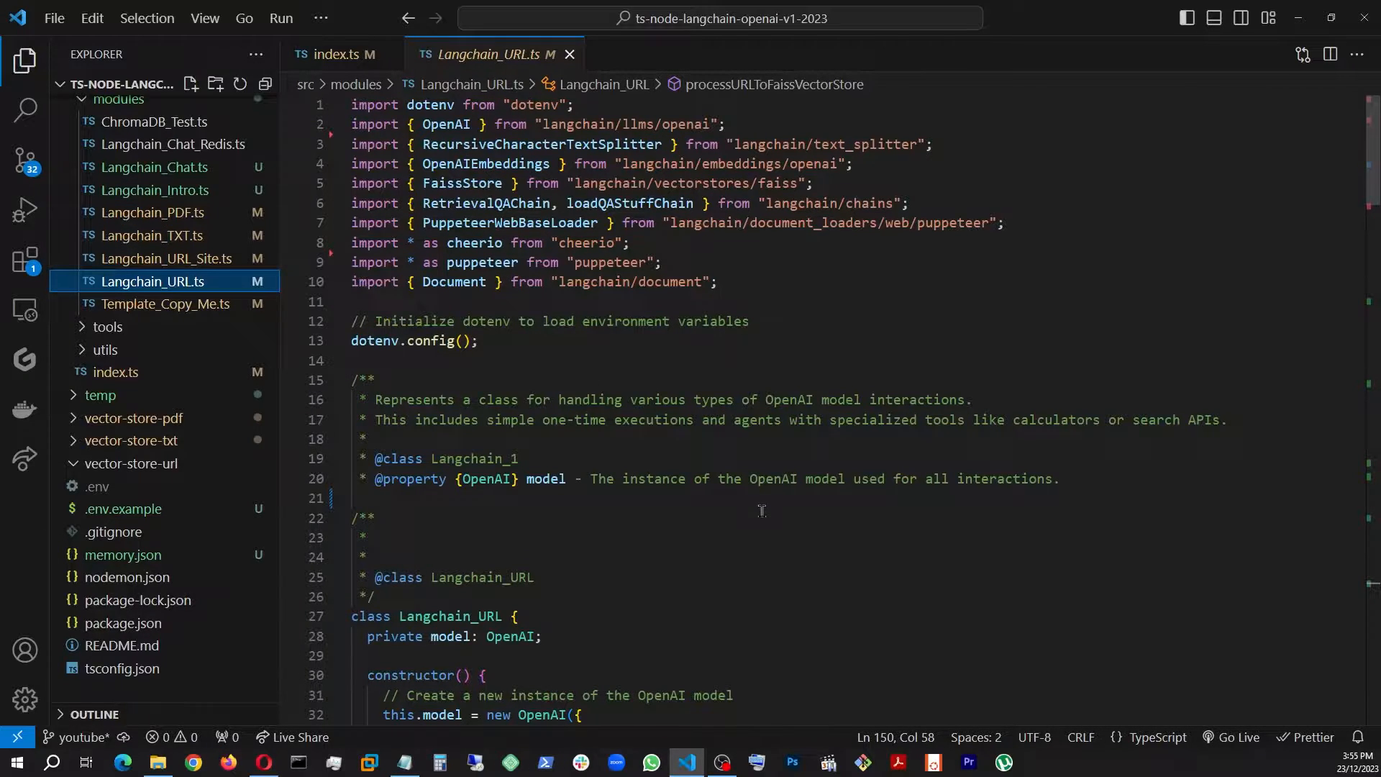
scroll("down", 3)
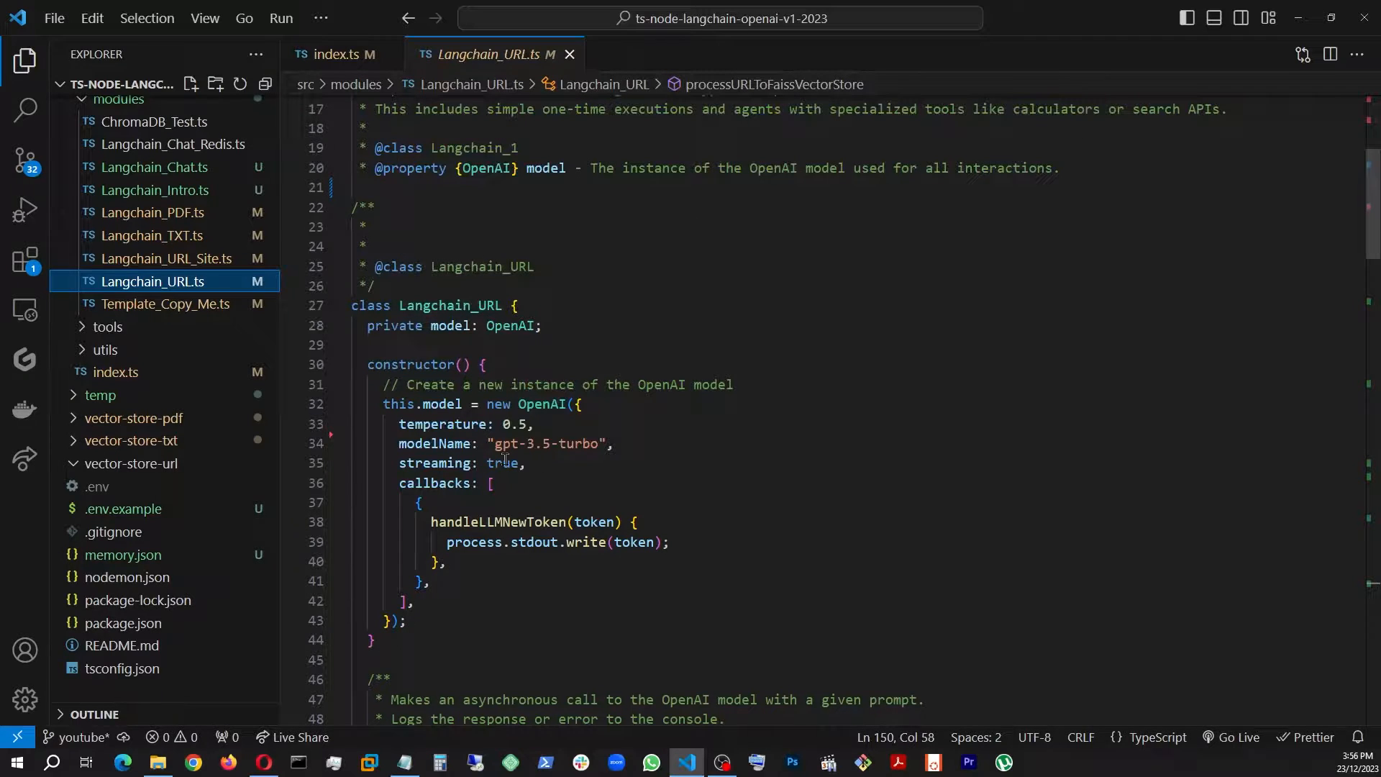
scroll("down", 3)
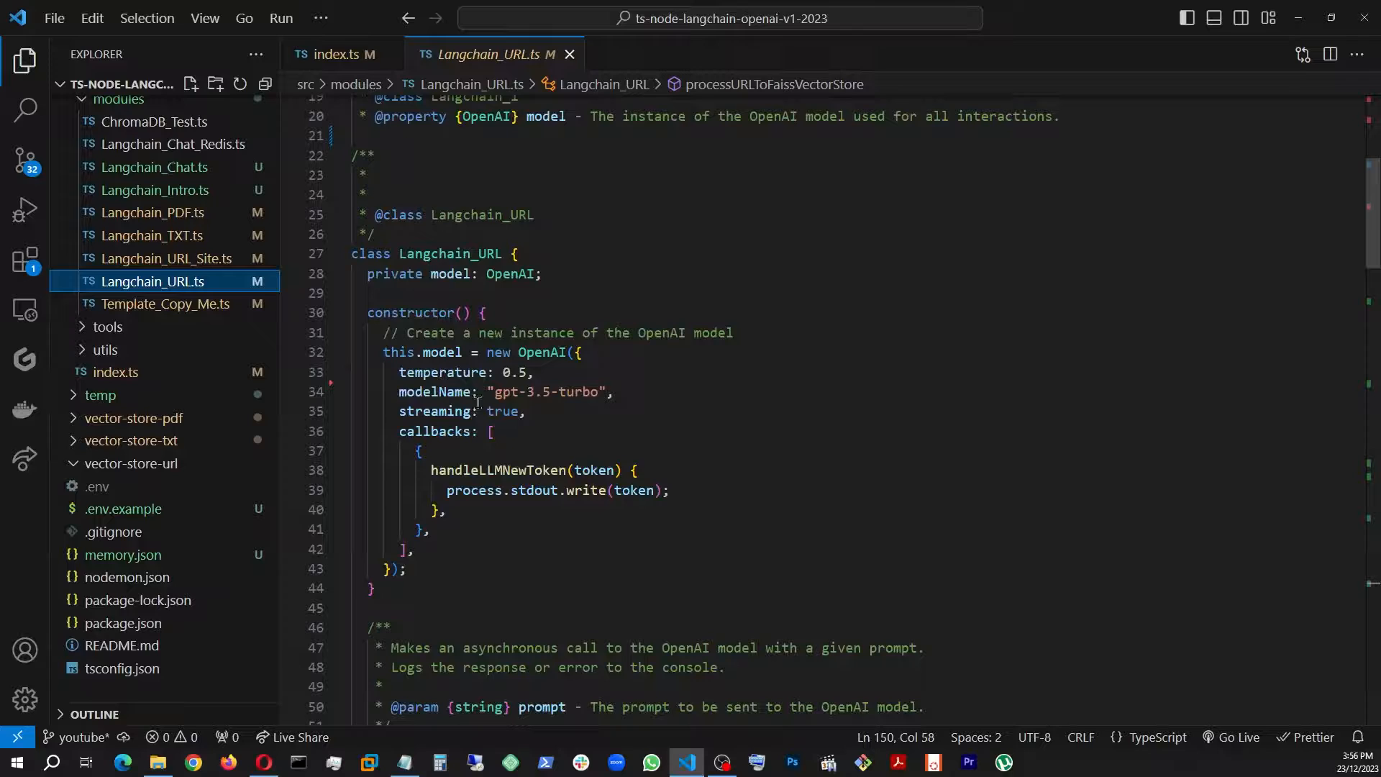
mouse_move(610, 450)
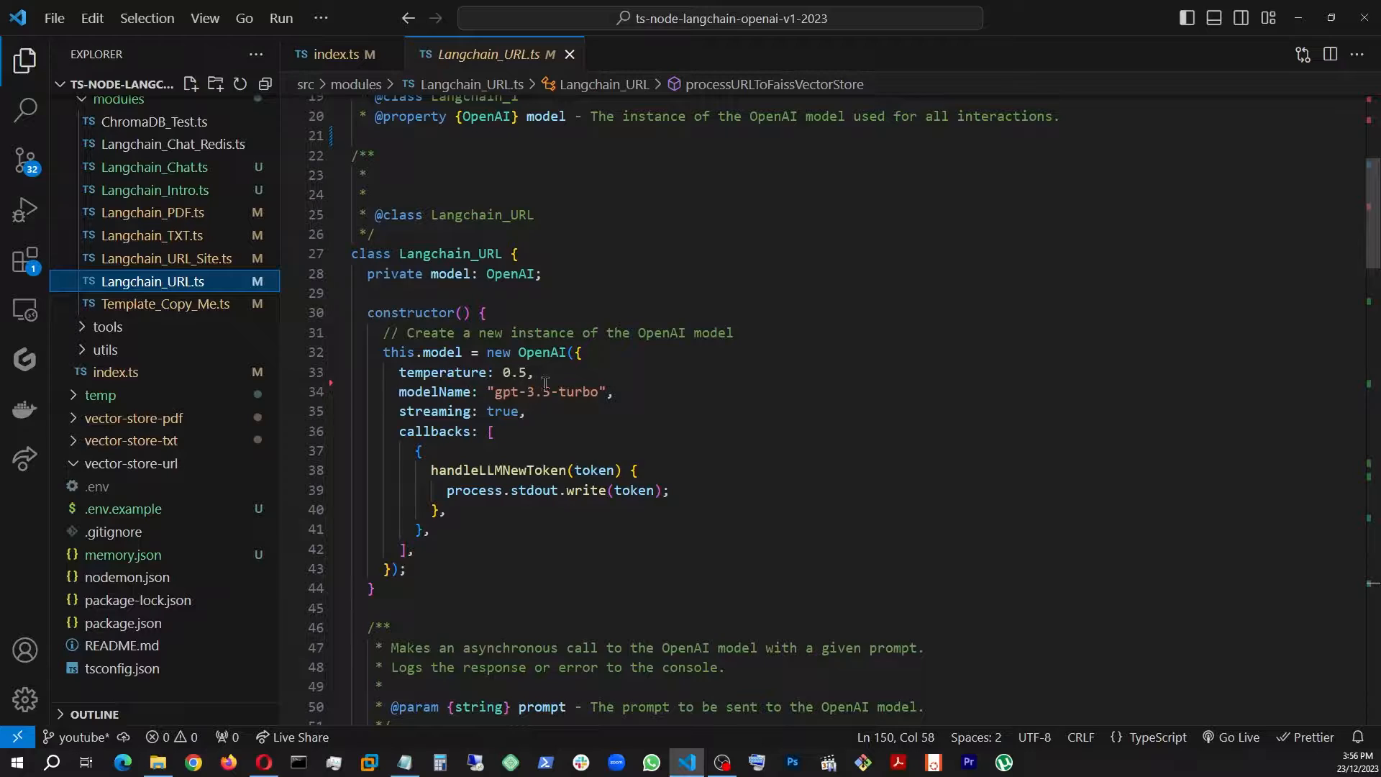
scroll("down", 3)
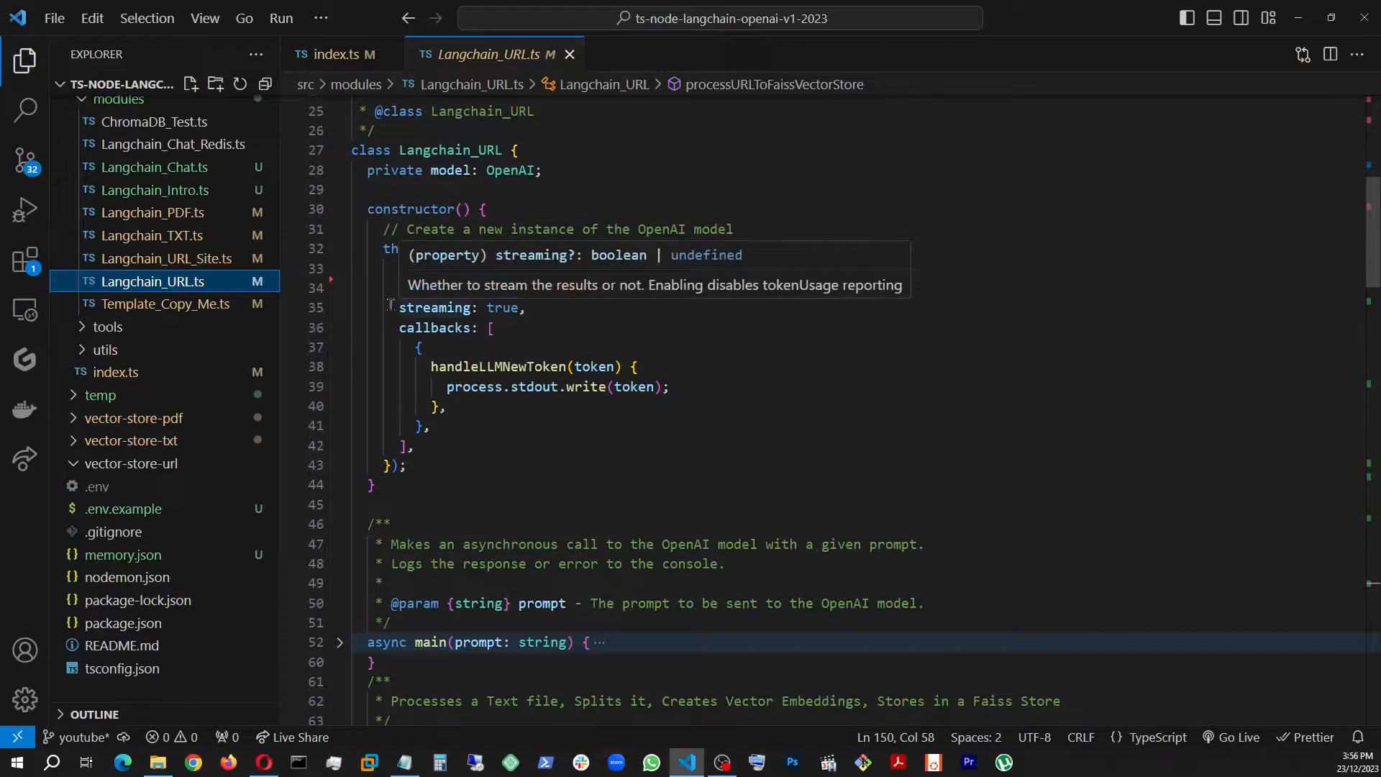
mouse_move(621, 430)
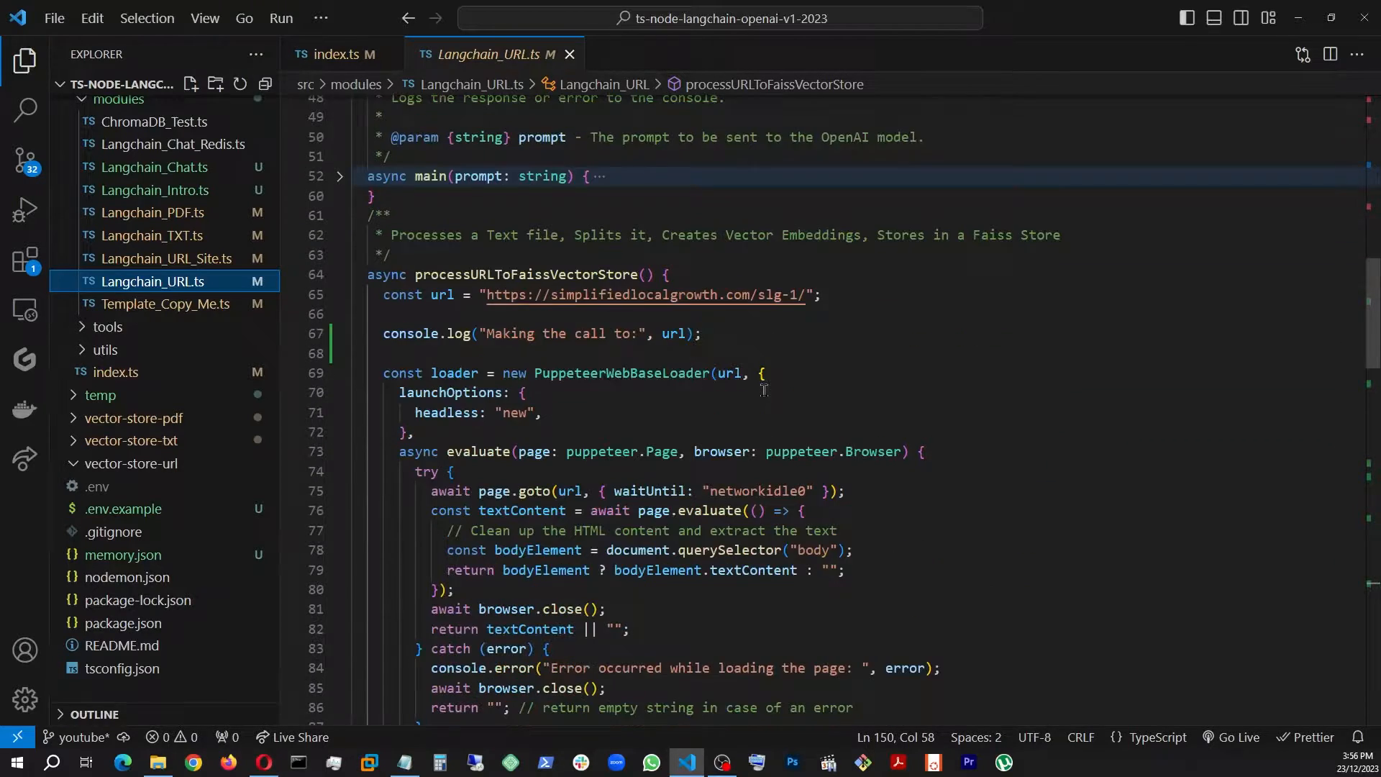
Skim down through the simplifiedlocalgrowth.com sales page content targeted by the scraper.
scroll("down", 3)
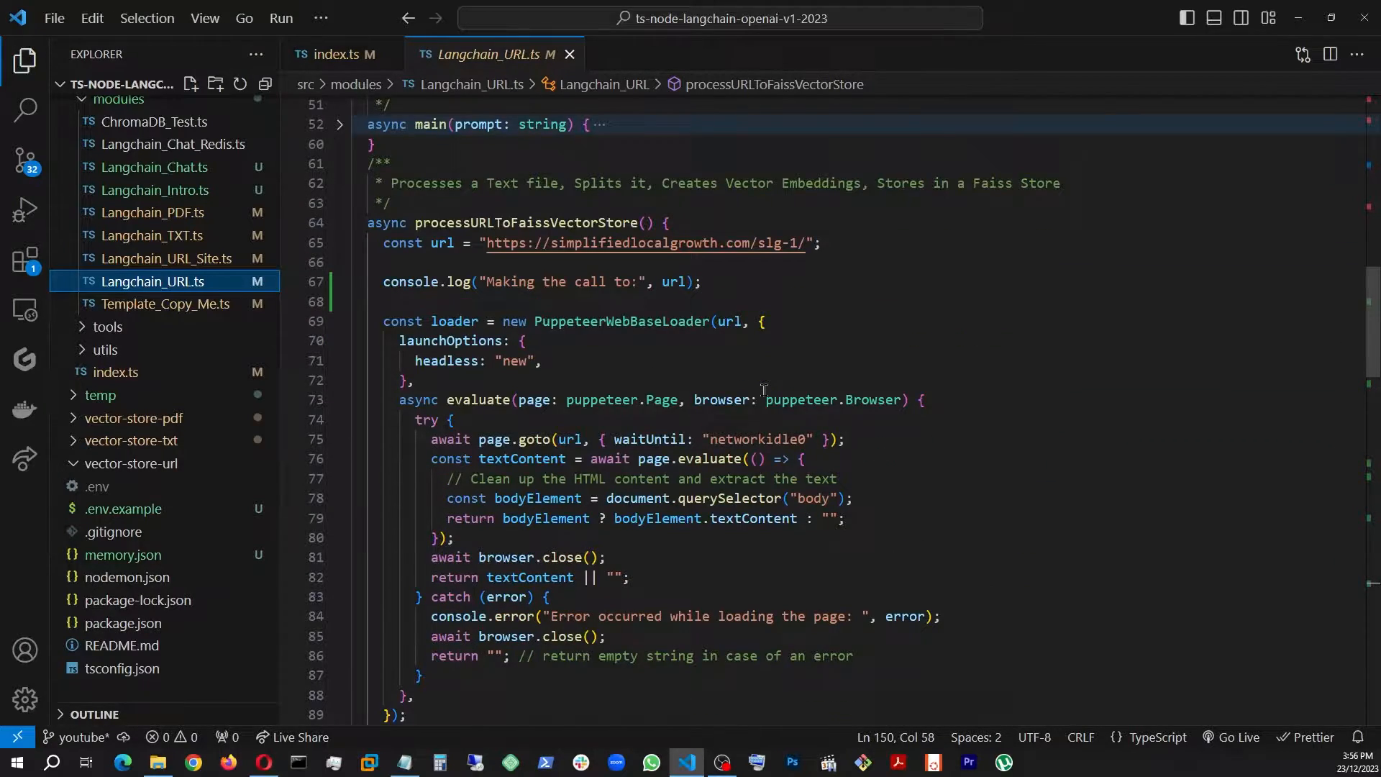
mouse_move(568, 221)
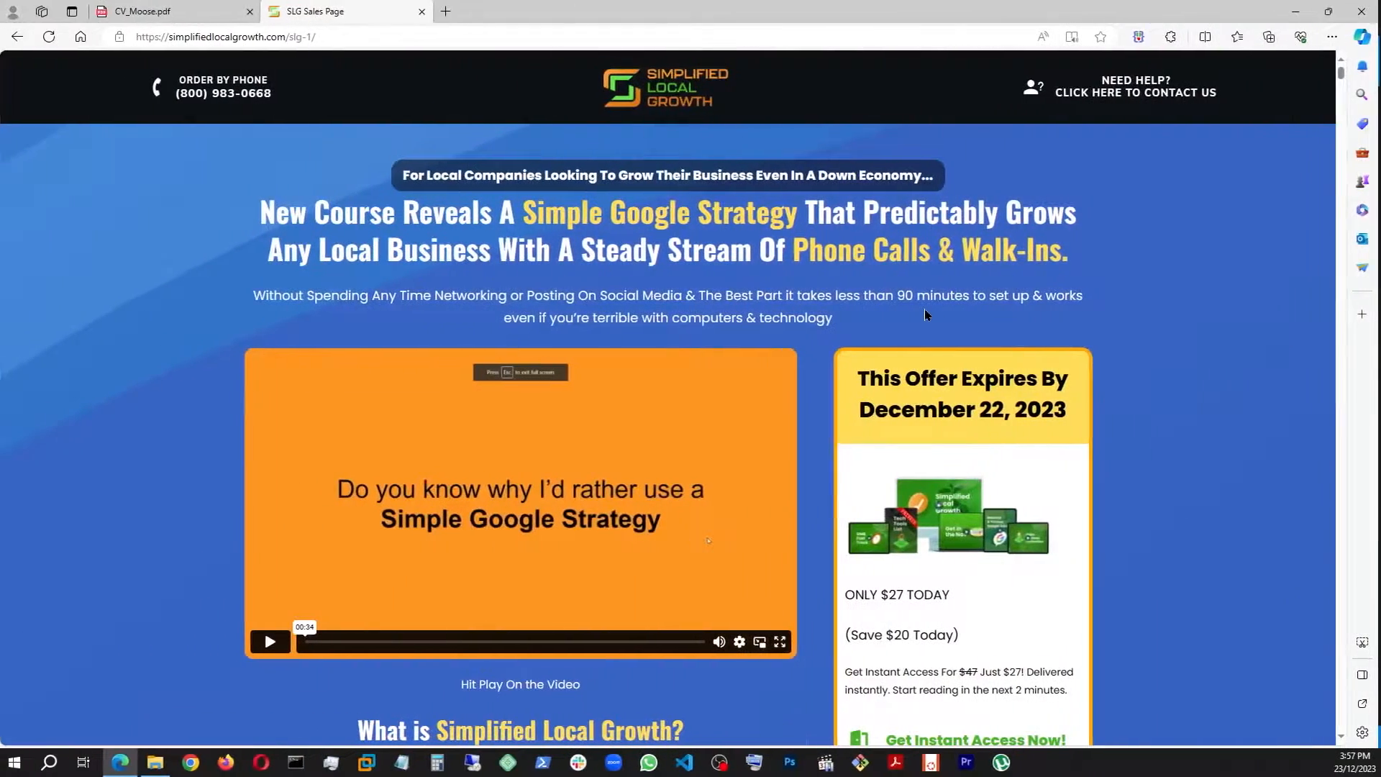
scroll("down", 3)
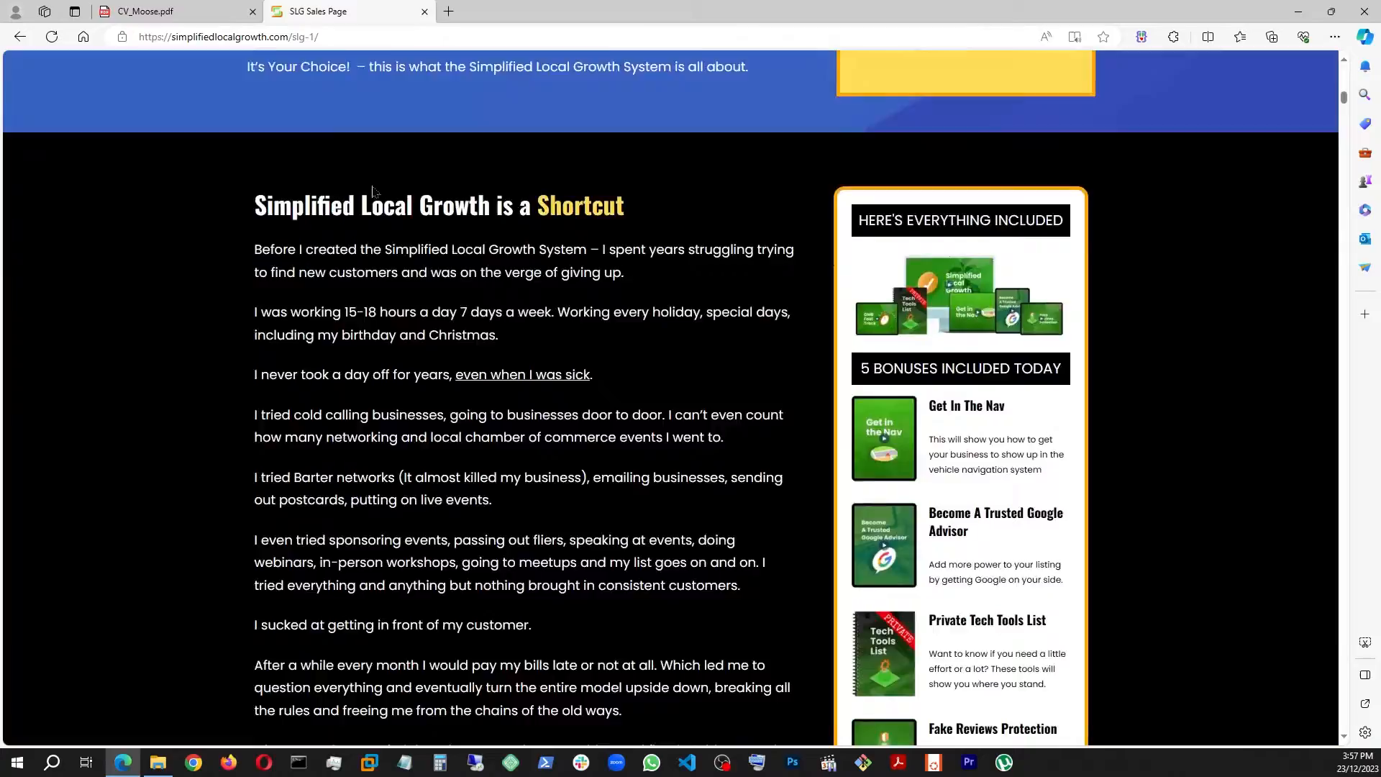
scroll("down", 3)
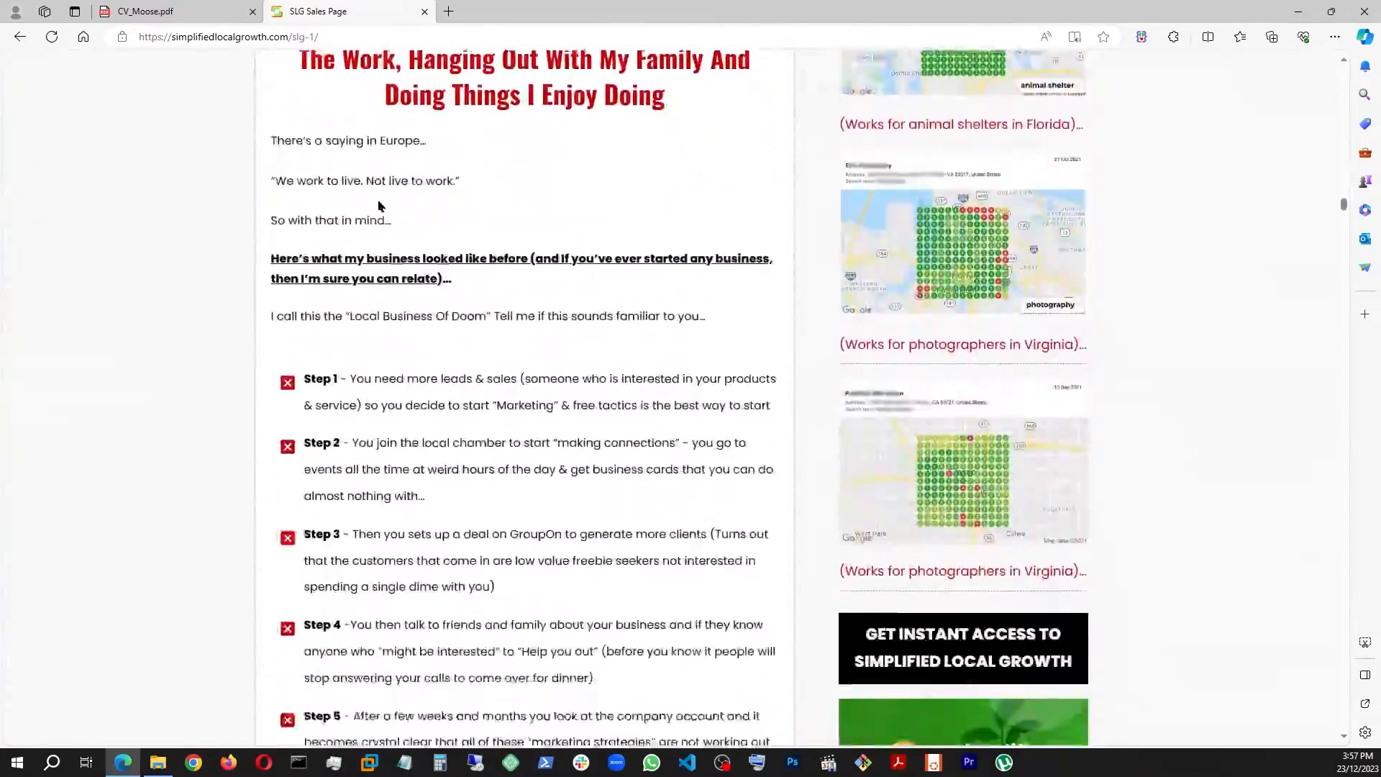
scroll("down", 3)
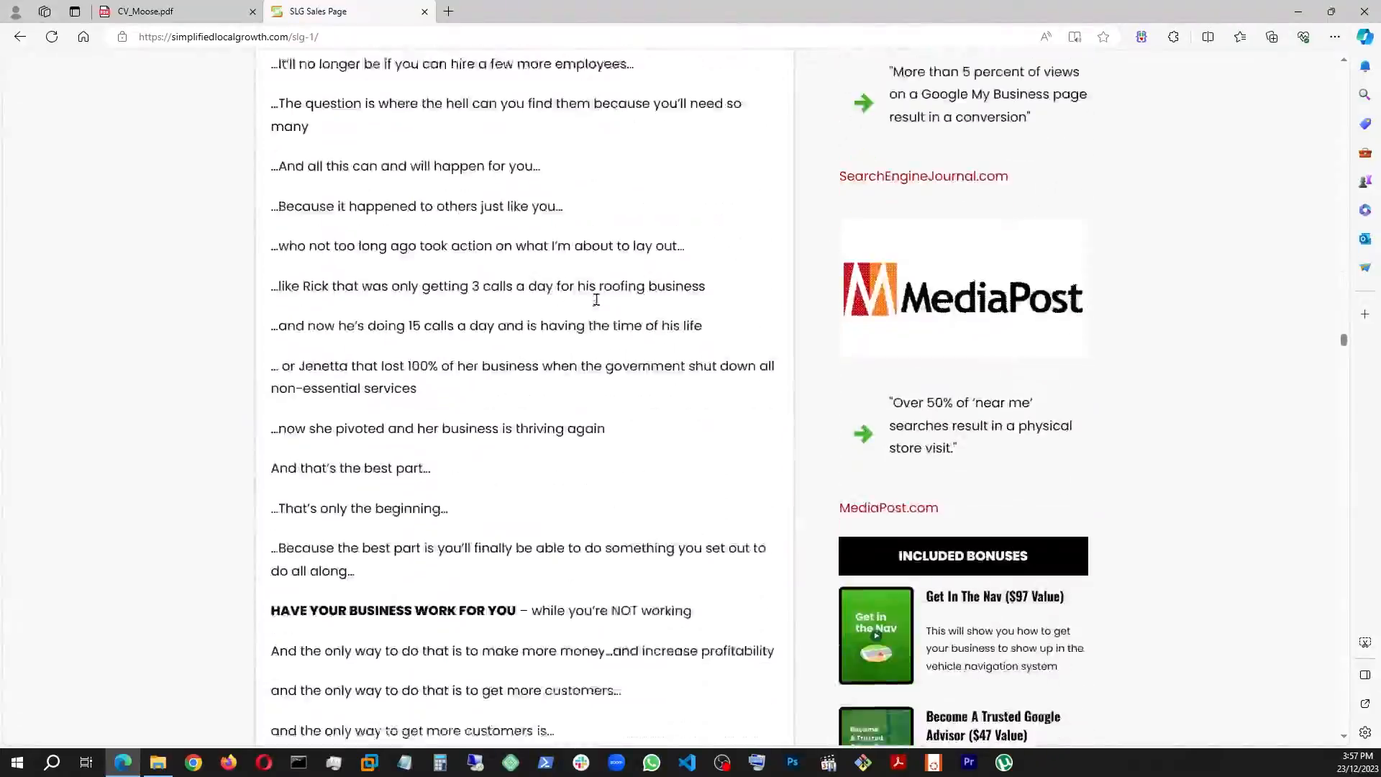
scroll("down", 3)
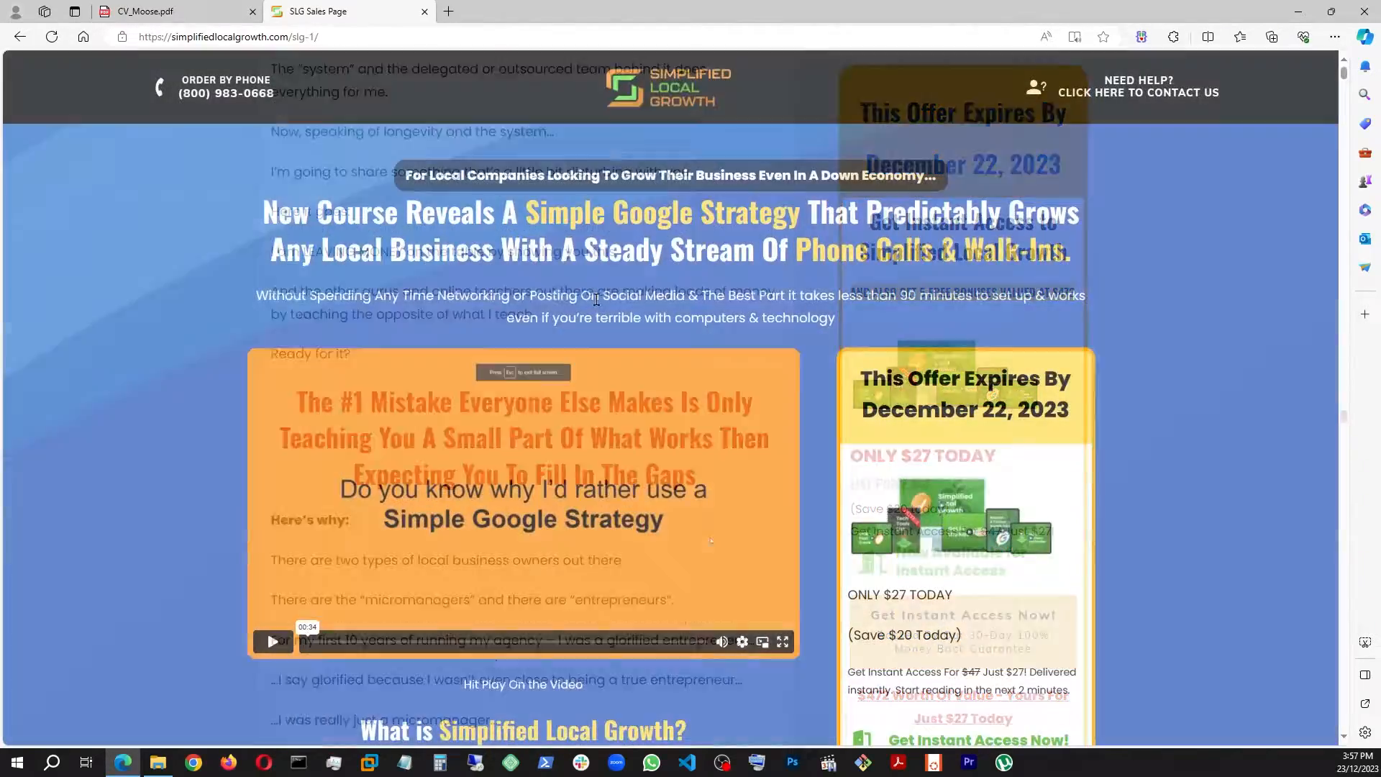
Review the PuppeteerWebBaseLoader that scrapes the page body text, along with the file's imports.
left_click(685, 763)
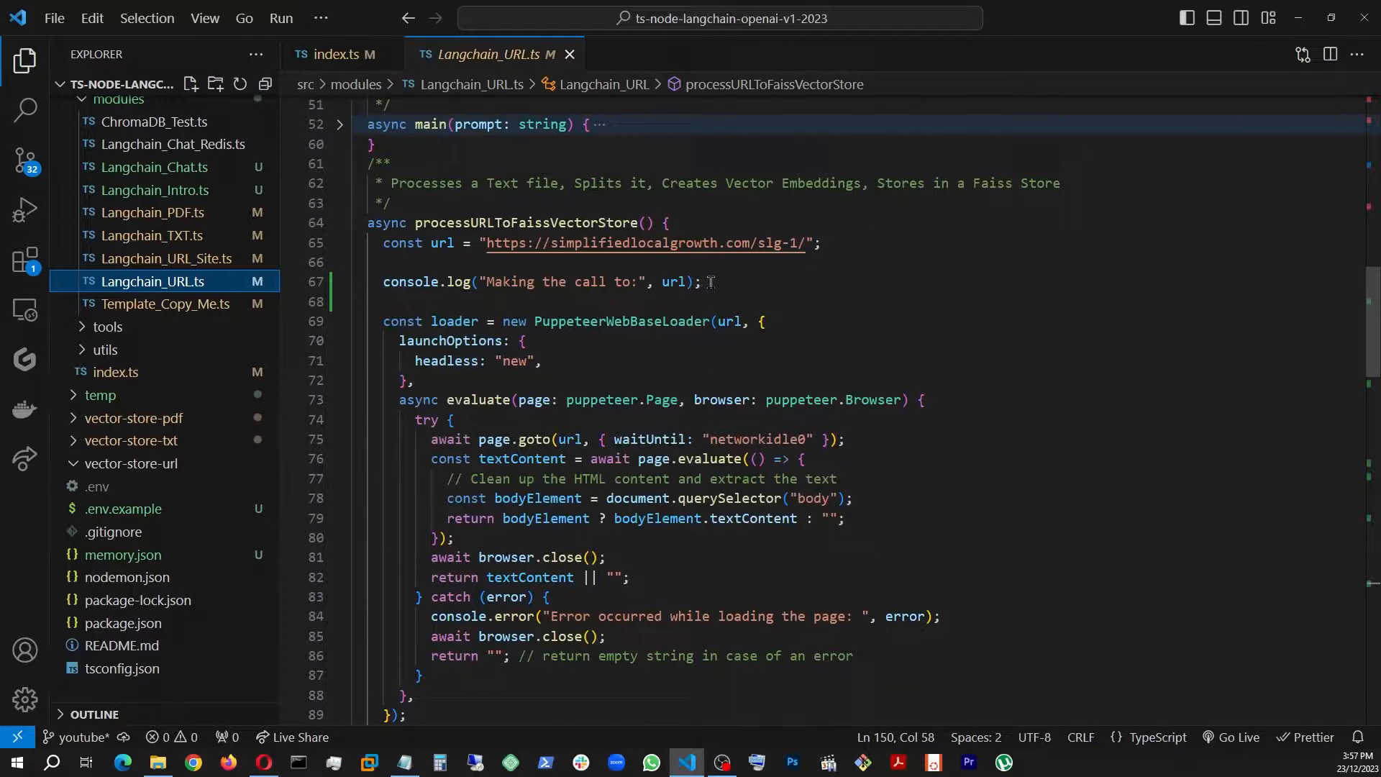
mouse_move(739, 282)
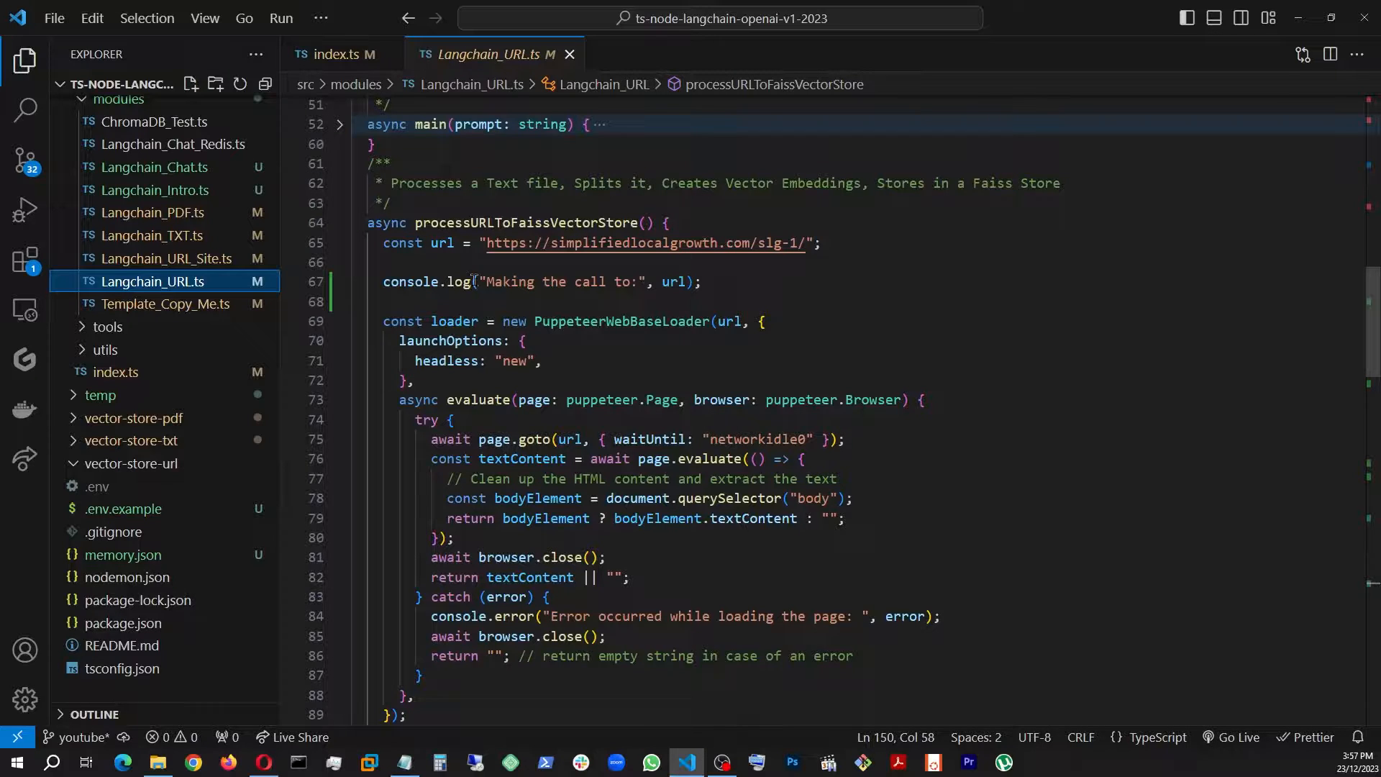
scroll("down", 3)
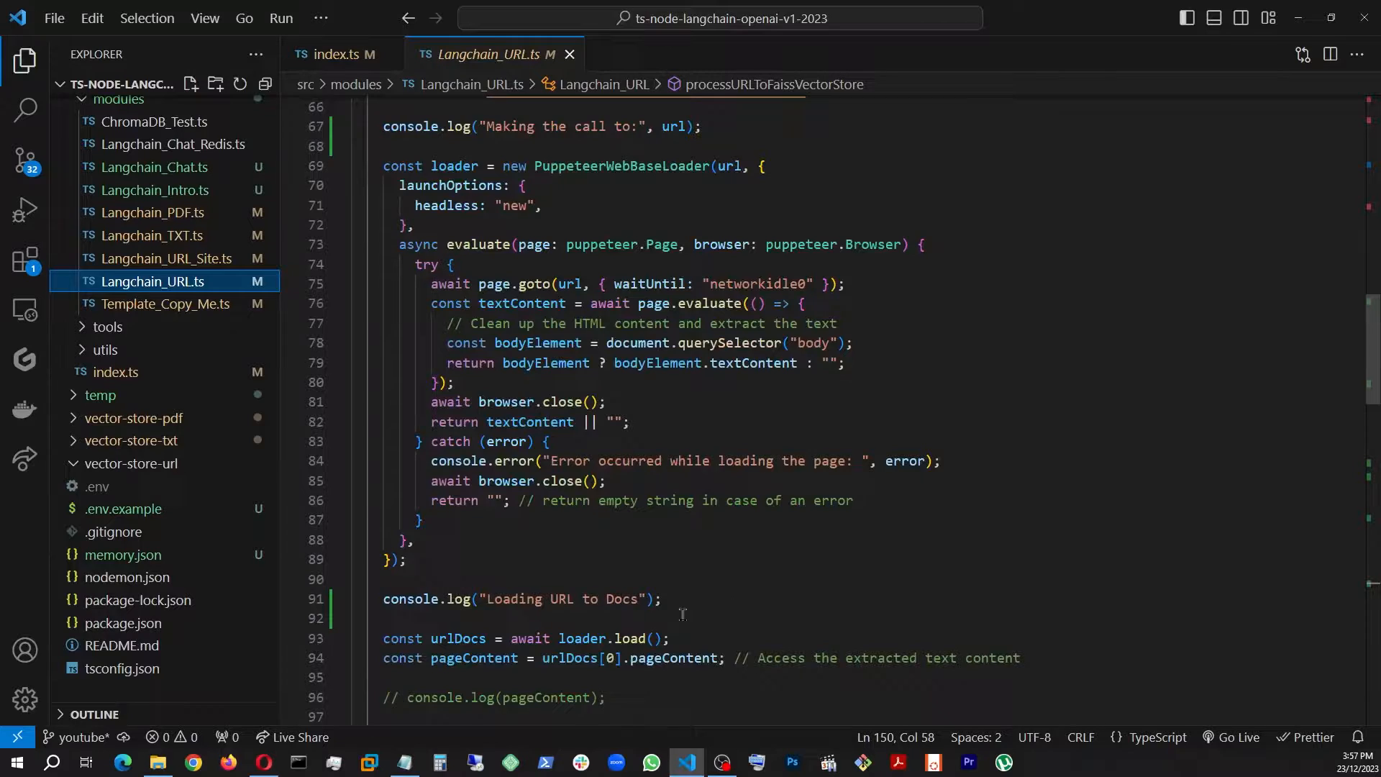
scroll("down", 3)
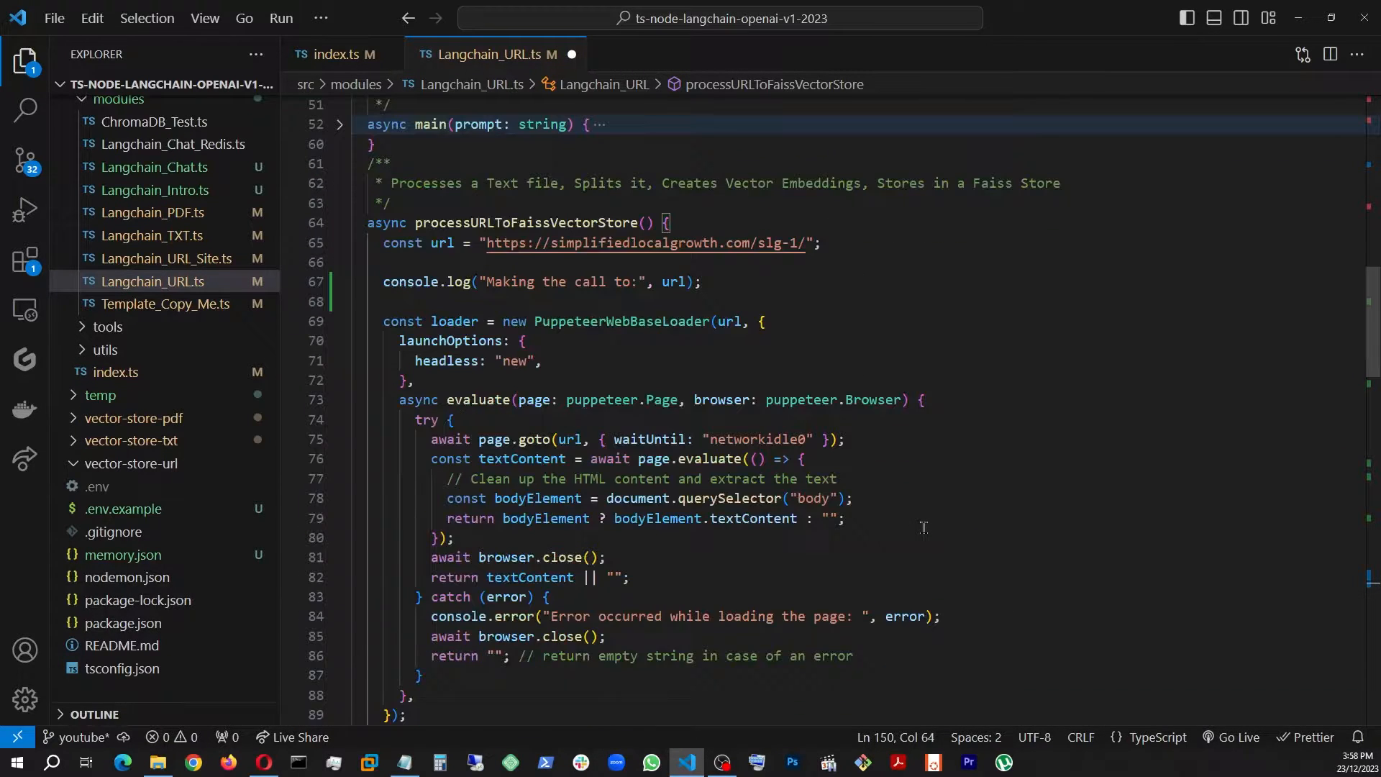
mouse_move(793, 397)
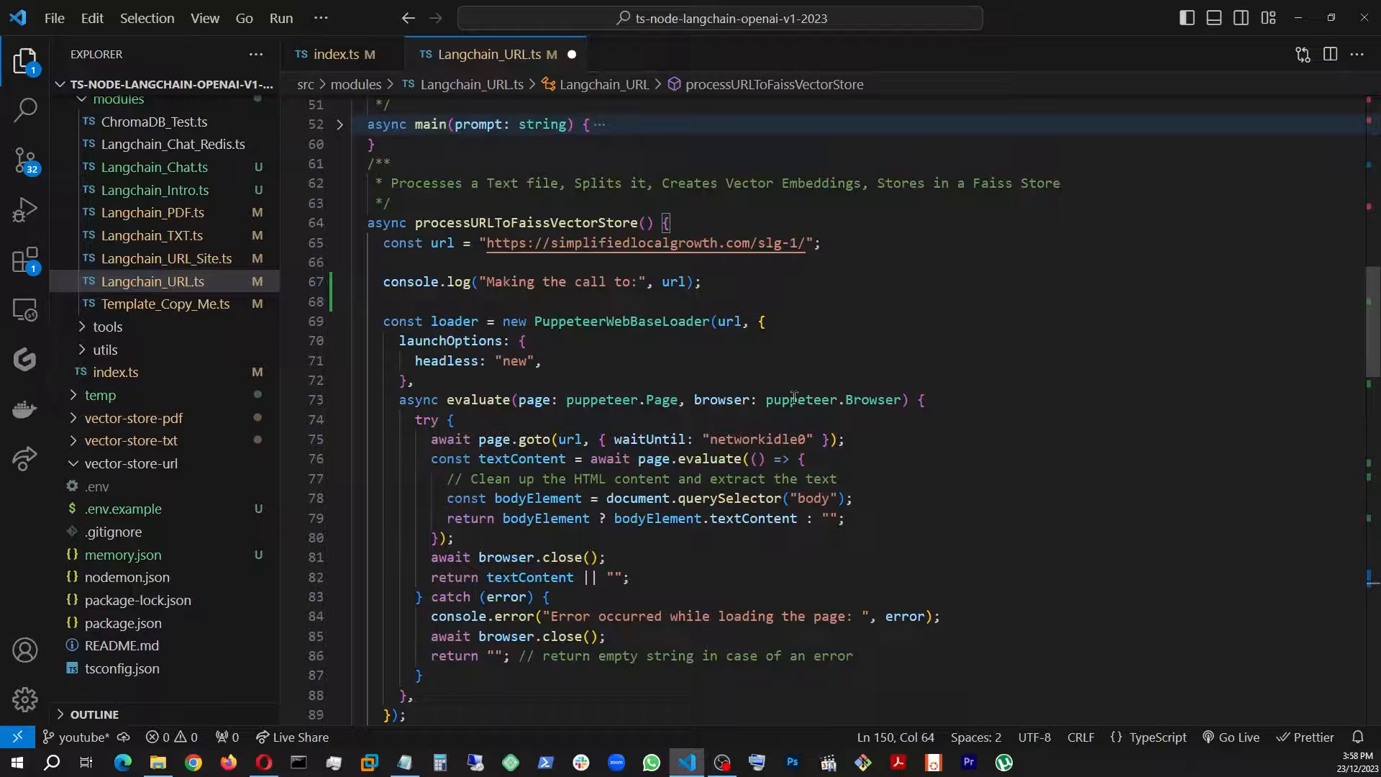
mouse_move(669, 344)
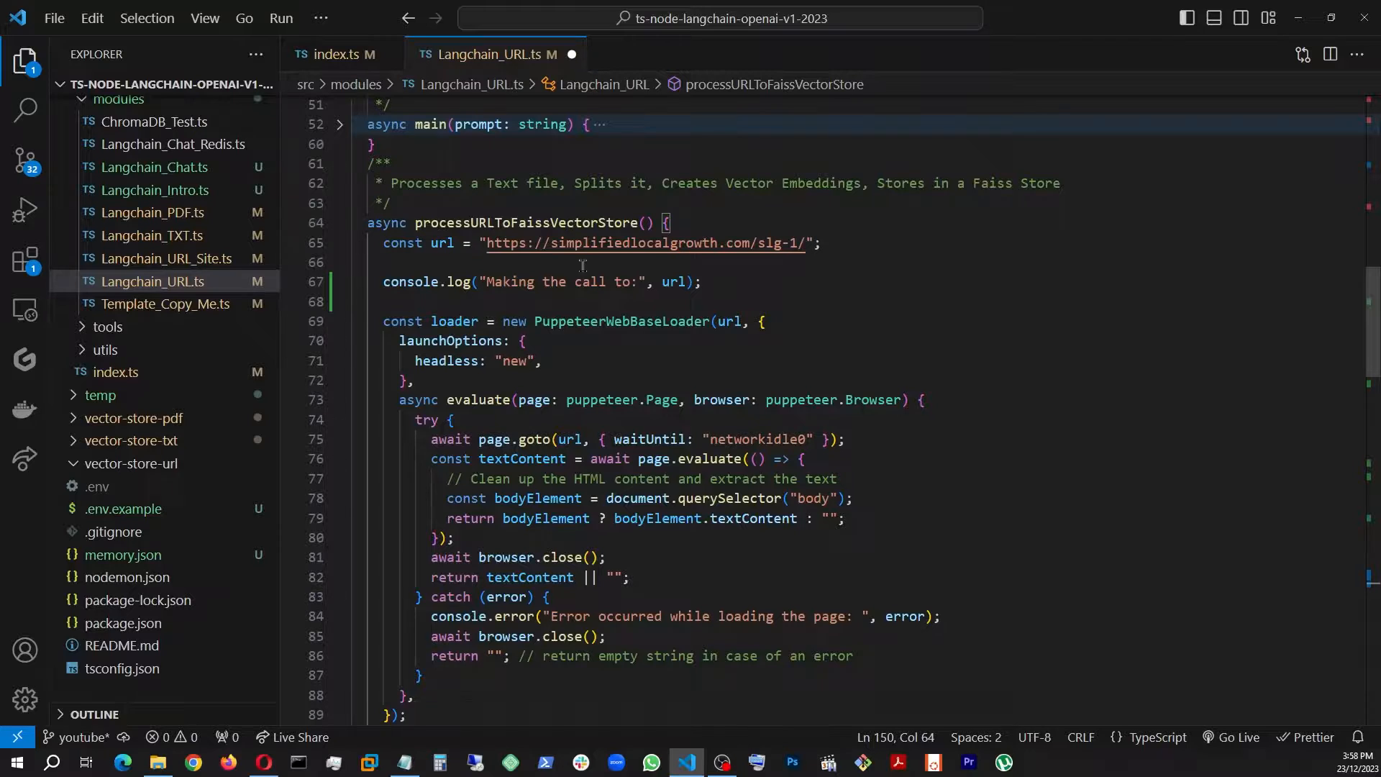
scroll("down", 3)
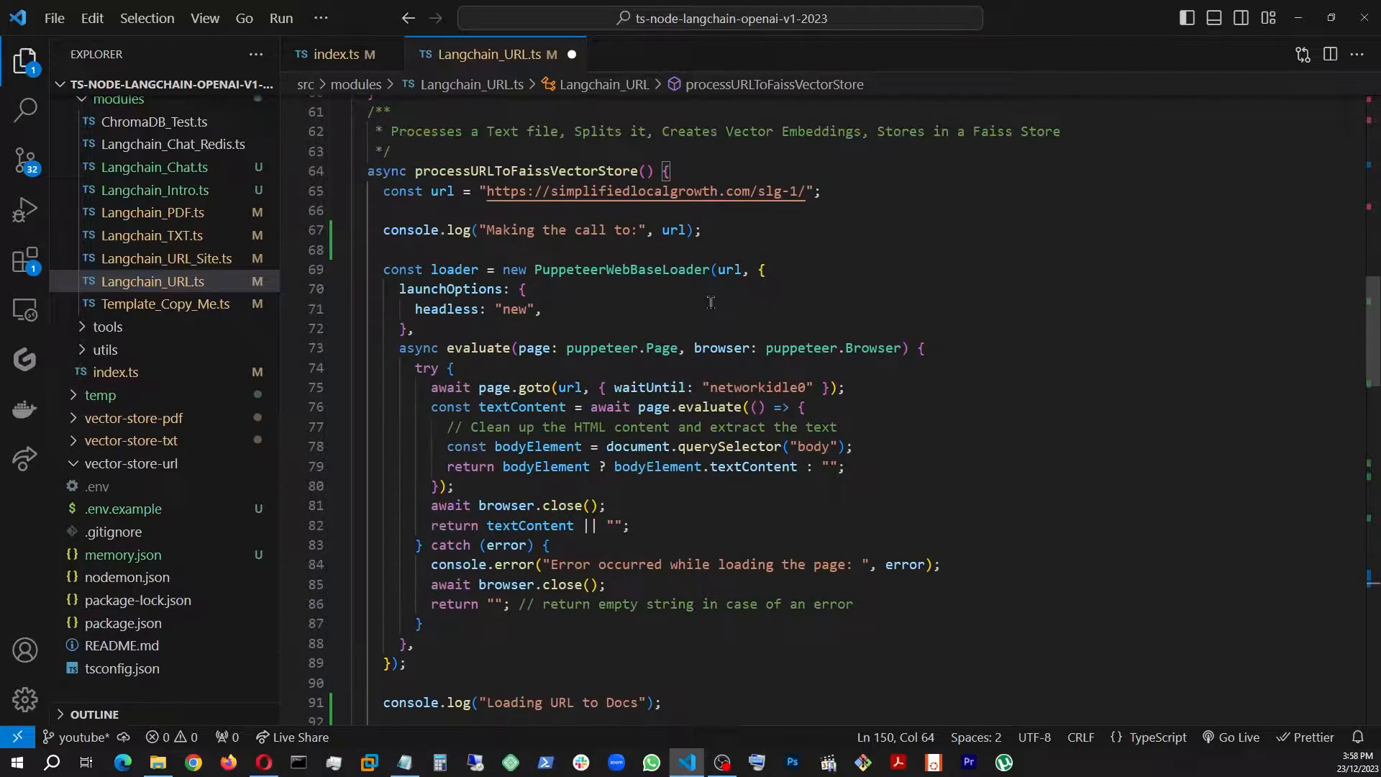
mouse_move(600, 304)
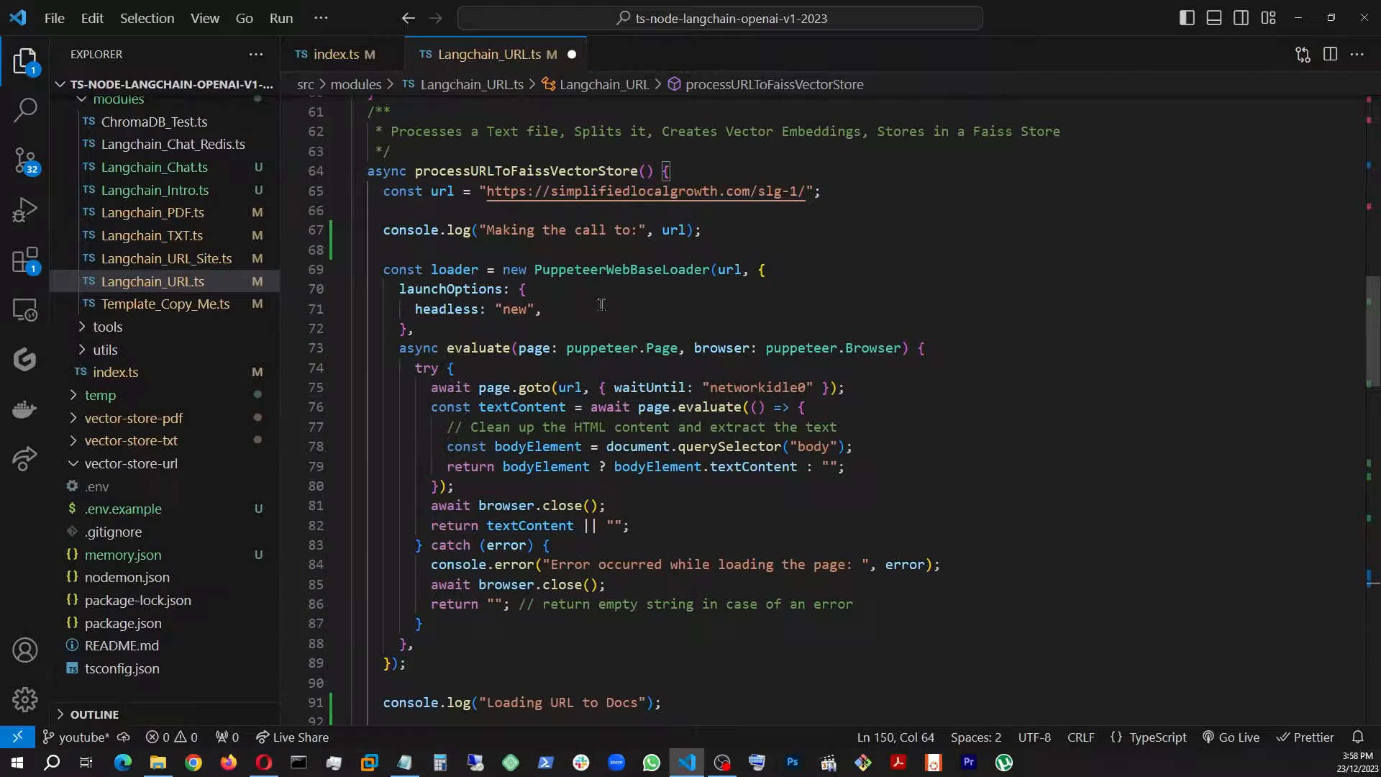
mouse_move(669, 301)
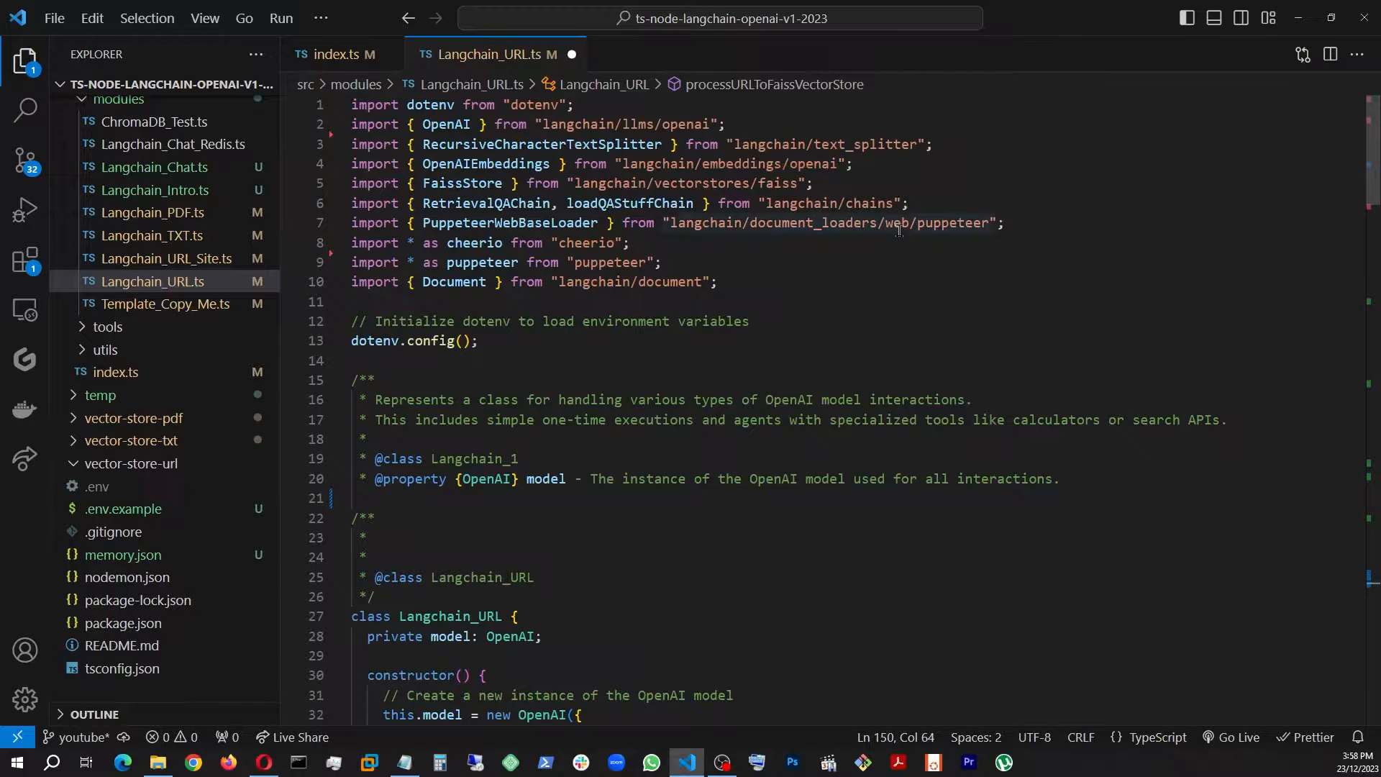
scroll("down", 3)
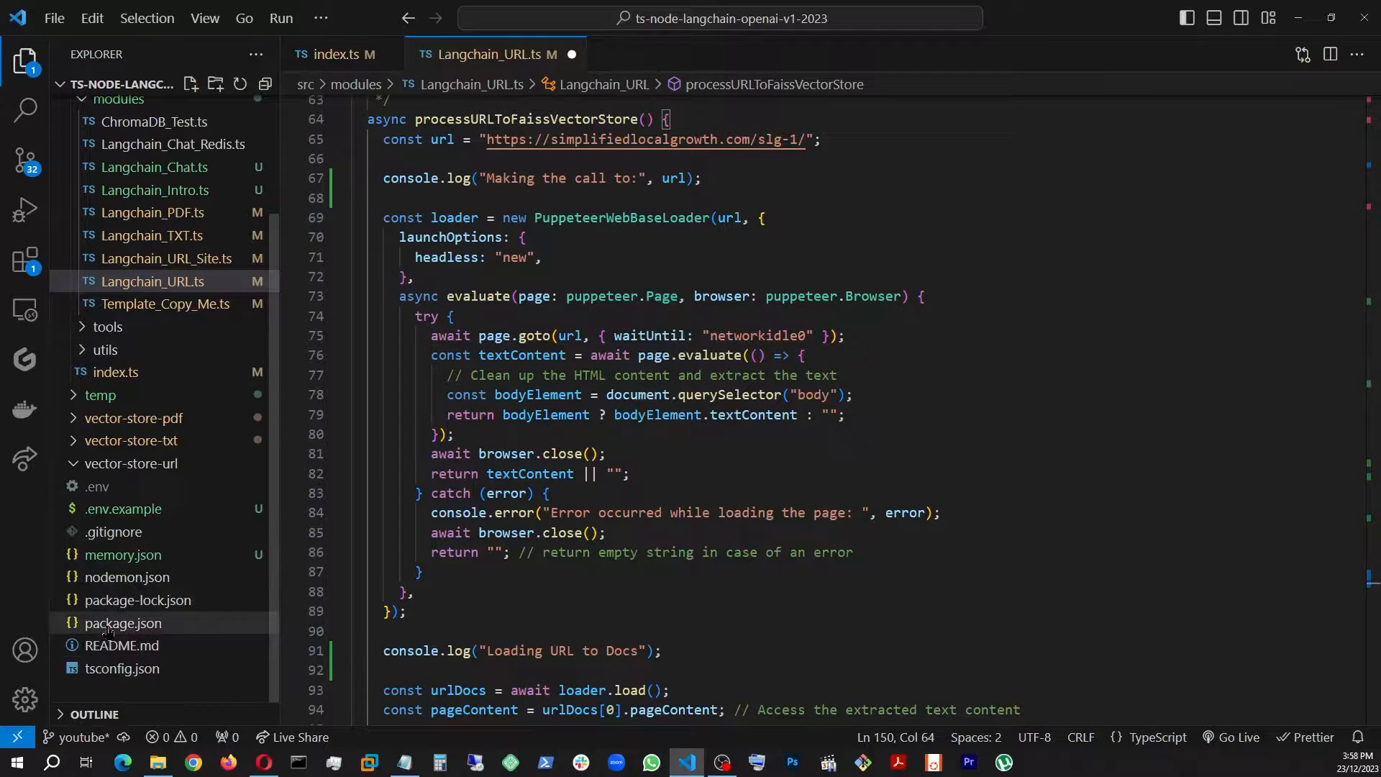
Show package.json dependencies including cheerio, faiss-node, langchain and puppeteer.
left_click(124, 623)
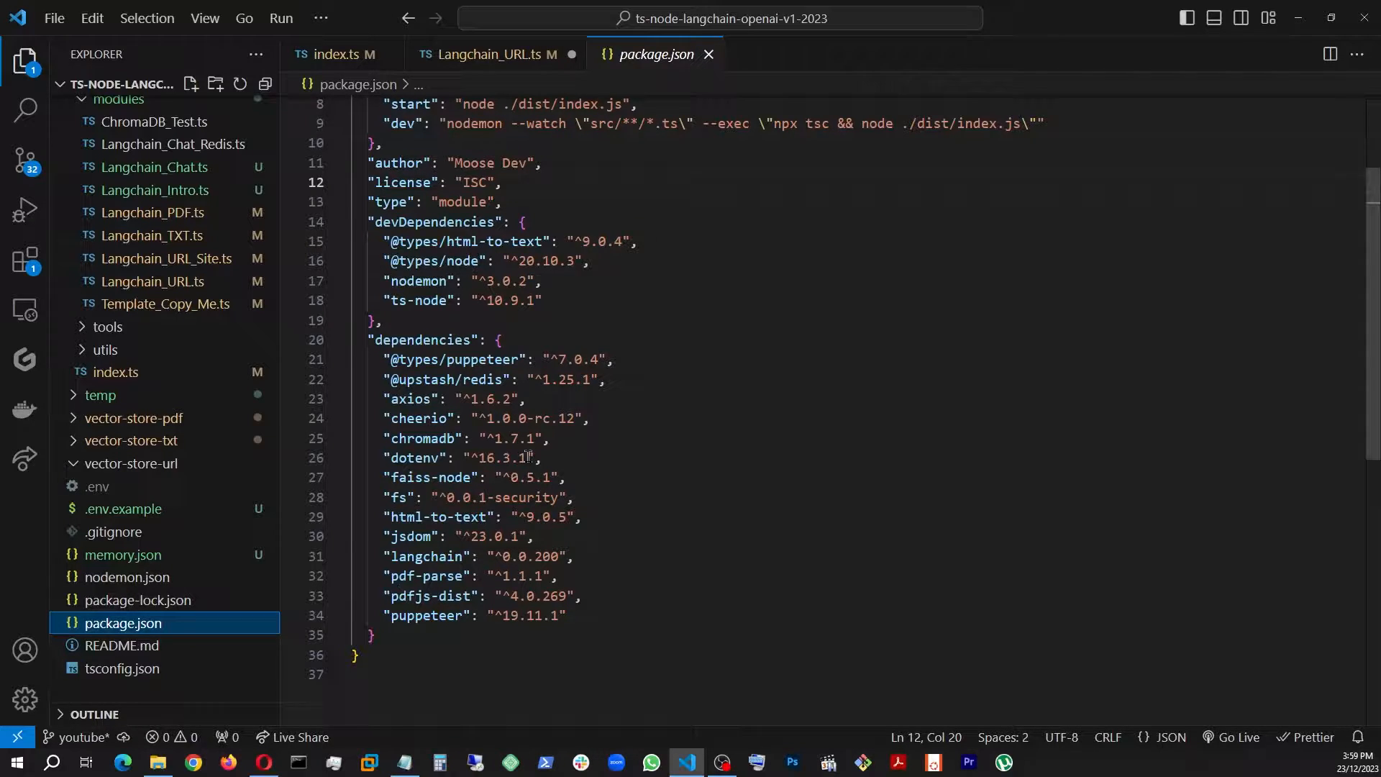
Enable the console.log(pageContent) line and review the cheerio HTML-cleaning loader code.
left_click(488, 54)
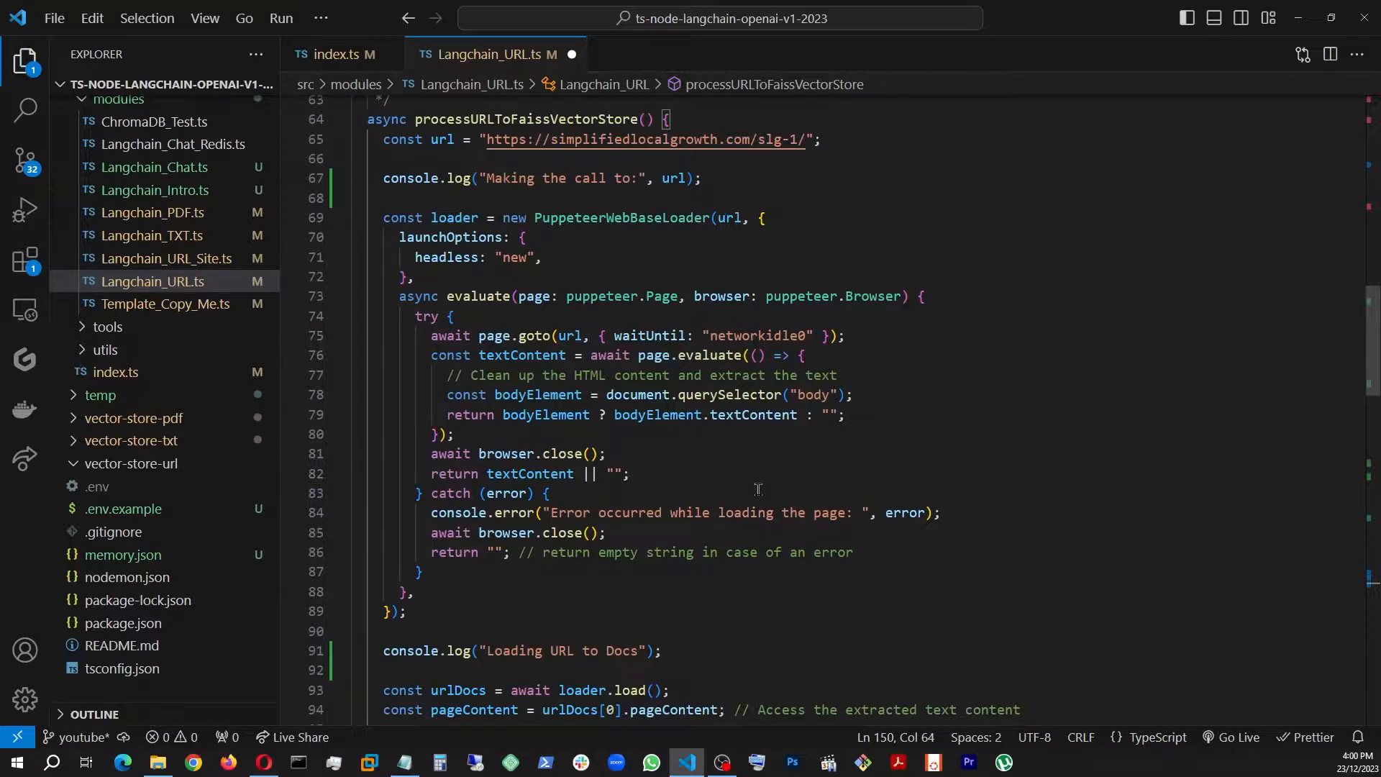
mouse_move(722, 457)
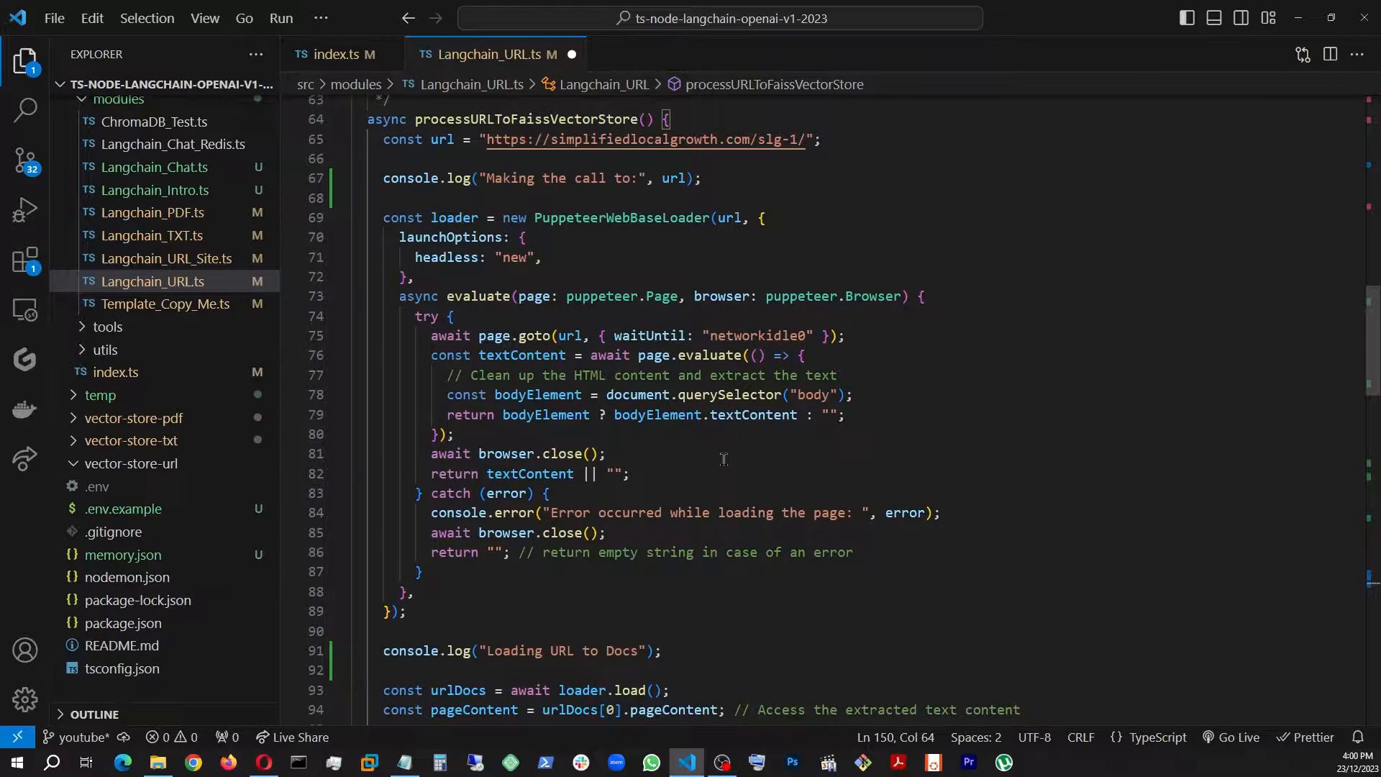
mouse_move(808, 403)
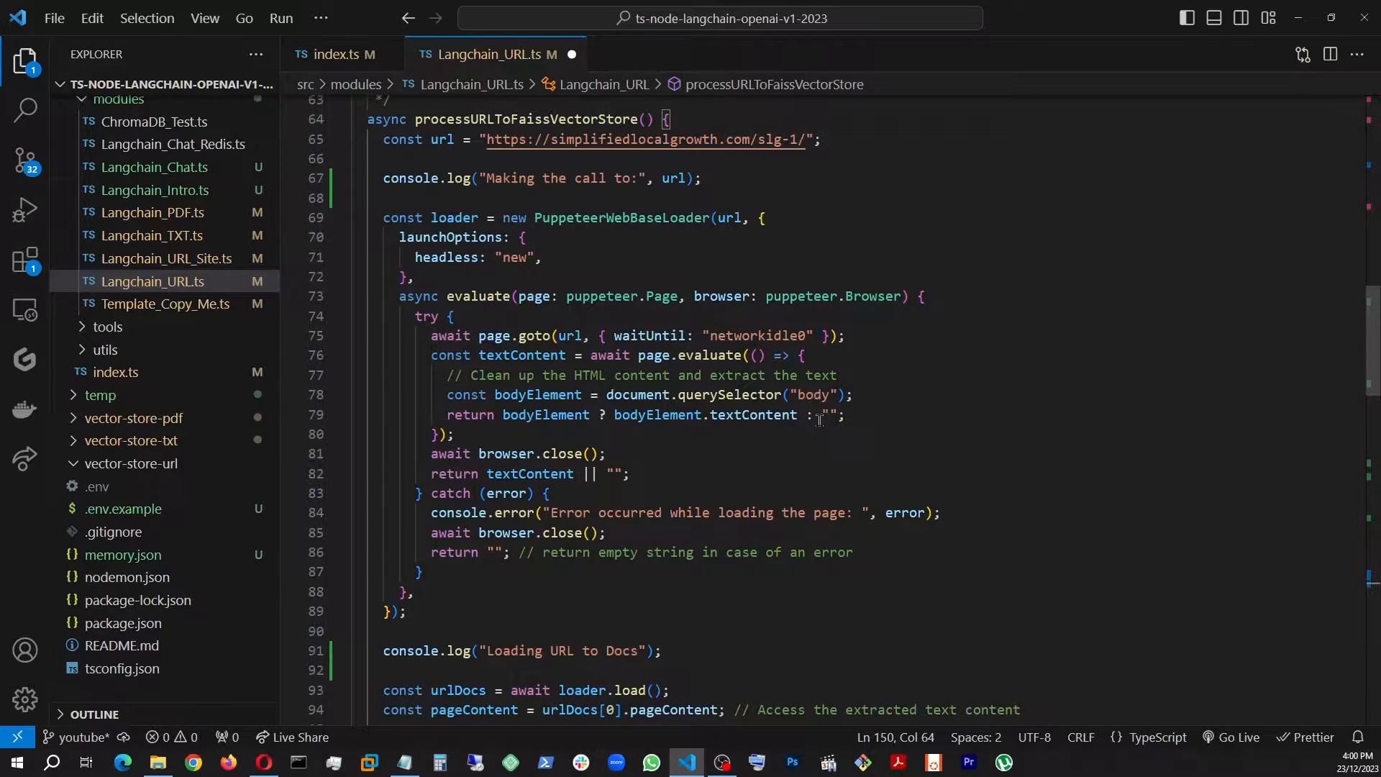
scroll("down", 3)
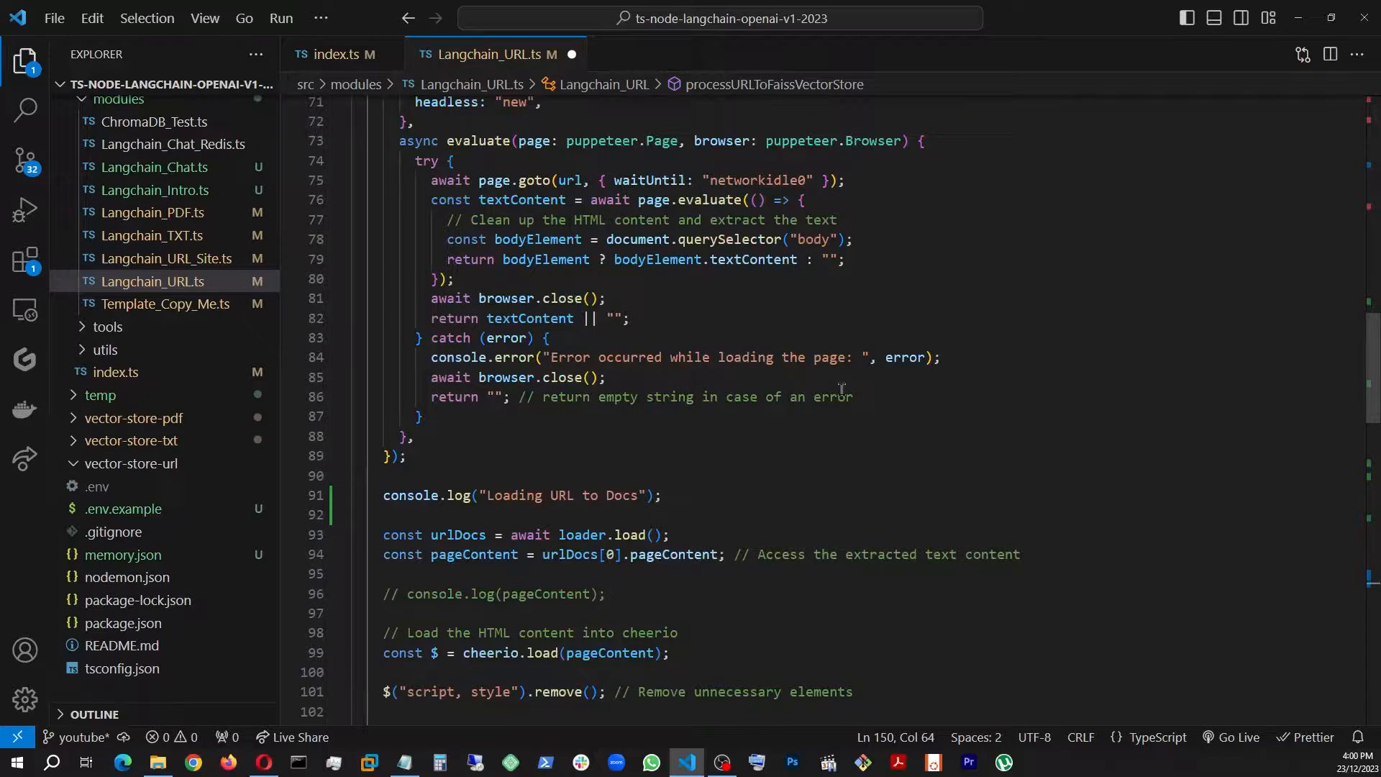
scroll("down", 3)
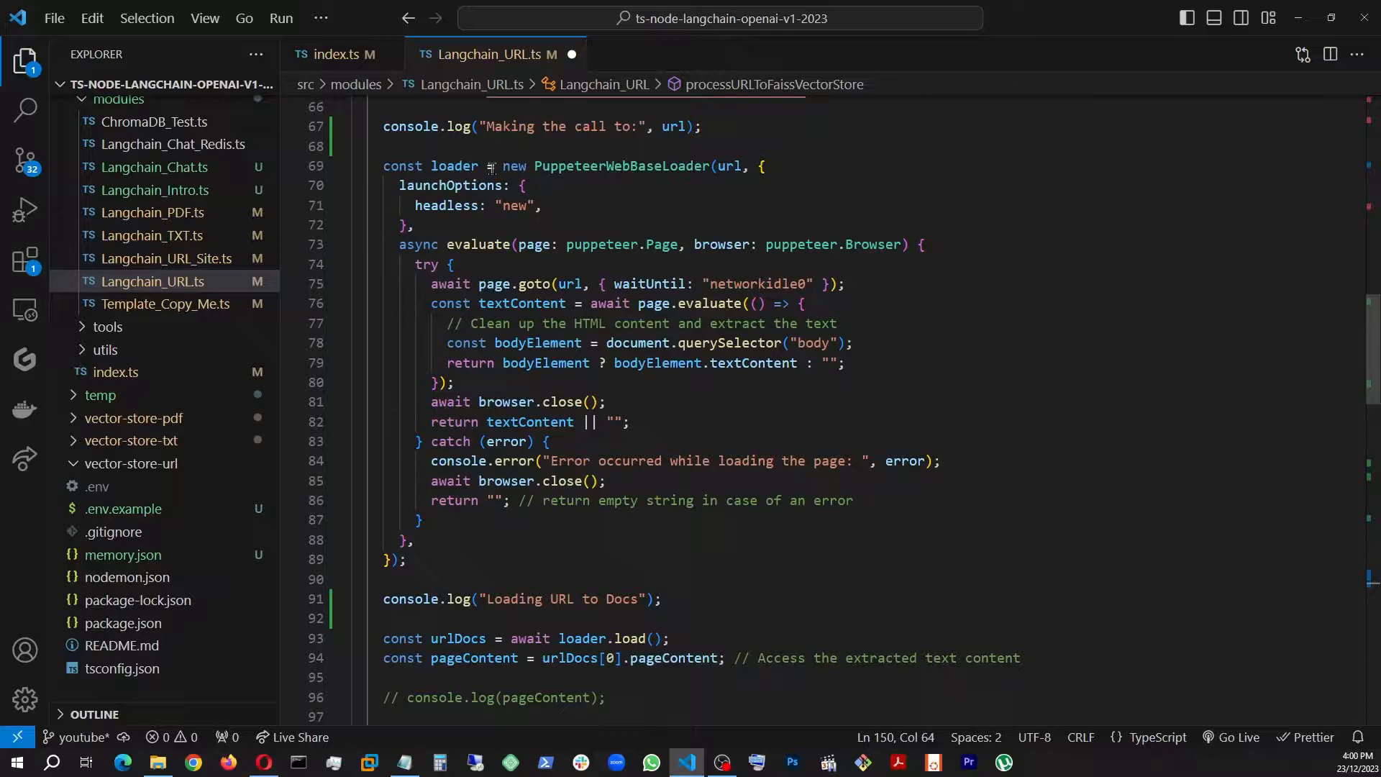
scroll("down", 3)
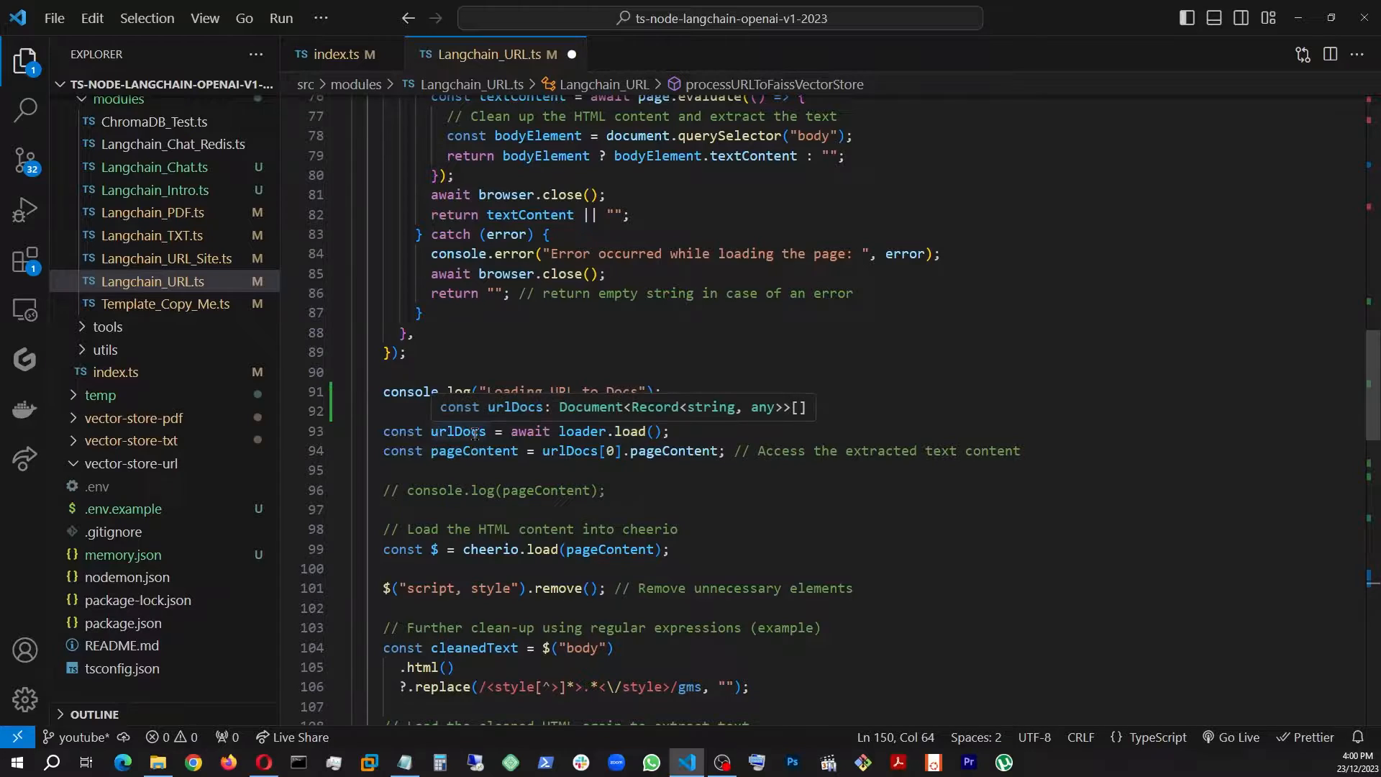
mouse_move(558, 492)
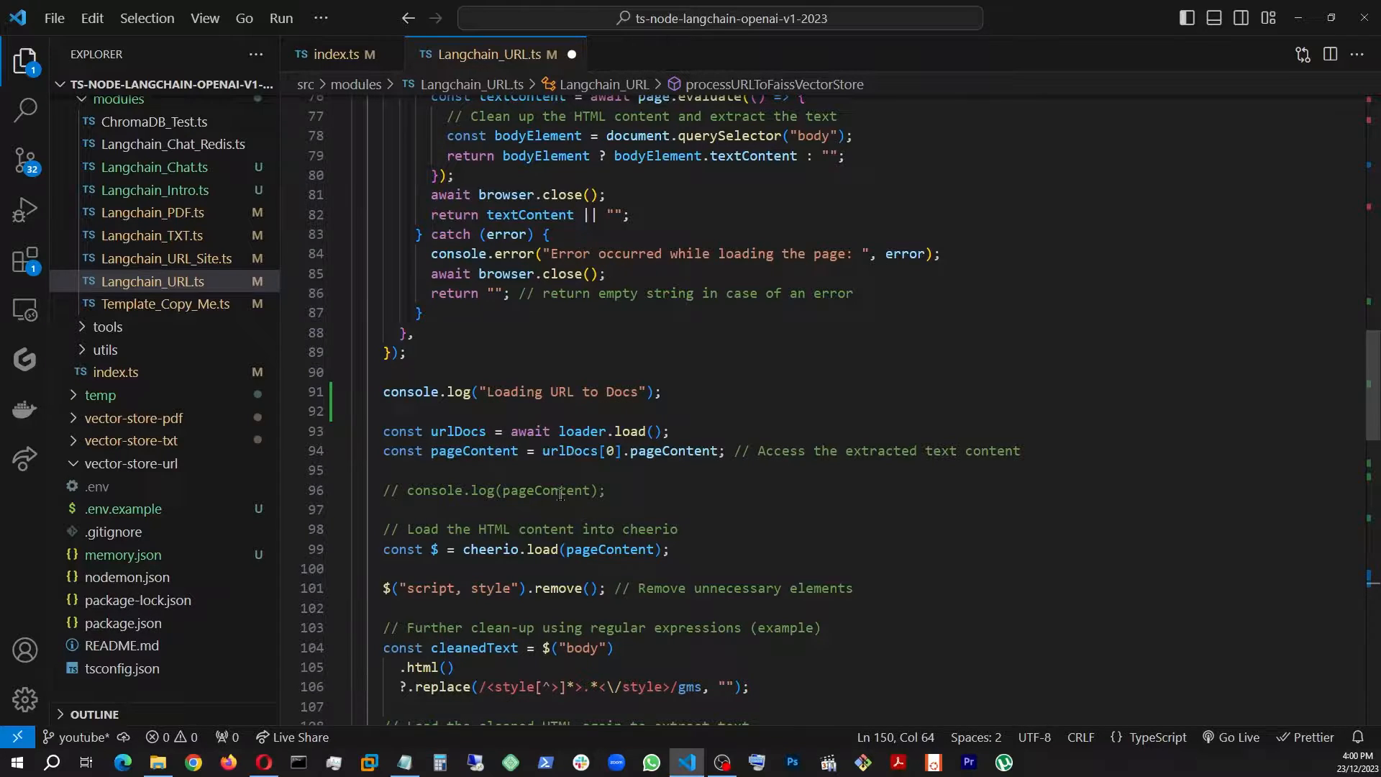
mouse_move(457, 431)
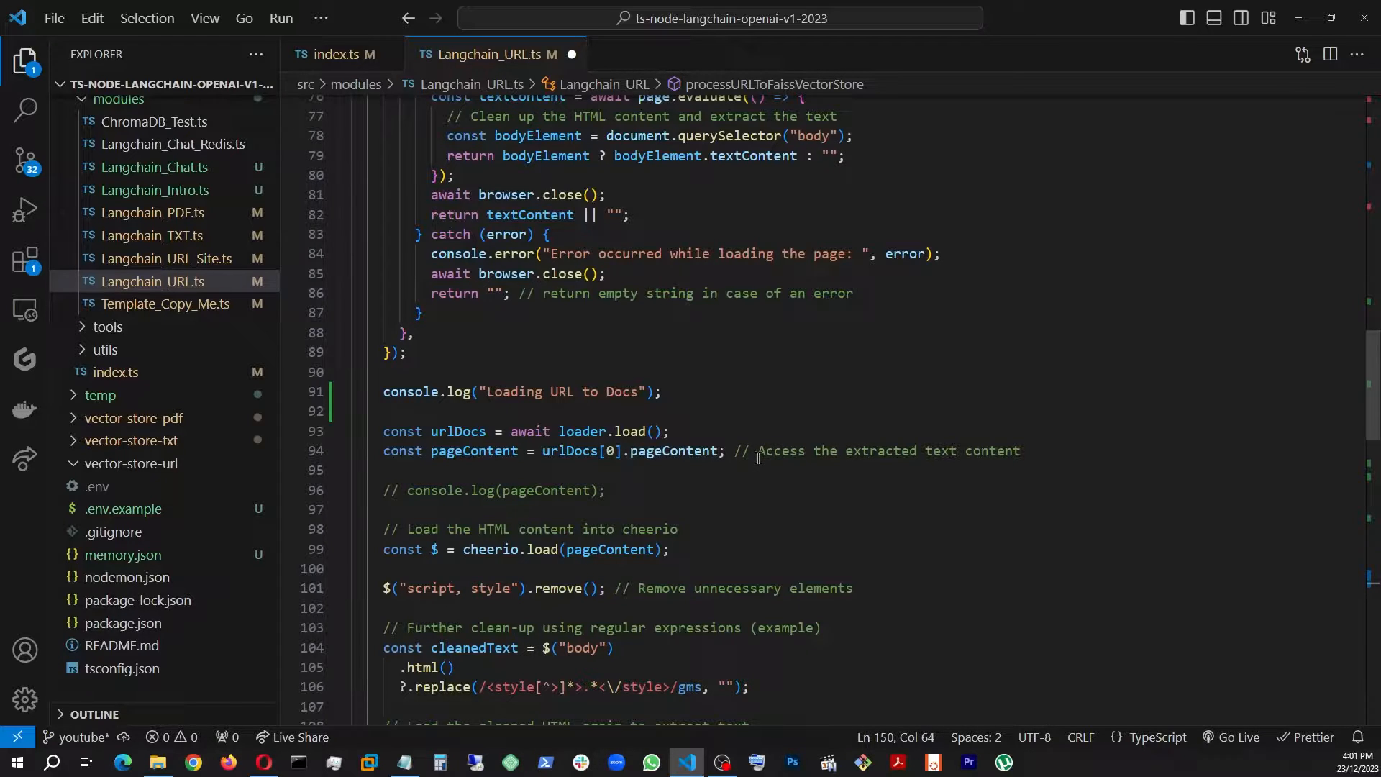
mouse_move(476, 450)
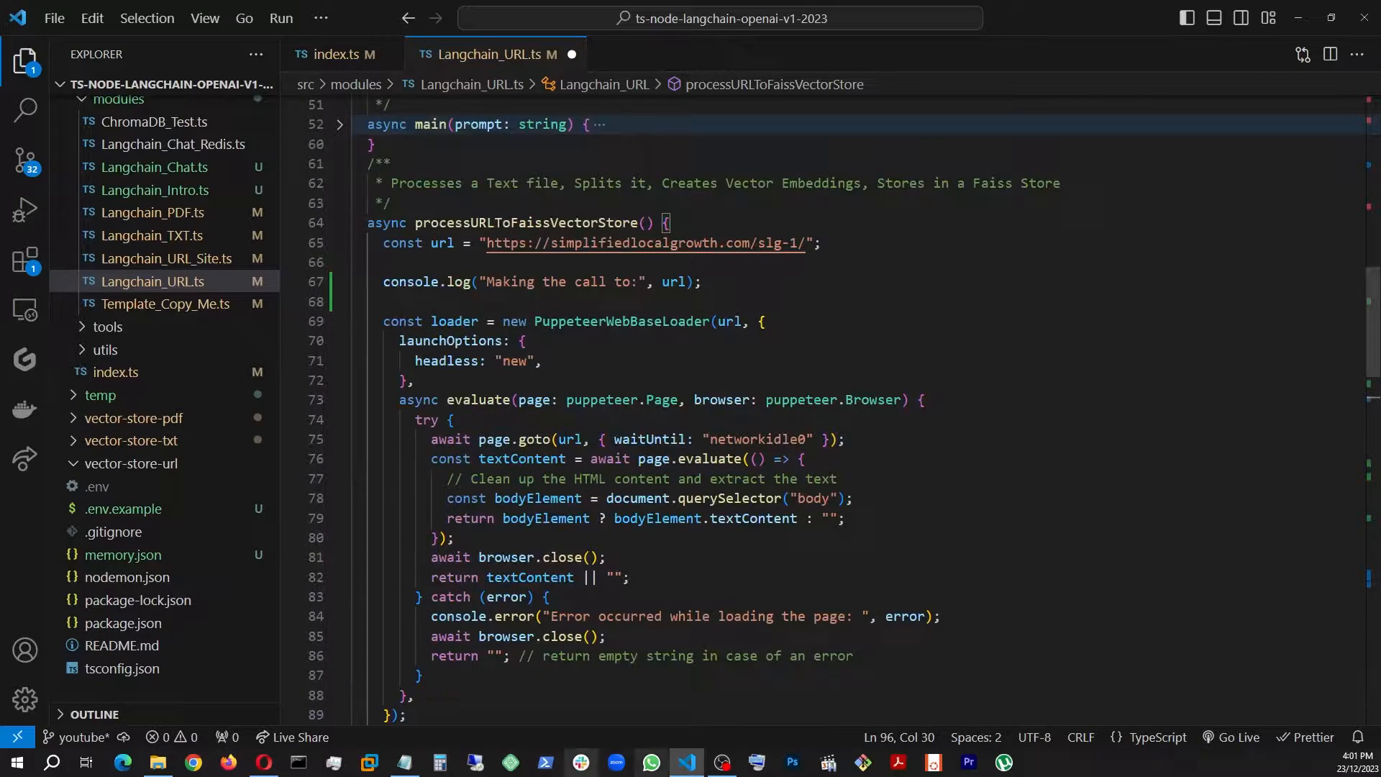
Run npm run dev in PowerShell to start the URL-to-vector-store routine.
scroll("down", 3)
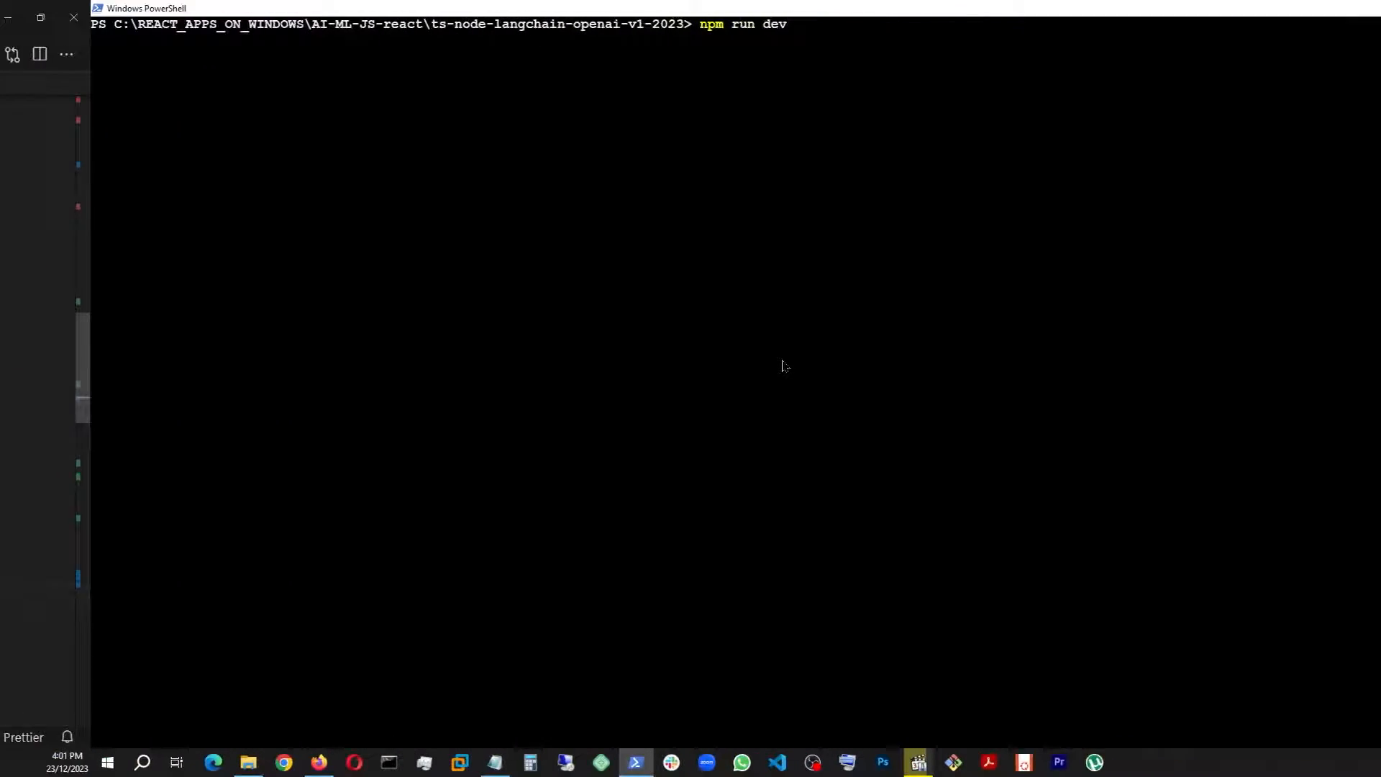
left_click(685, 762)
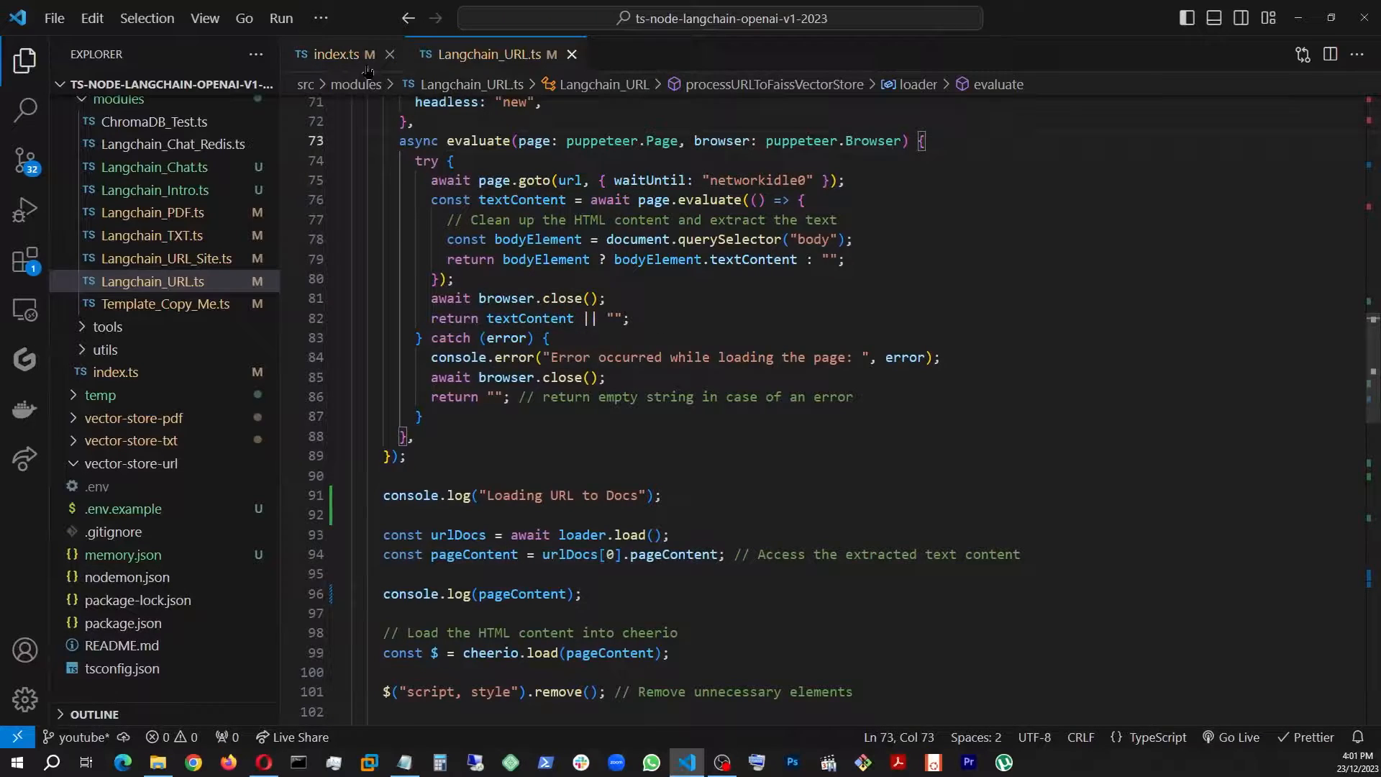
Show index.ts with processURLToFaissVectorStore() as the only active call.
left_click(335, 53)
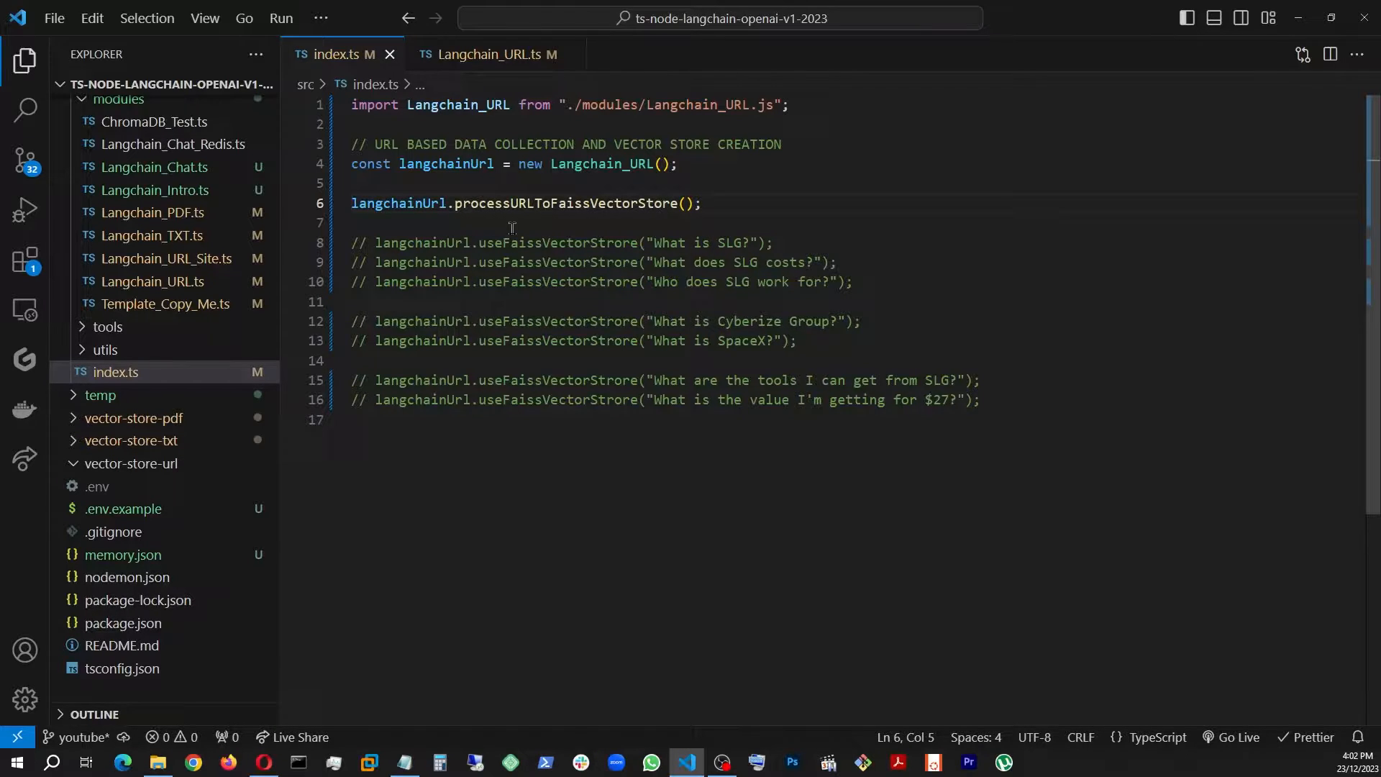
mouse_move(623, 215)
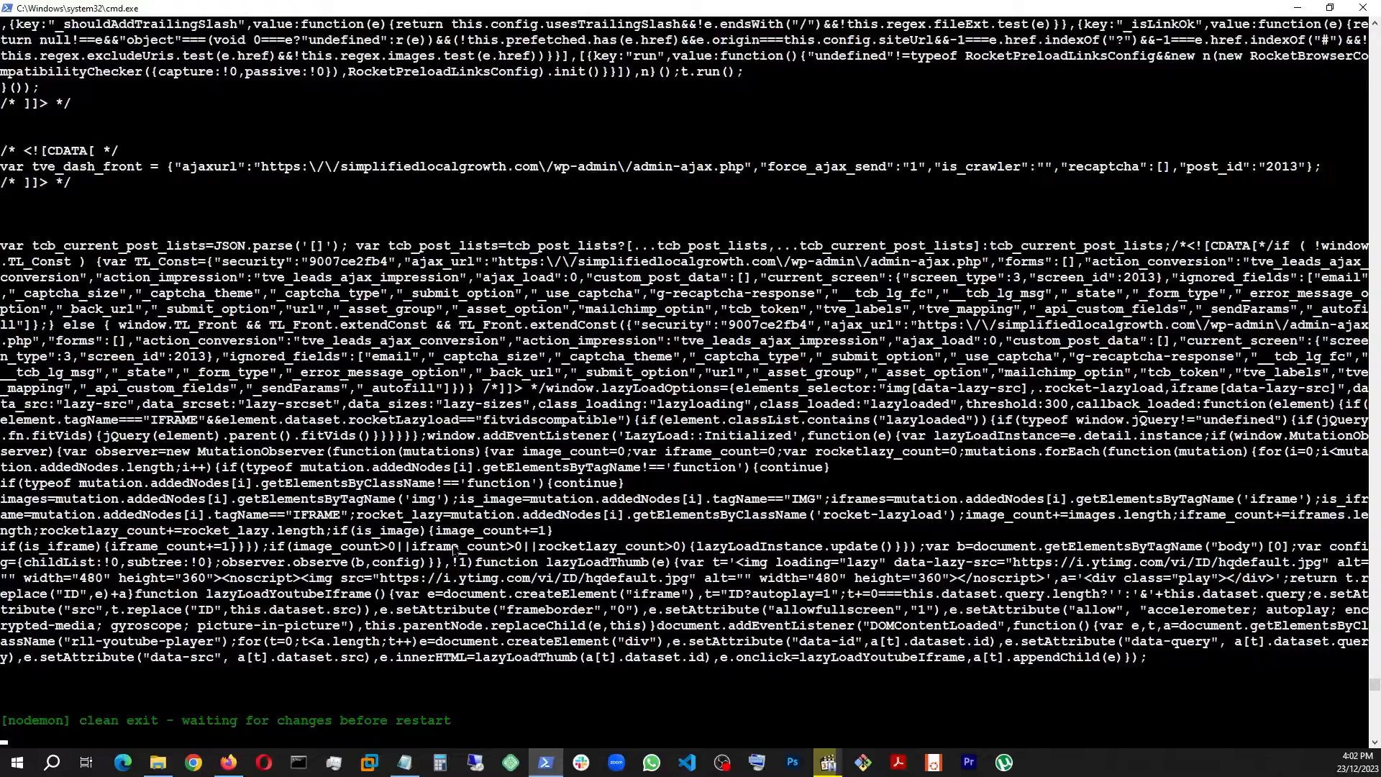
Review the raw scraped page content printed in cmd ending in a nodemon clean exit.
scroll("down", 3)
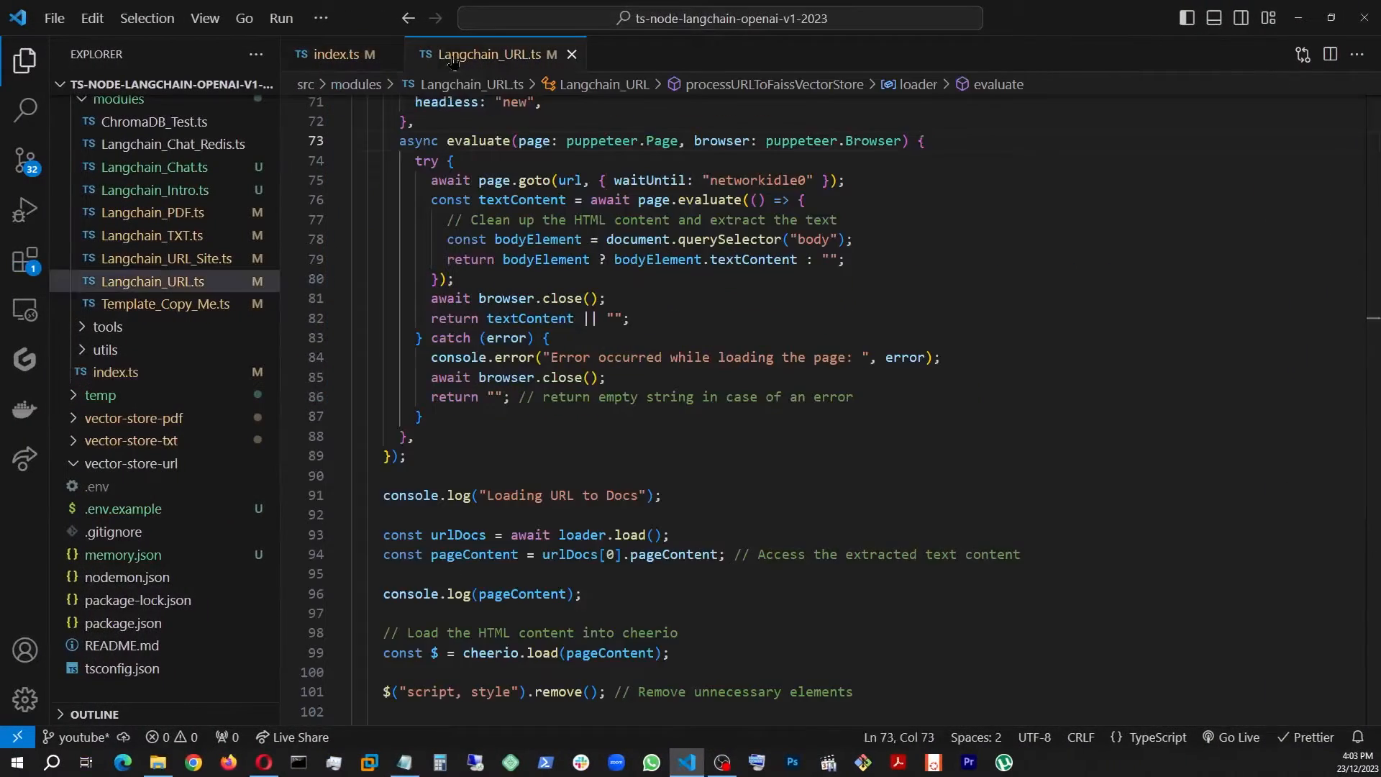
Comment out the console.log(pageContent) line and locate the cheerio body-text extraction.
scroll("down", 3)
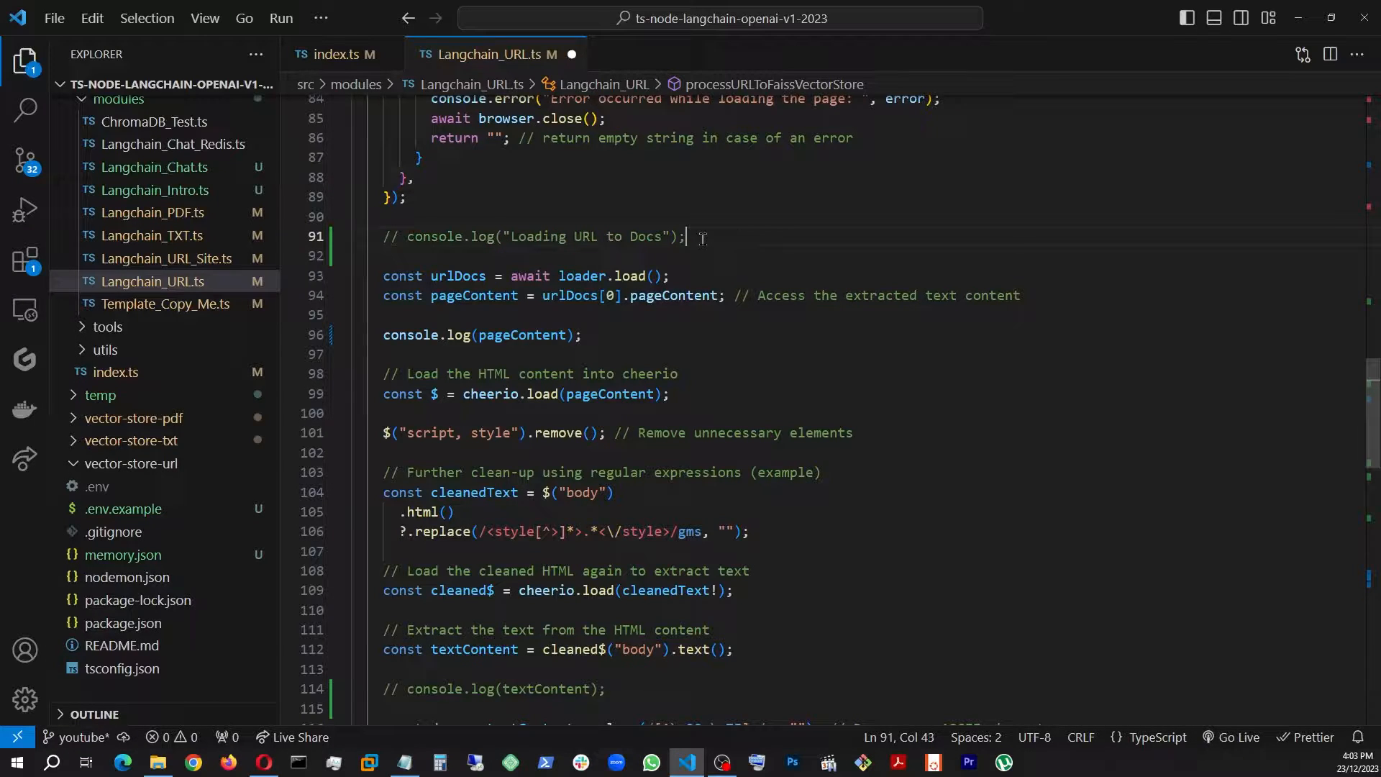
mouse_move(678, 296)
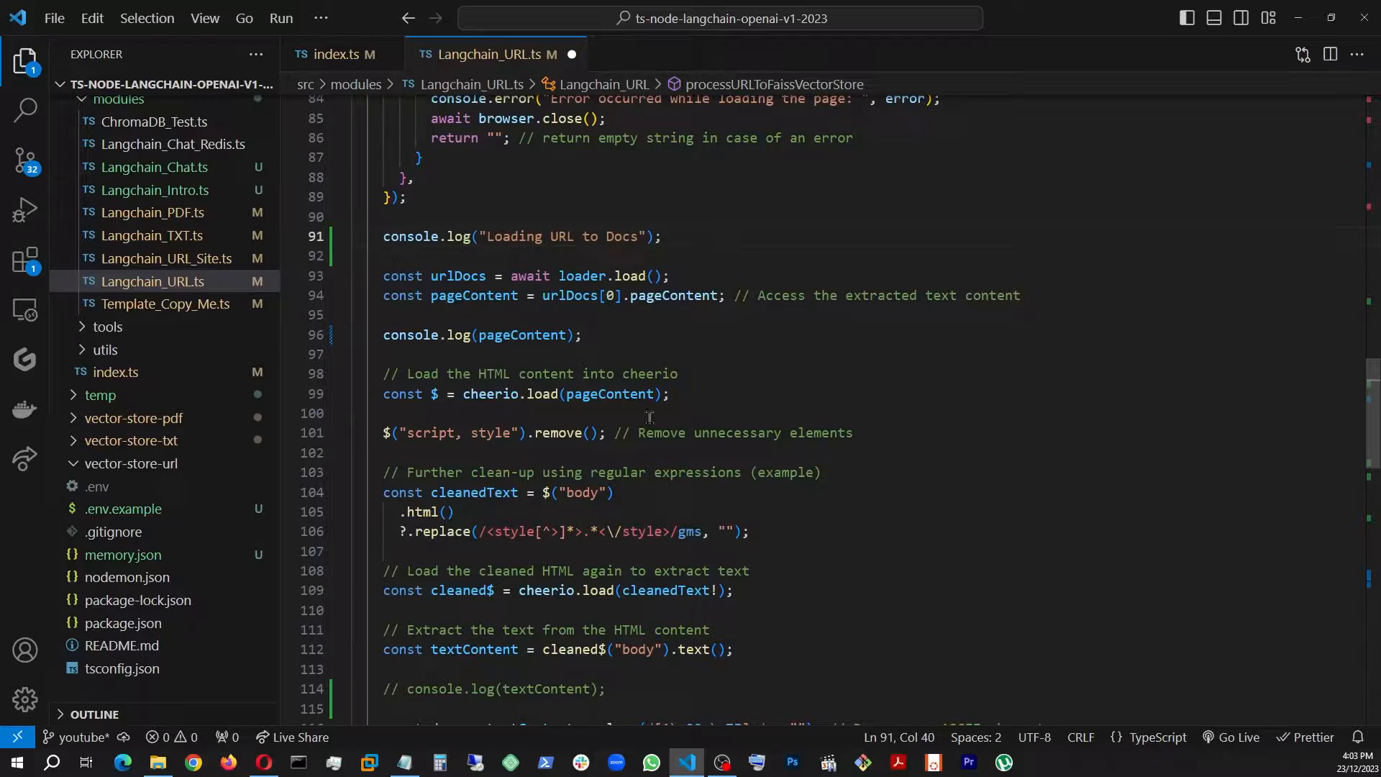
key("ctrl+/")
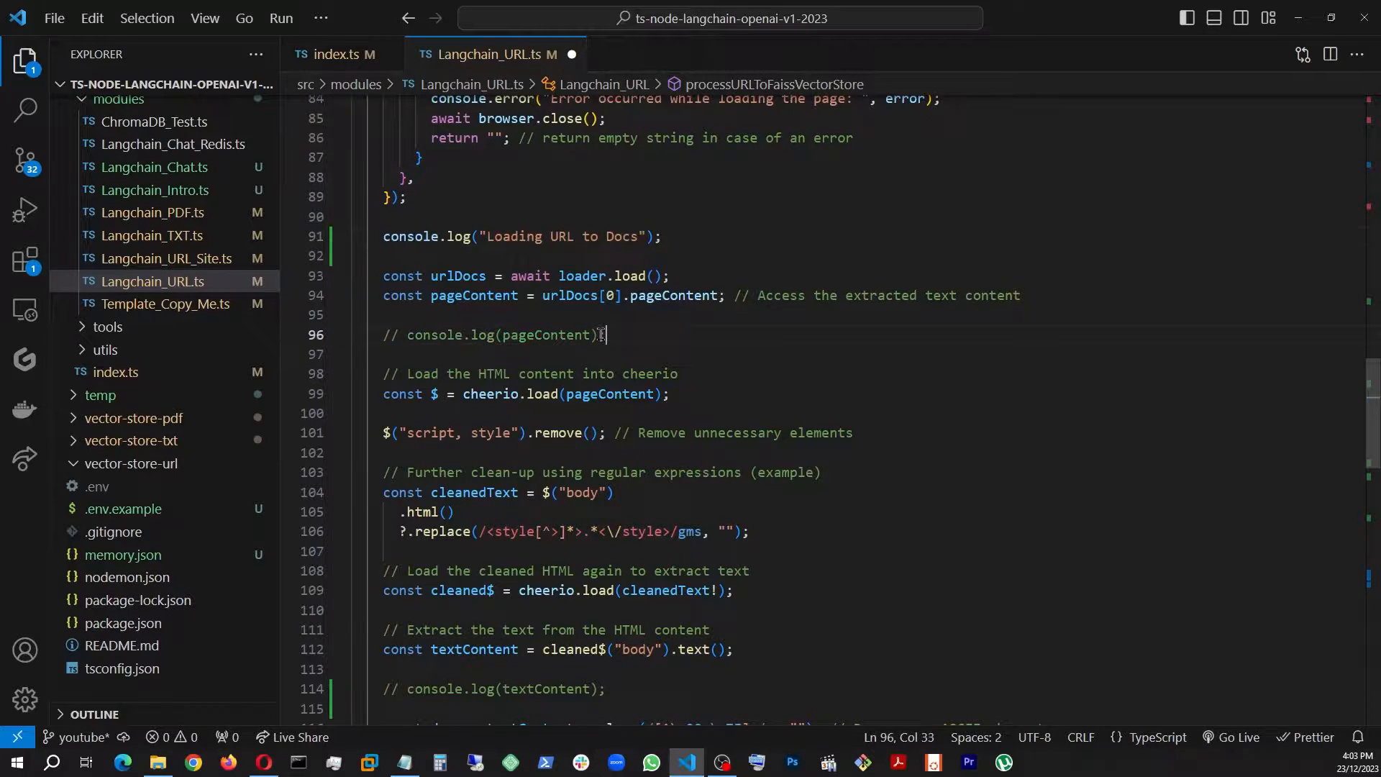
scroll("down", 3)
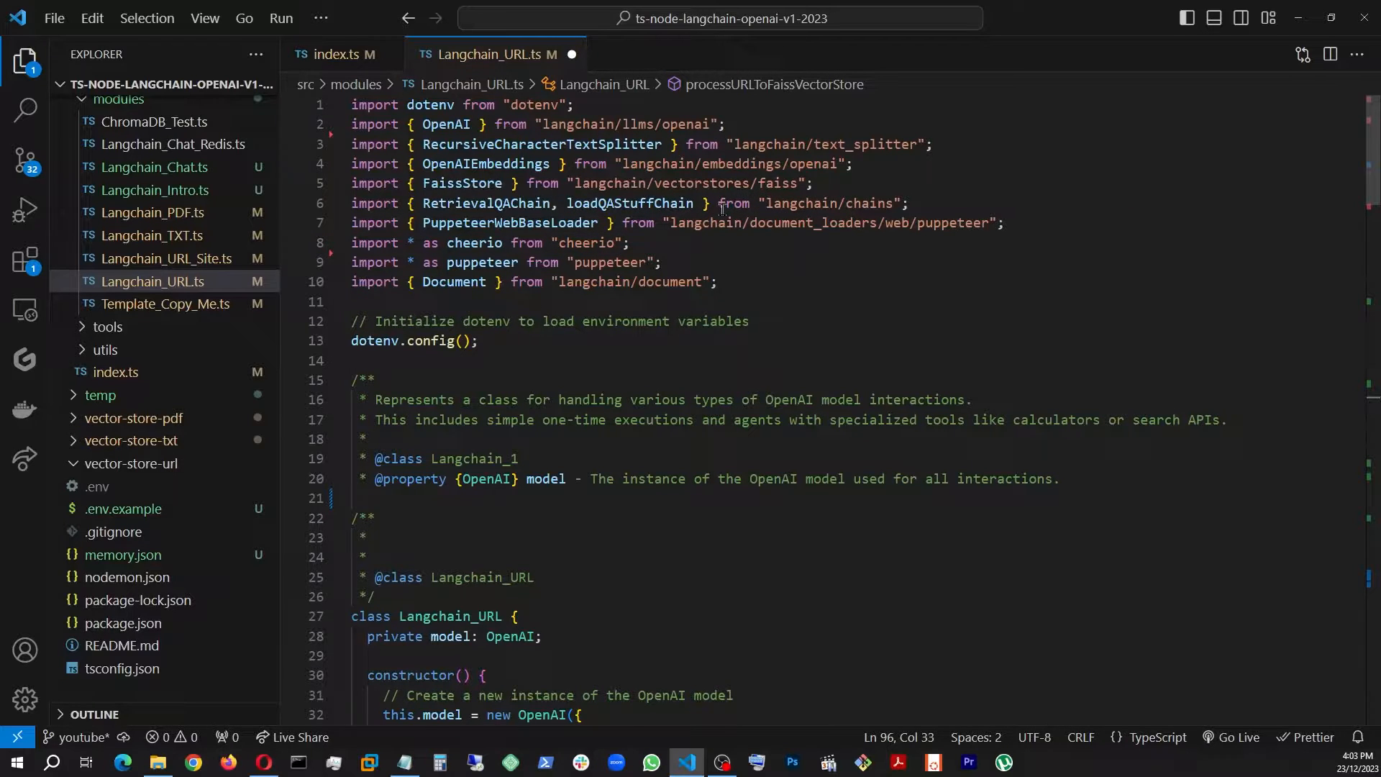
mouse_move(677, 249)
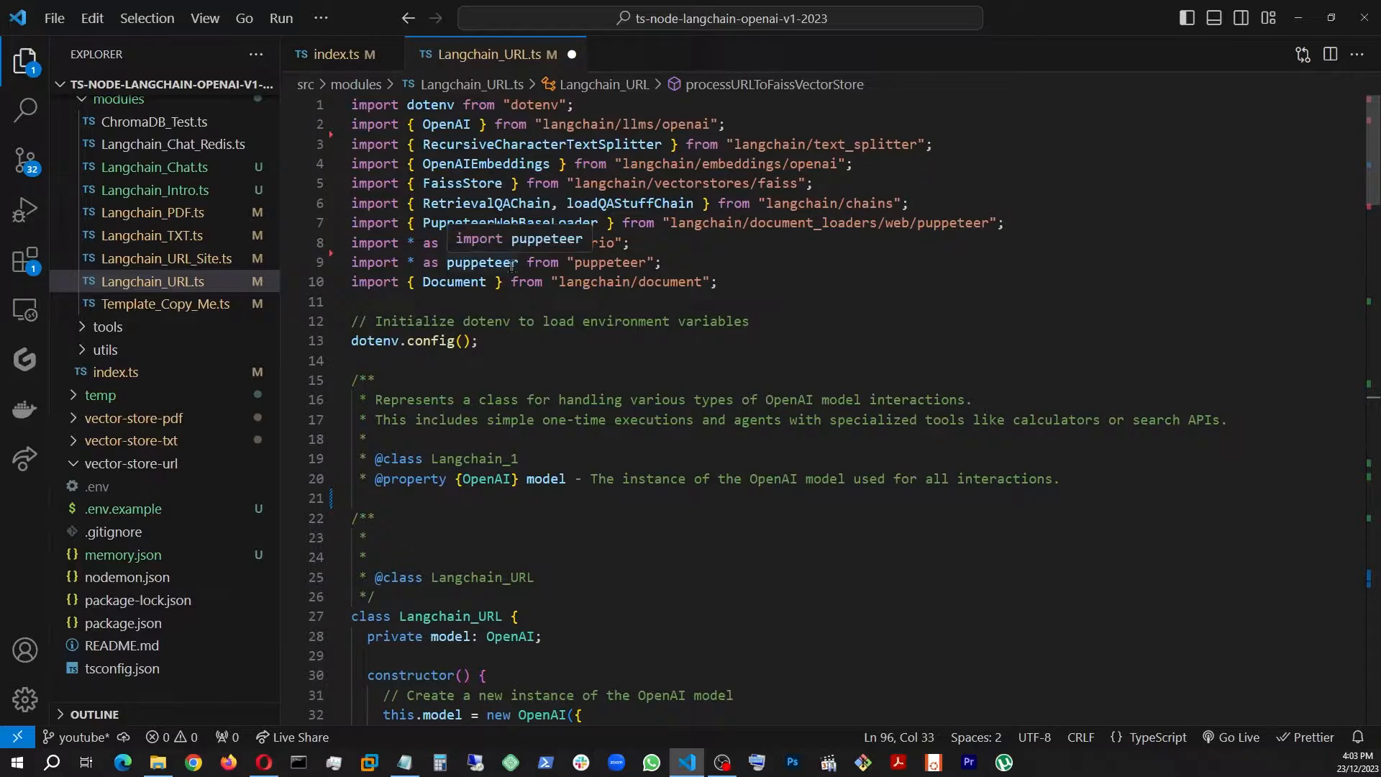
type("cheerio")
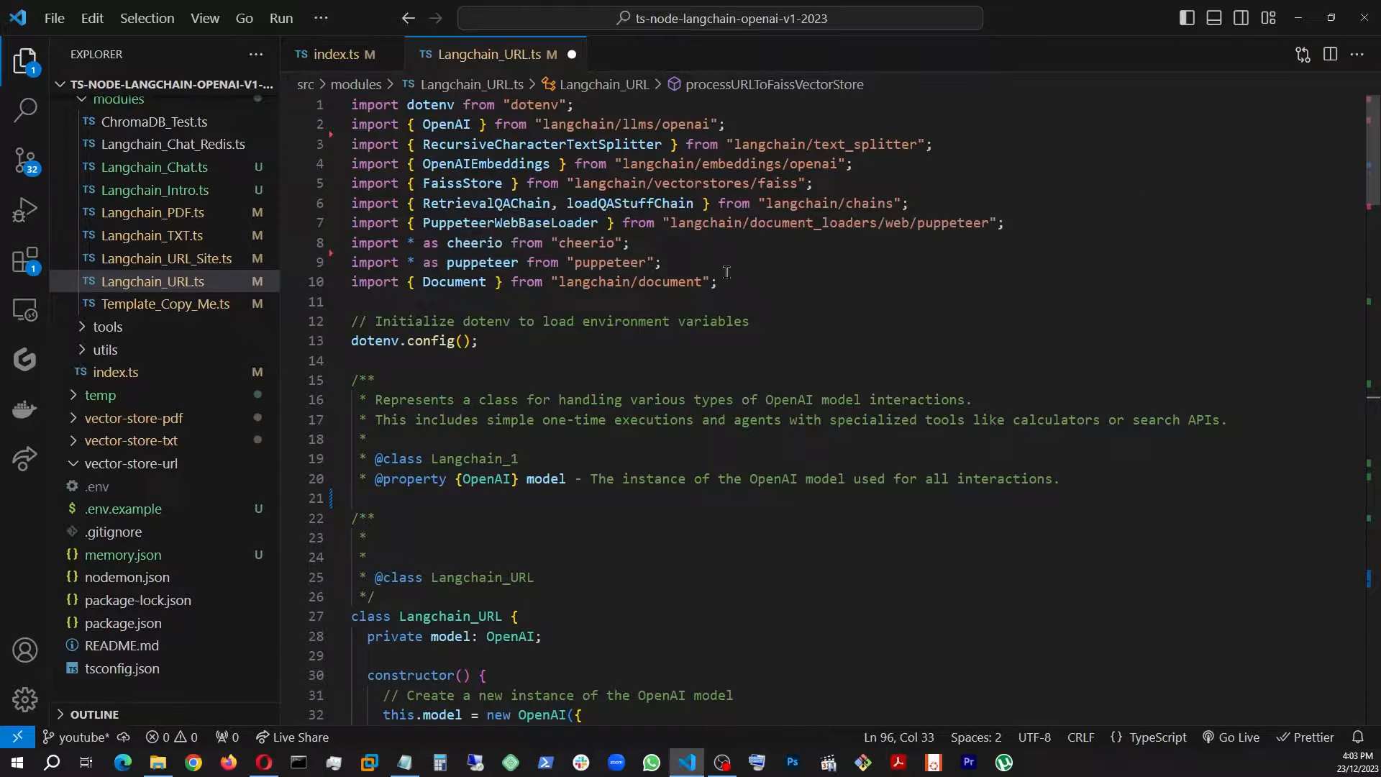
scroll("down", 3)
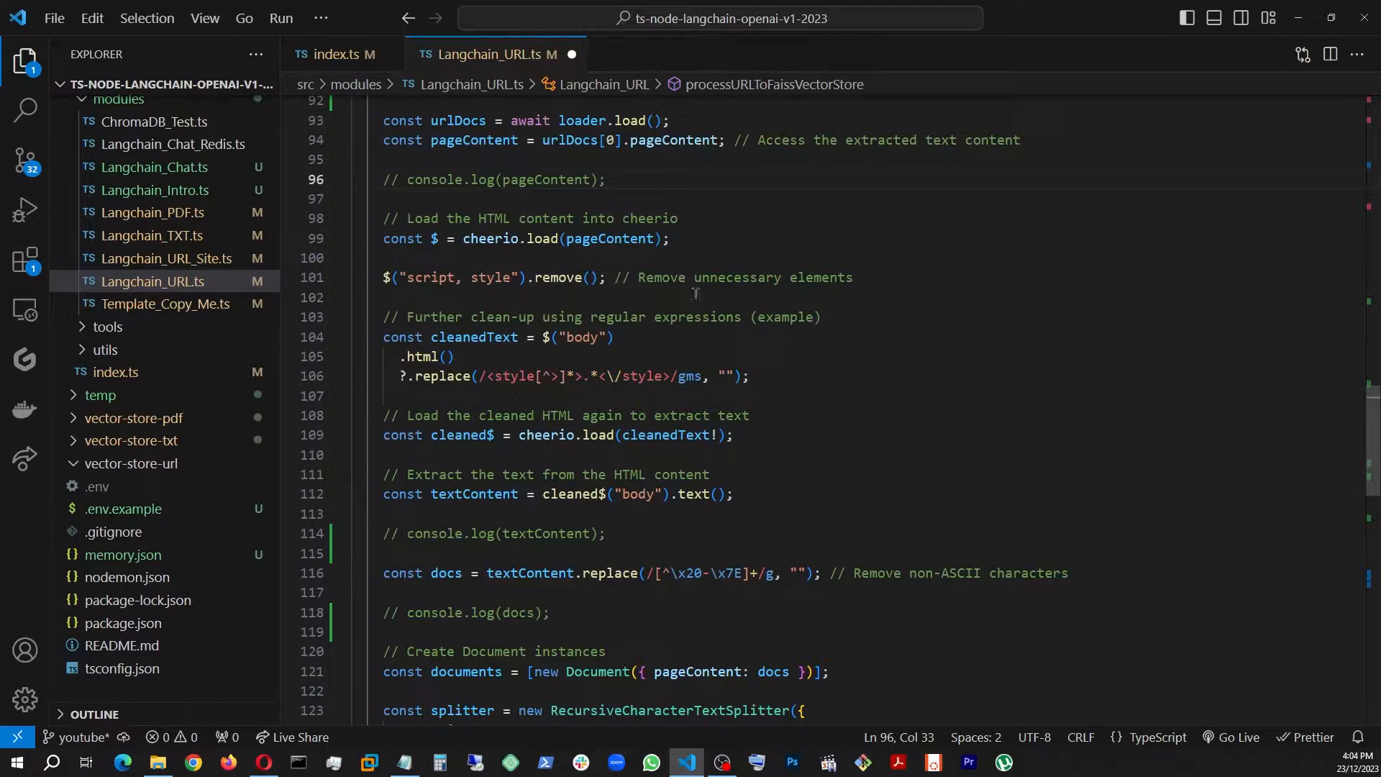
scroll("down", 3)
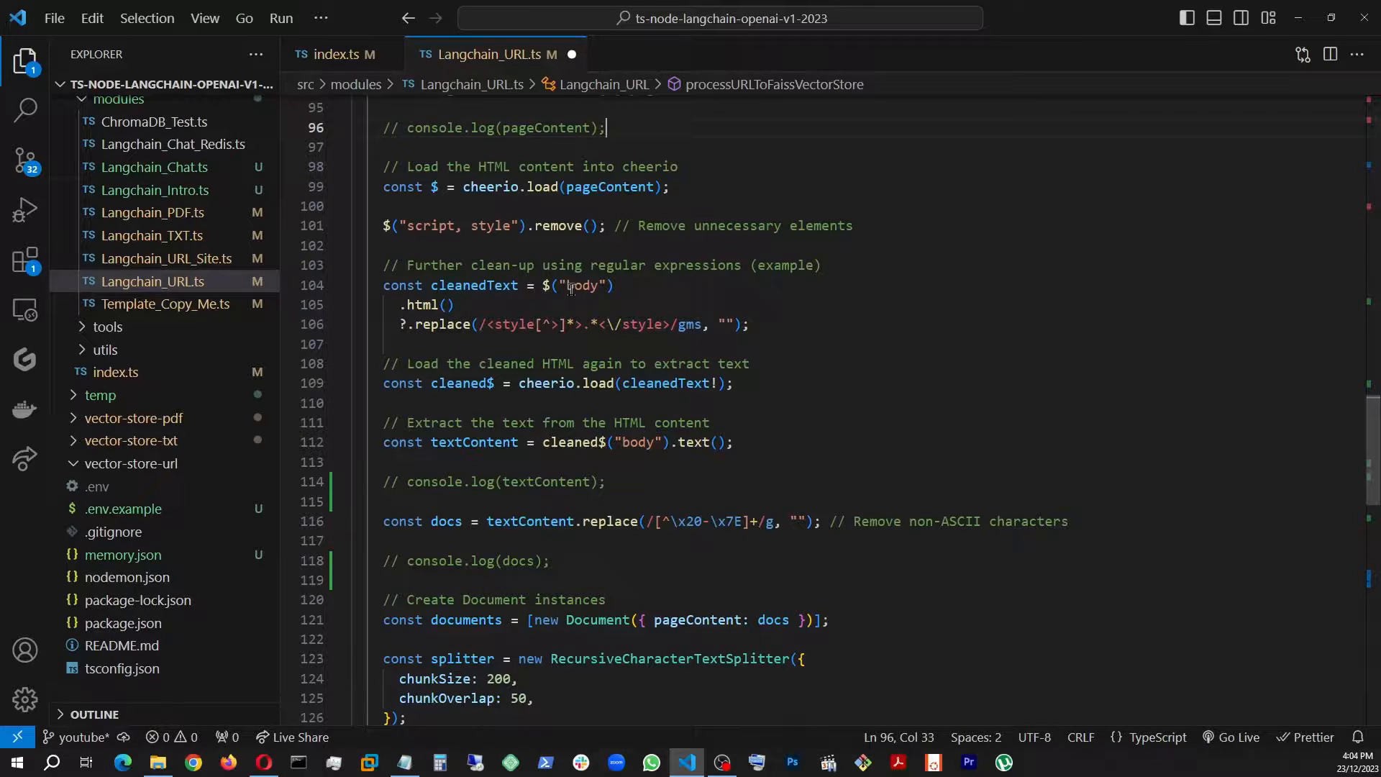
mouse_move(429, 305)
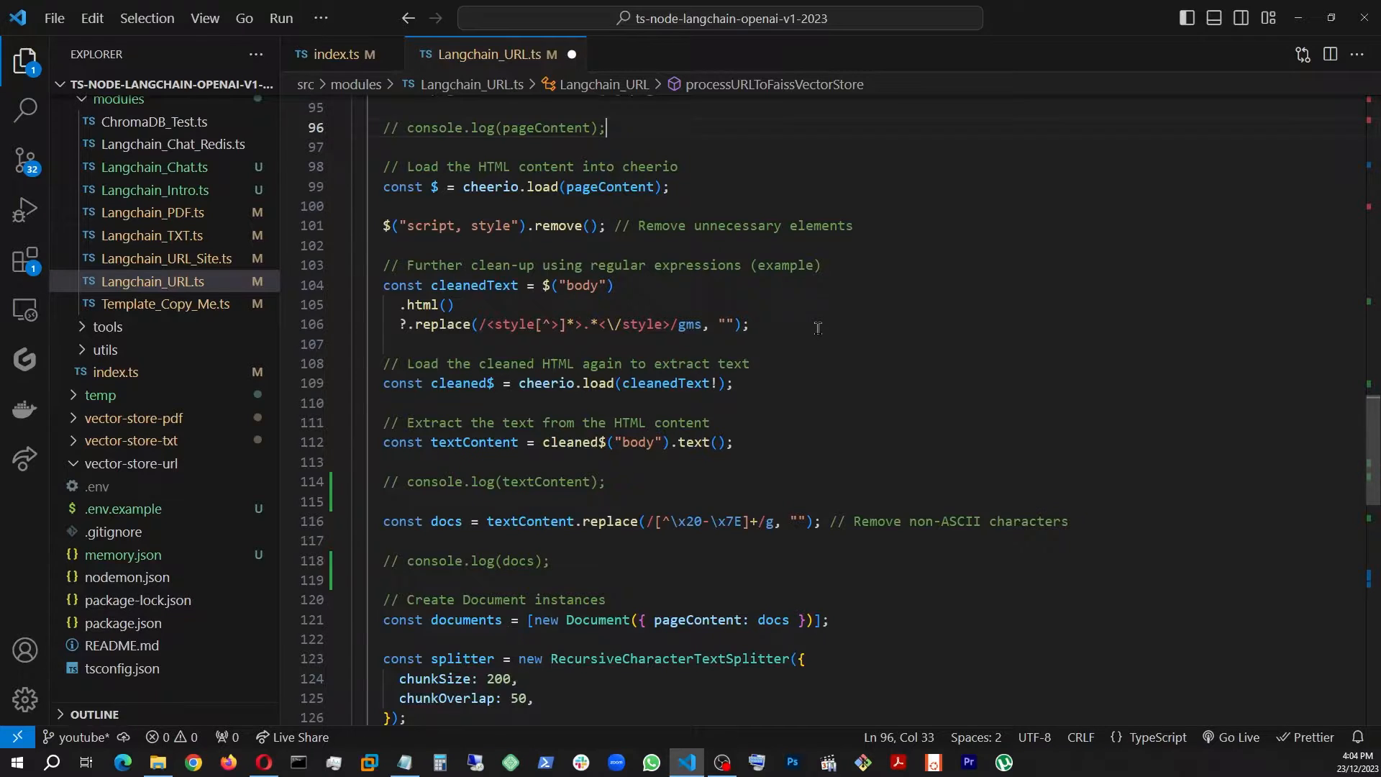
Re-enable the console.log(textContent) line and save Langchain_URL.ts.
scroll("down", 3)
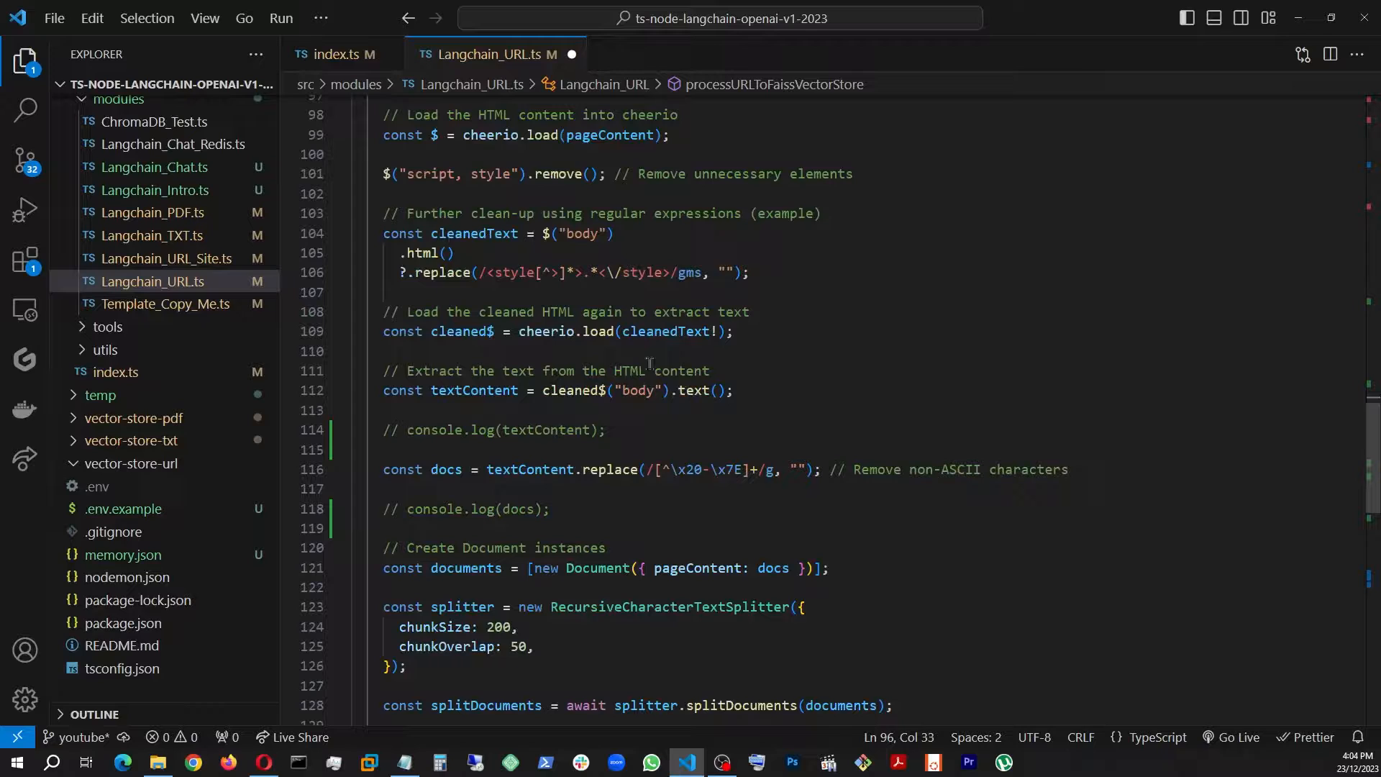
mouse_move(476, 233)
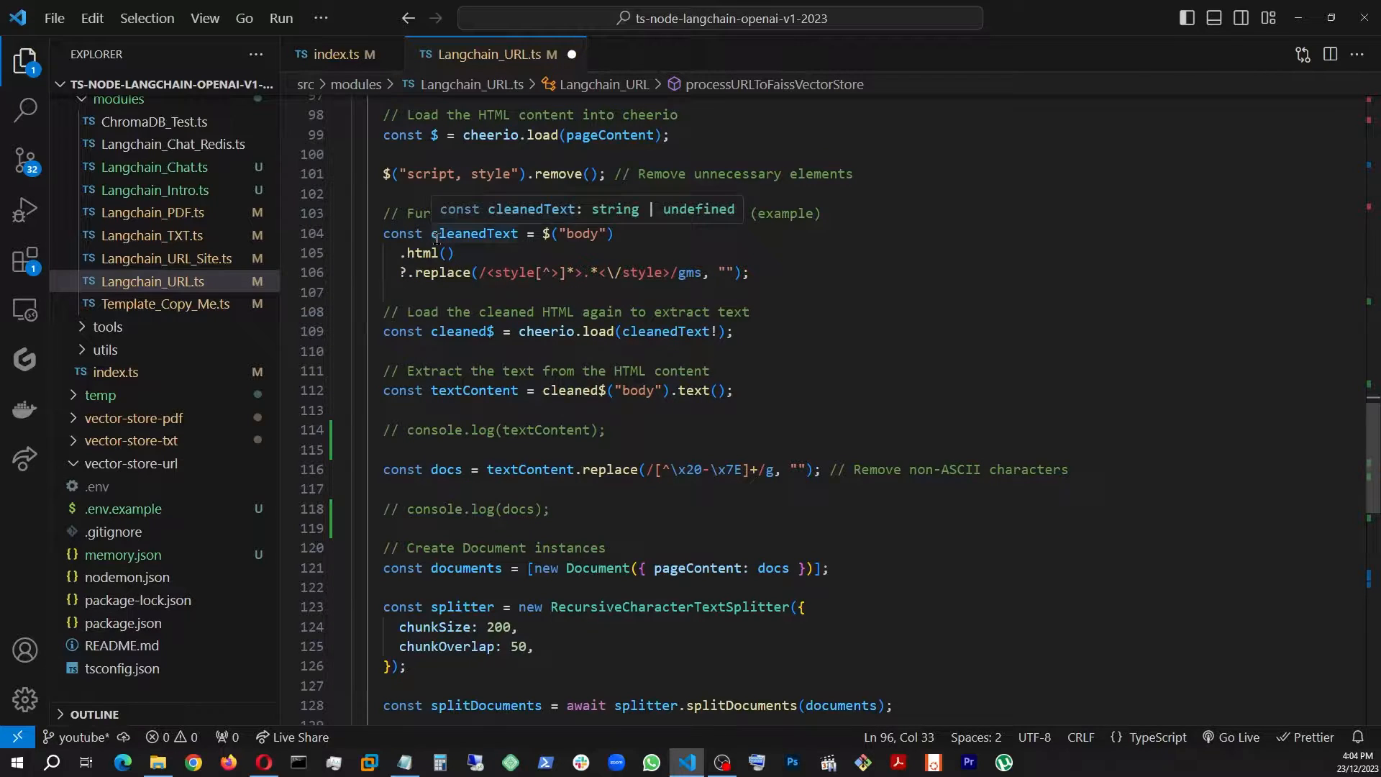
mouse_move(592, 331)
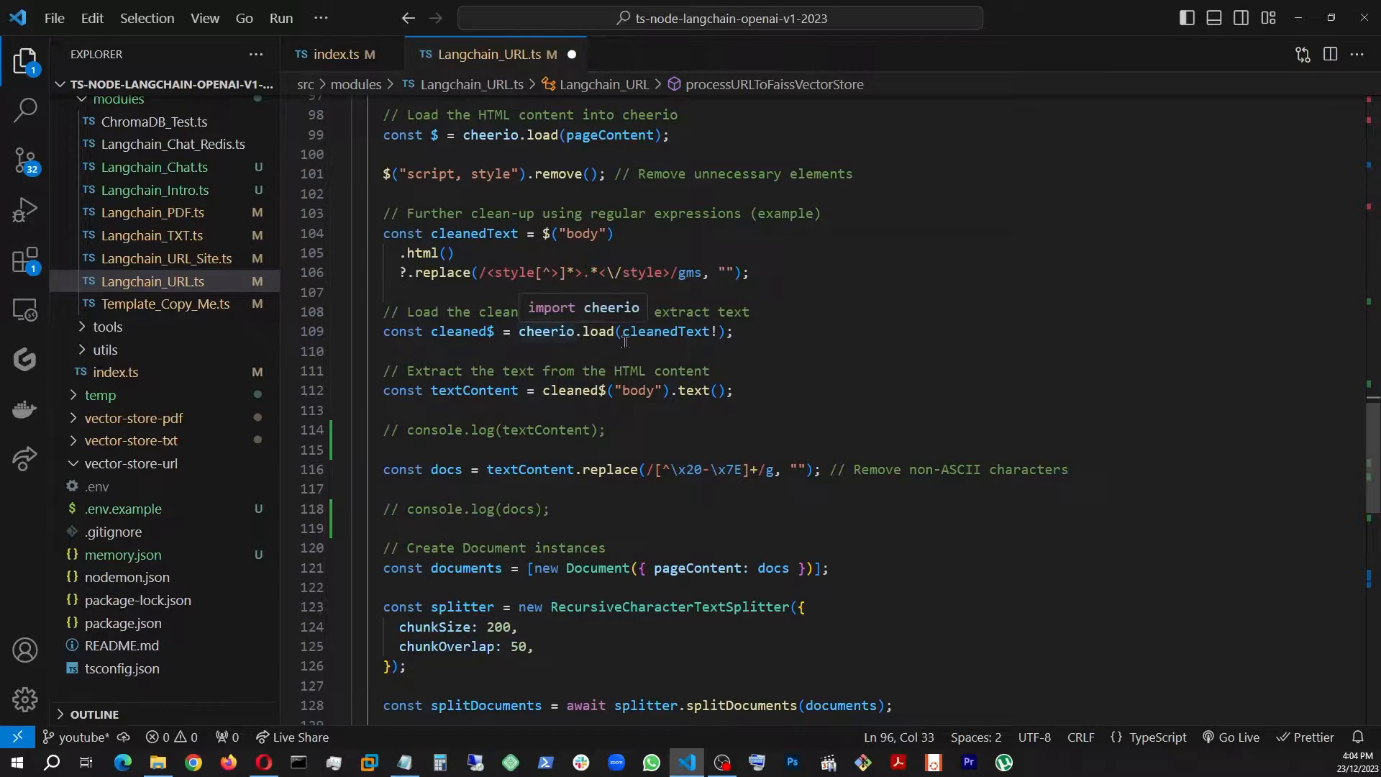
mouse_move(436, 331)
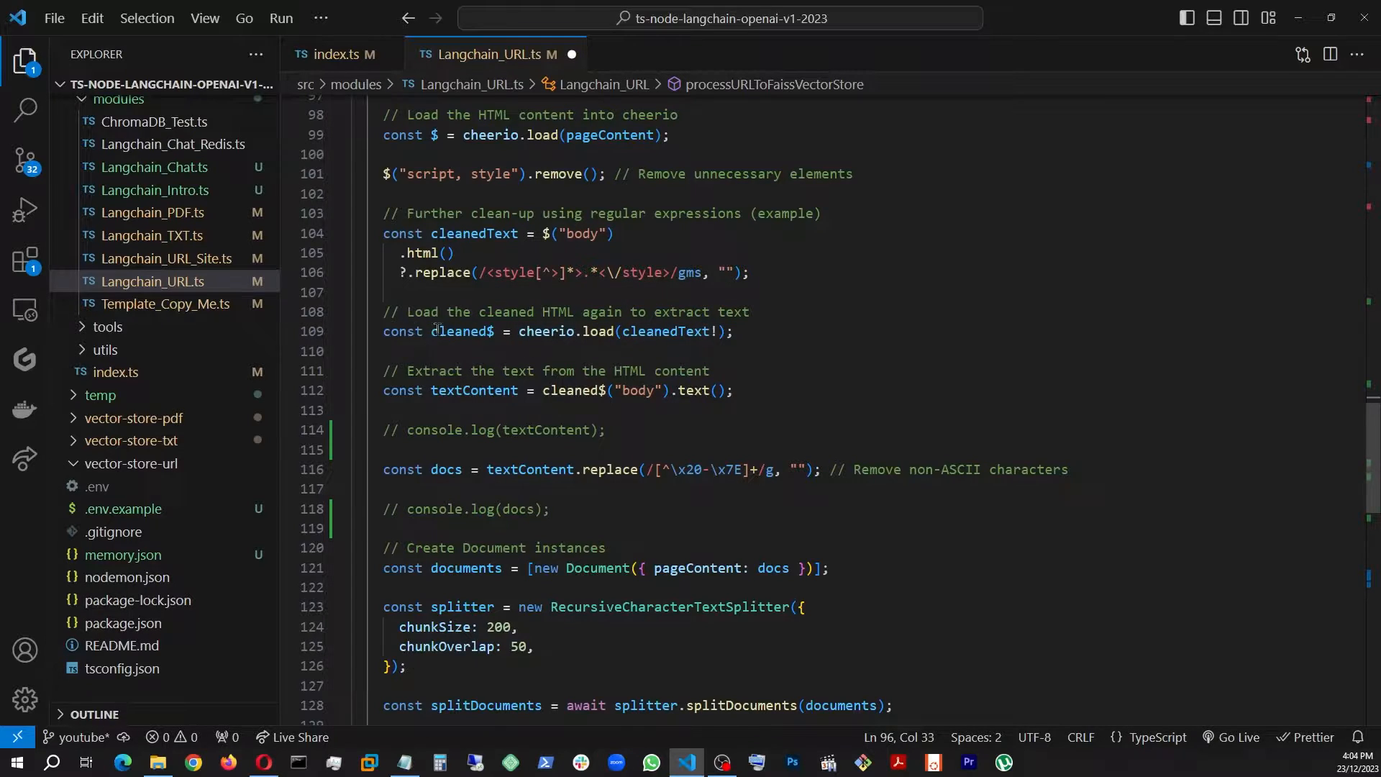
mouse_move(471, 331)
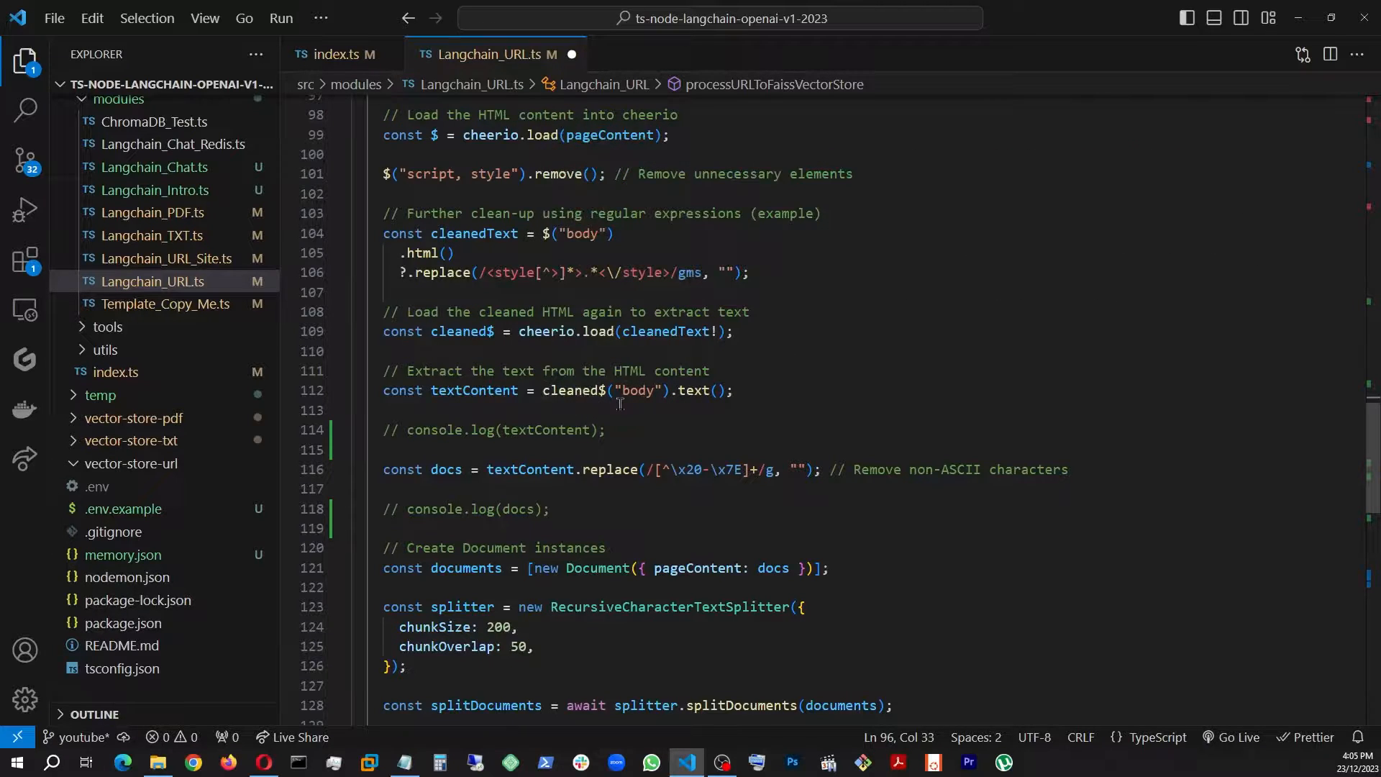
mouse_move(782, 386)
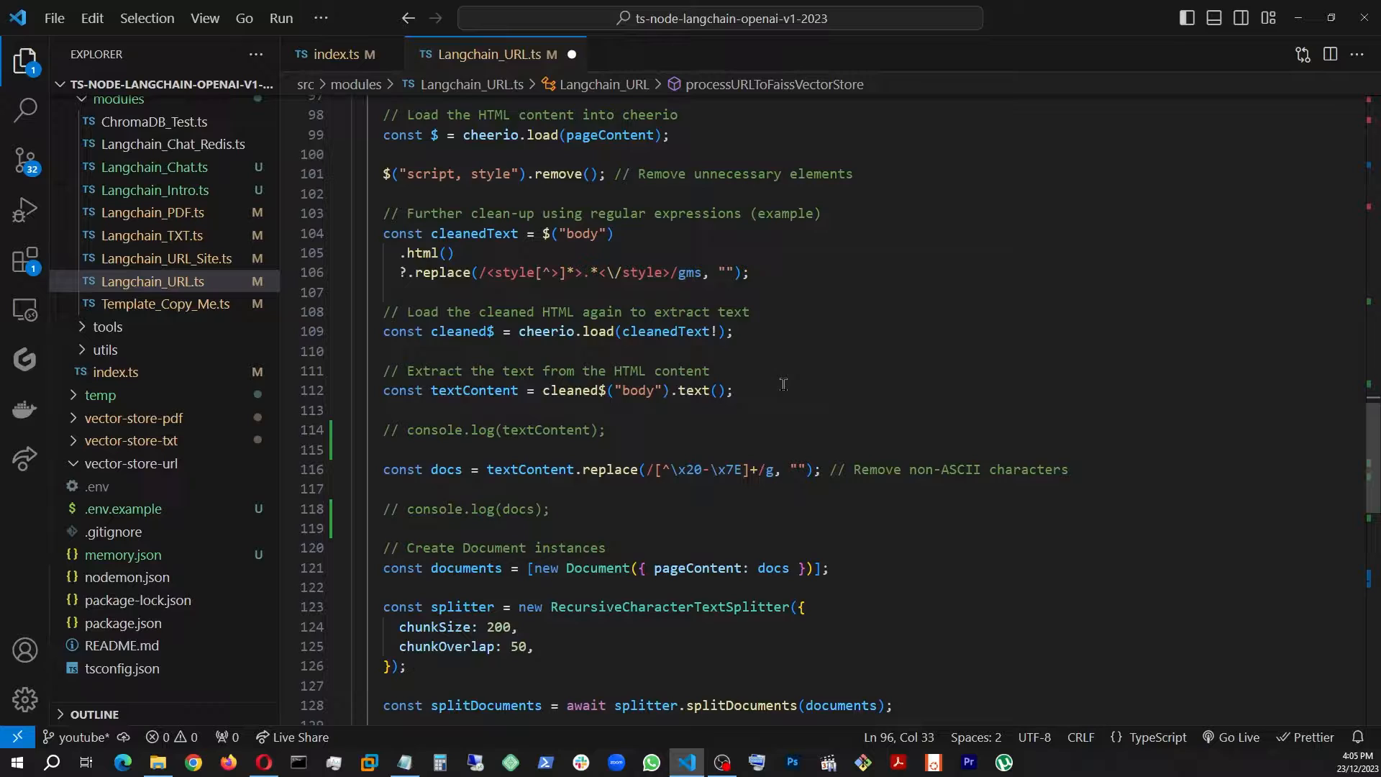
left_click(605, 431)
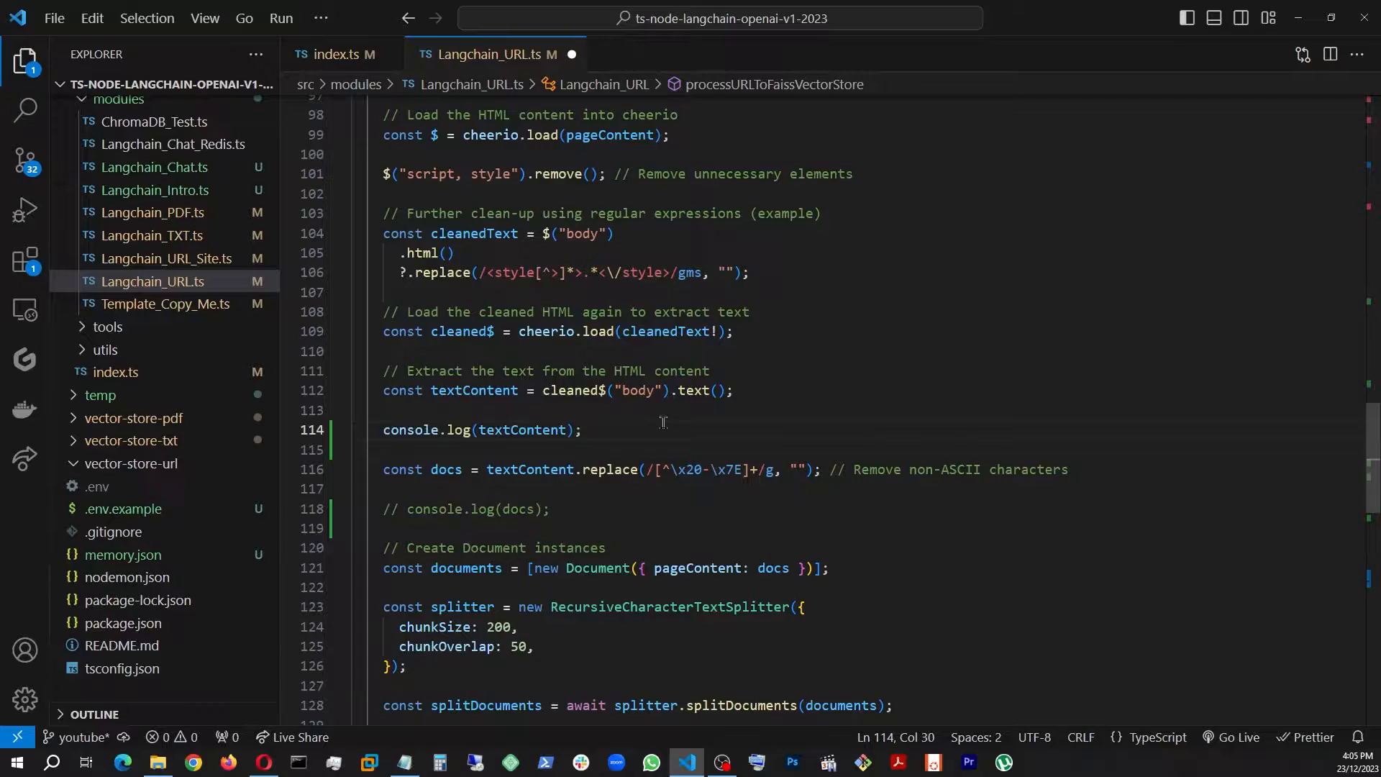
key("ctrl+s")
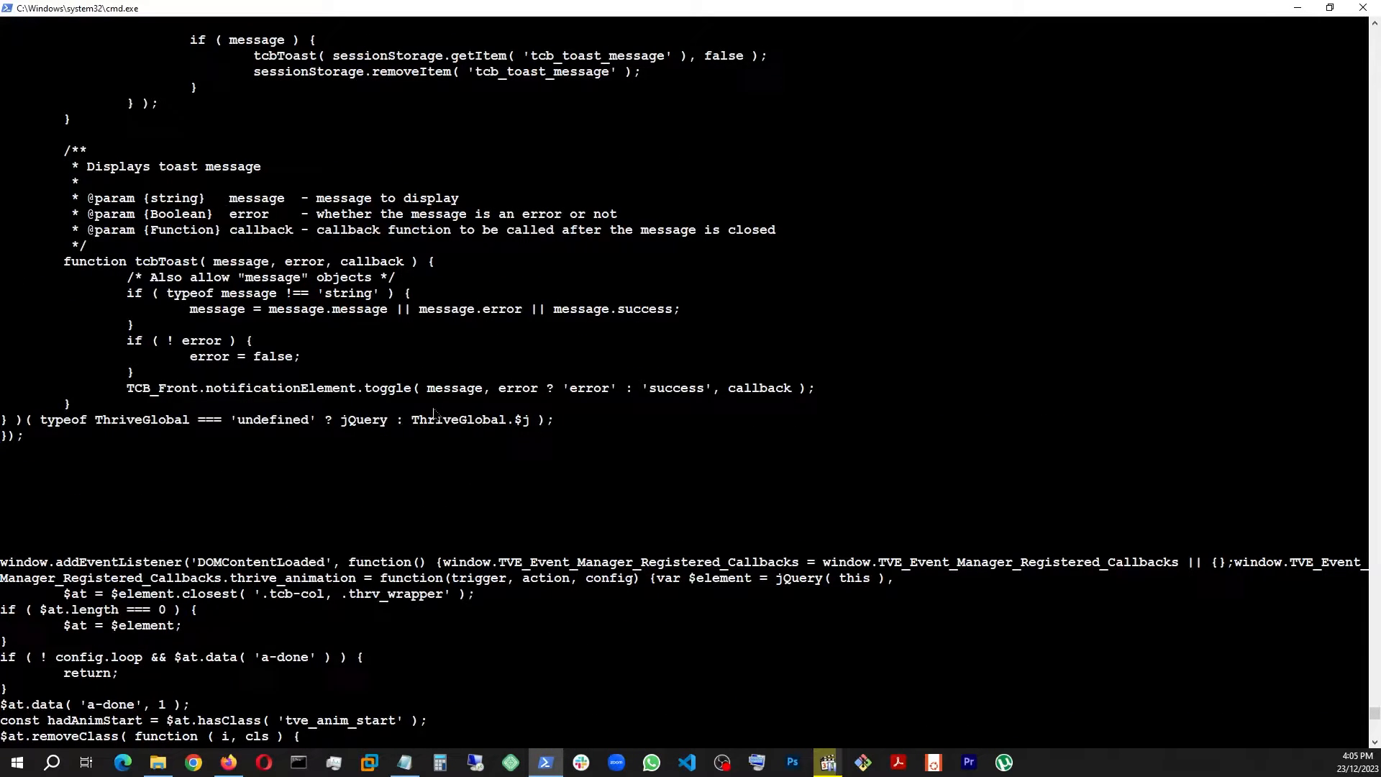
mouse_move(406, 405)
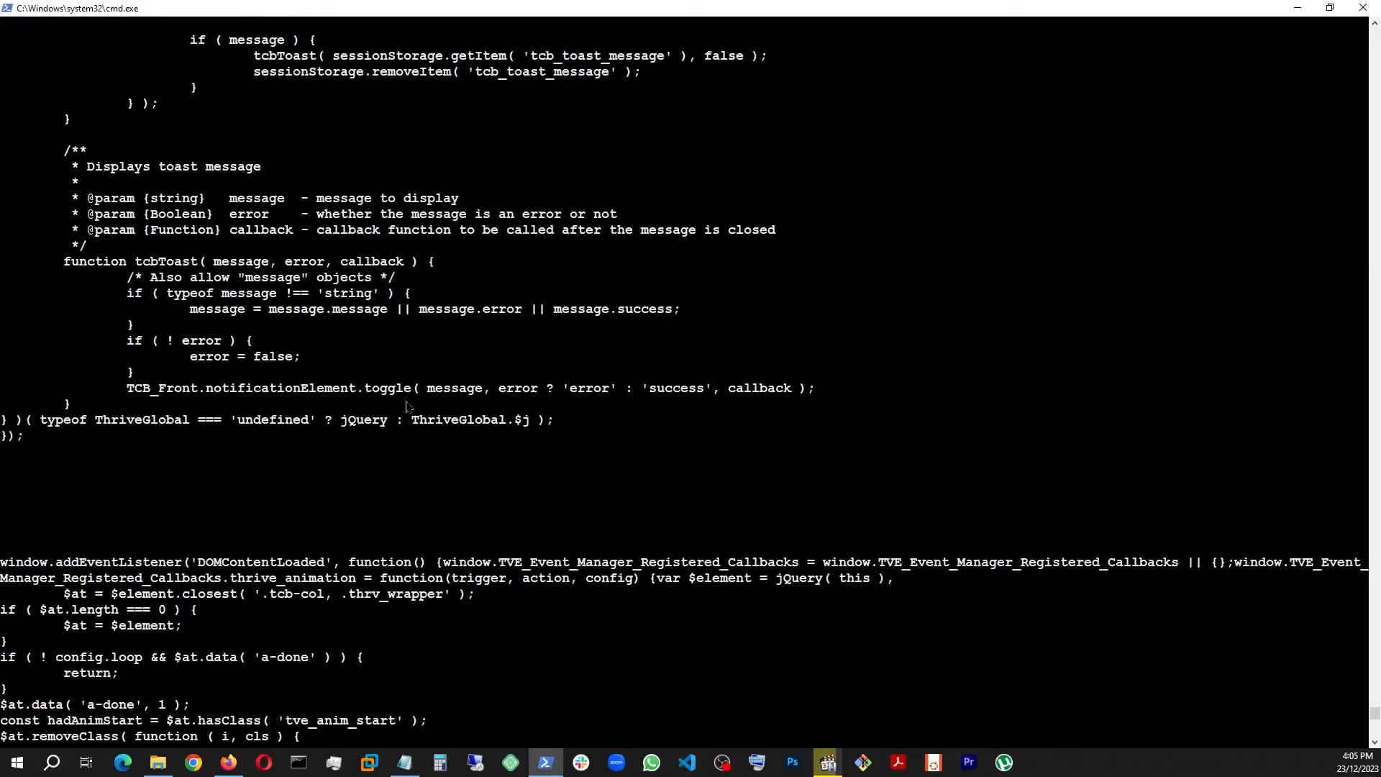
left_click(101, 762)
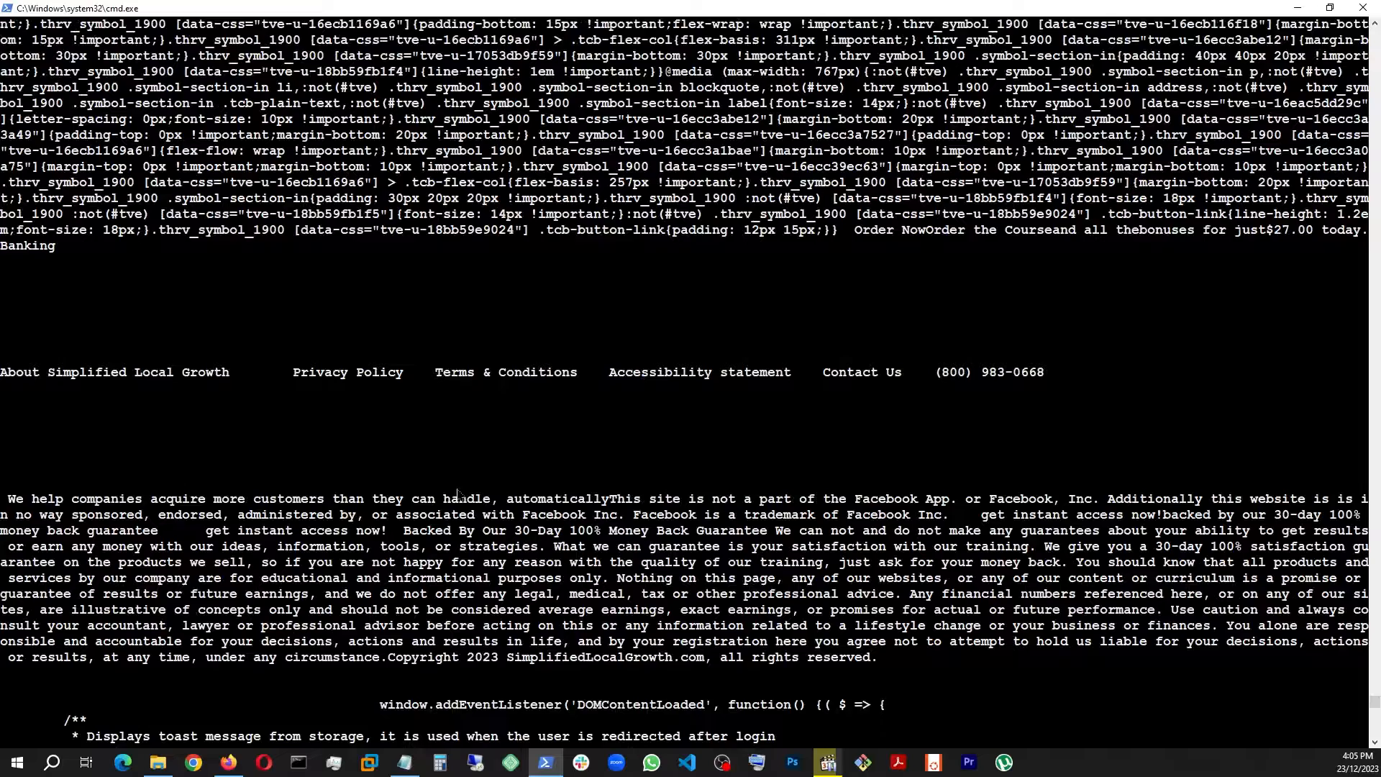
scroll("down", 3)
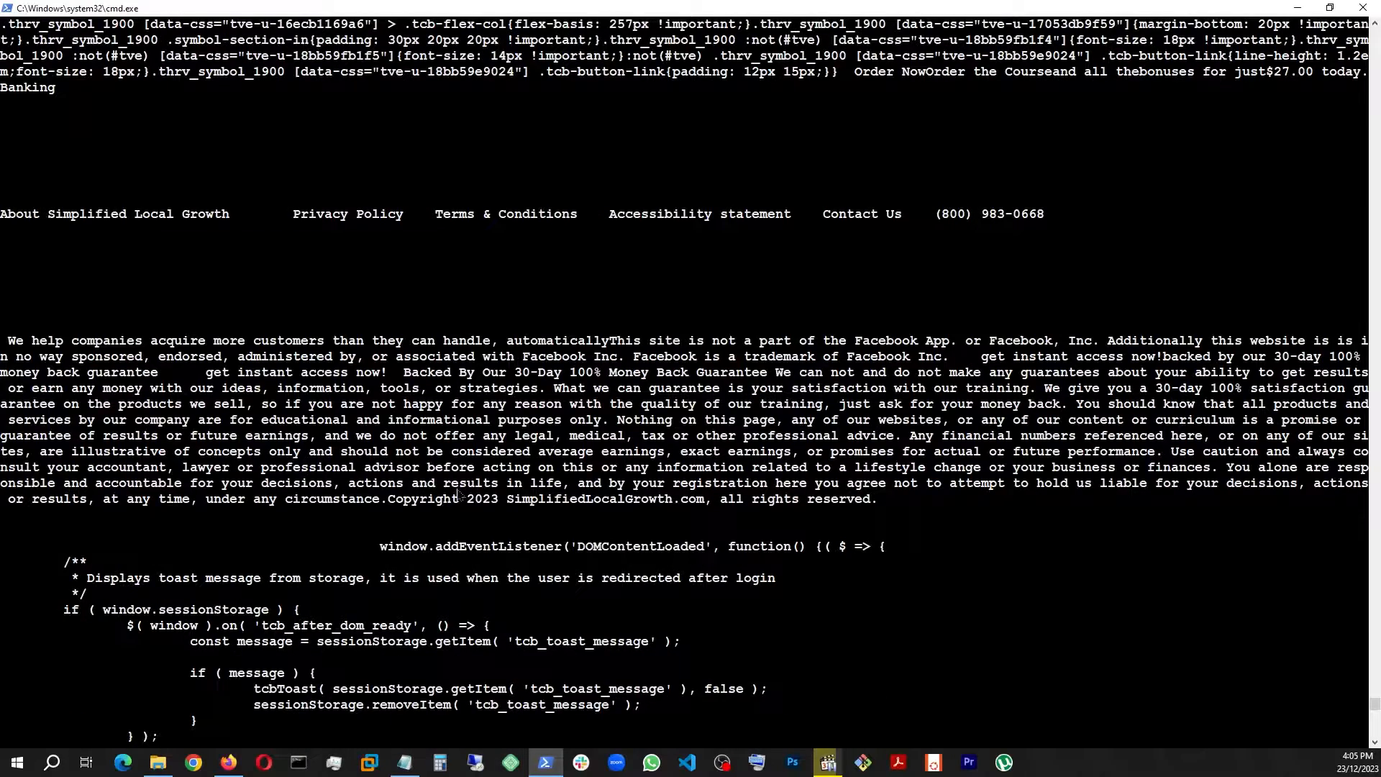
scroll("down", 3)
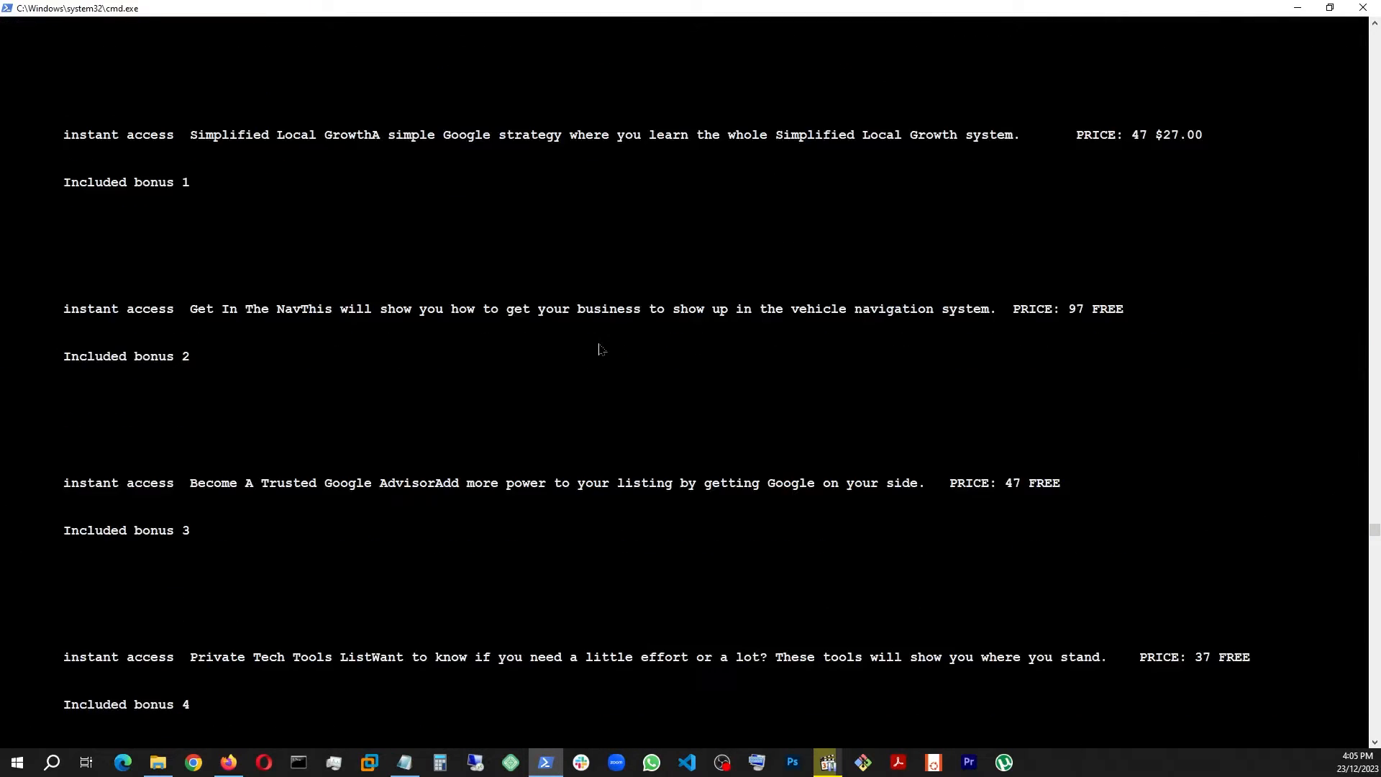
scroll("down", 3)
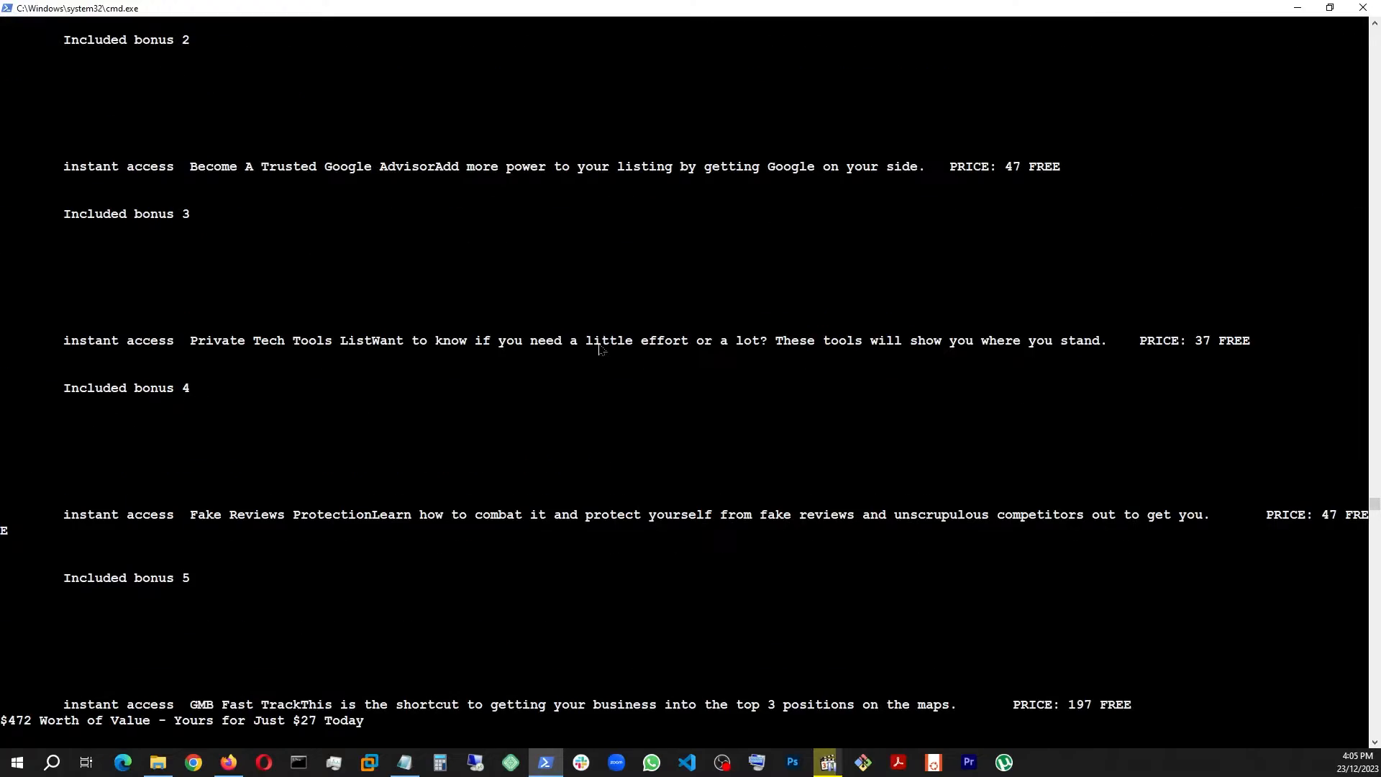
scroll("down", 3)
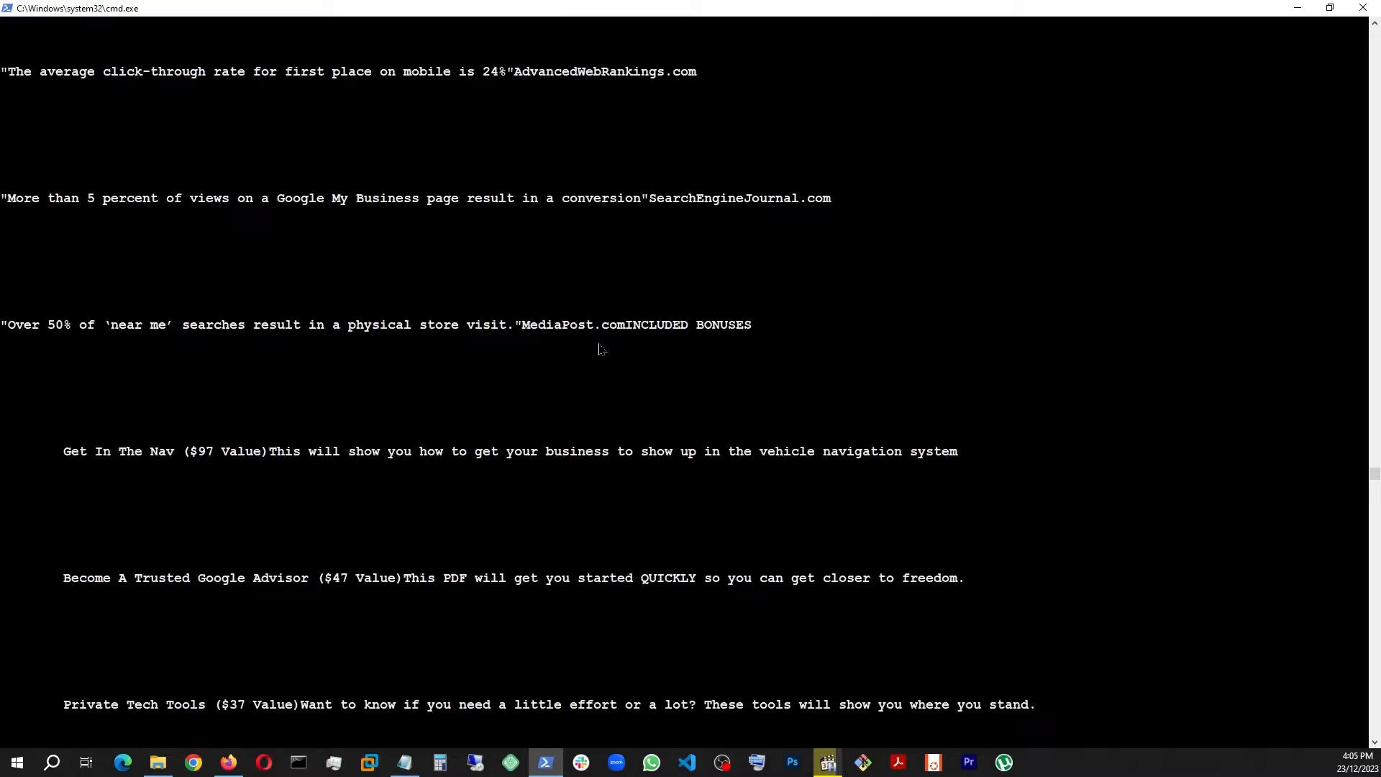
scroll("down", 3)
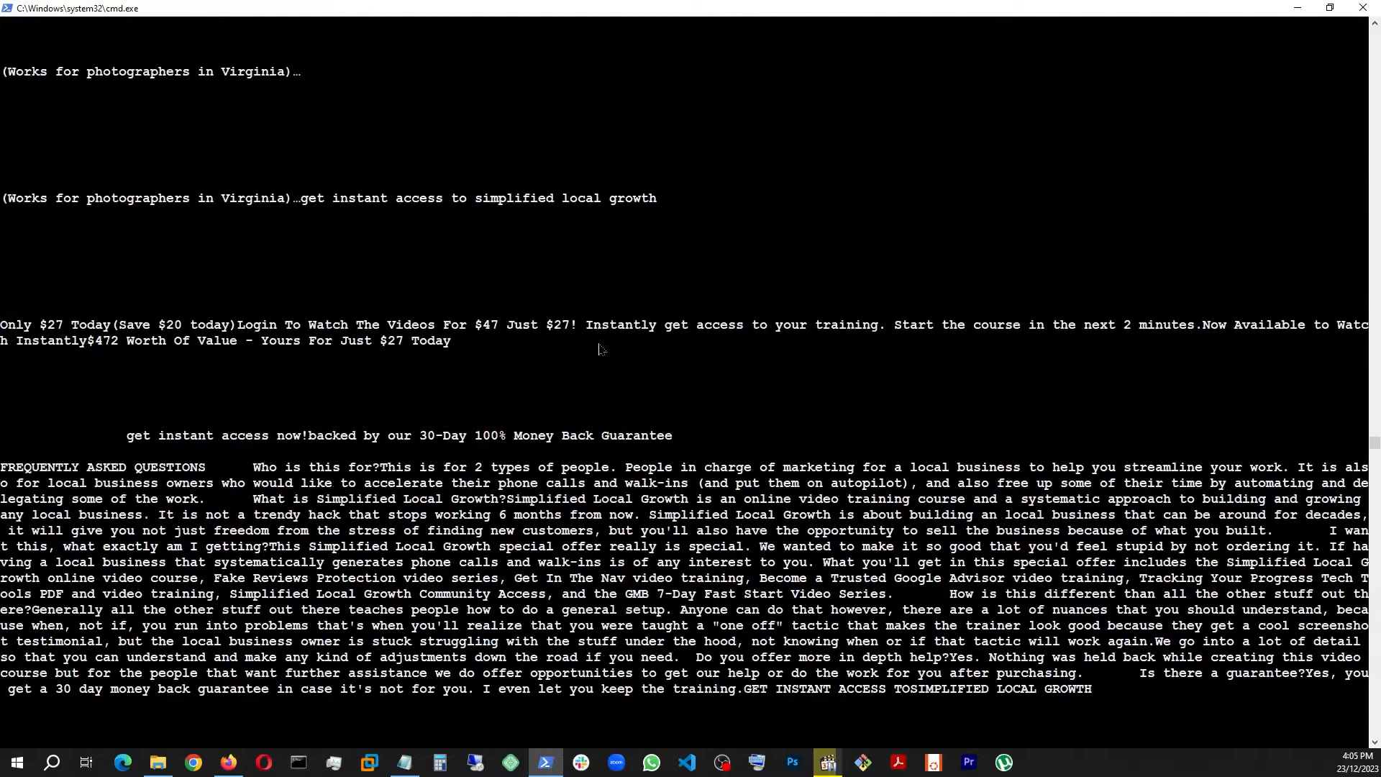
scroll("down", 3)
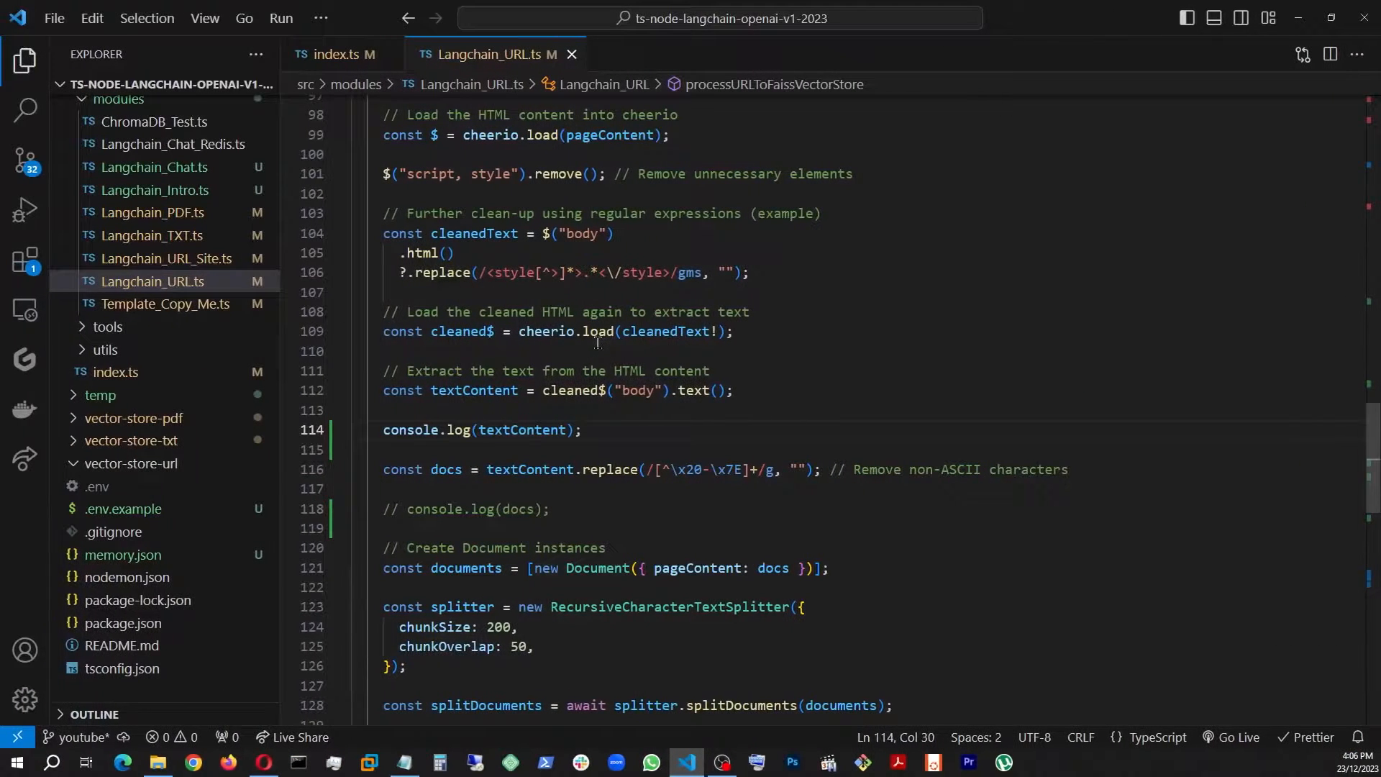
Comment out console.log(textContent) on line 114 with // so the docs string is logged instead.
scroll("down", 3)
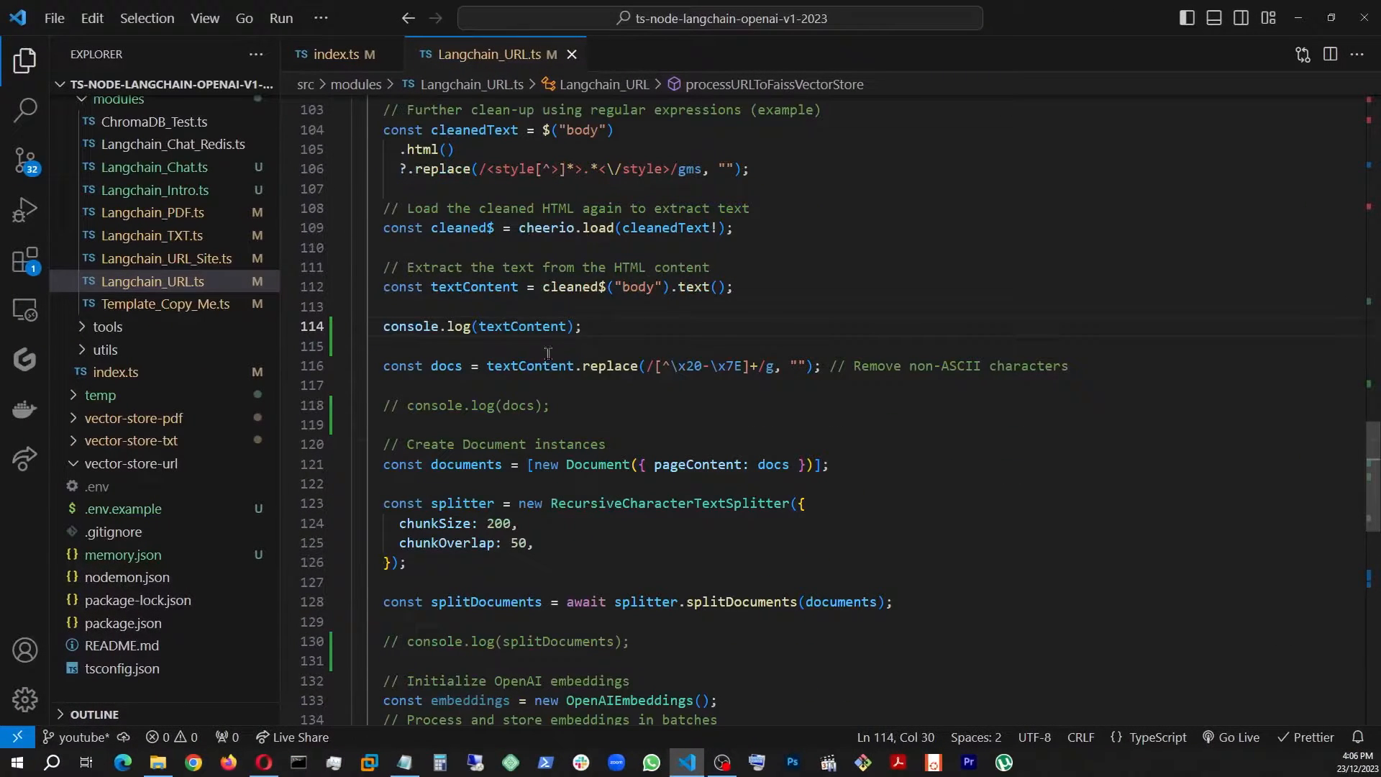
type("//")
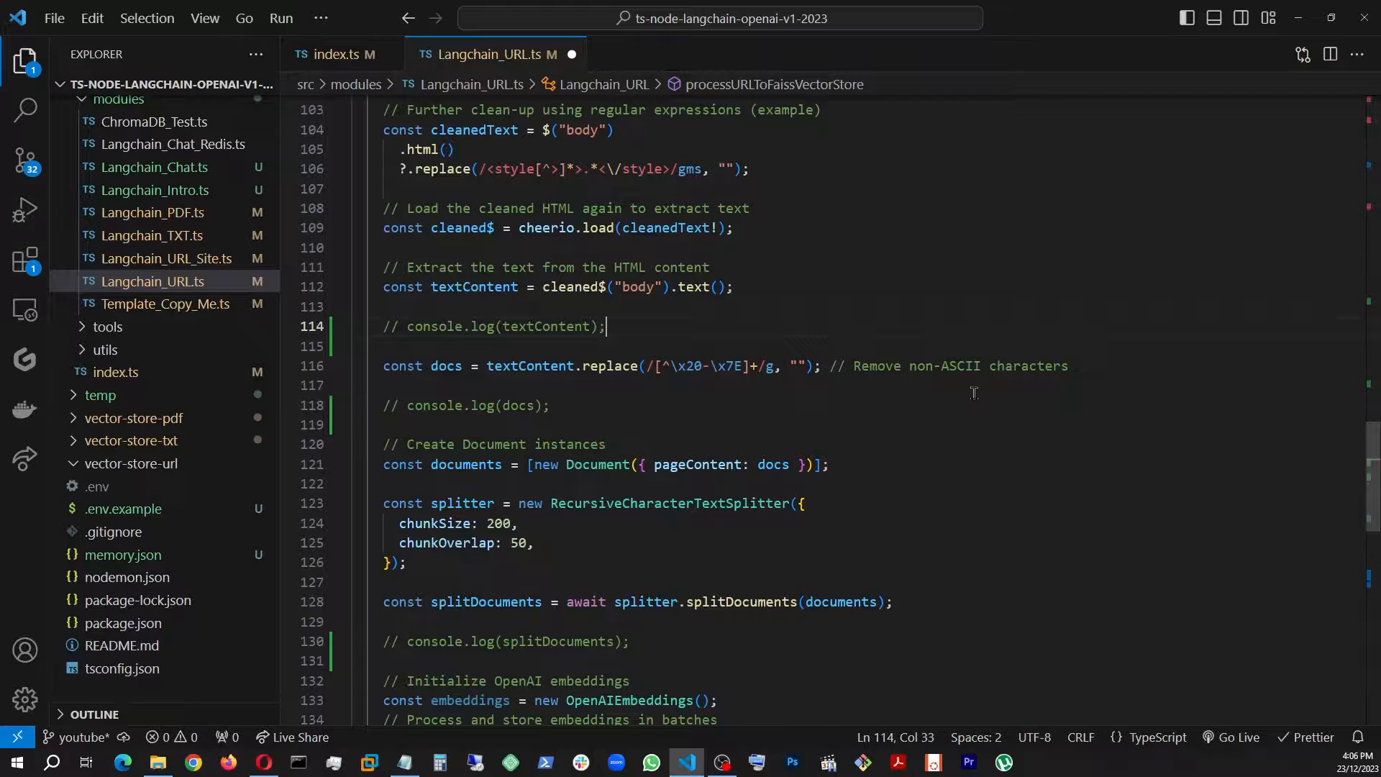
scroll("down", 3)
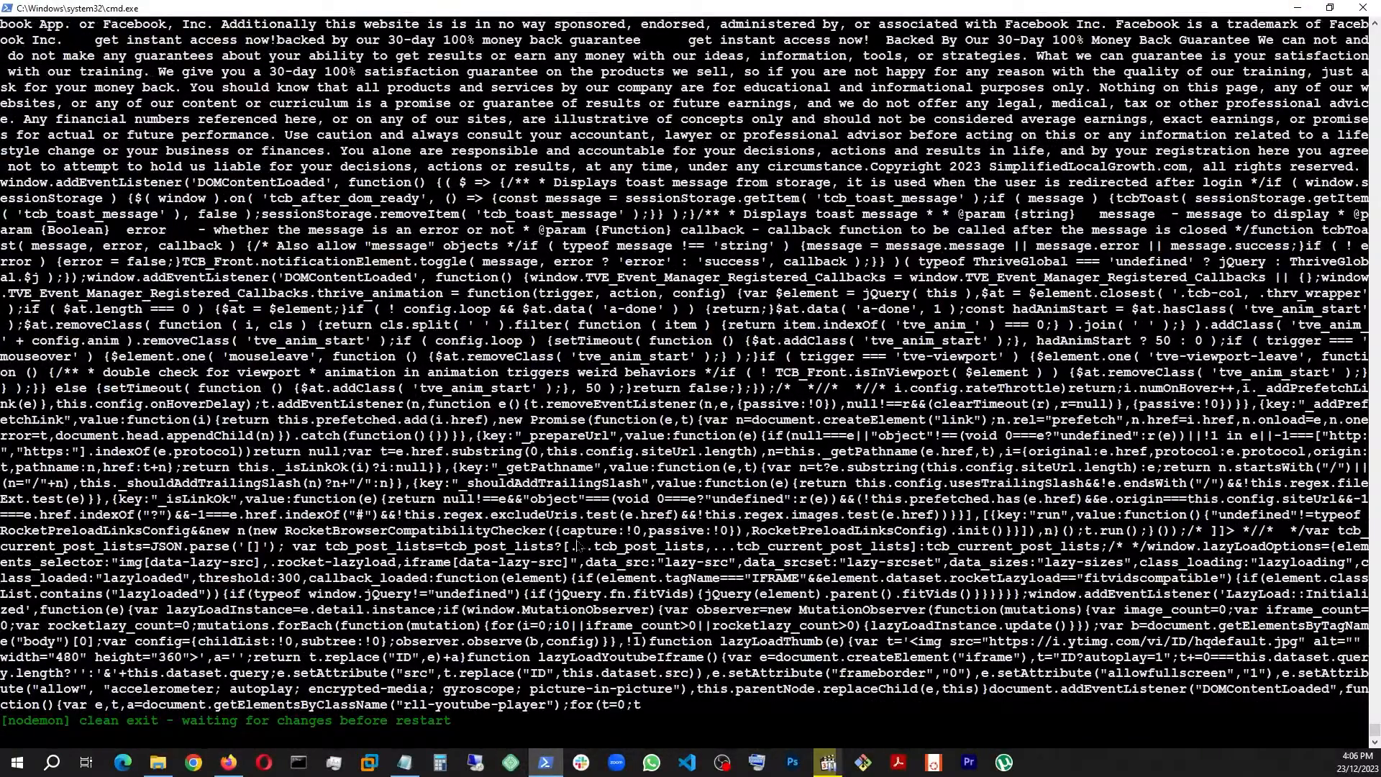
Bring up the cmd window to read the nodemon output of the ASCII-cleaned docs text.
left_click(684, 763)
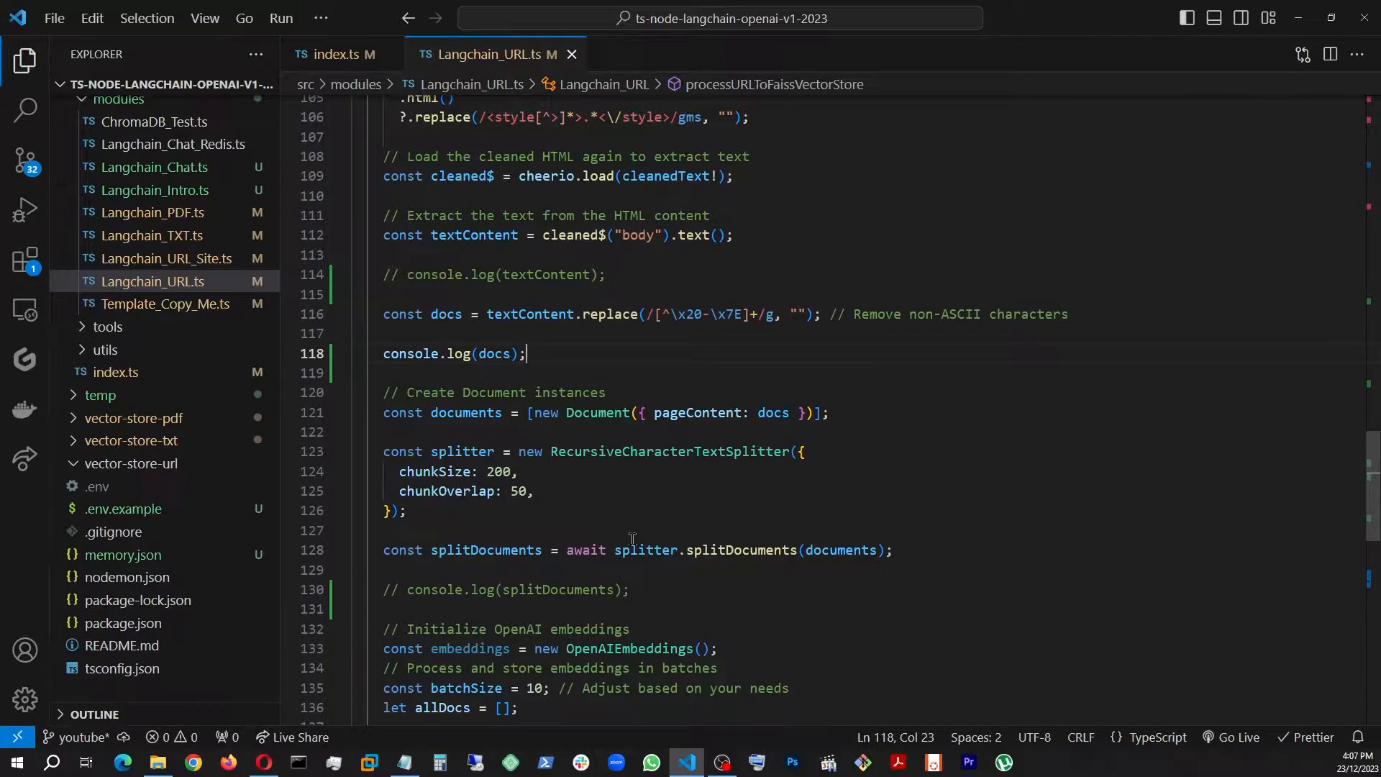
Comment out console.log(docs) and uncomment console.log(splitDocuments) after the 200-character splitter, then save.
scroll("down", 3)
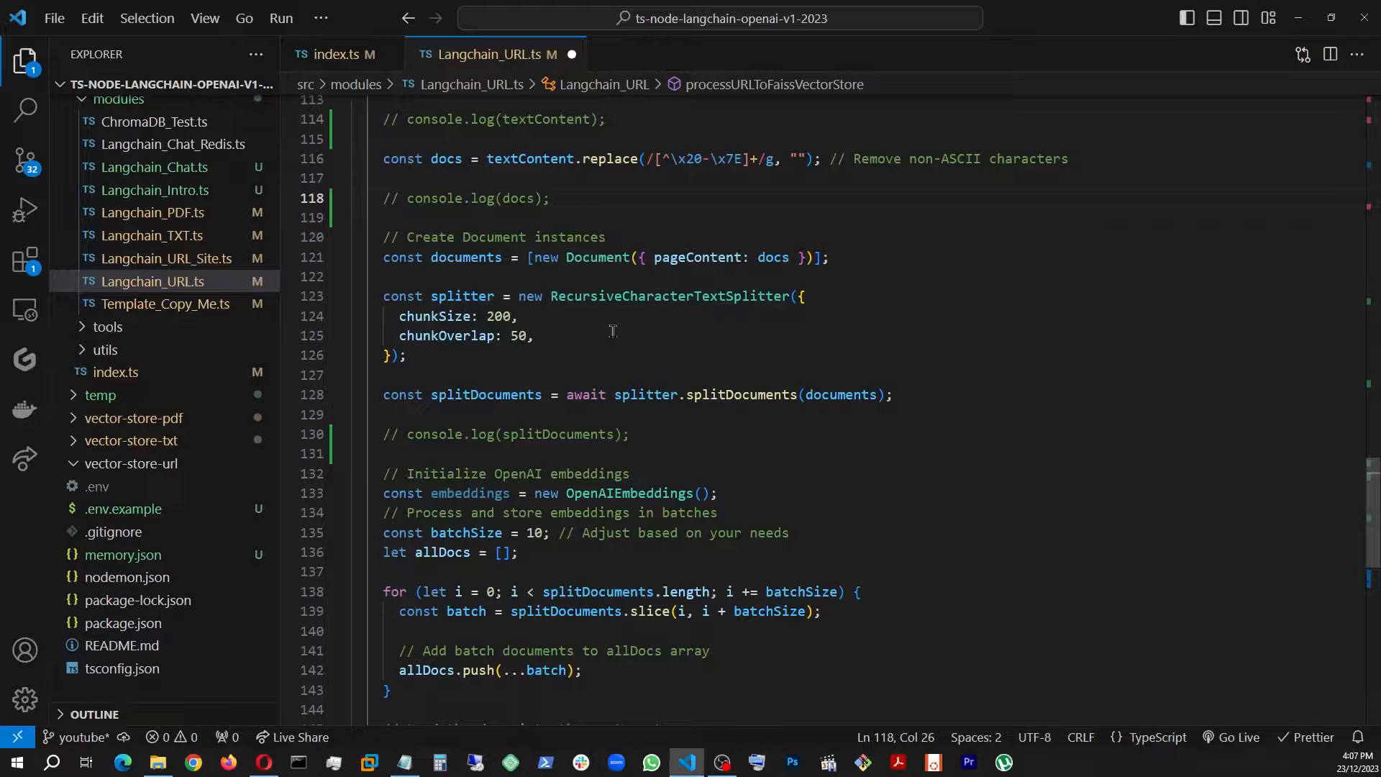
mouse_move(575, 349)
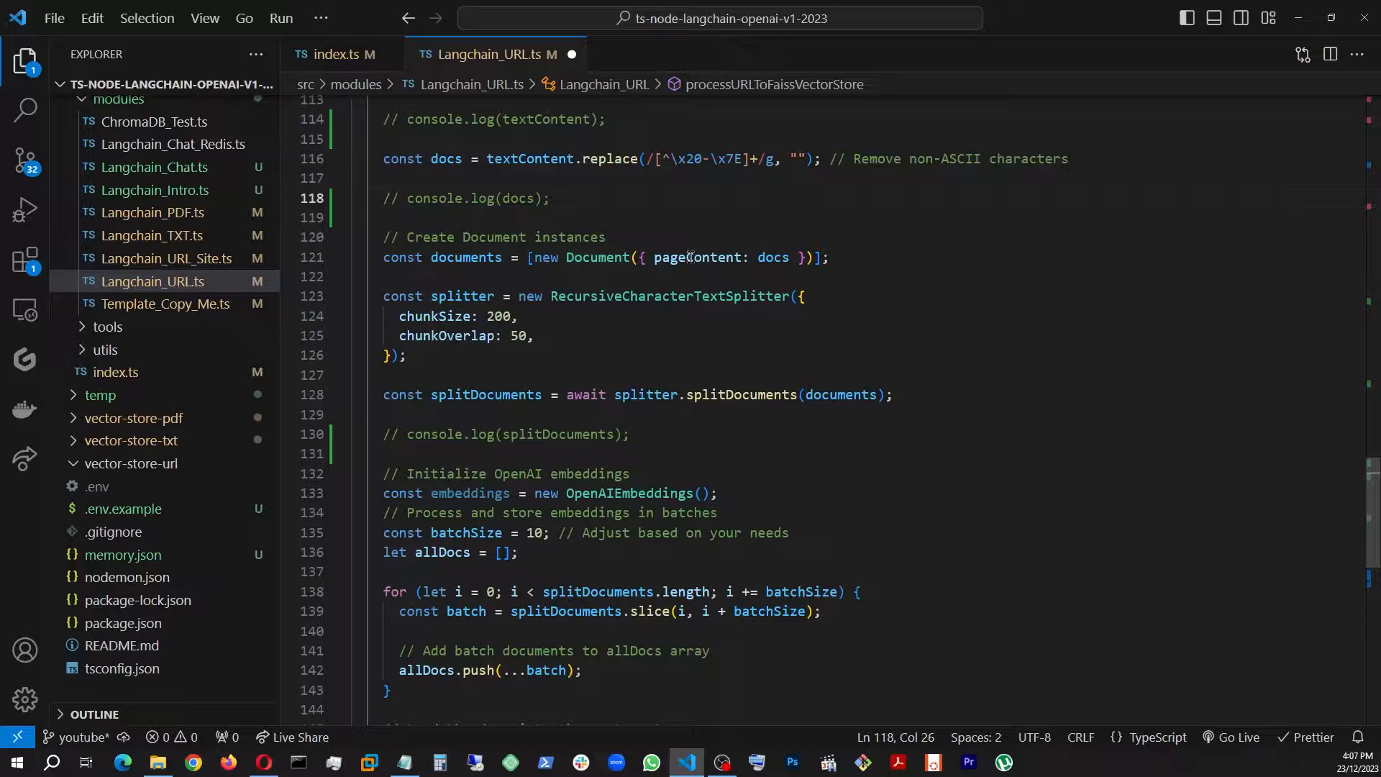
mouse_move(696, 258)
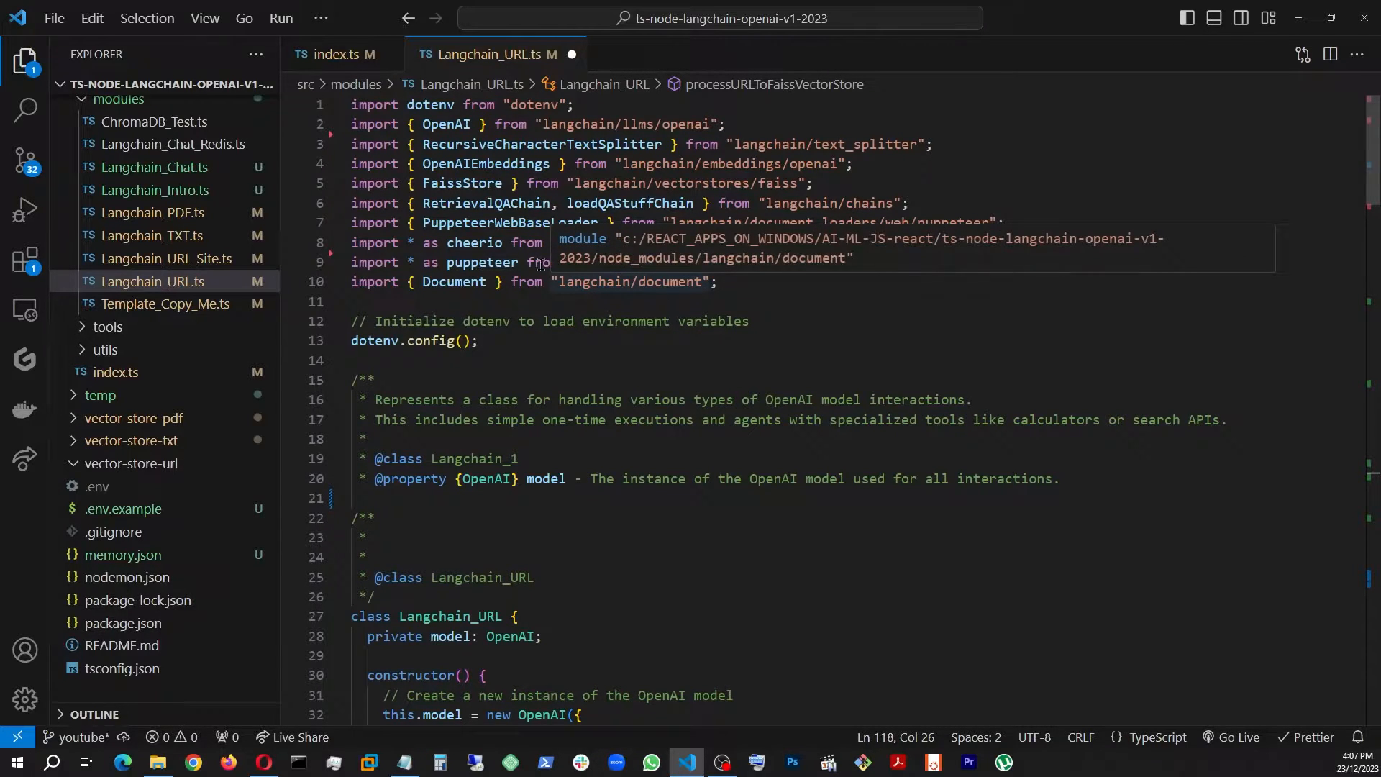
scroll("down", 3)
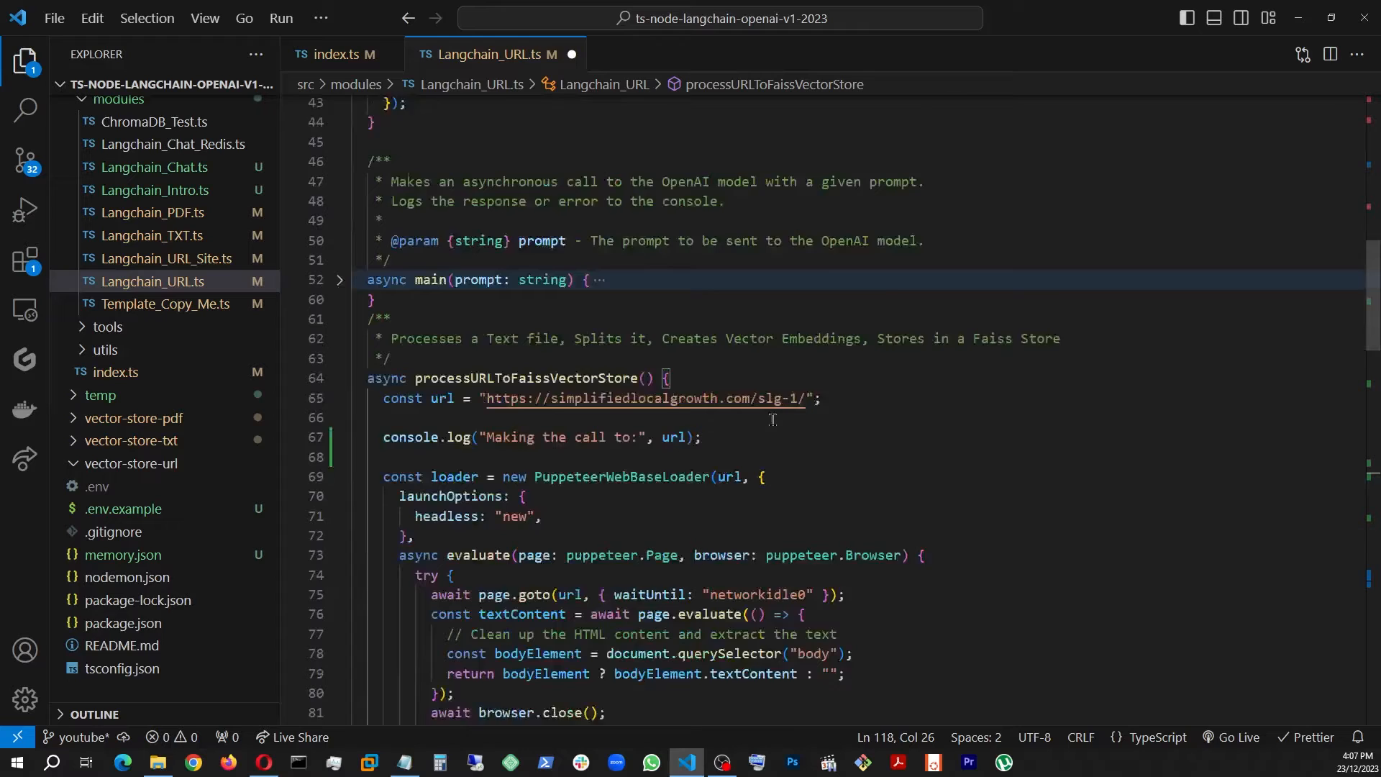
scroll("down", 3)
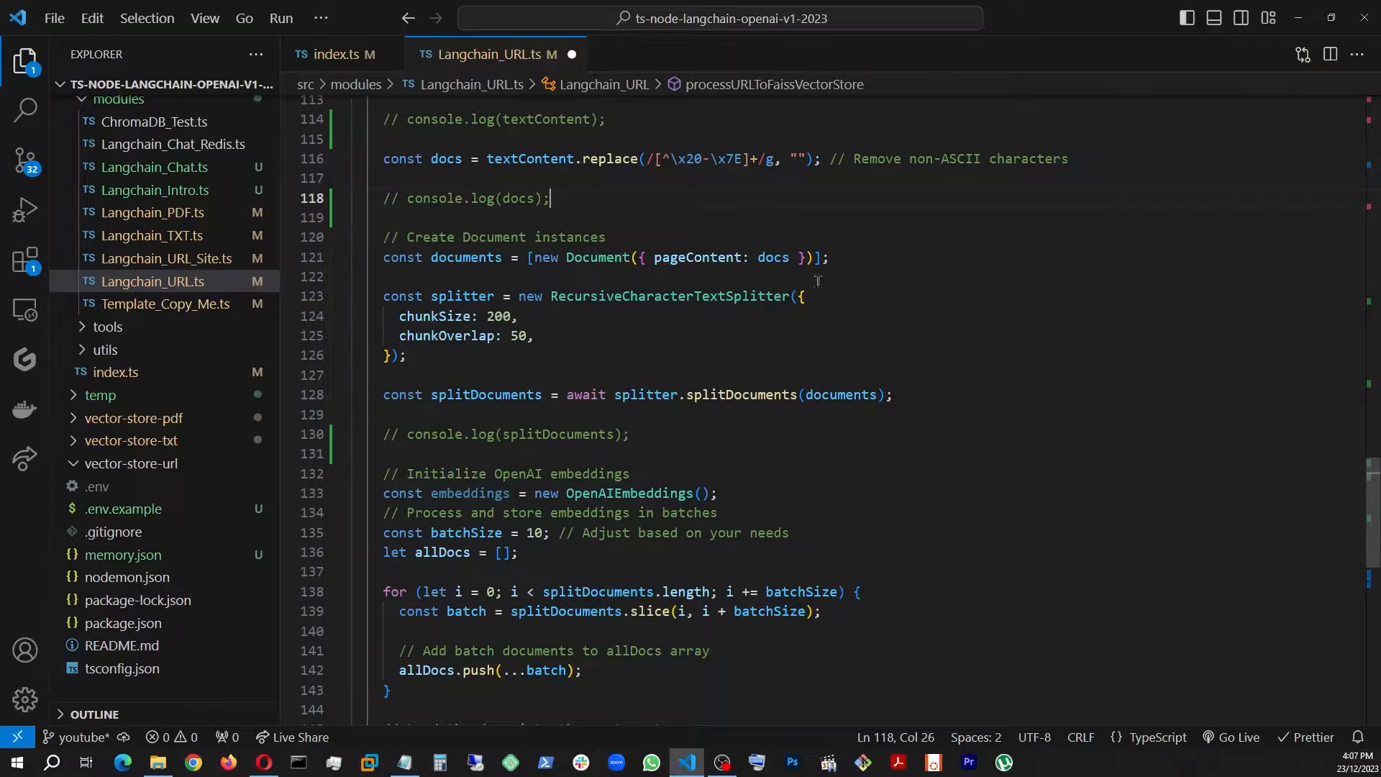
mouse_move(497, 269)
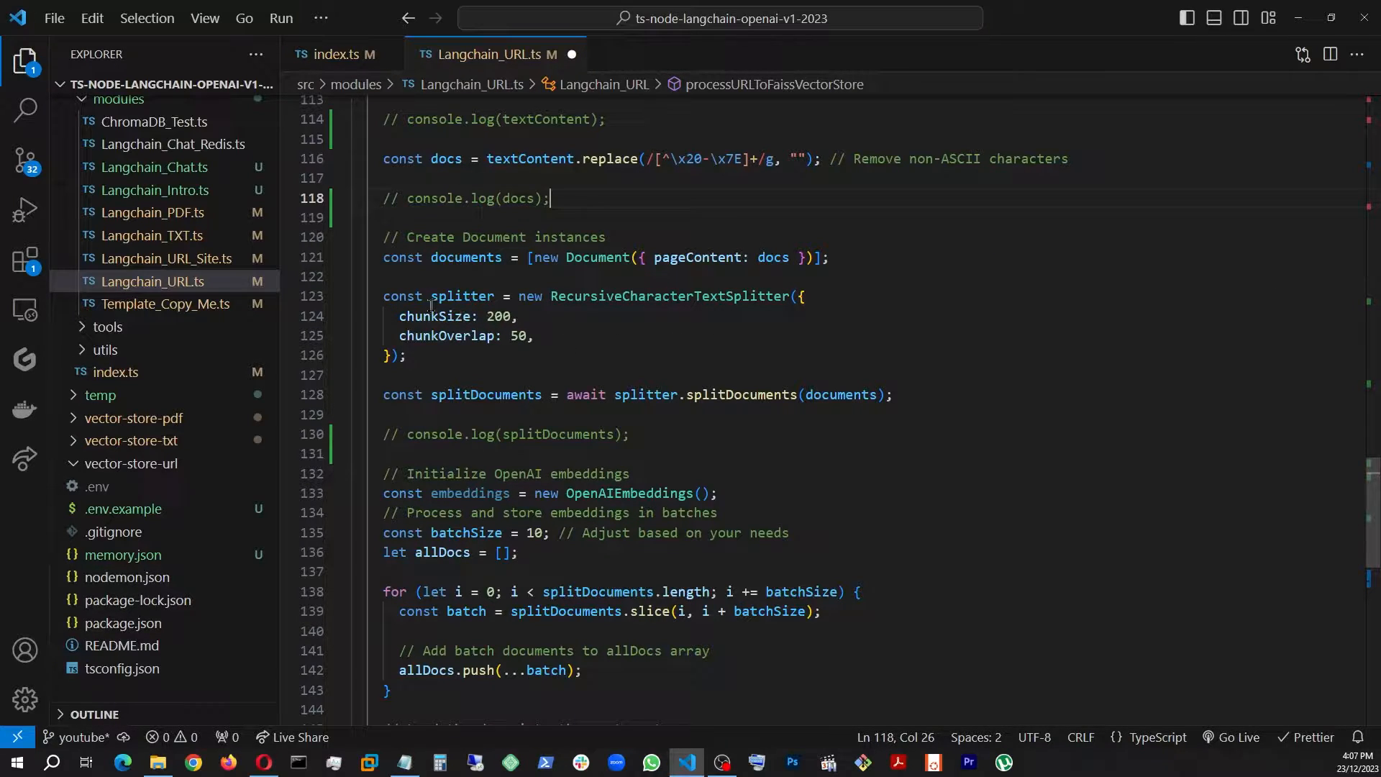
mouse_move(702, 367)
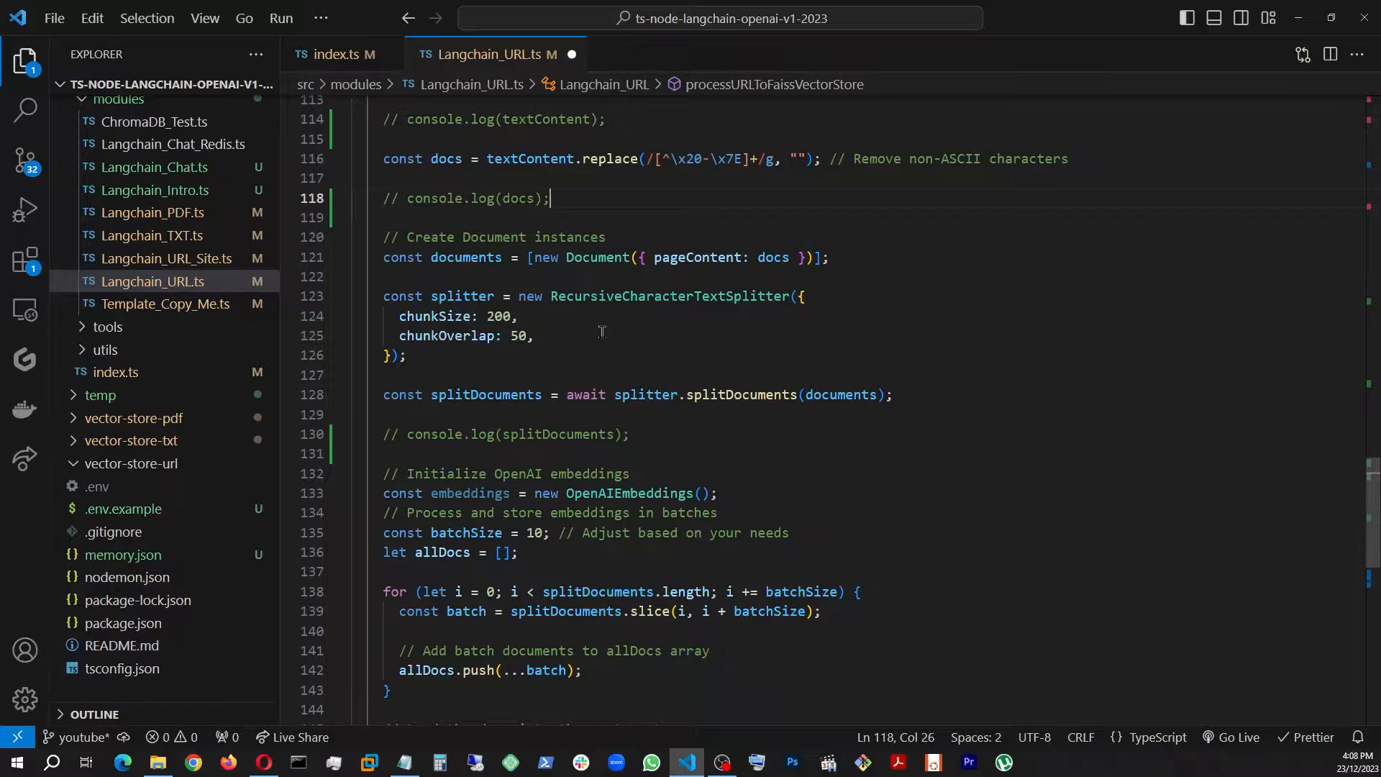
mouse_move(448, 319)
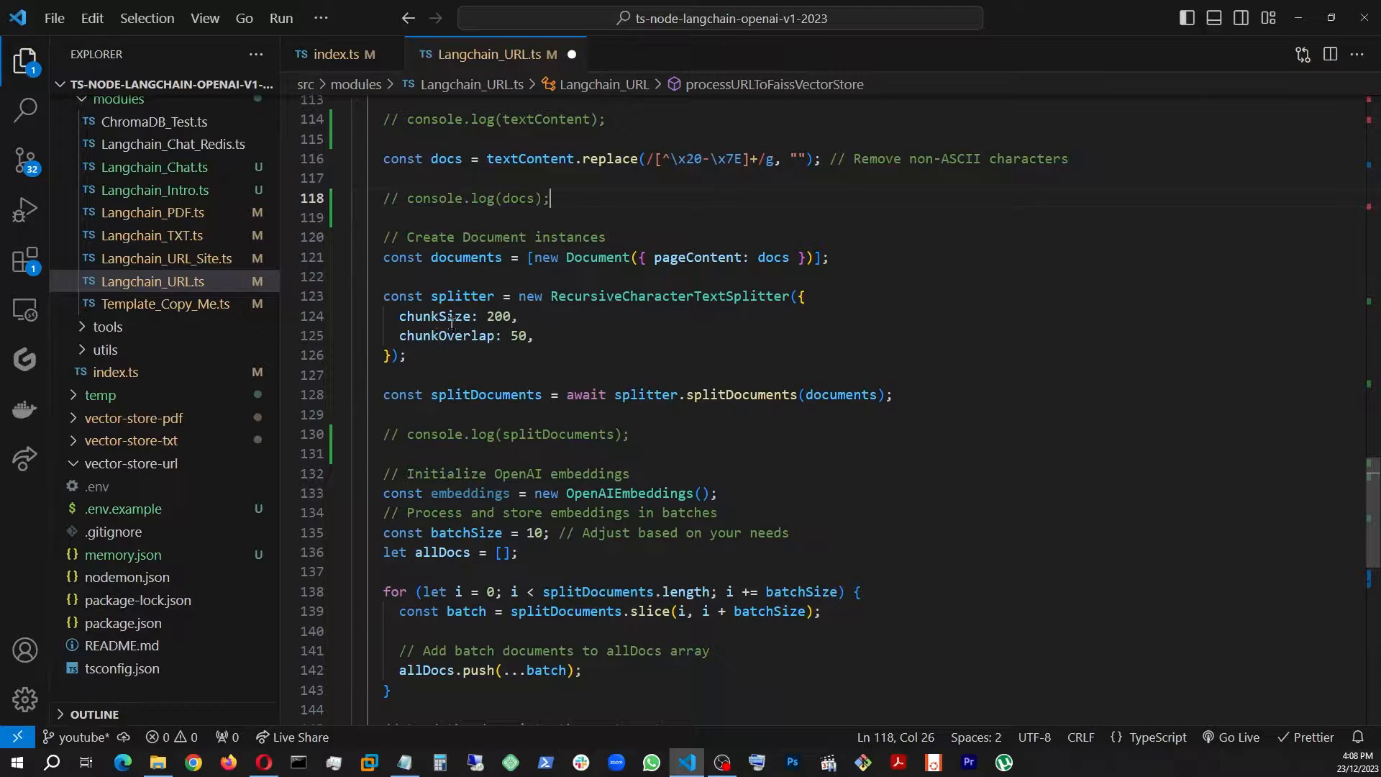
mouse_move(668, 342)
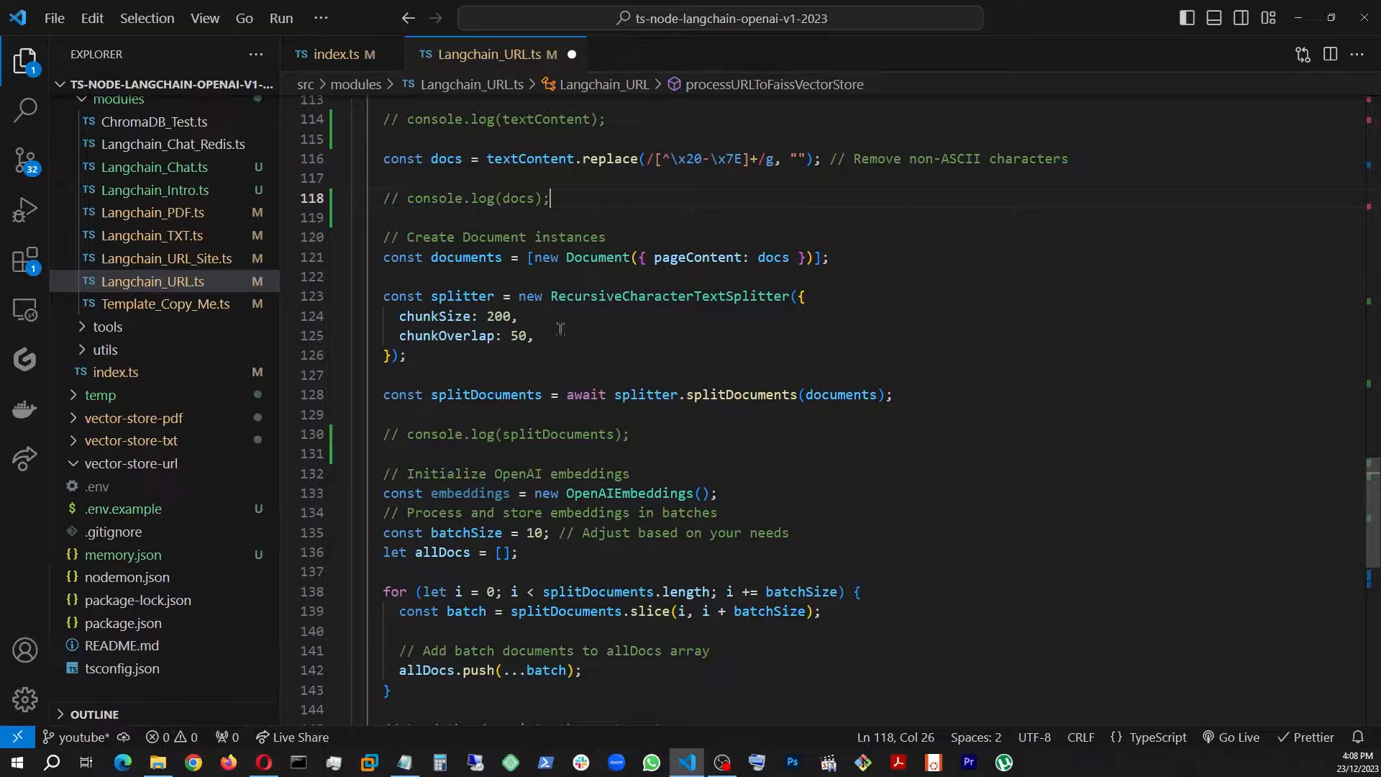
mouse_move(663, 332)
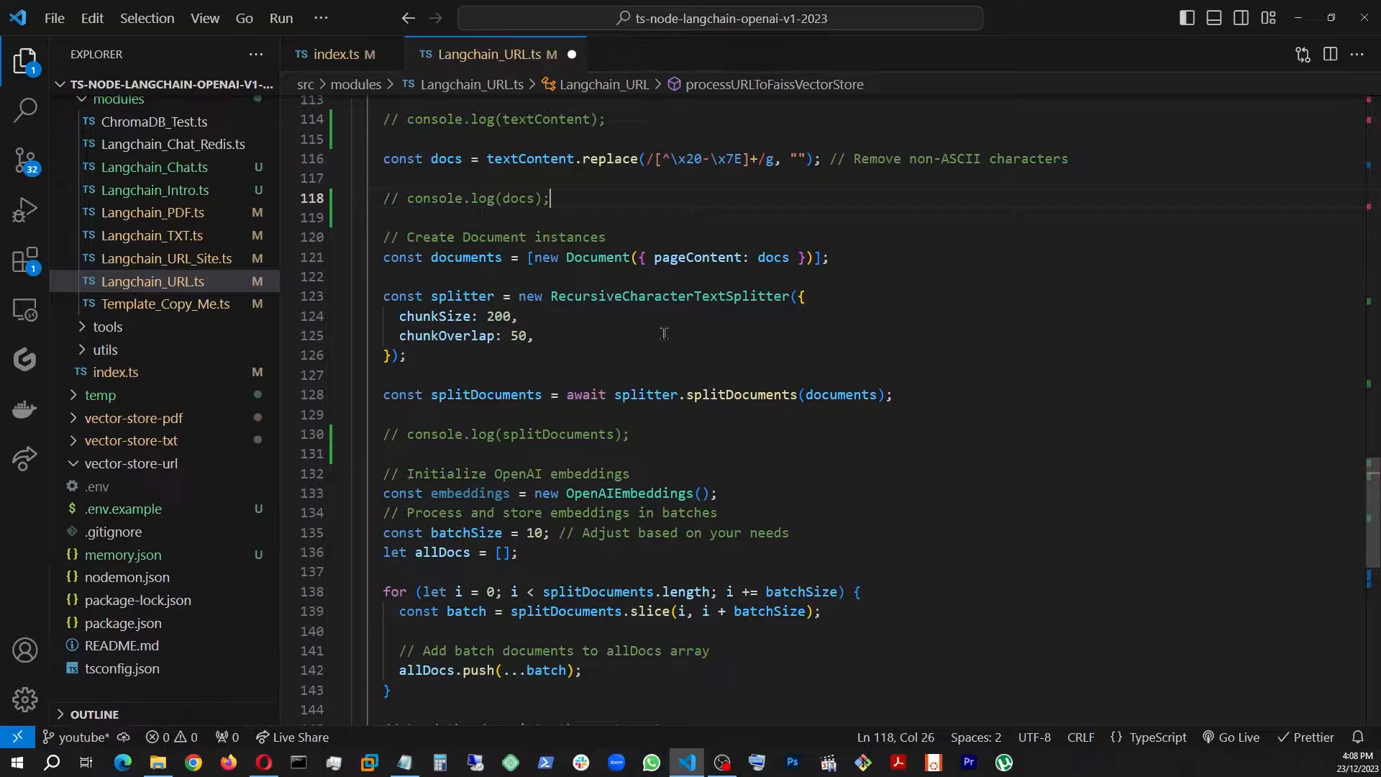
mouse_move(809, 349)
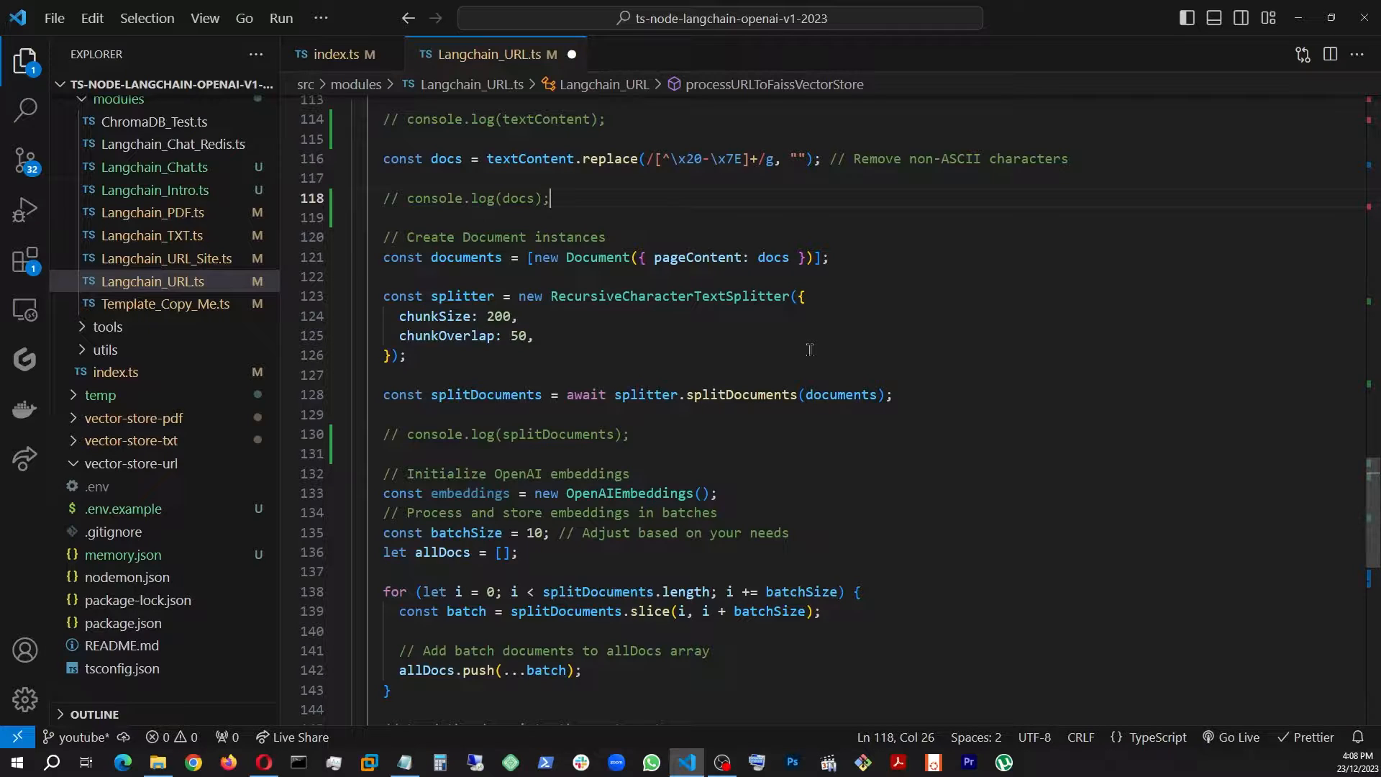
scroll("down", 3)
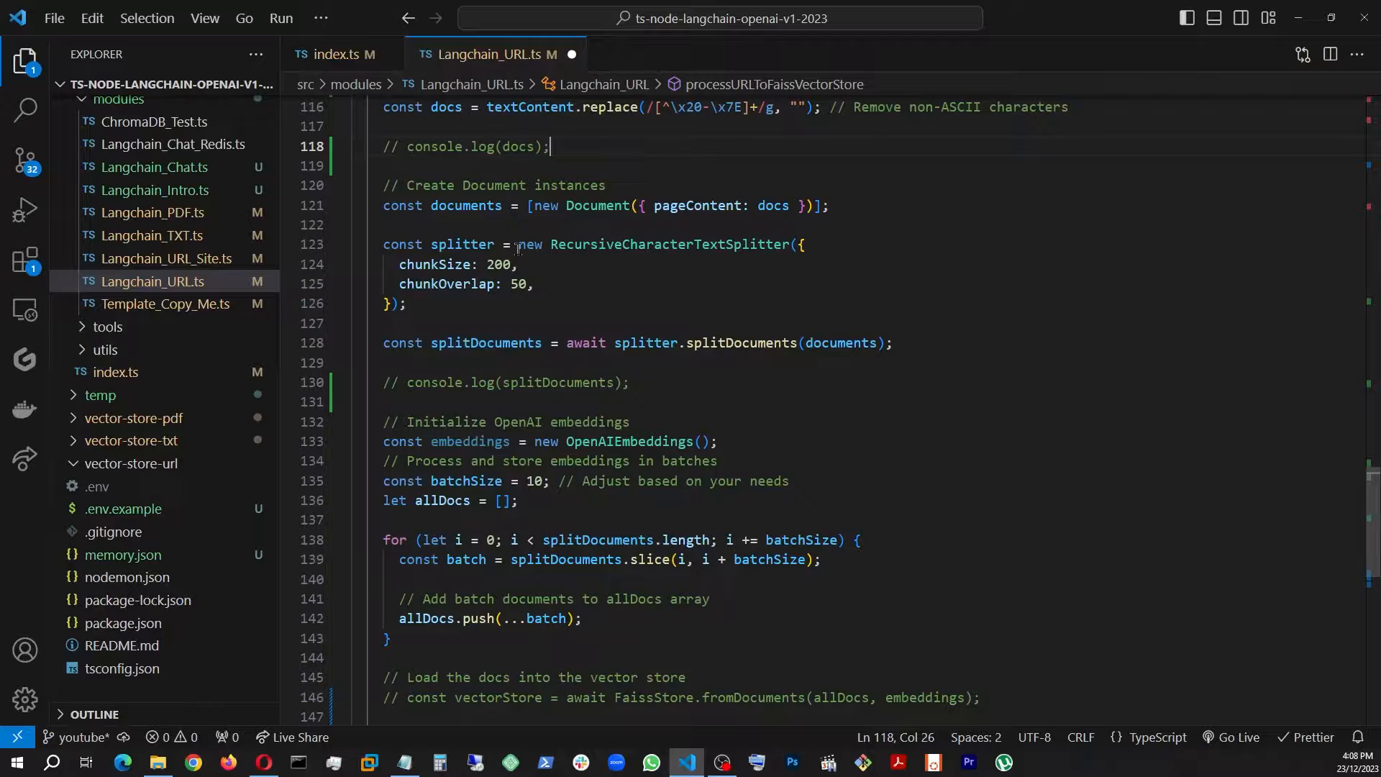
mouse_move(467, 205)
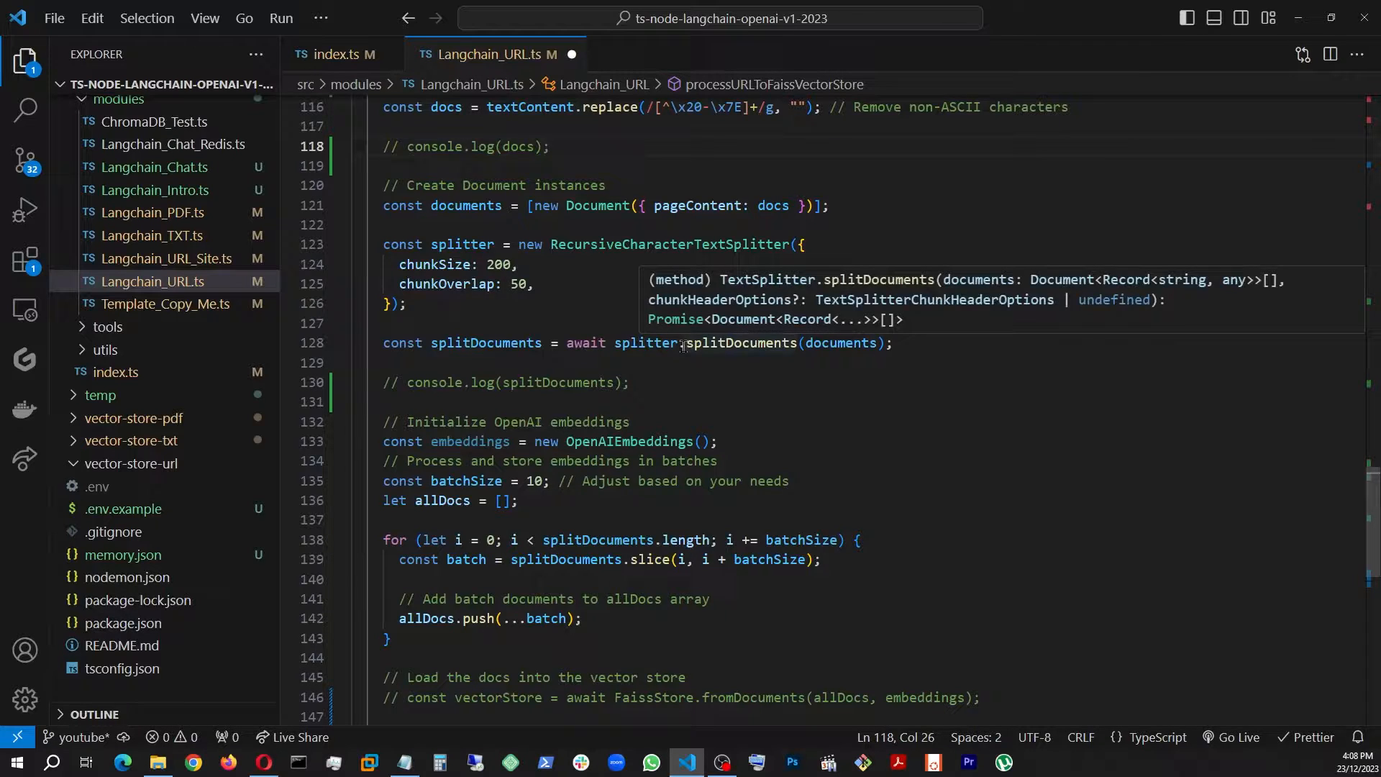
mouse_move(850, 356)
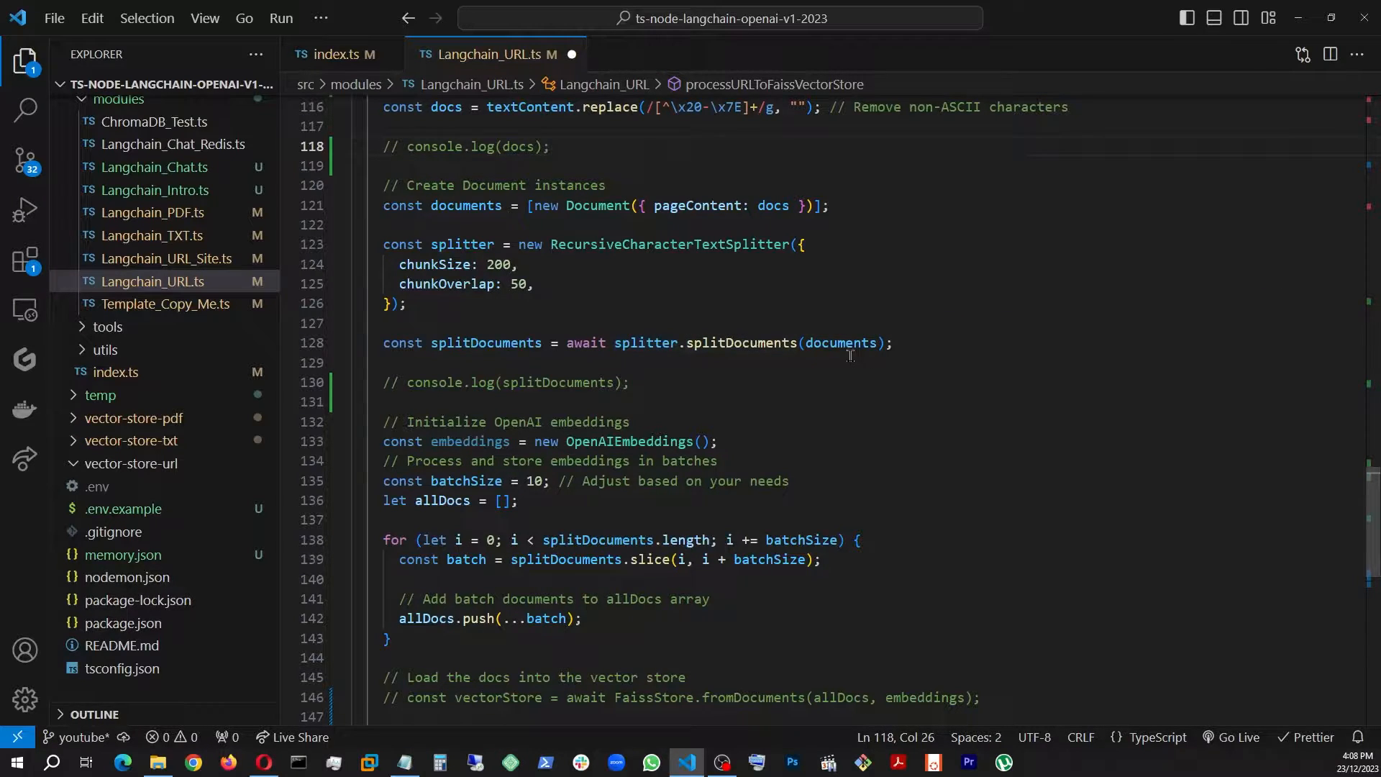
mouse_move(839, 342)
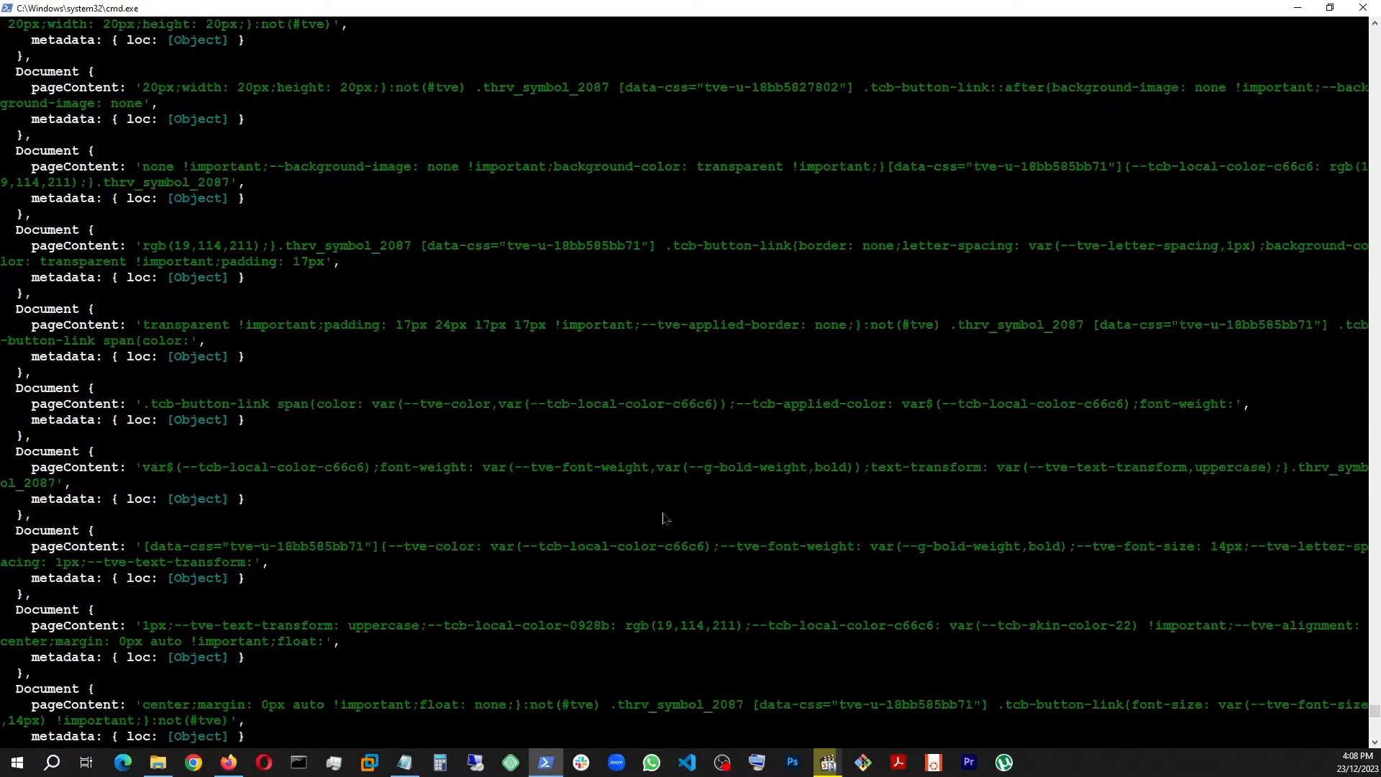
Scroll through the printed array of split Document objects with pageContent and metadata.
scroll("down", 3)
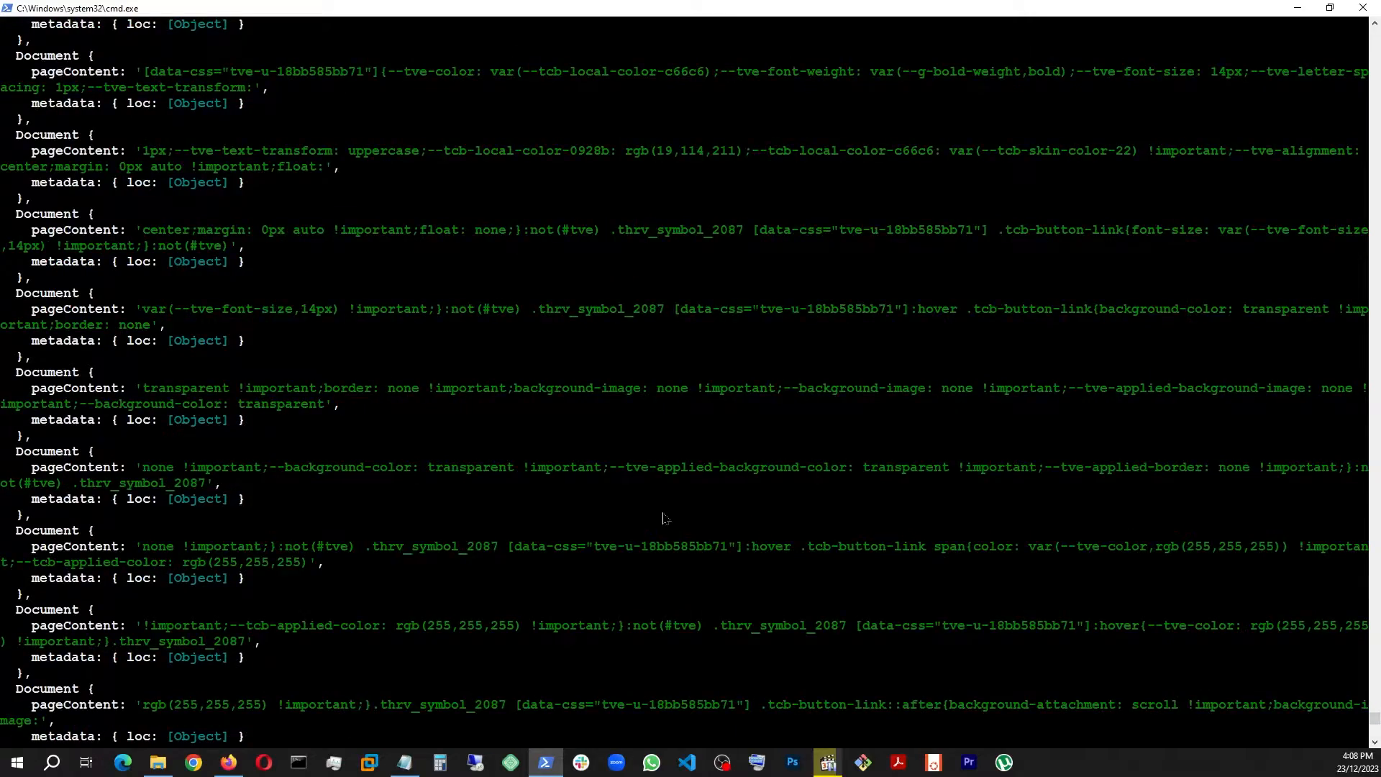
scroll("down", 3)
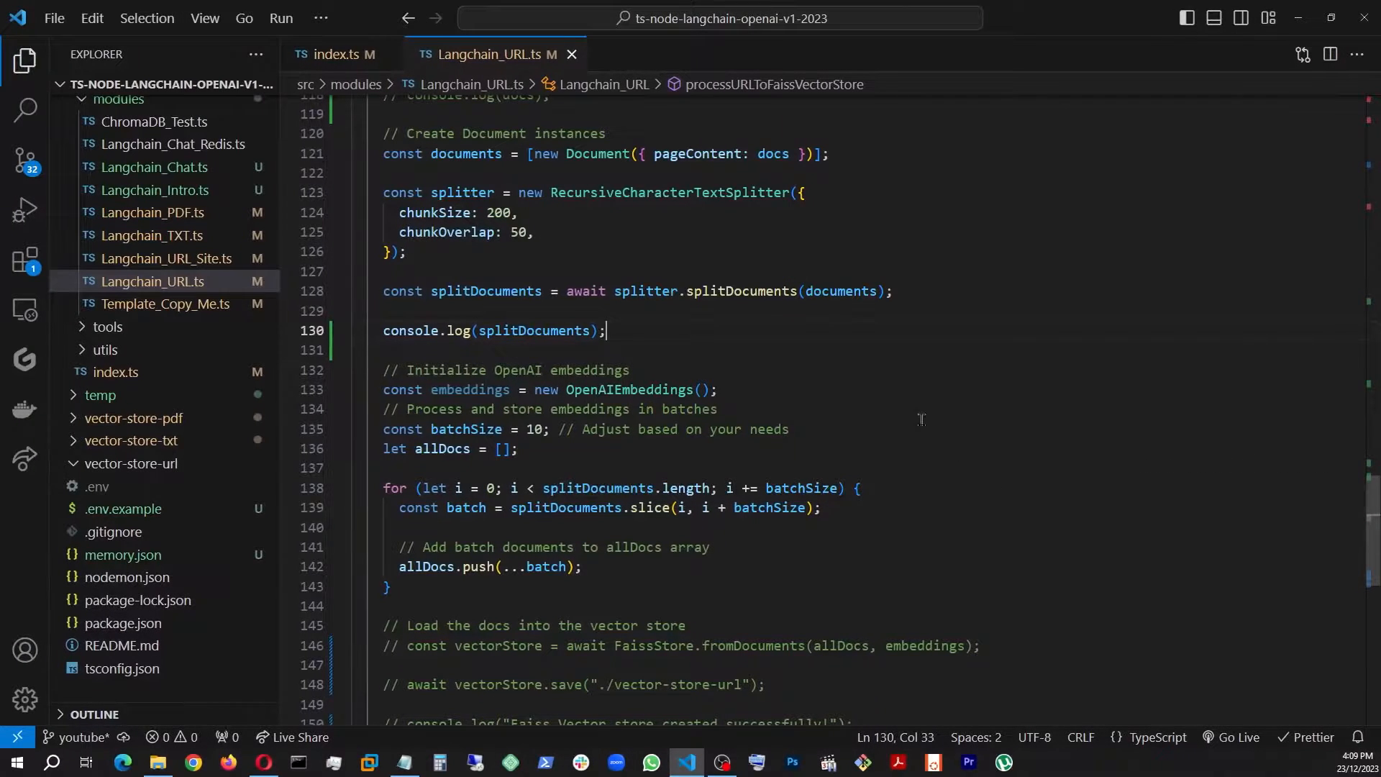
mouse_move(818, 377)
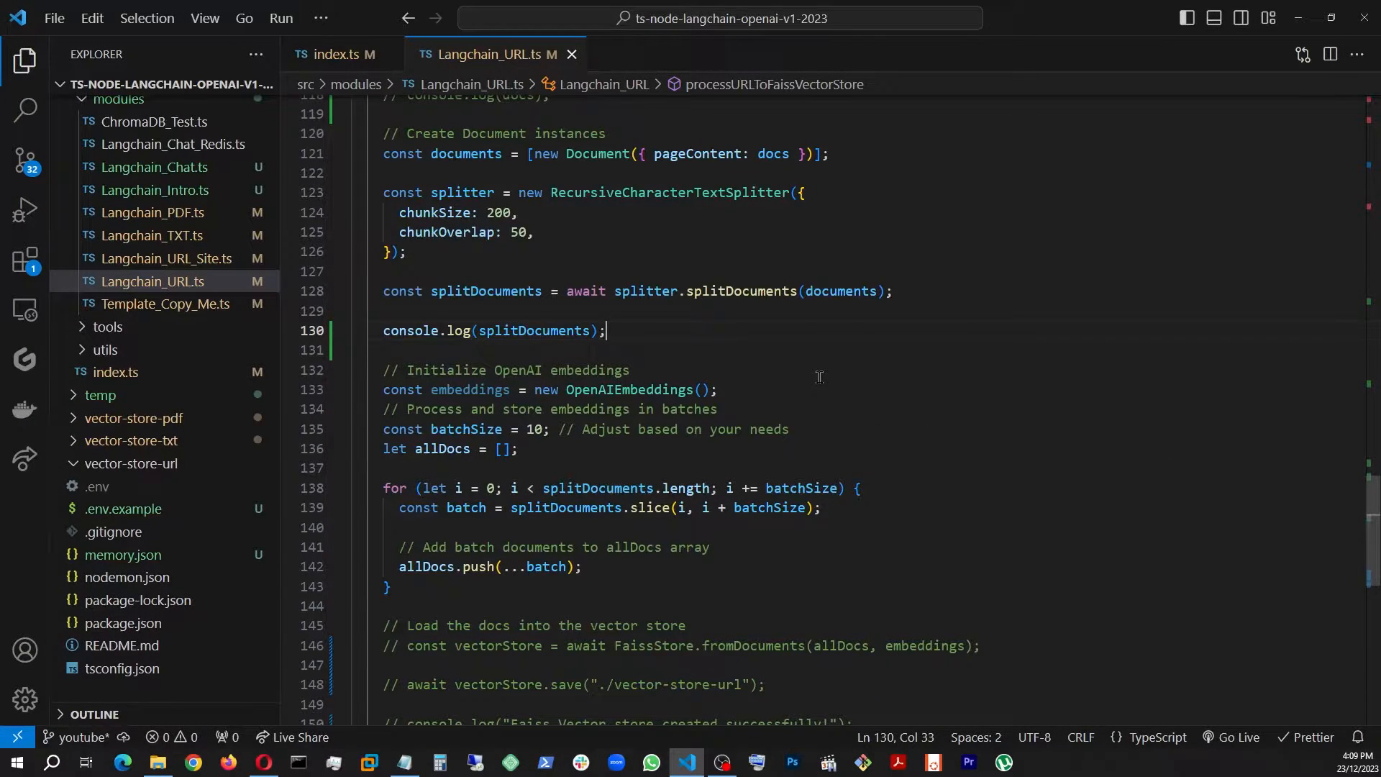
Uncomment the FaissStore.fromDocuments, save to ./vector-store-url and success-log lines, then save.
scroll("down", 3)
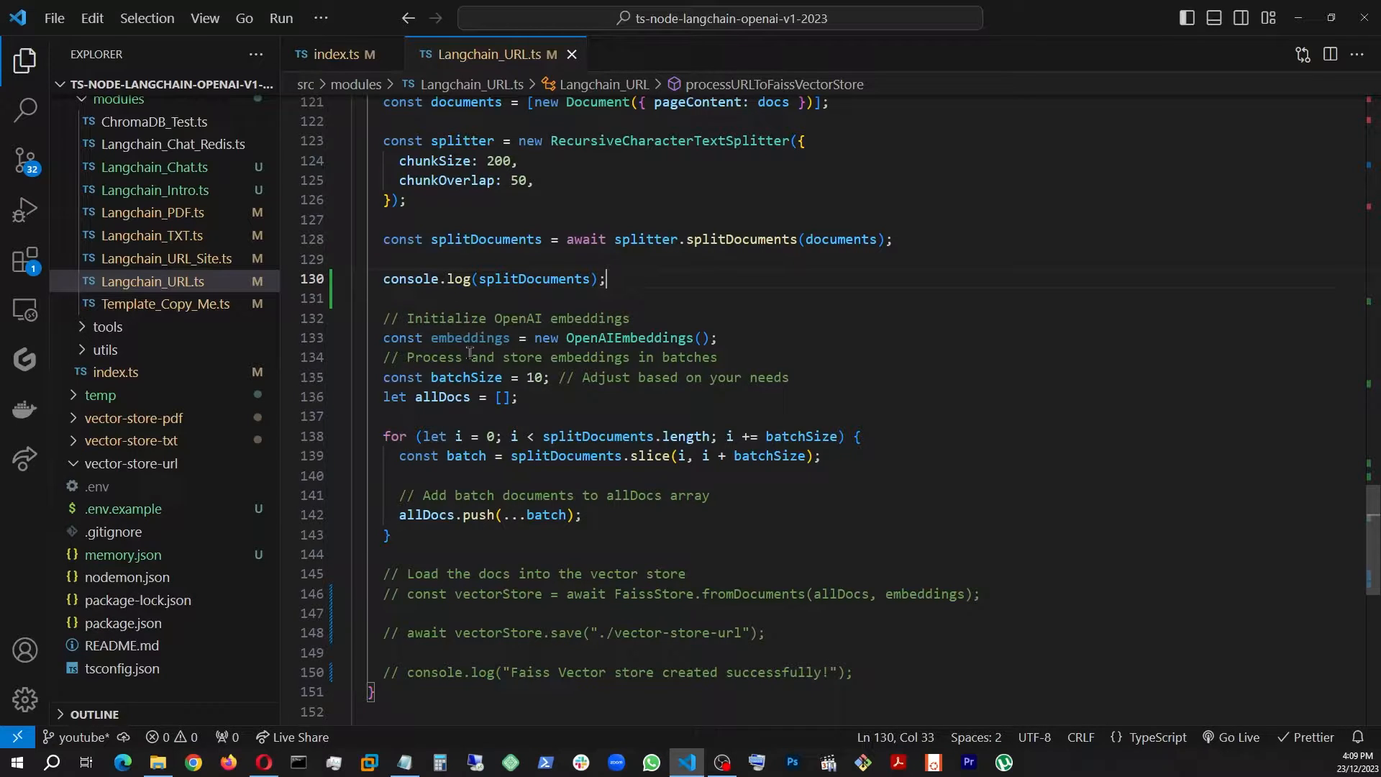
mouse_move(656, 574)
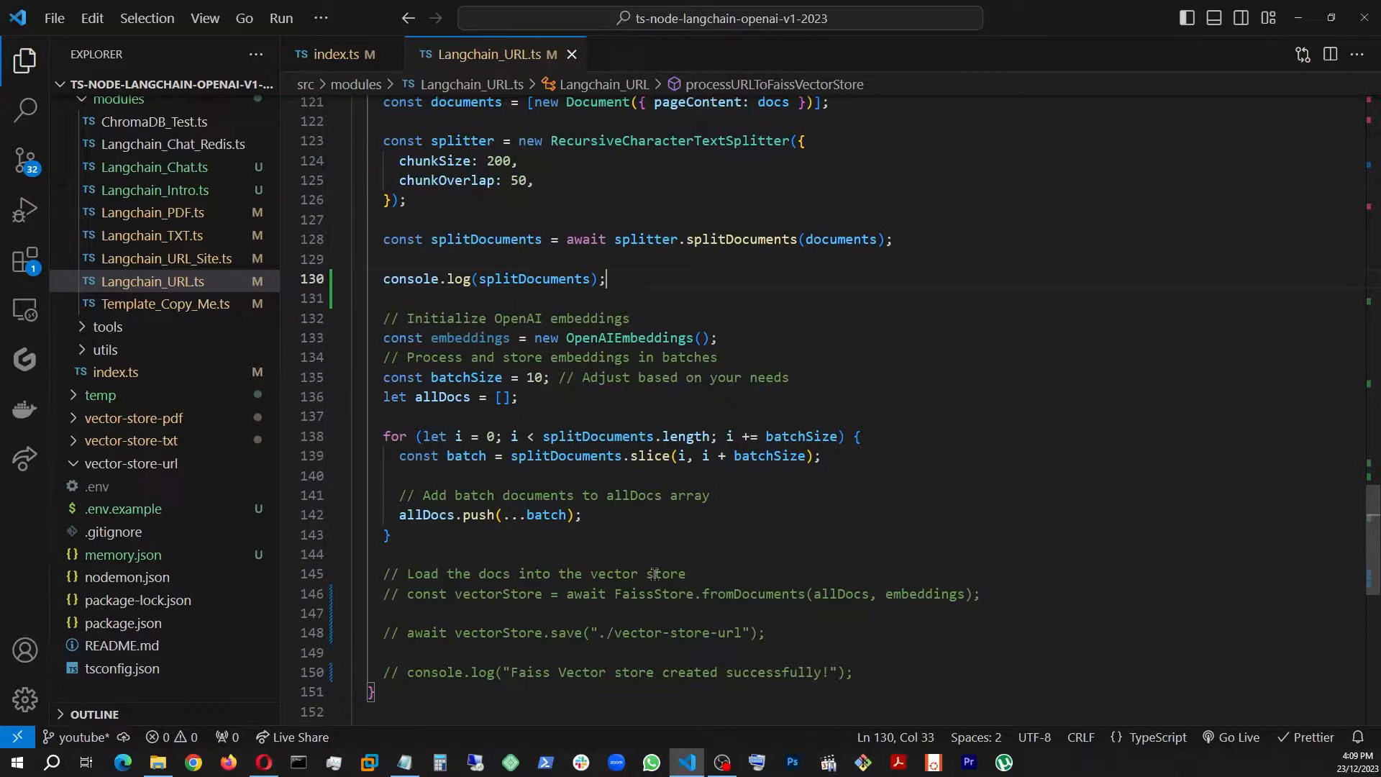
mouse_move(543, 397)
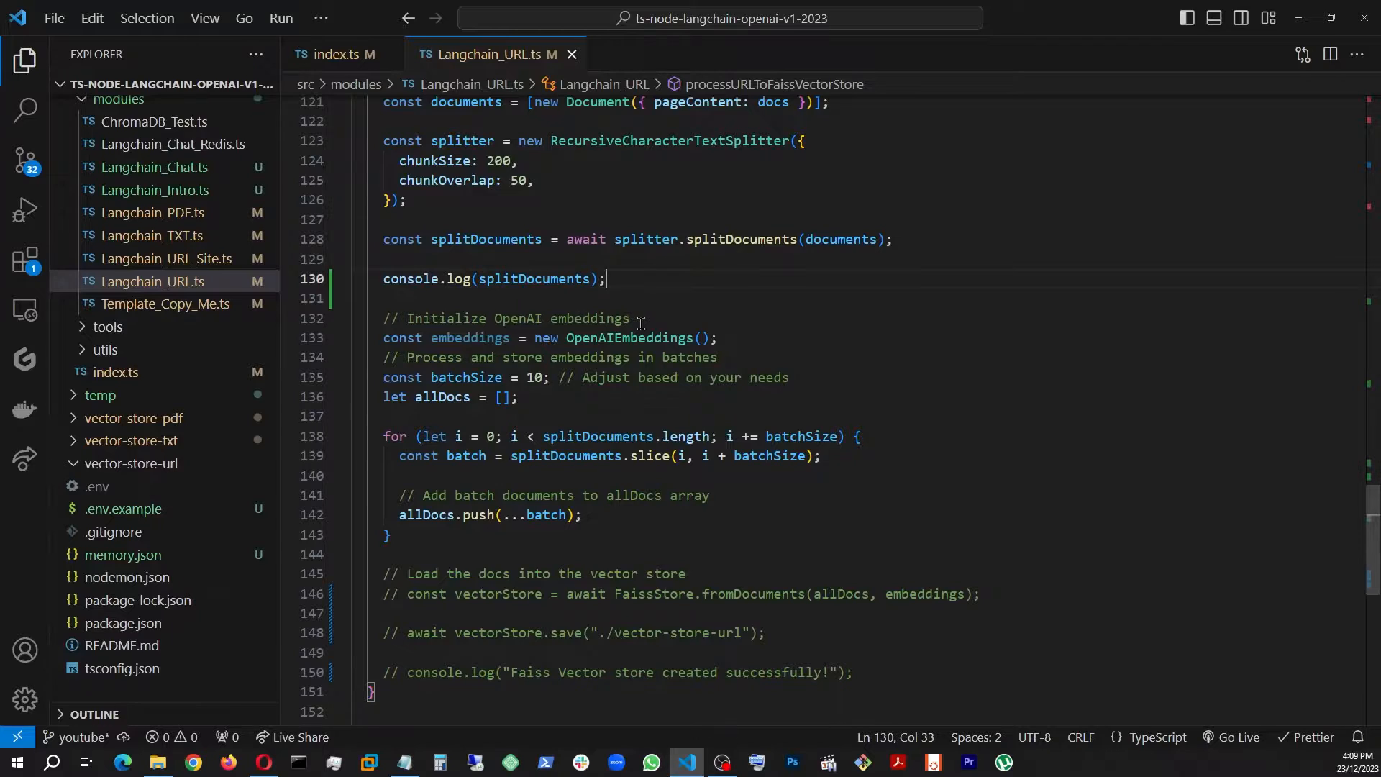
mouse_move(643, 426)
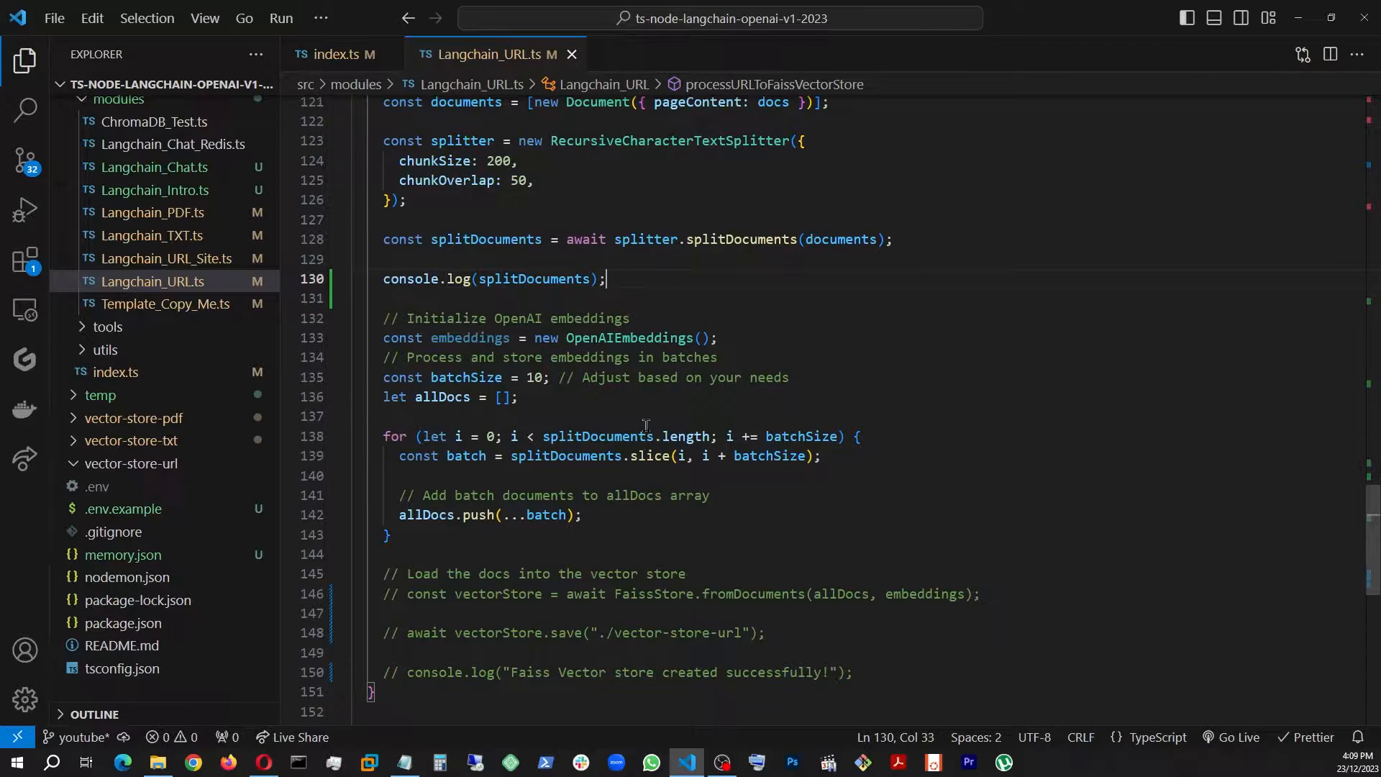
mouse_move(787, 556)
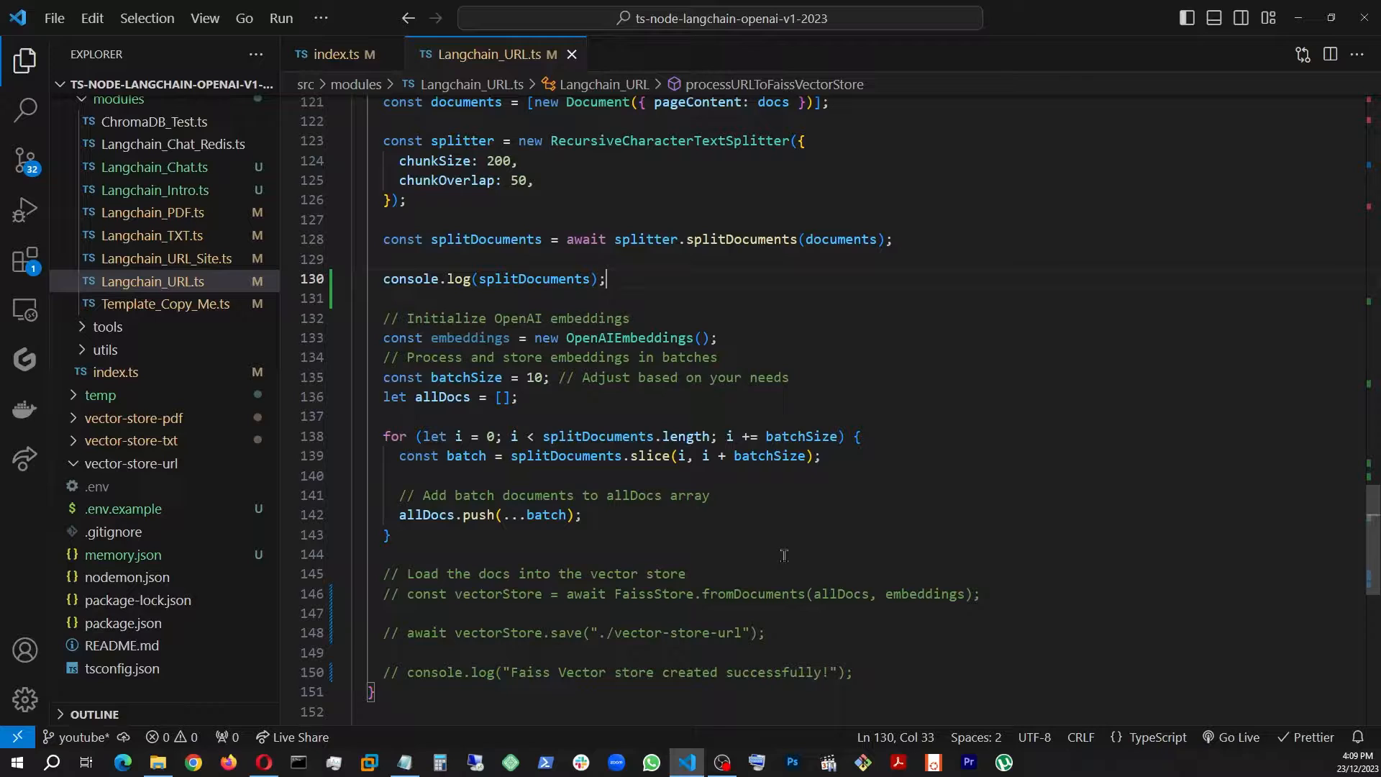
scroll("down", 3)
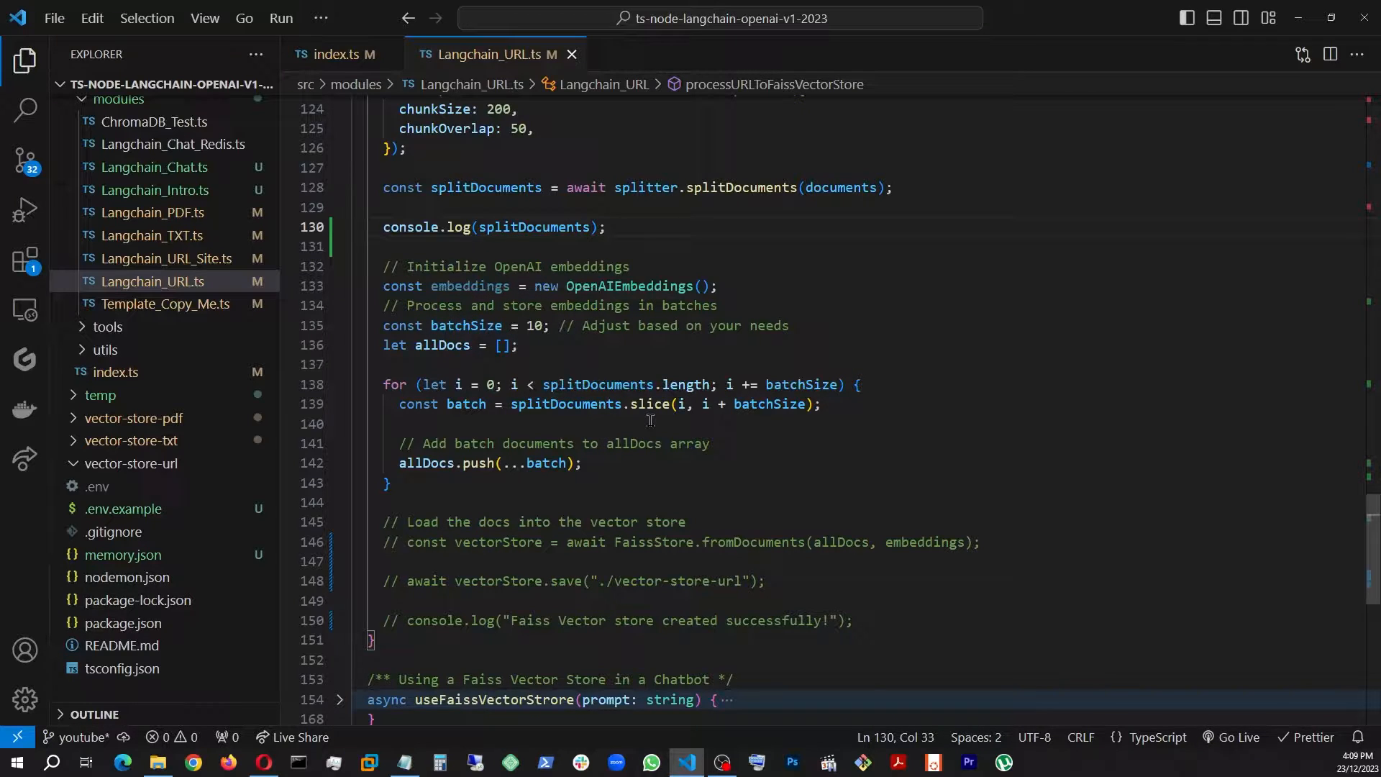
scroll("down", 3)
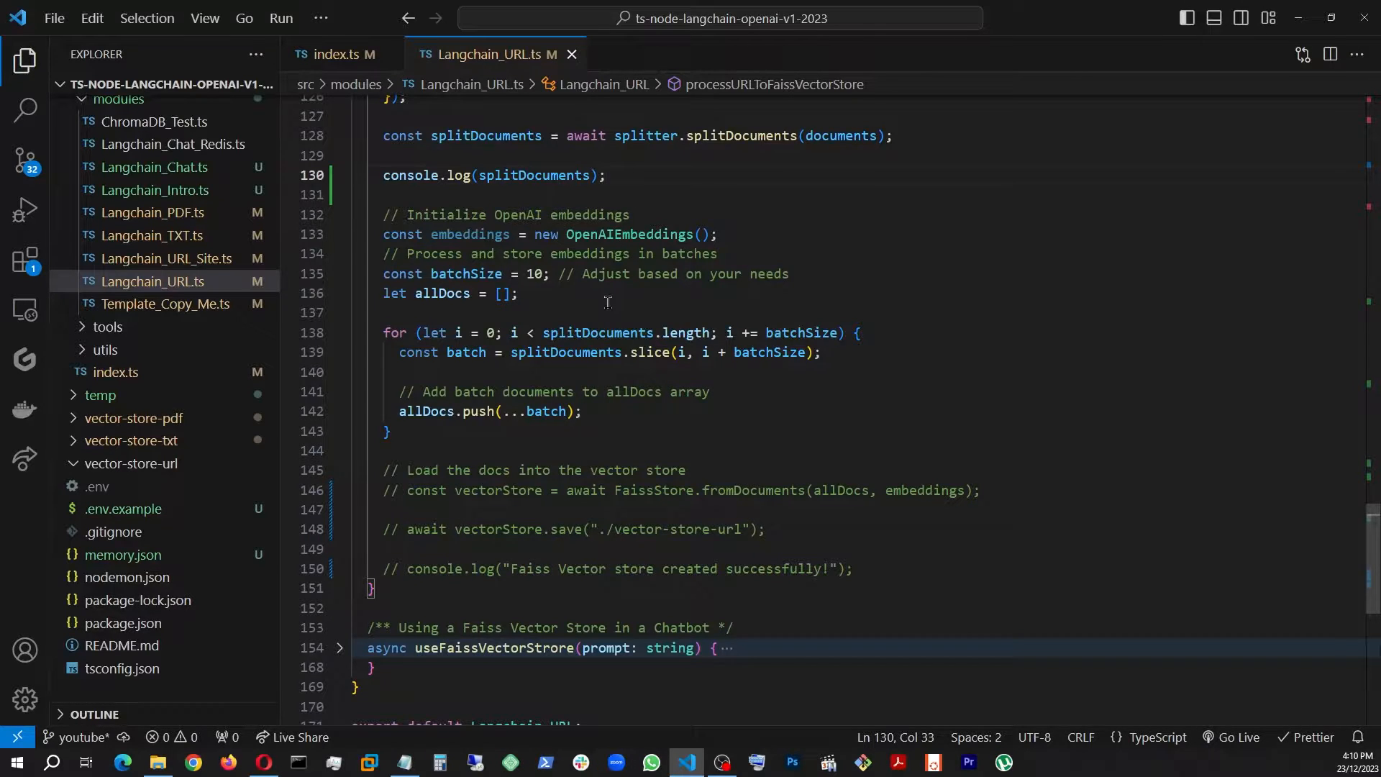
scroll("down", 3)
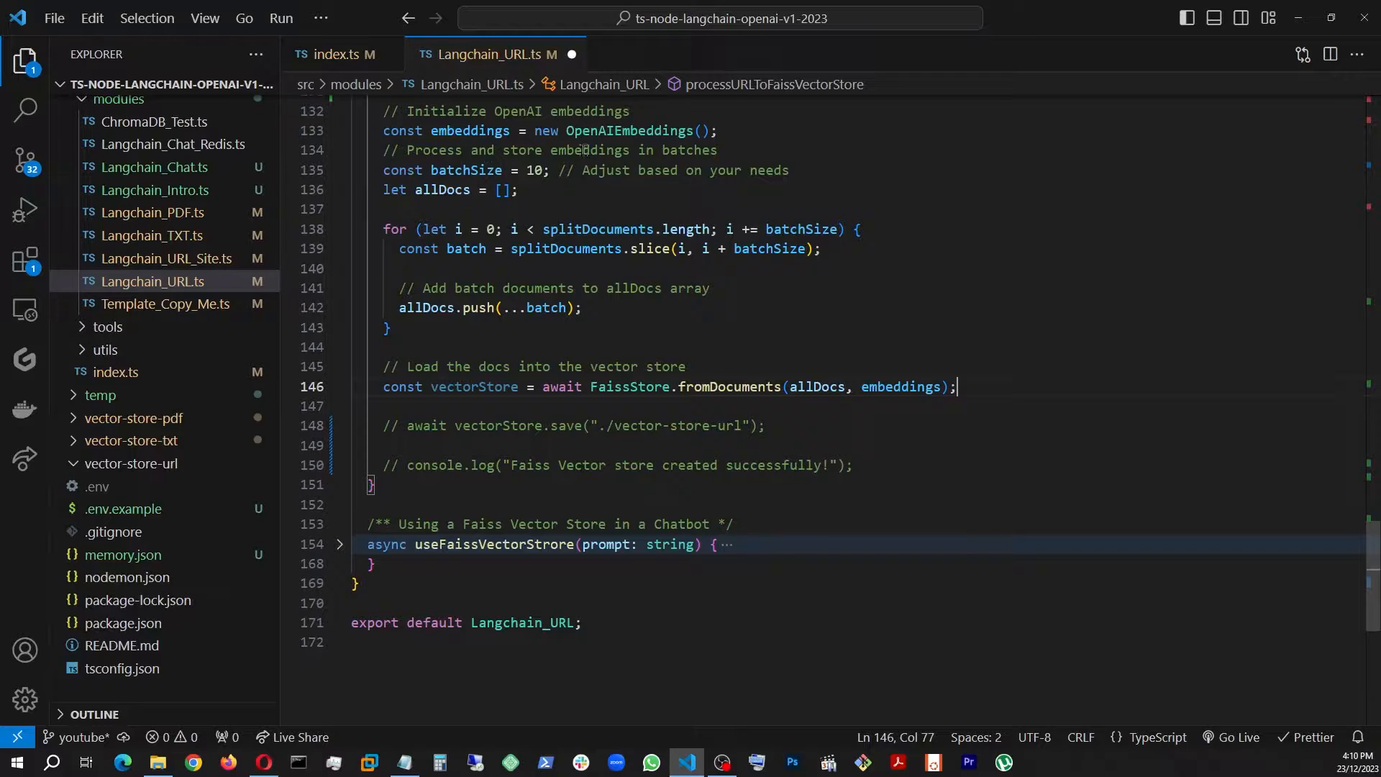
mouse_move(1037, 372)
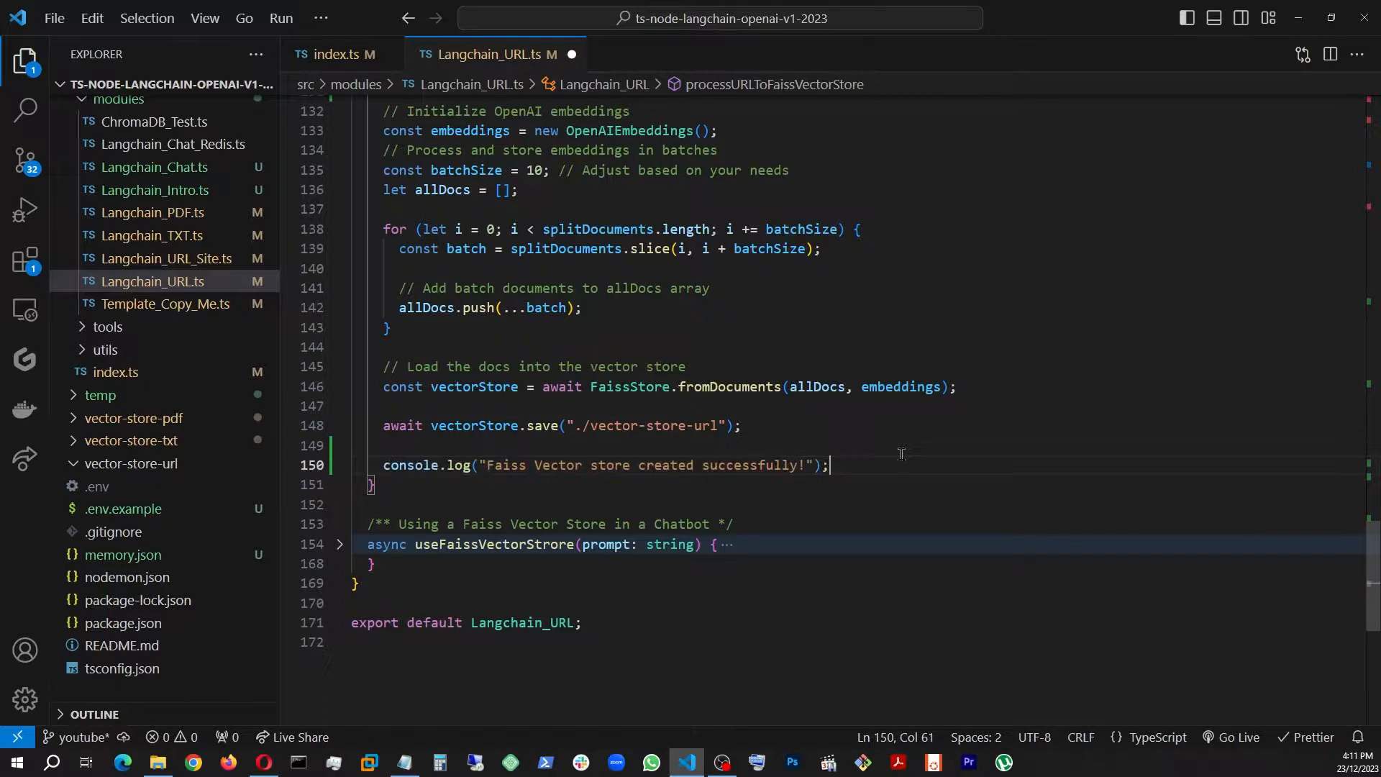
mouse_move(618, 508)
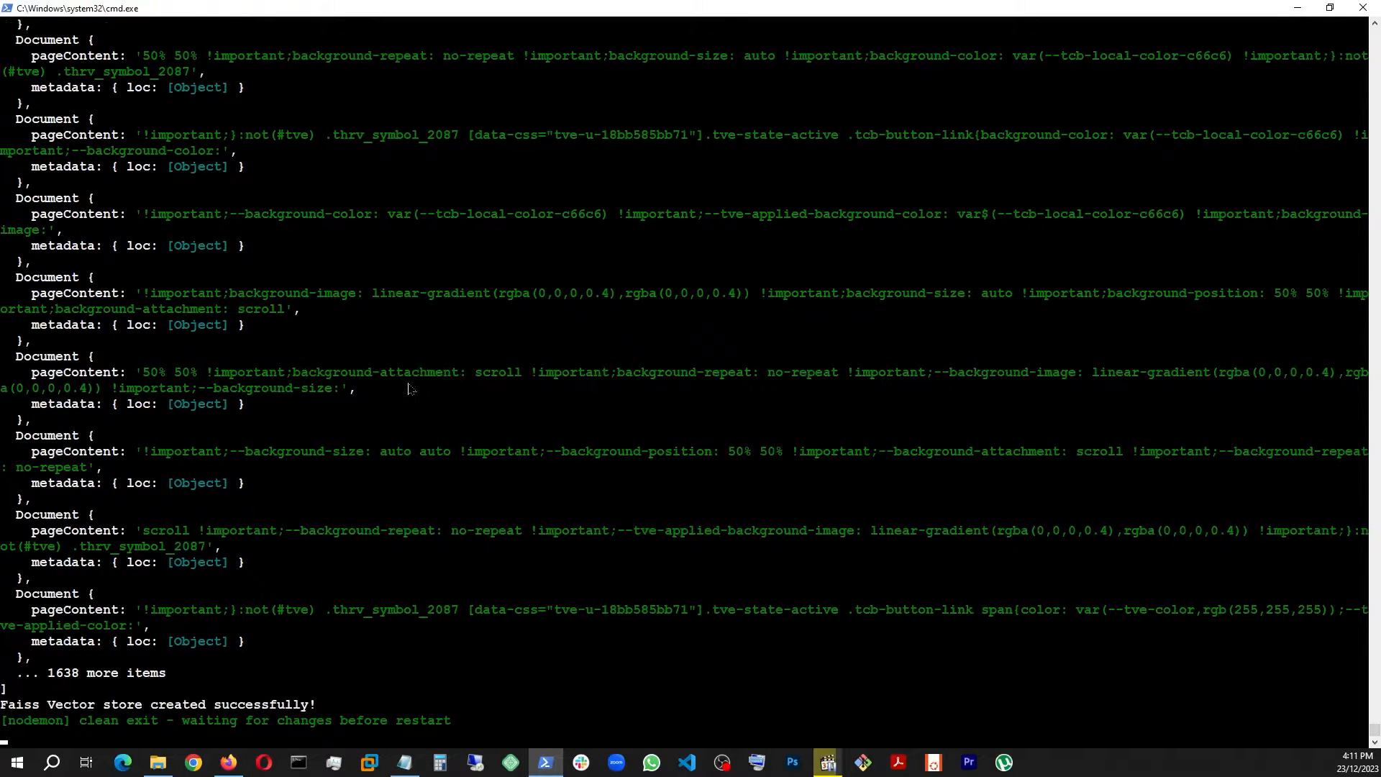
mouse_move(331, 677)
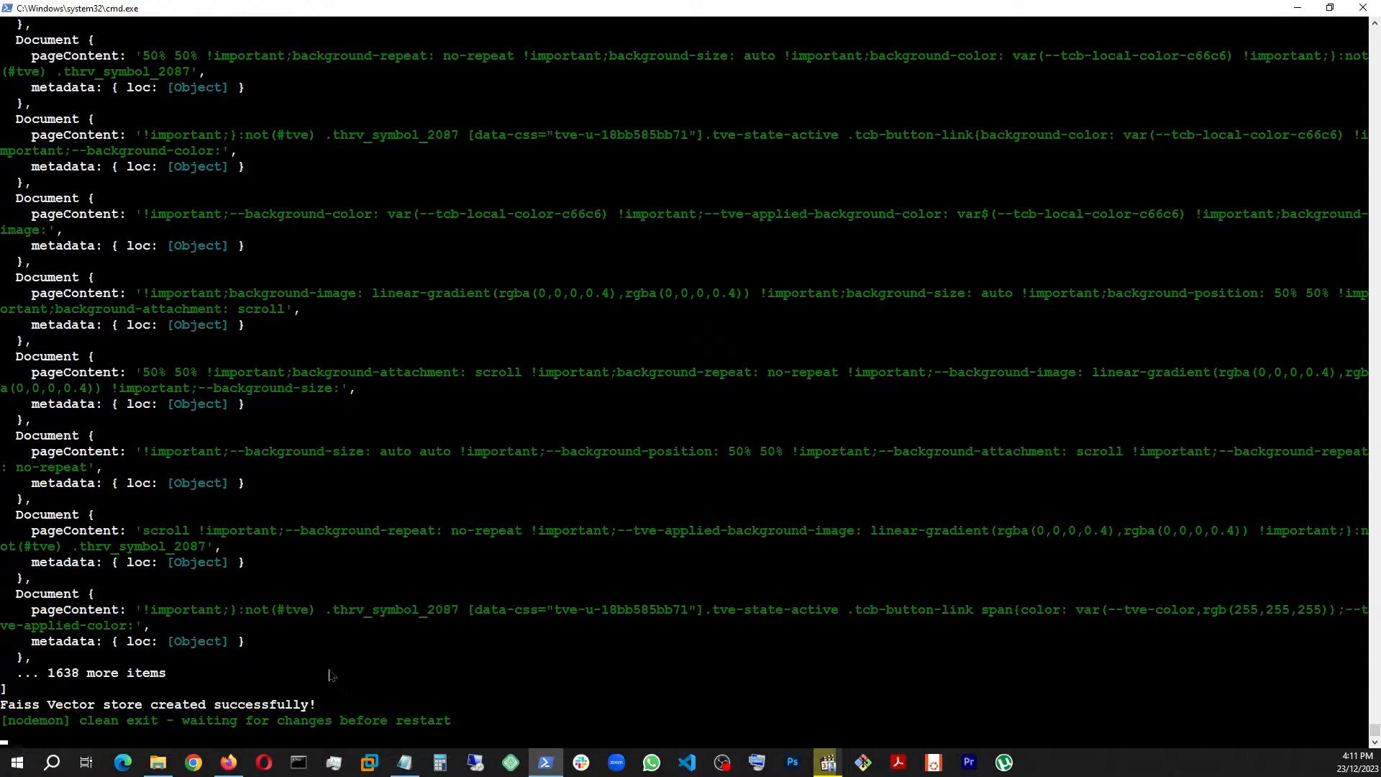
Bring up the nodemon cmd window showing "Faiss Vector store created successfully!".
left_click(686, 762)
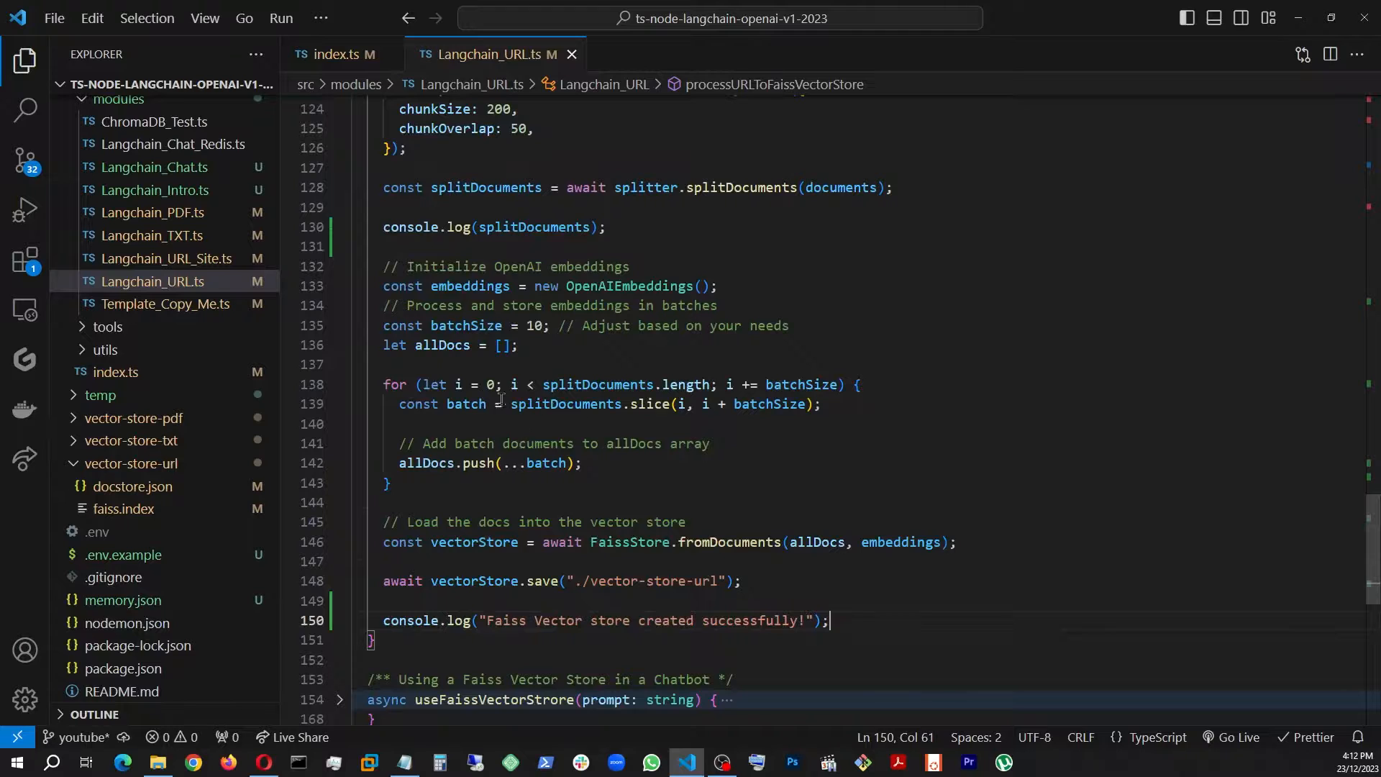
mouse_move(852, 574)
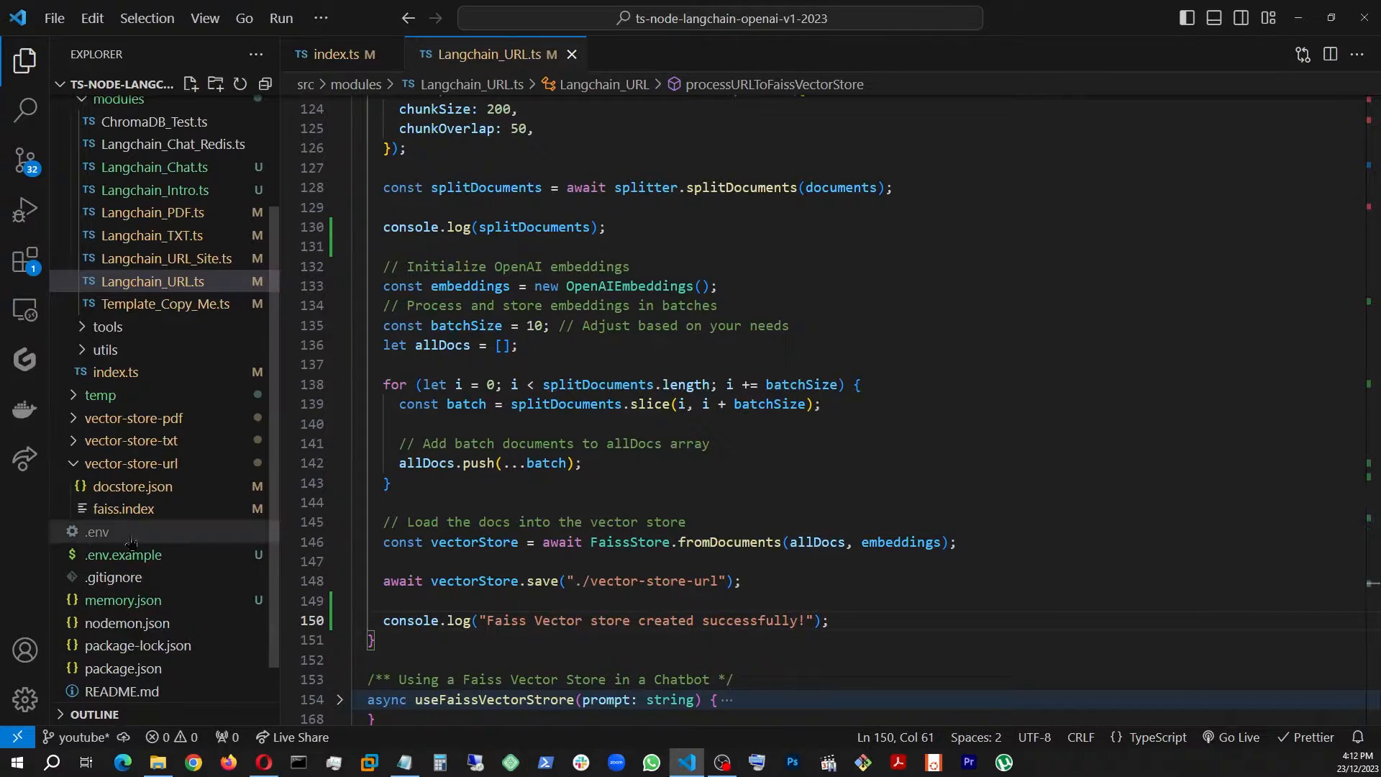
mouse_move(133, 487)
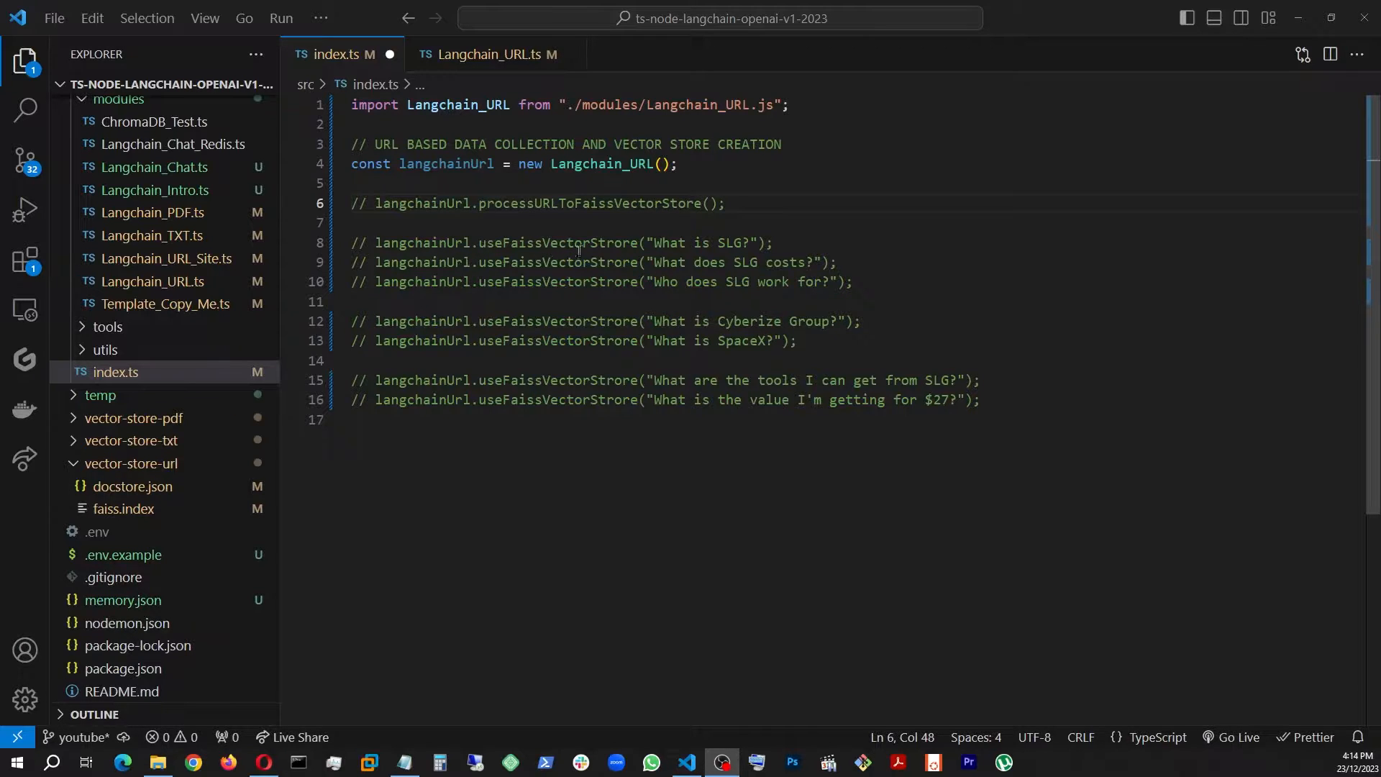
Review useFaissVectorStrore and uncomment the "What is SLG?" call in index.ts, then save.
left_click(491, 54)
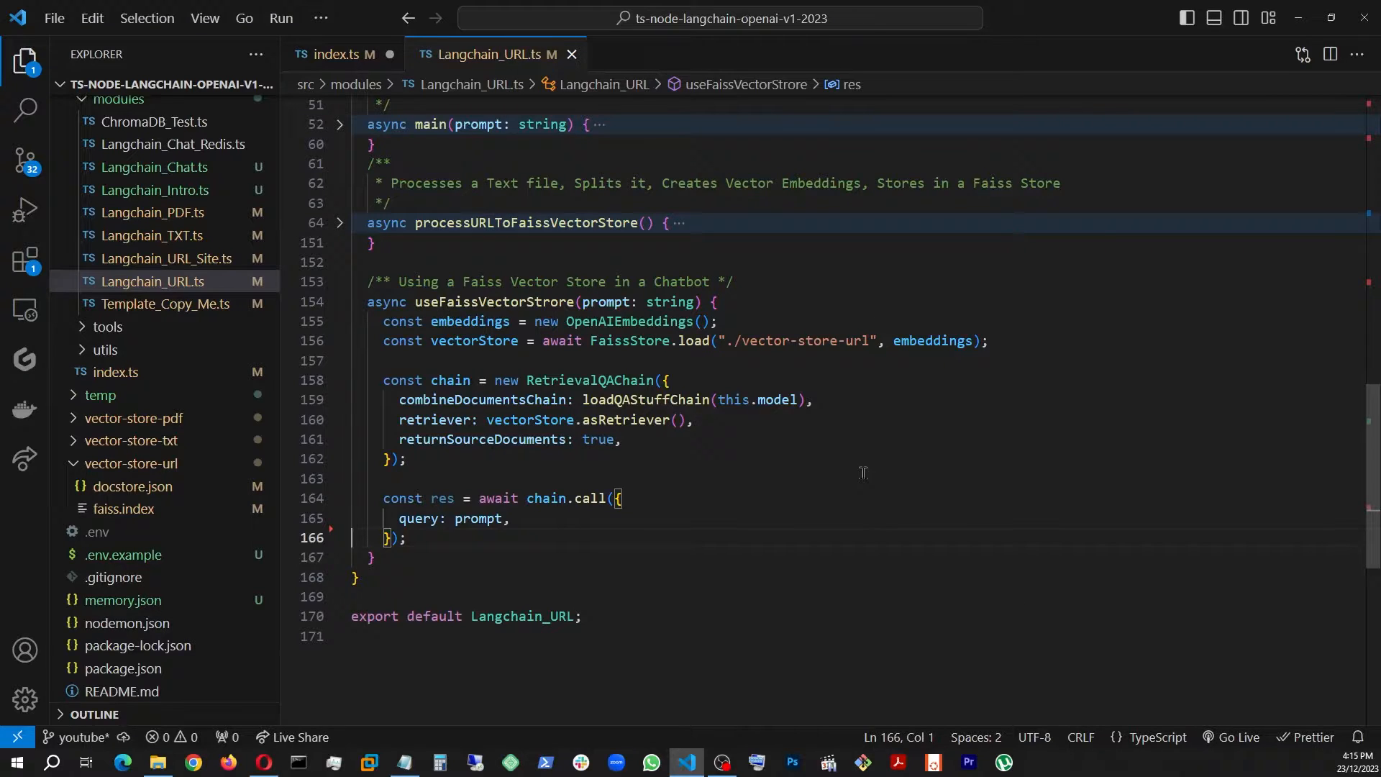
mouse_move(838, 444)
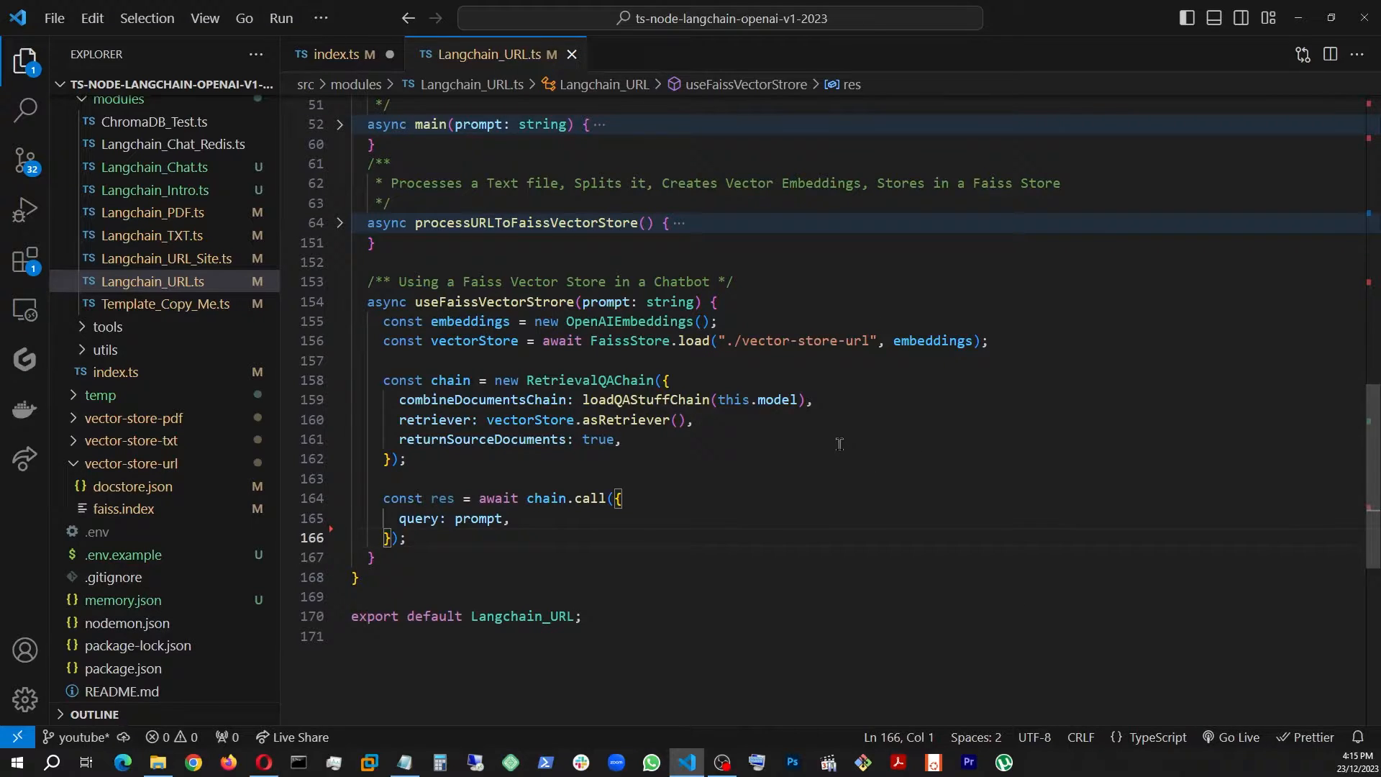
mouse_move(900, 414)
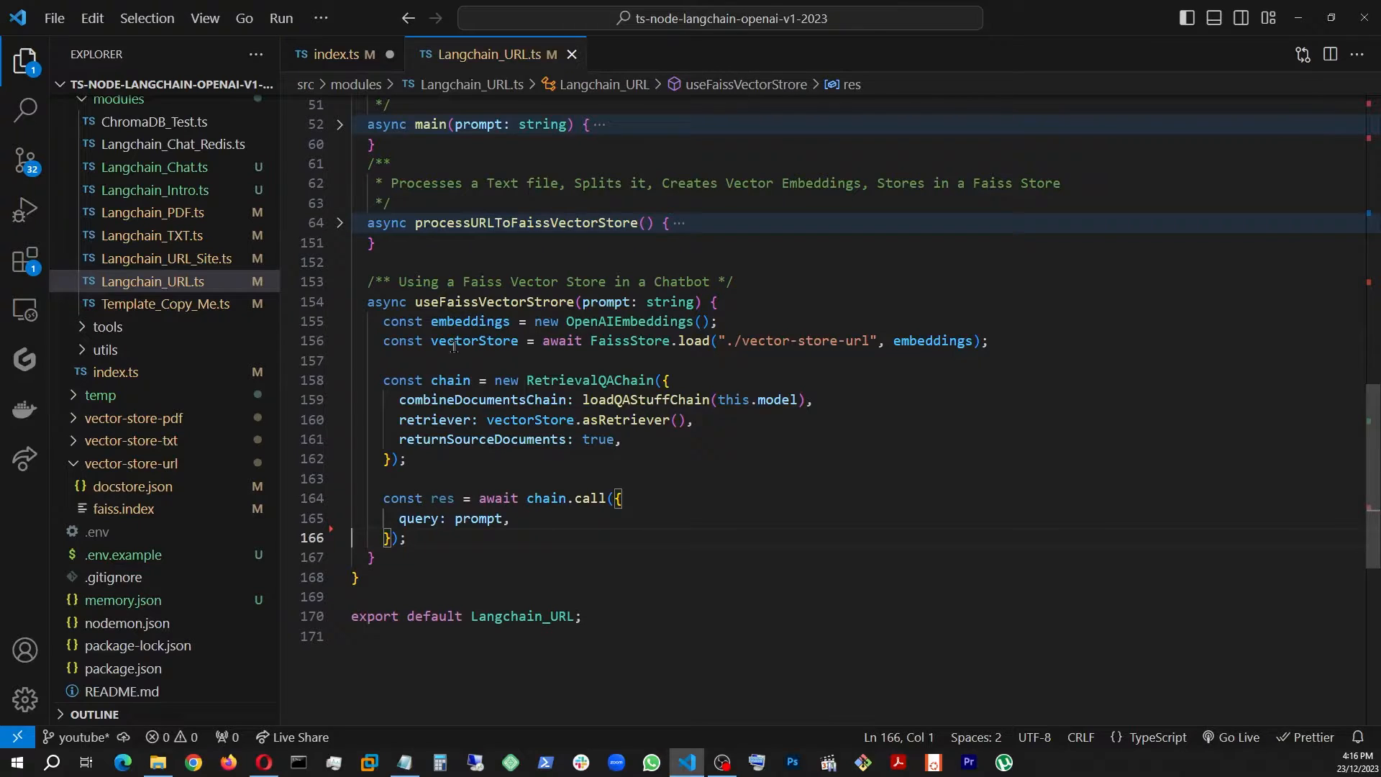
mouse_move(466, 341)
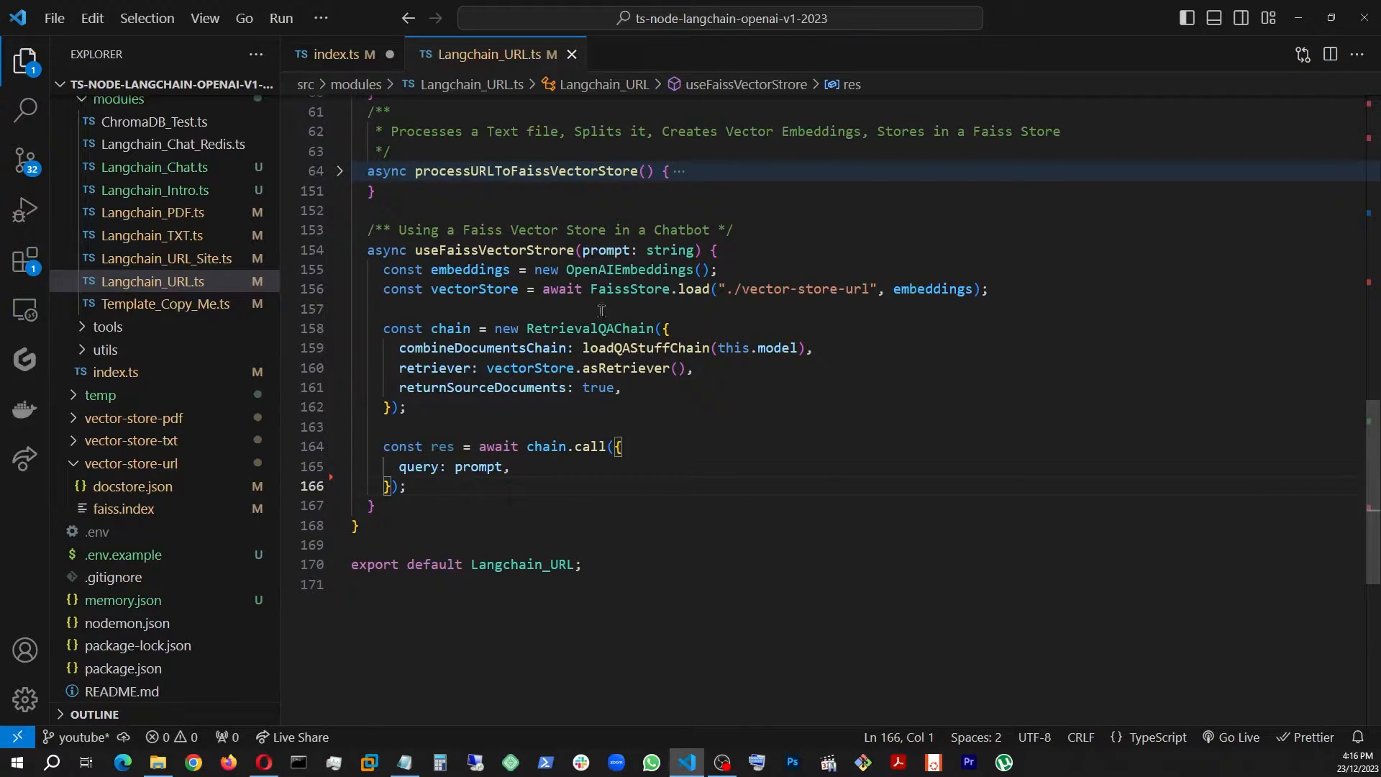
mouse_move(787, 630)
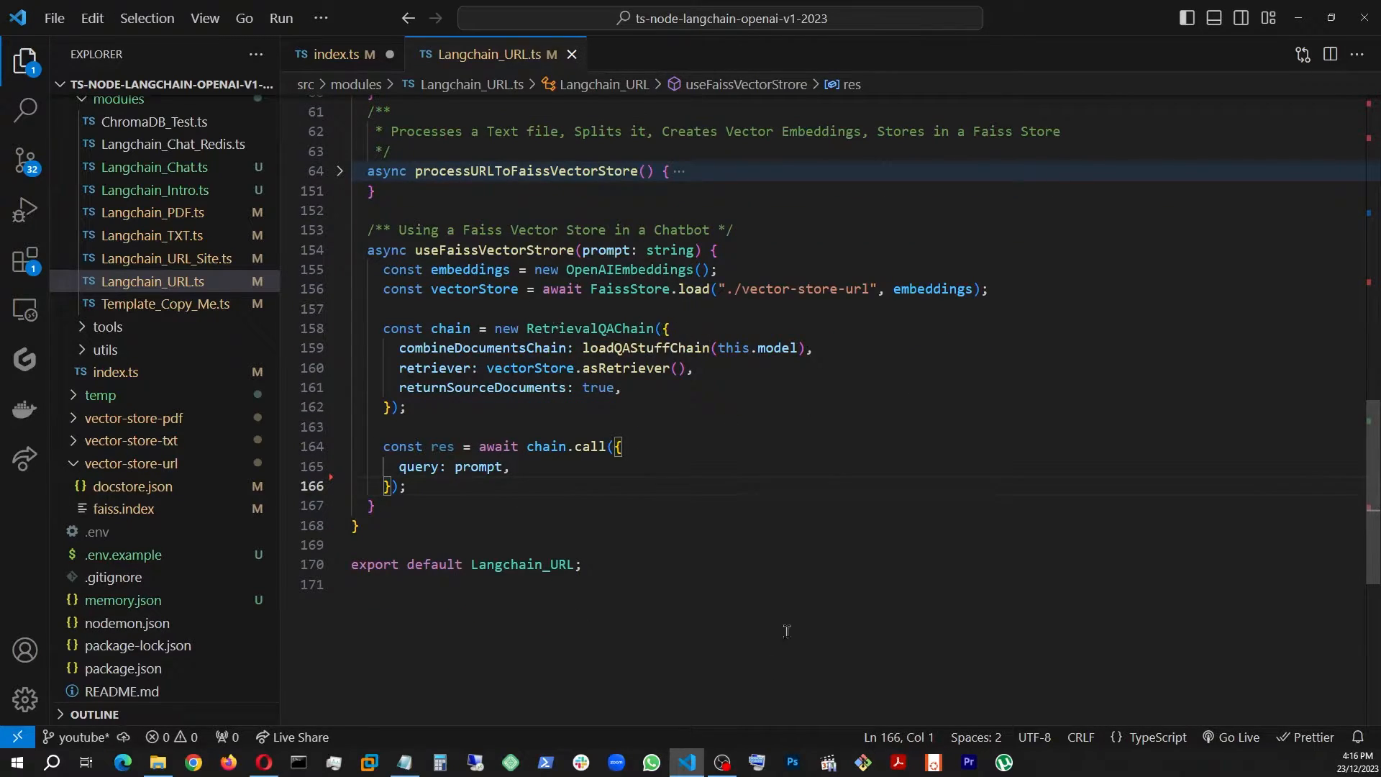
mouse_move(730, 374)
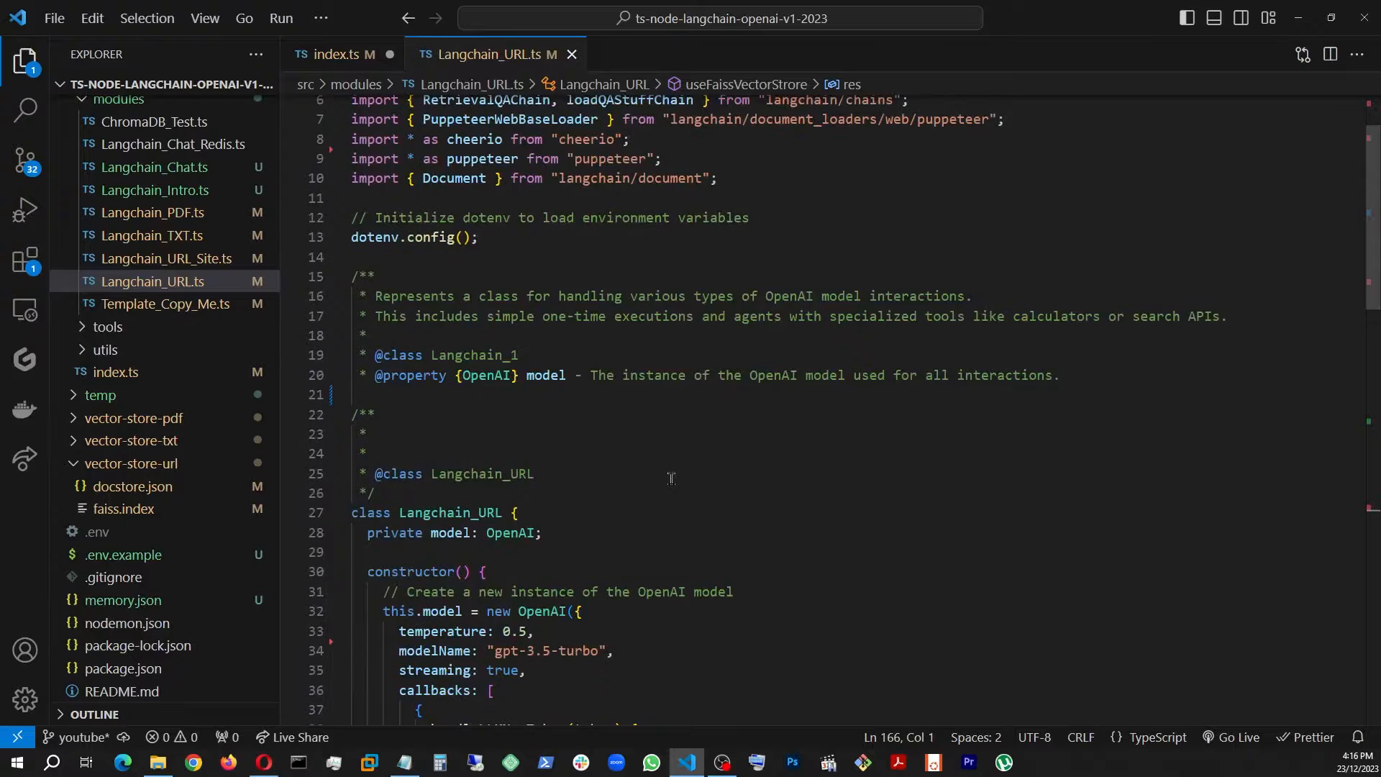
scroll("down", 3)
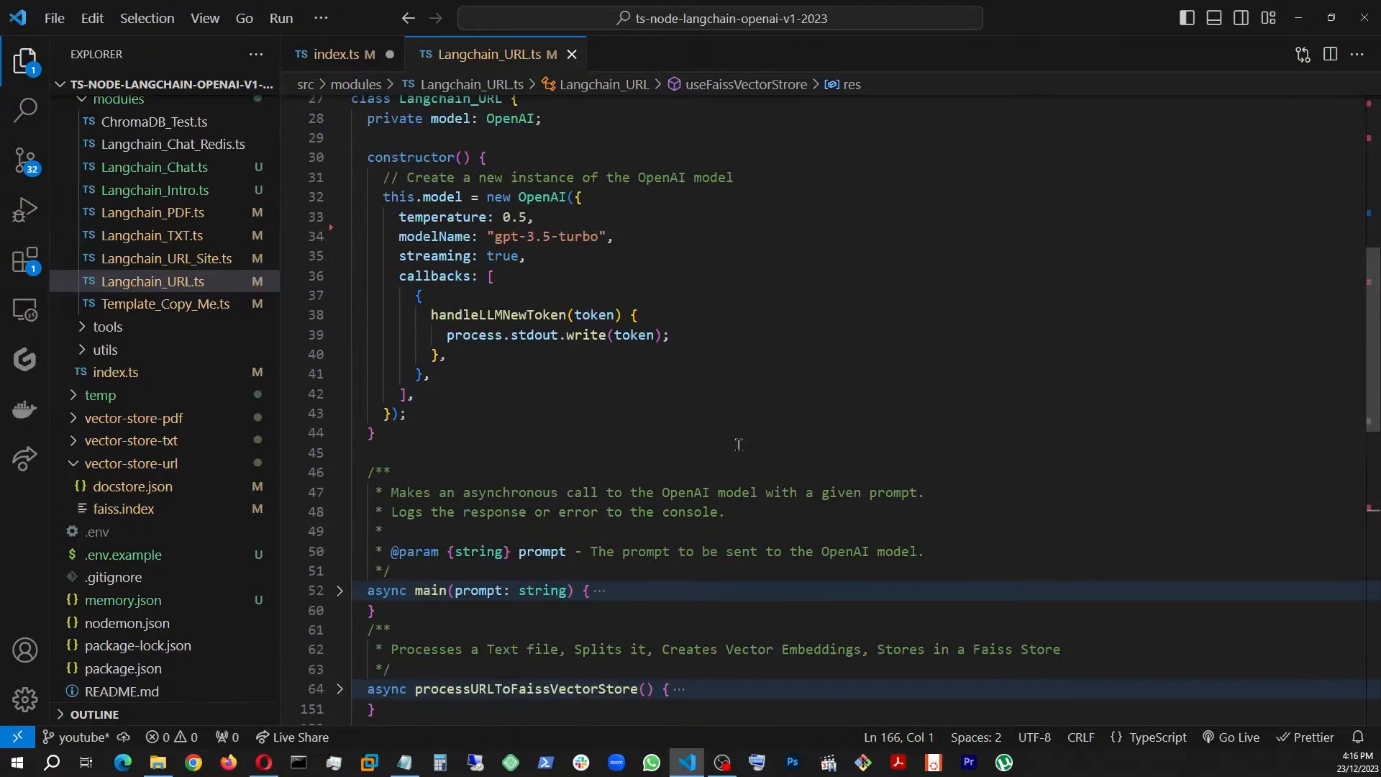
scroll("down", 3)
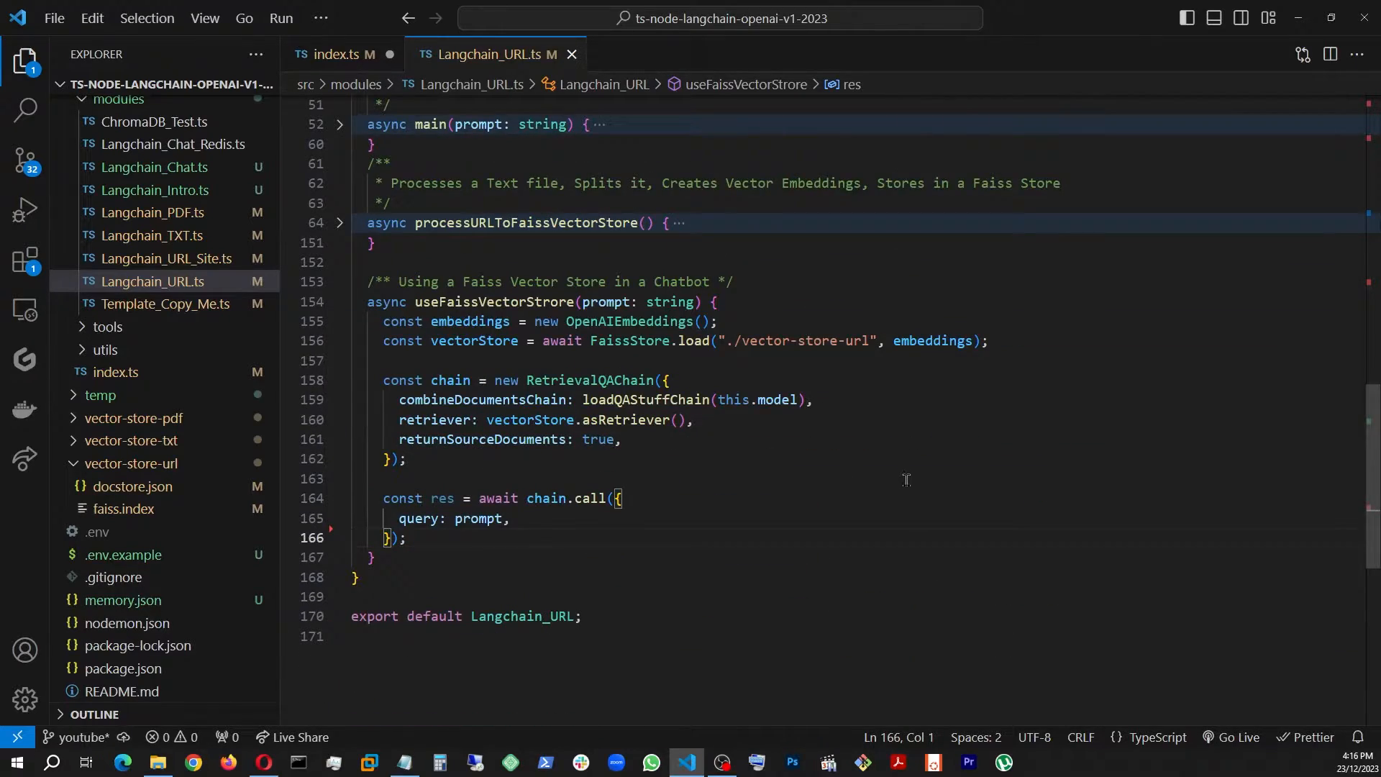
mouse_move(589, 456)
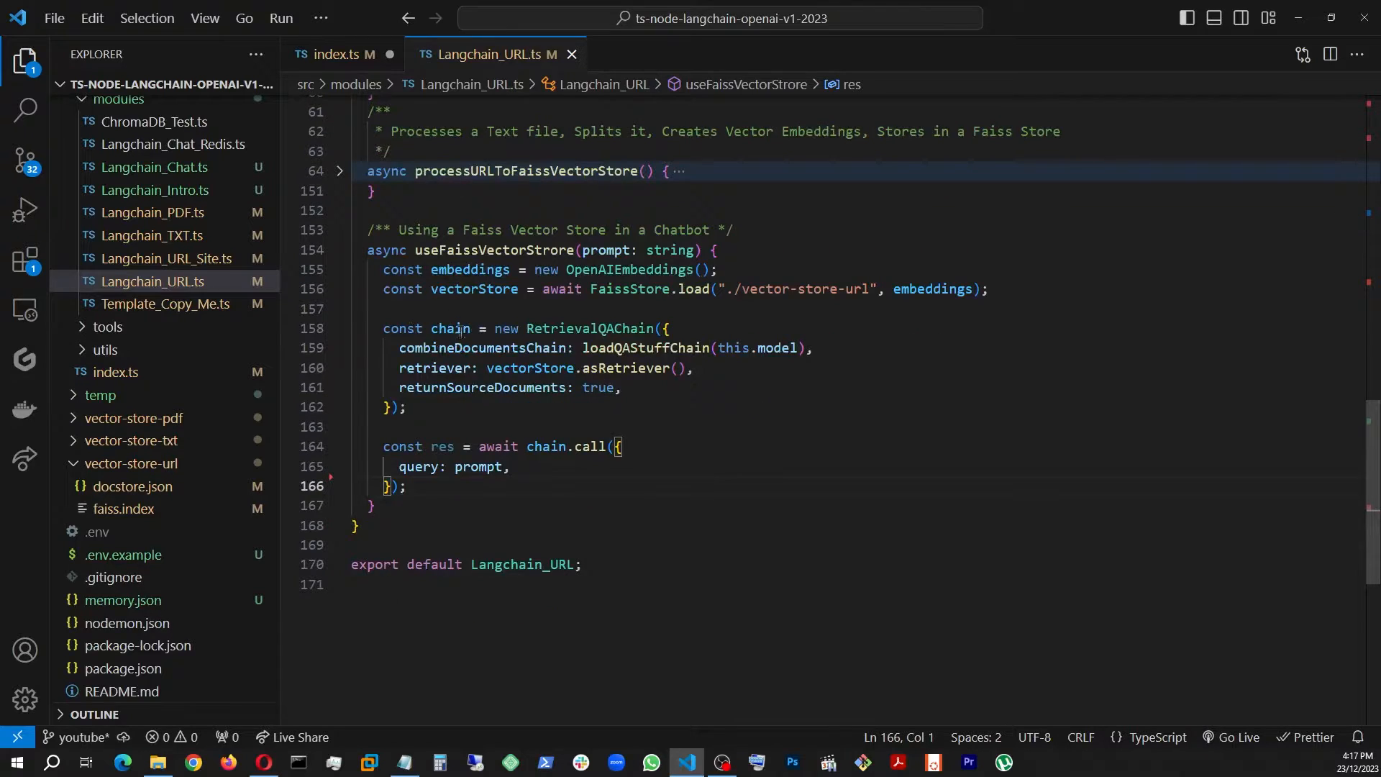
left_click(626, 472)
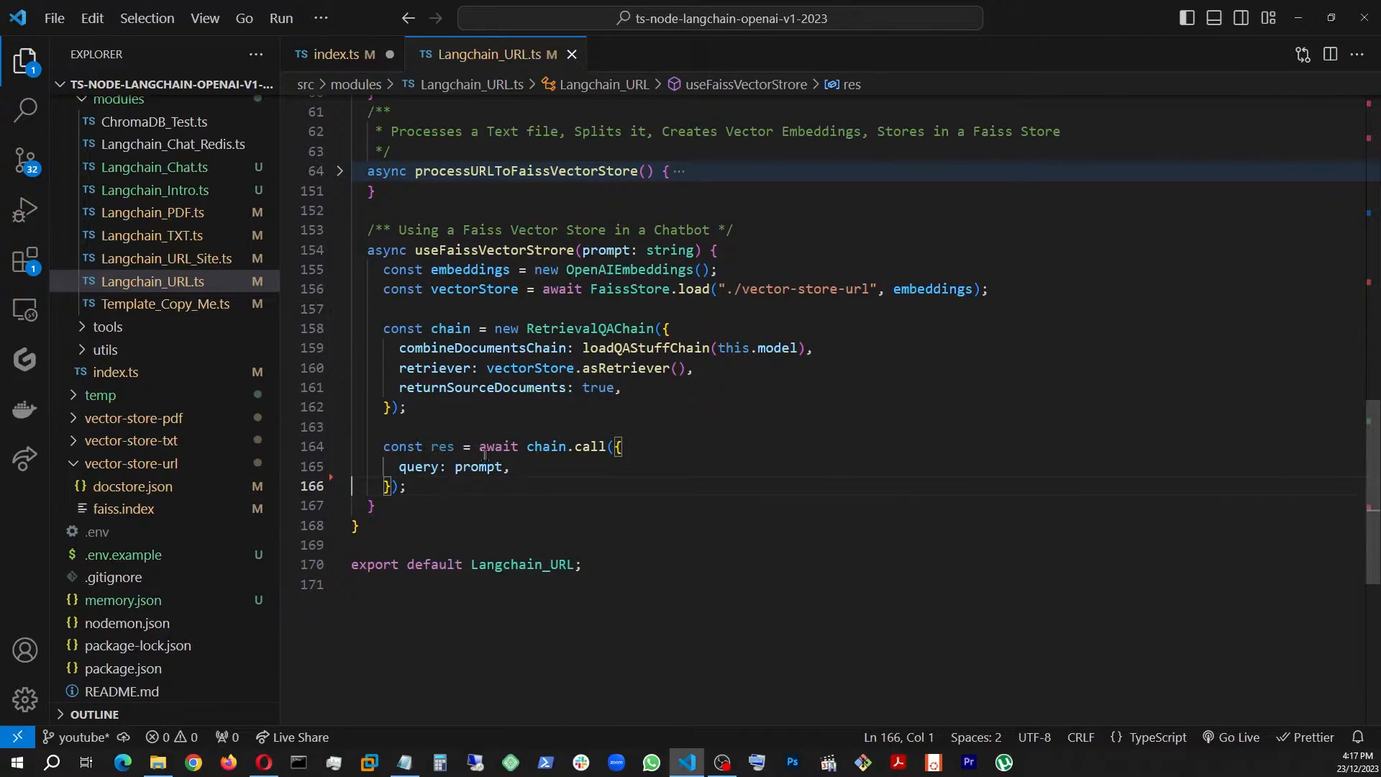
Compare the terminal answer "Simplified Local Growth" against the scraped SLG sales page and source file.
left_click(336, 53)
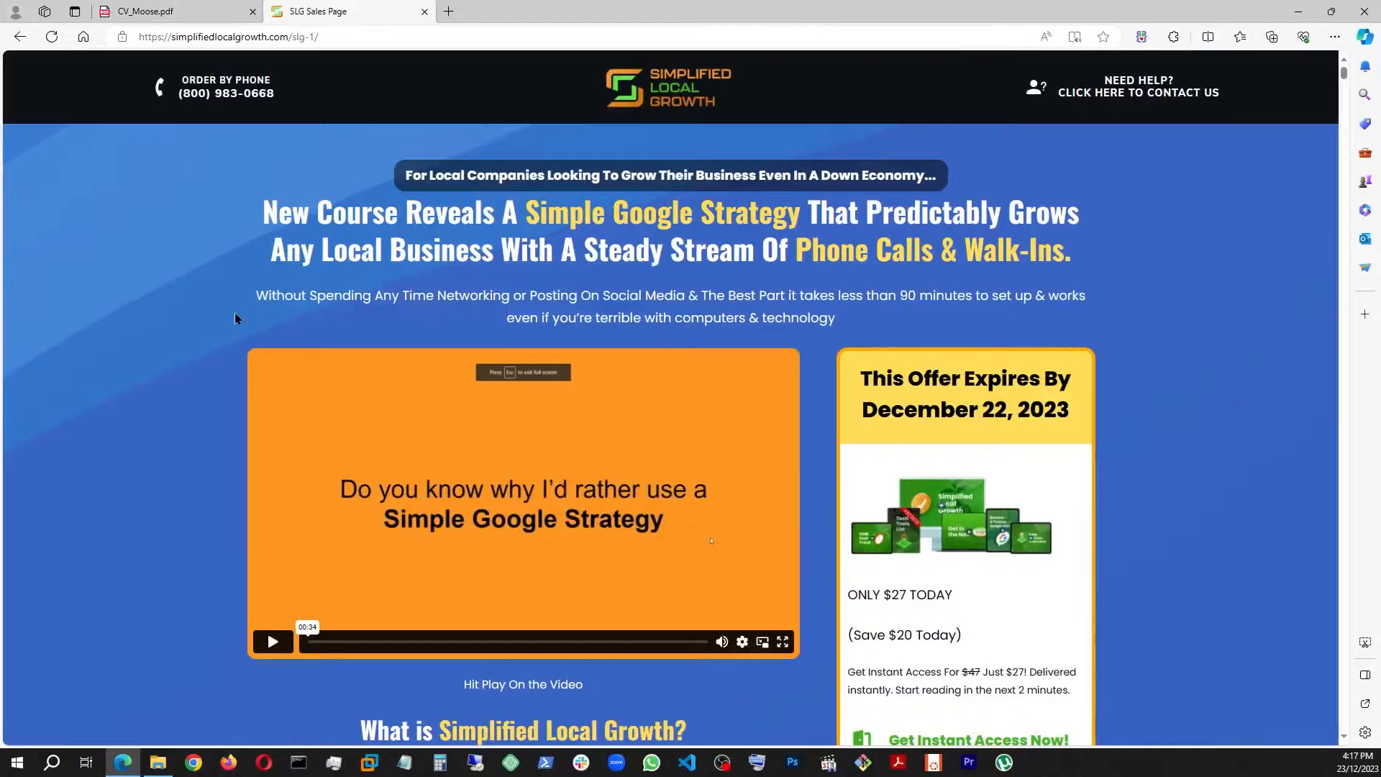
mouse_move(887, 440)
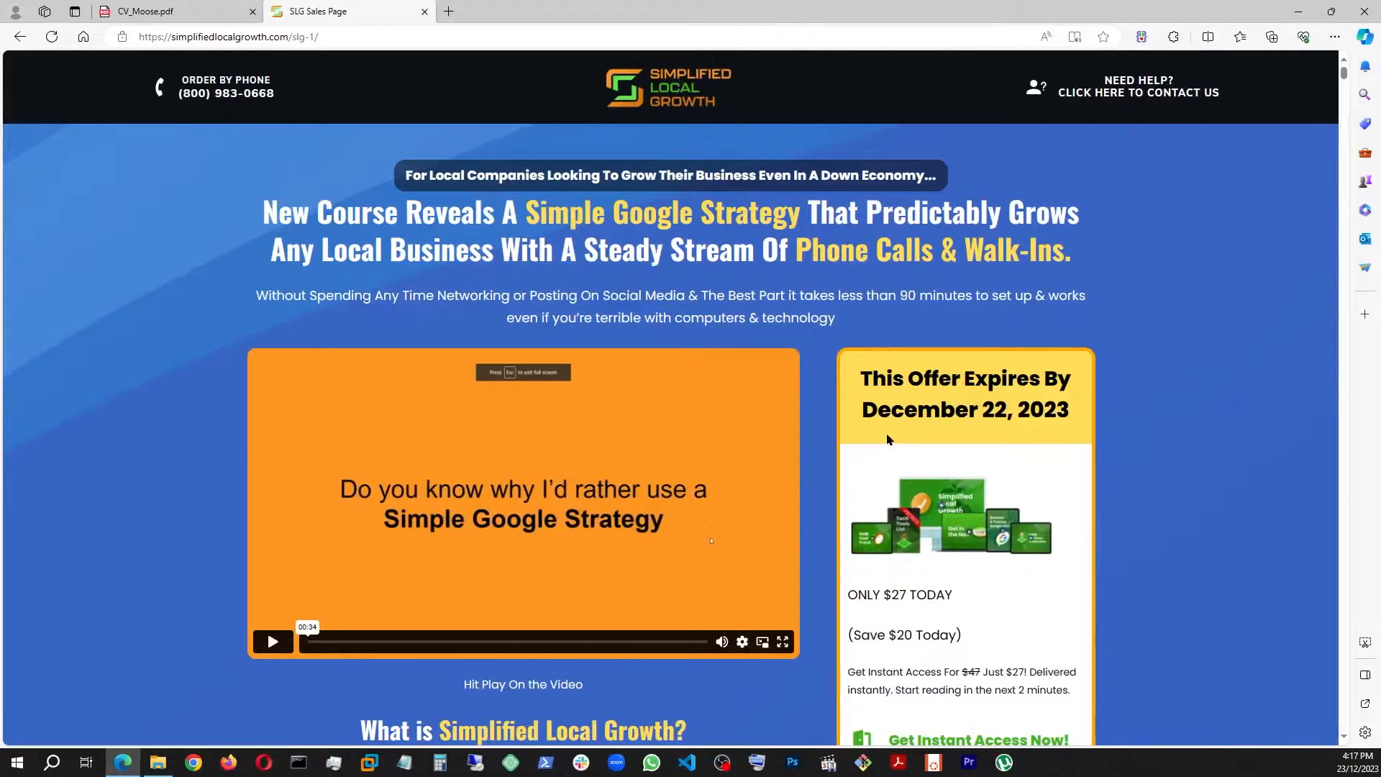
left_click(686, 763)
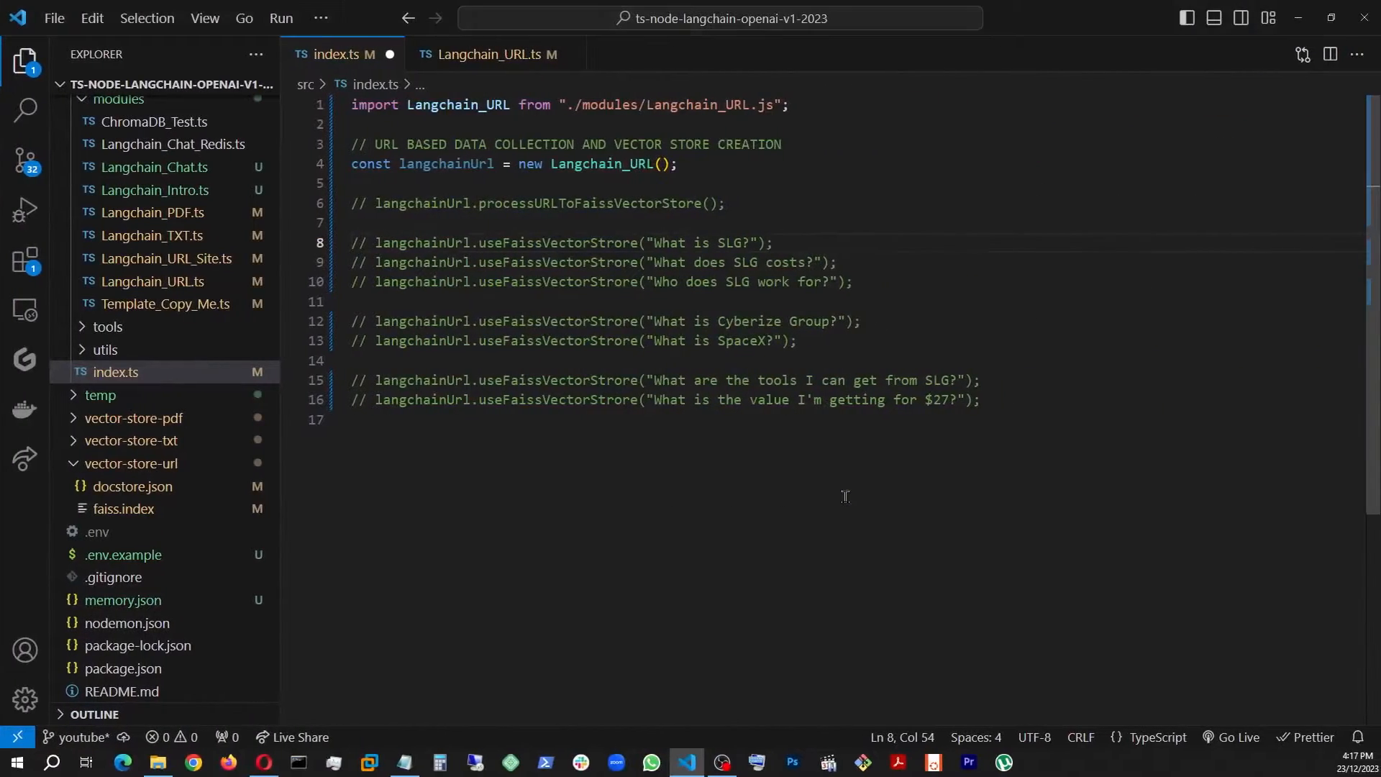
mouse_move(862, 313)
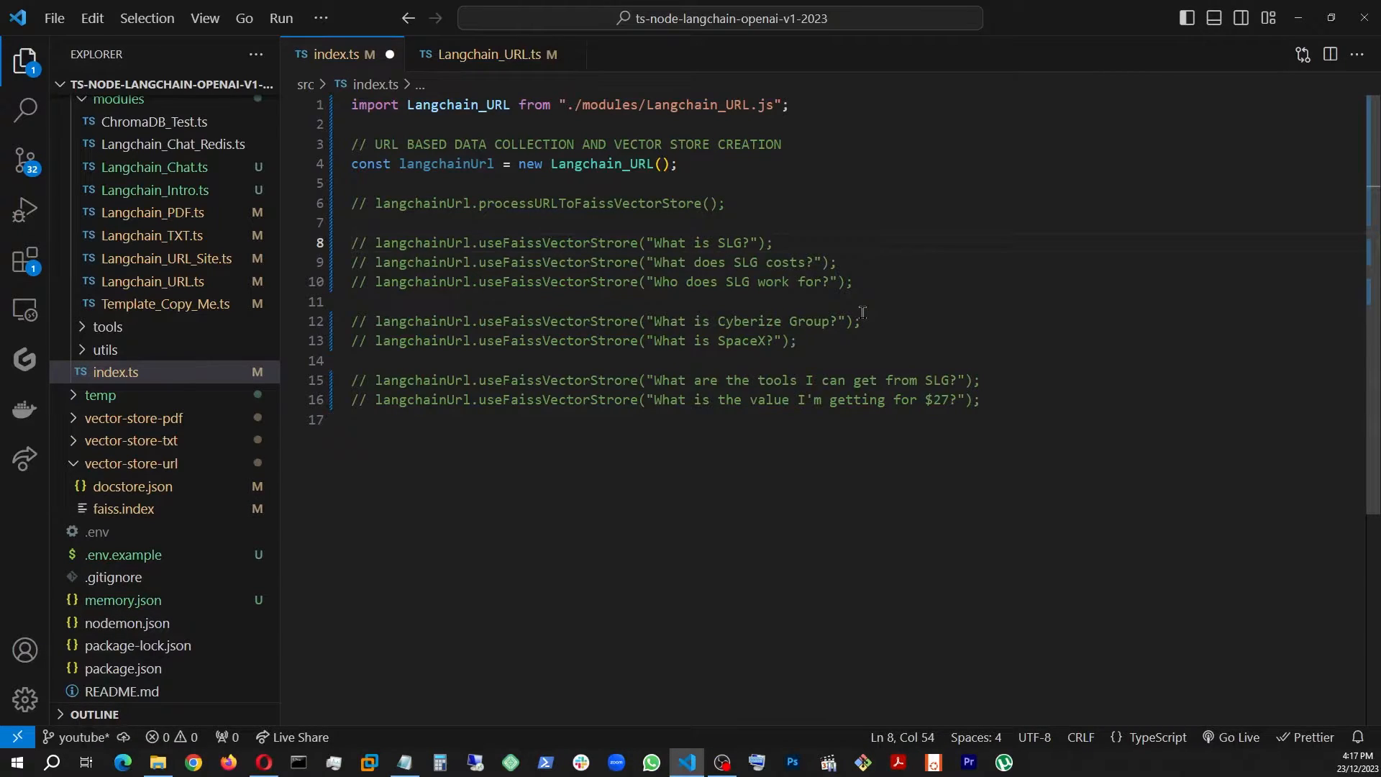
left_click(489, 53)
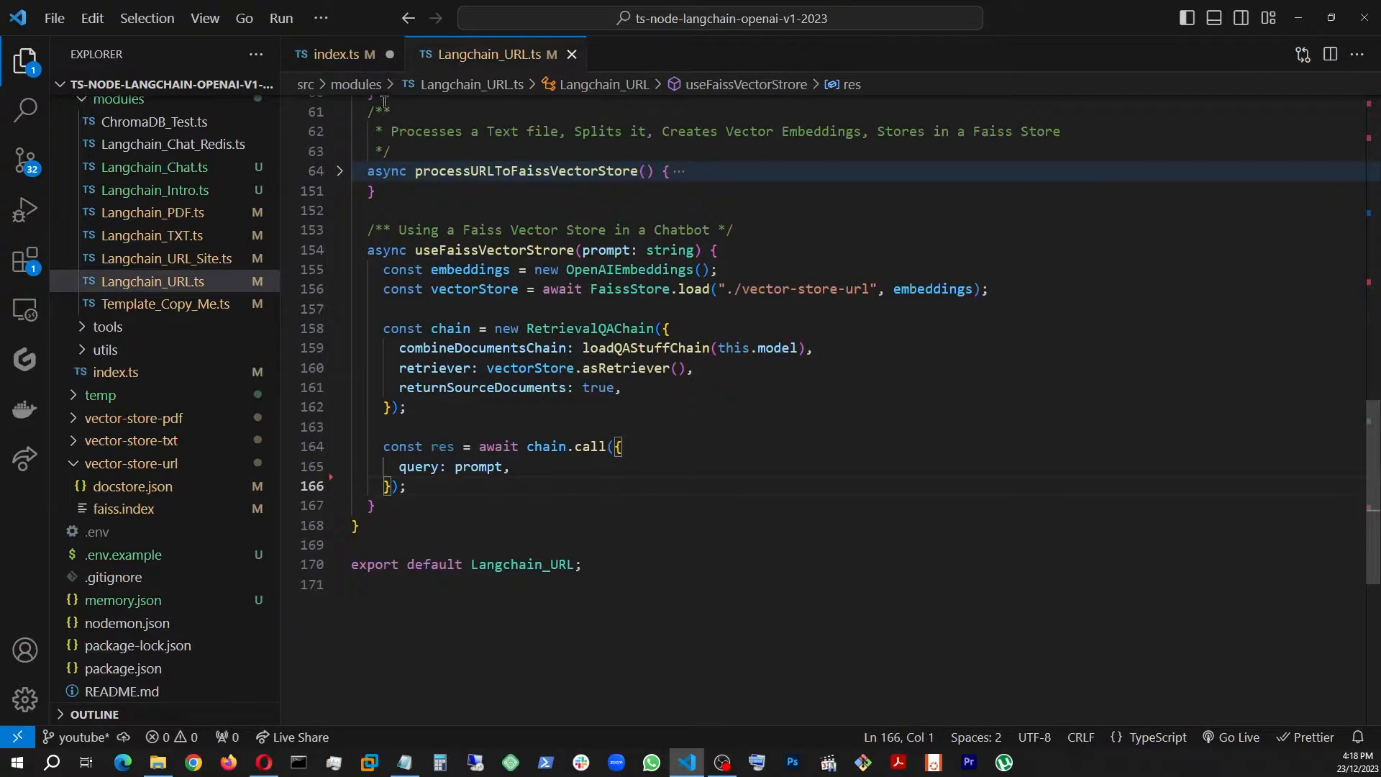
left_click(335, 53)
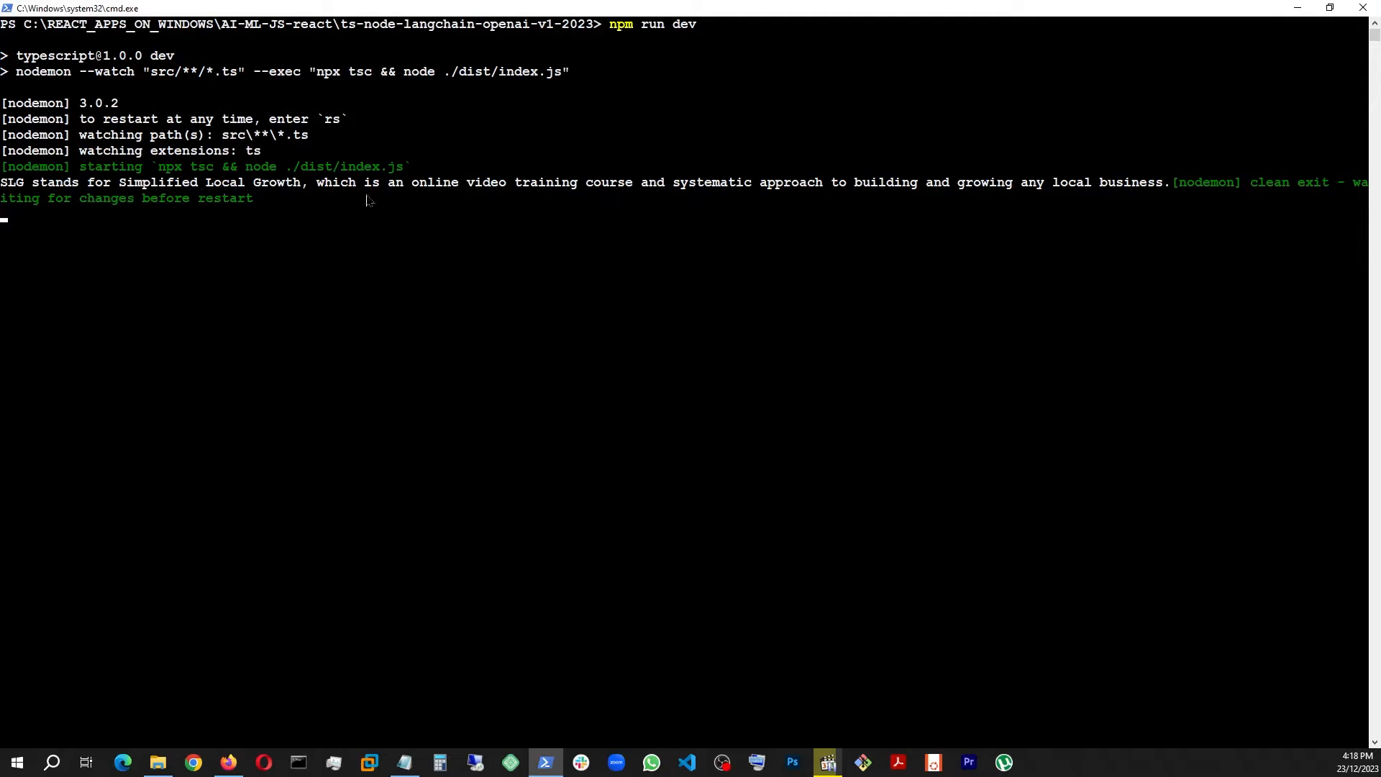
mouse_move(833, 407)
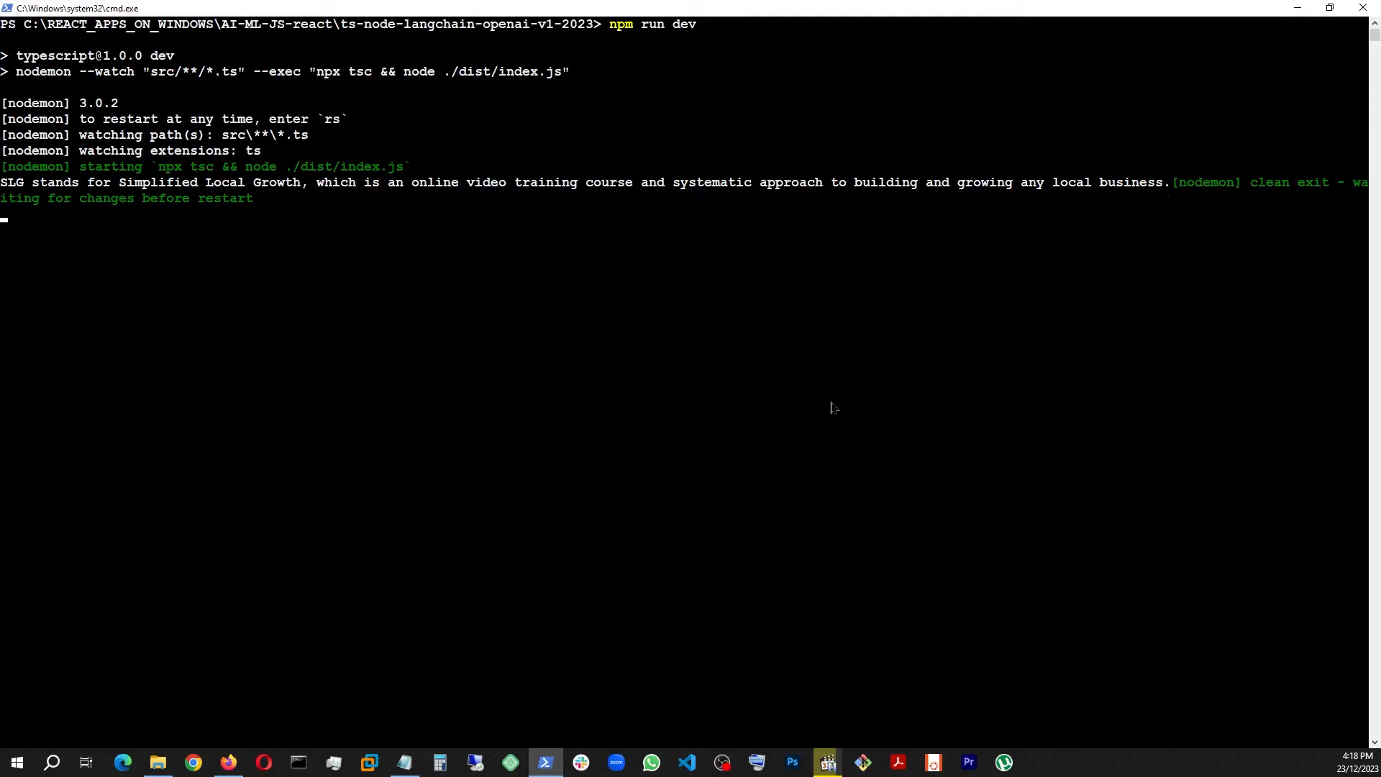
mouse_move(774, 457)
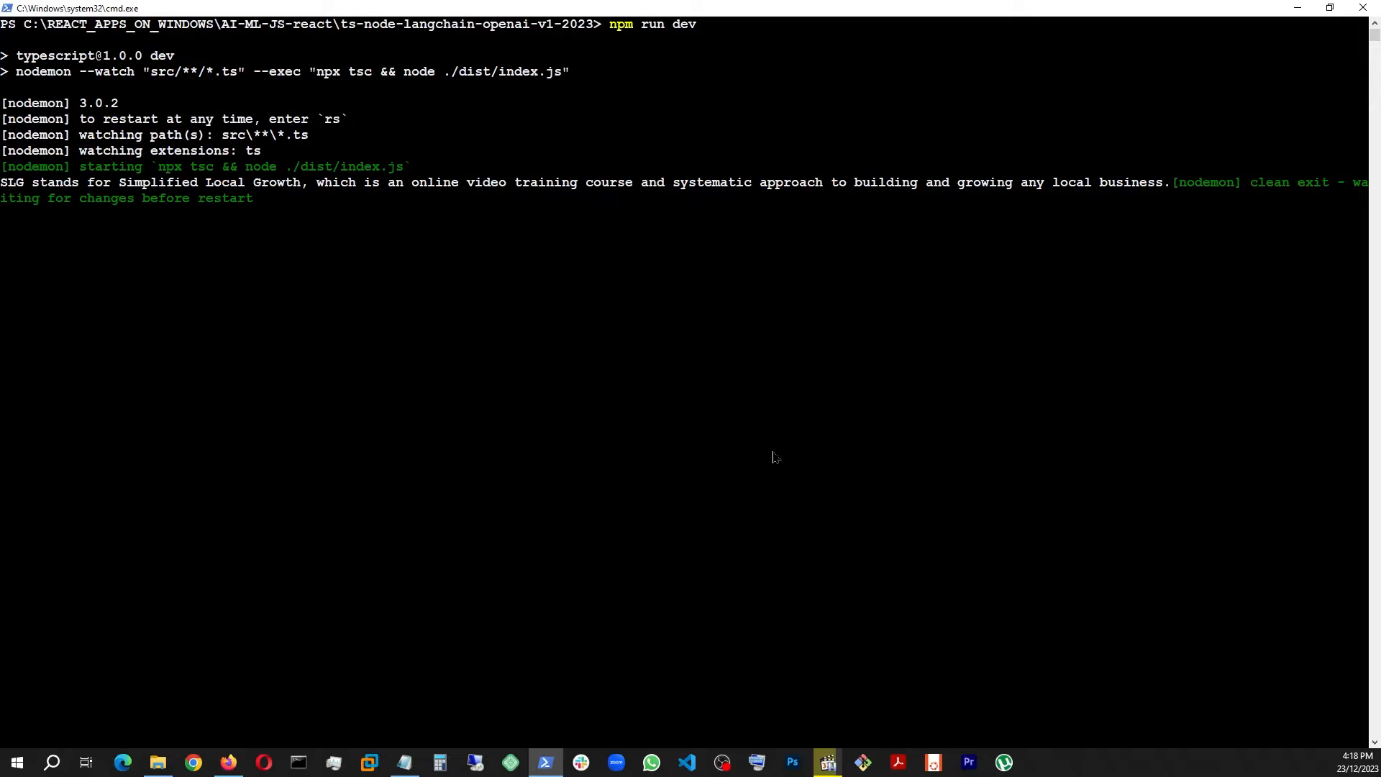
Comment out "What is SLG?", enable the cost and 'who does SLG work for' calls, and read the $27 answers in the terminal.
left_click(685, 763)
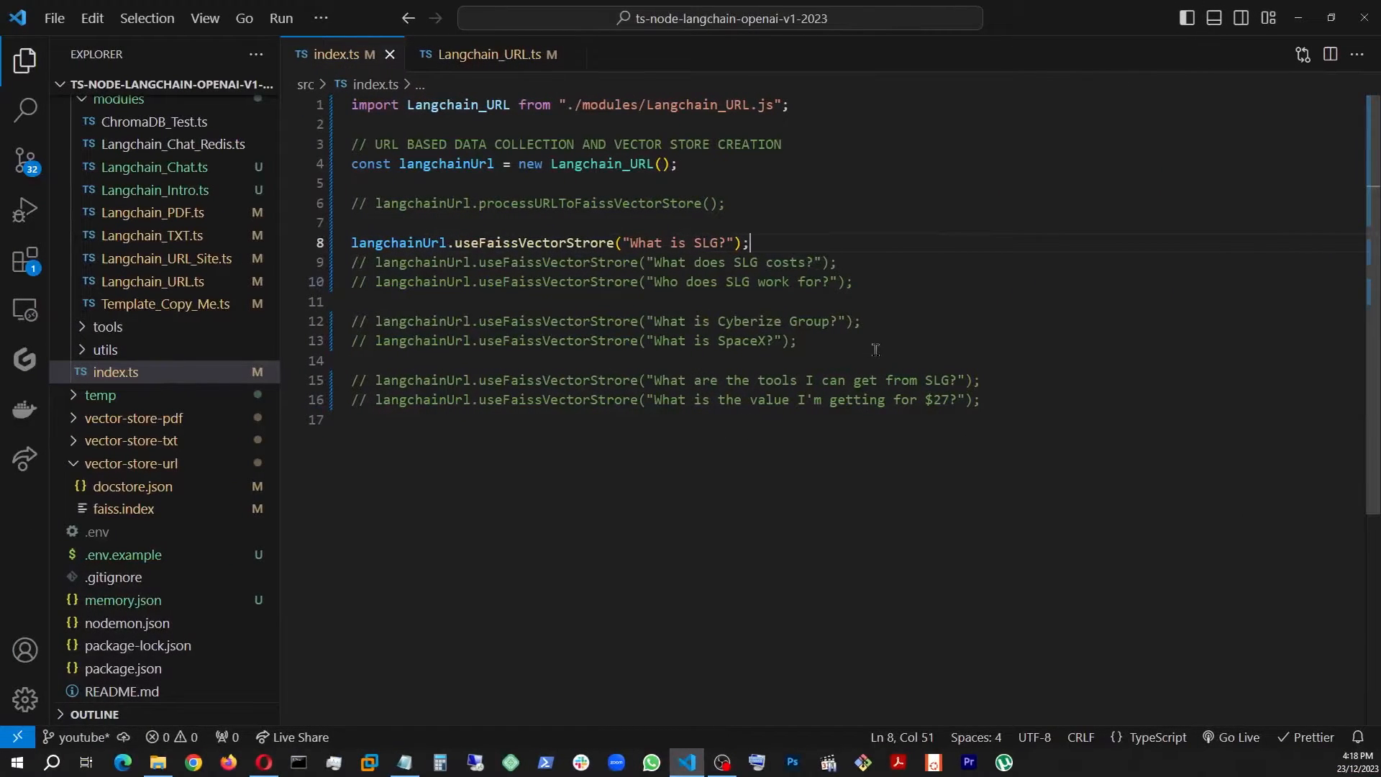
key("ctrl+/")
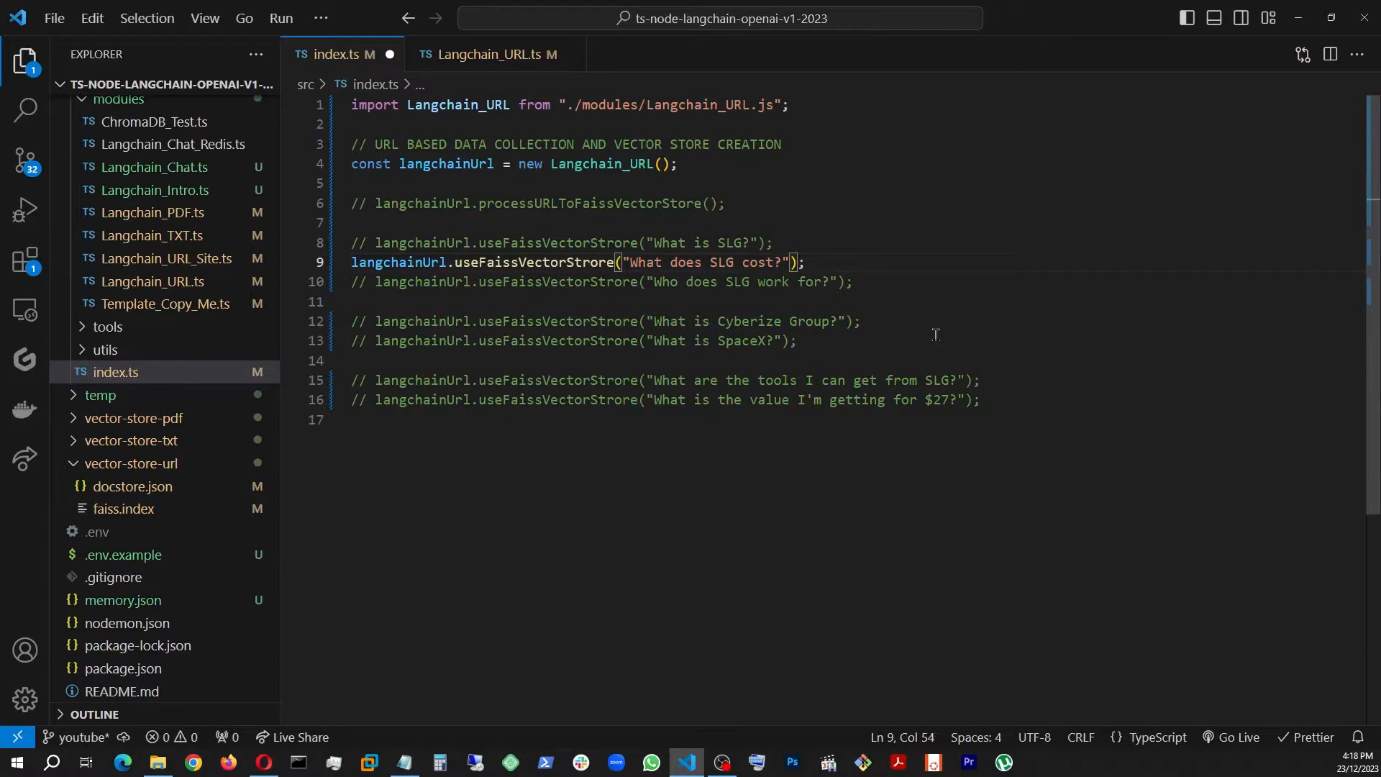
left_click(826, 762)
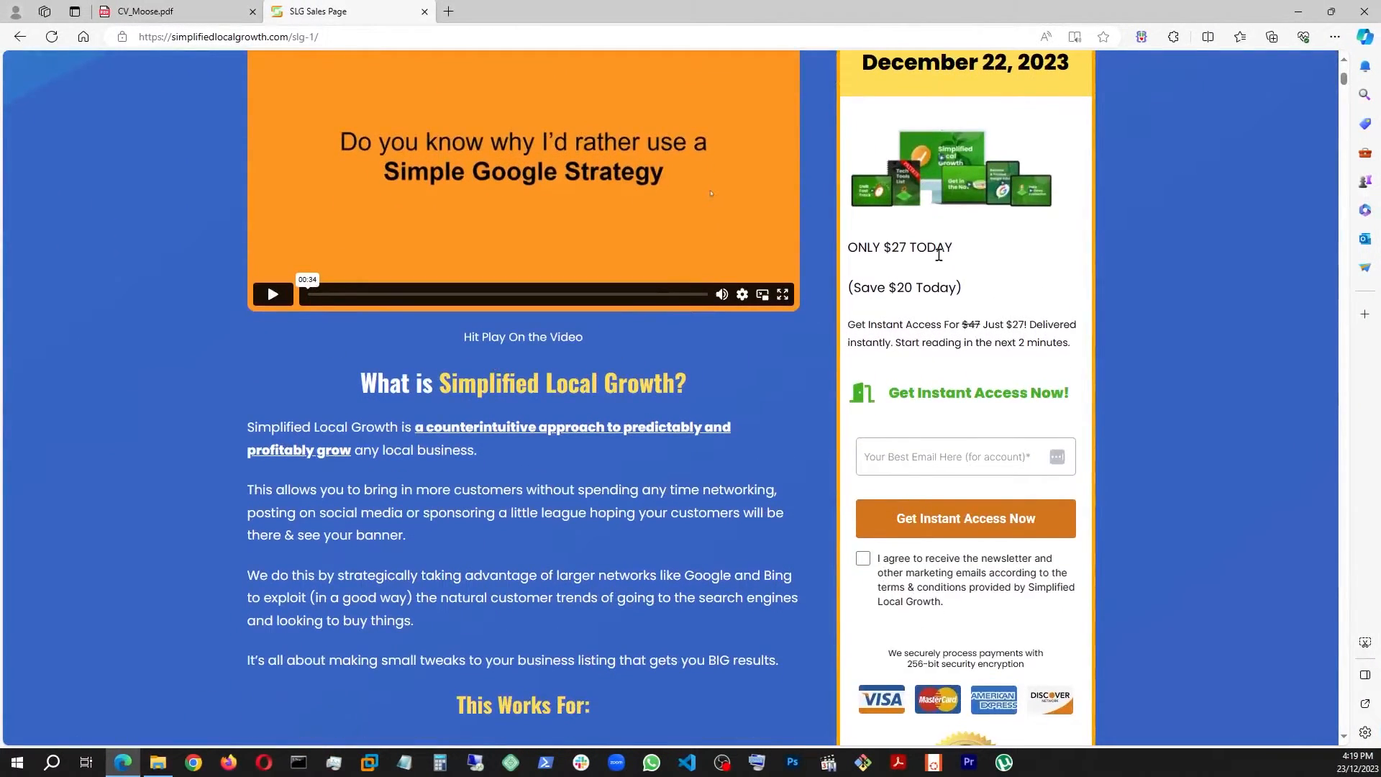
scroll("down", 3)
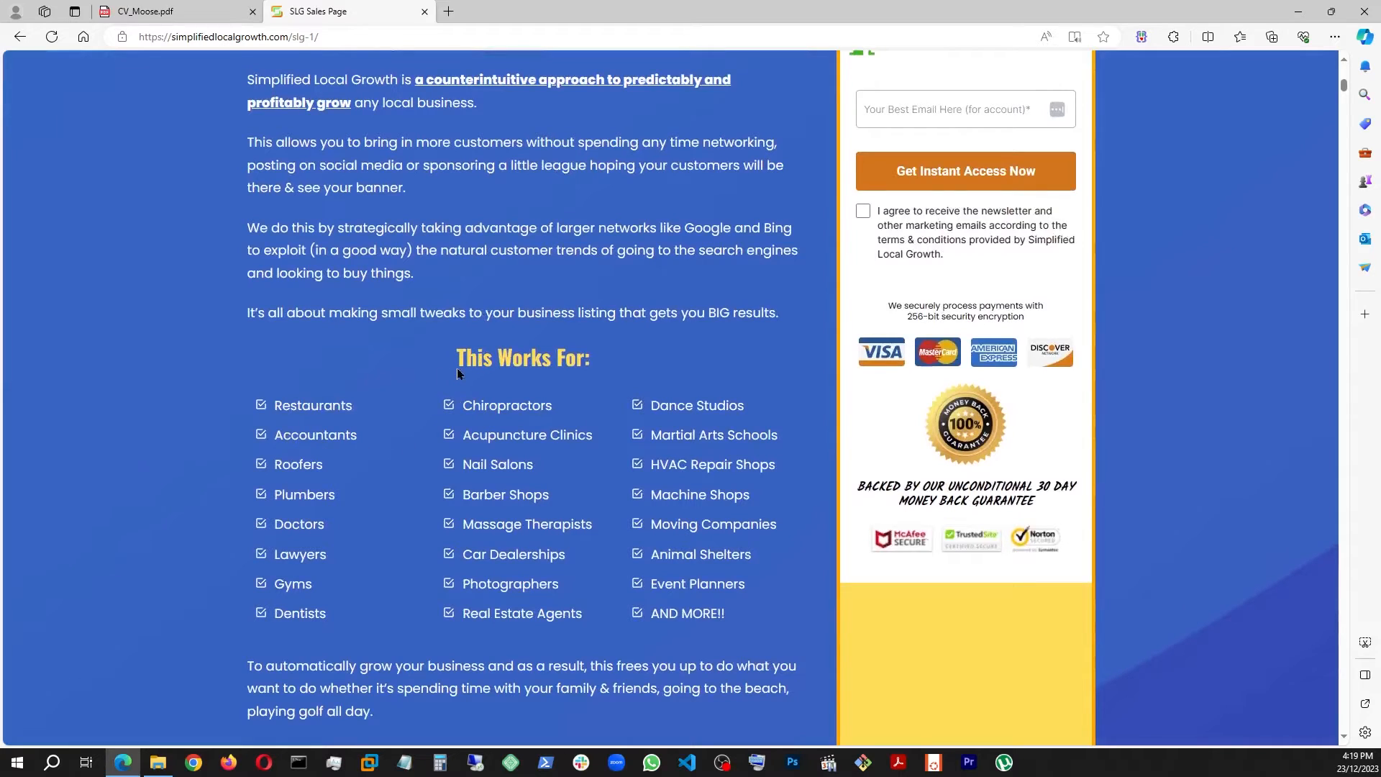
mouse_move(543, 381)
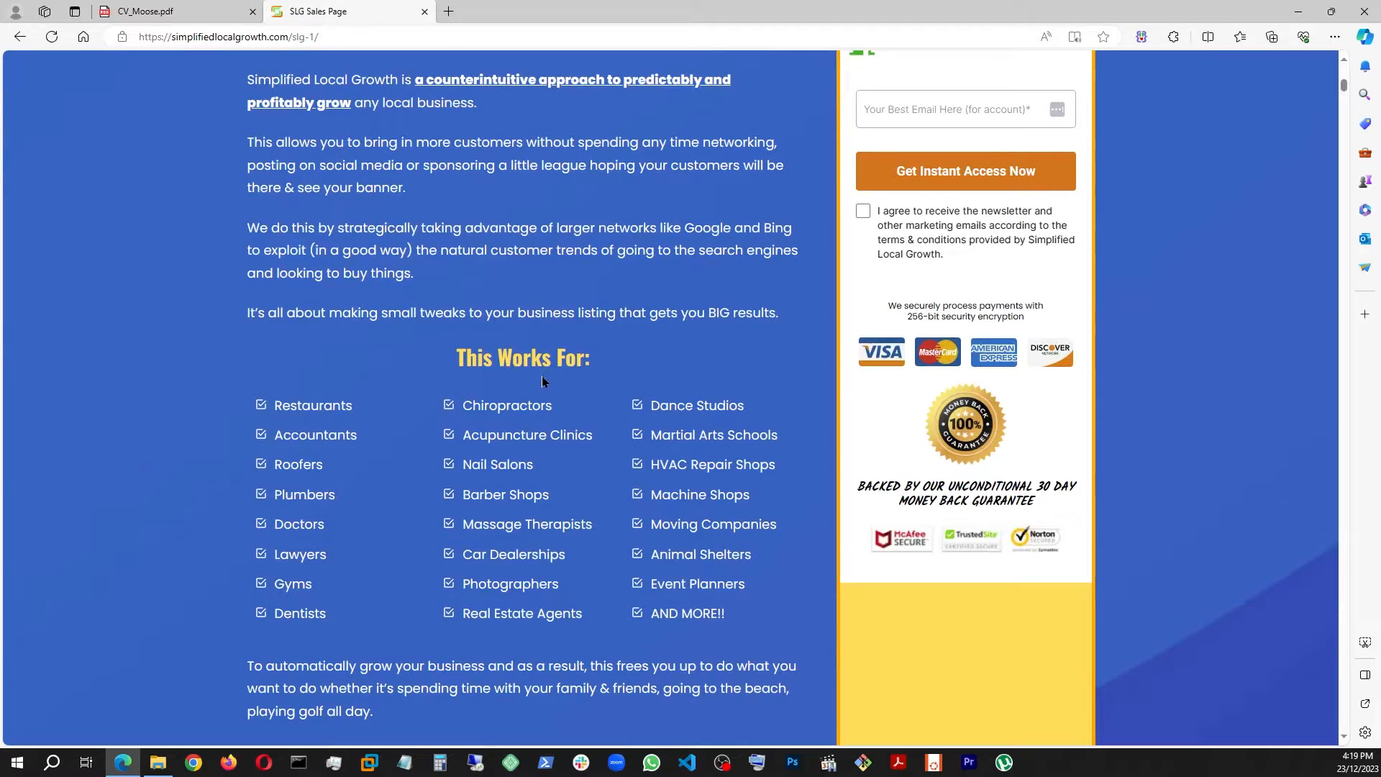
left_click(744, 762)
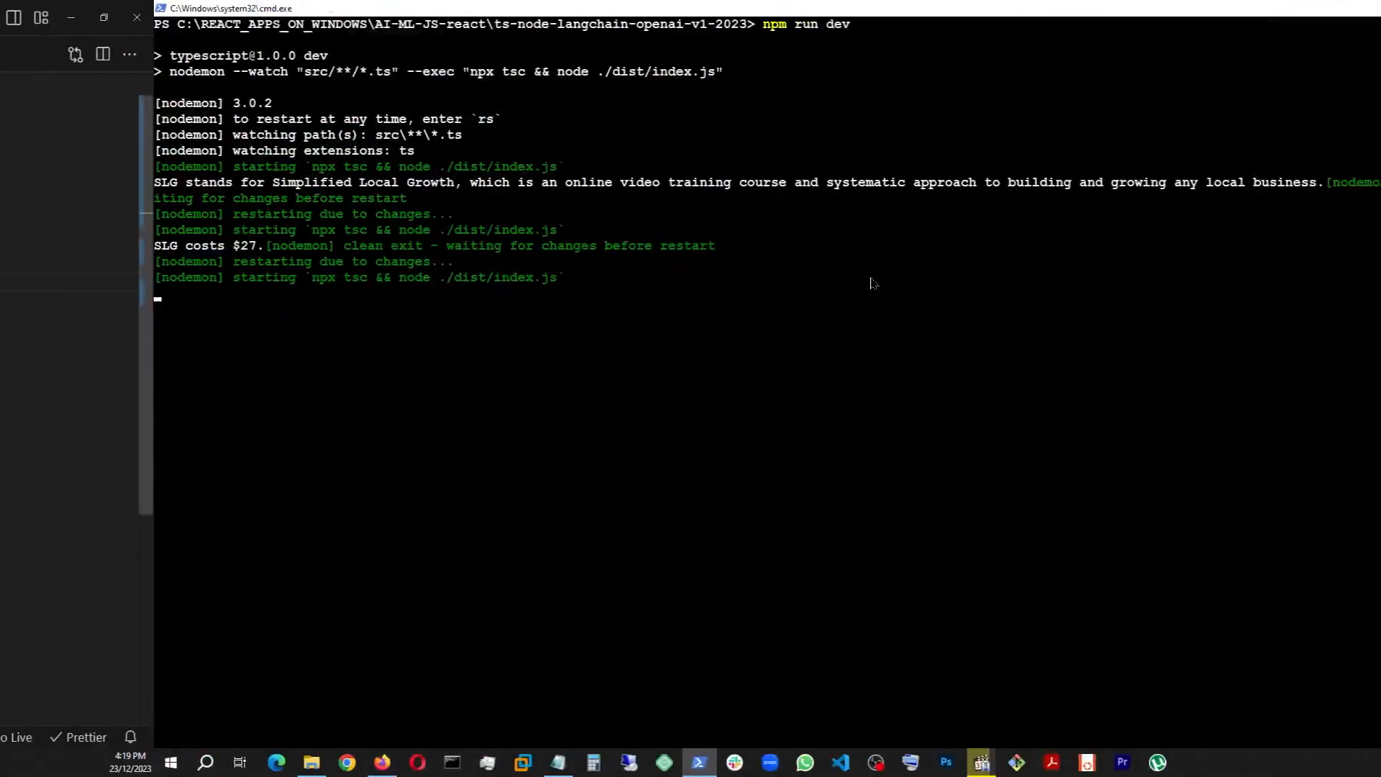
left_click(102, 18)
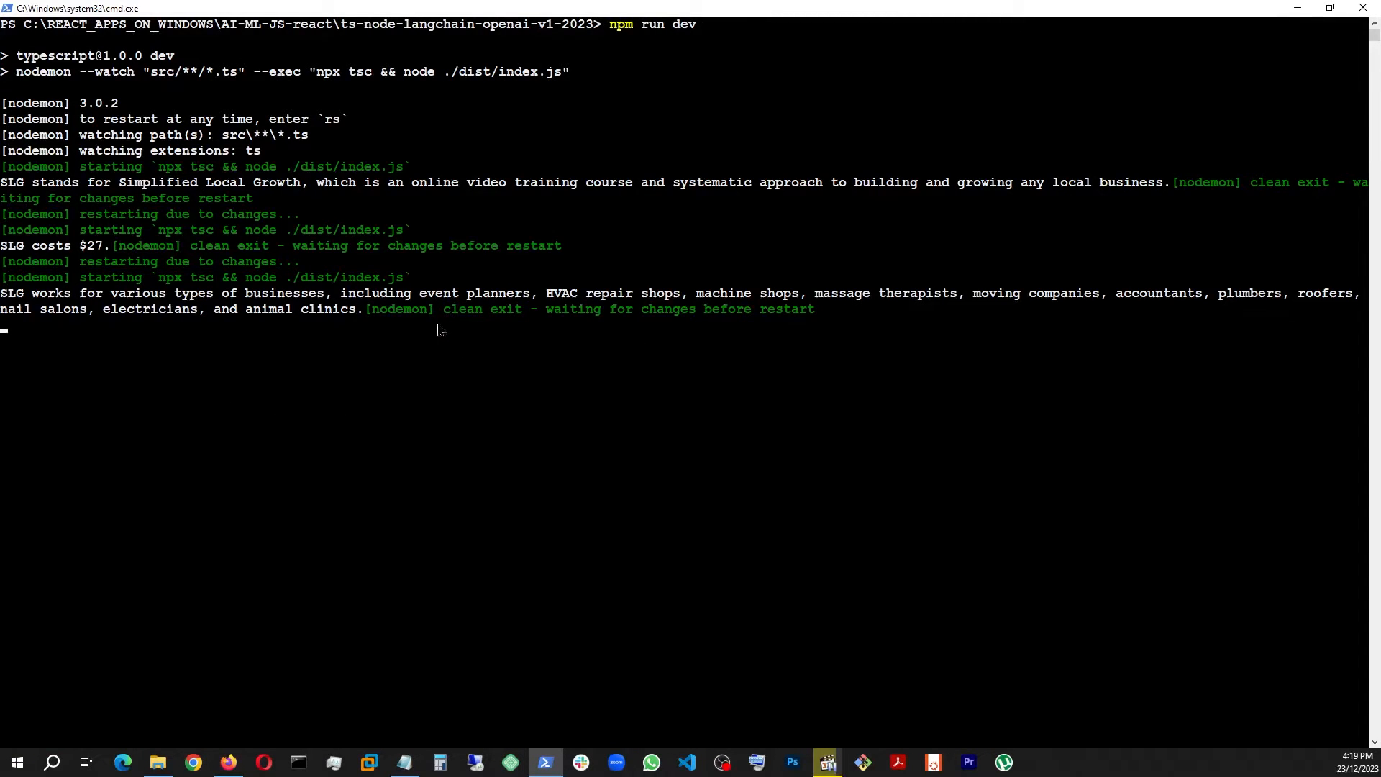
mouse_move(628, 302)
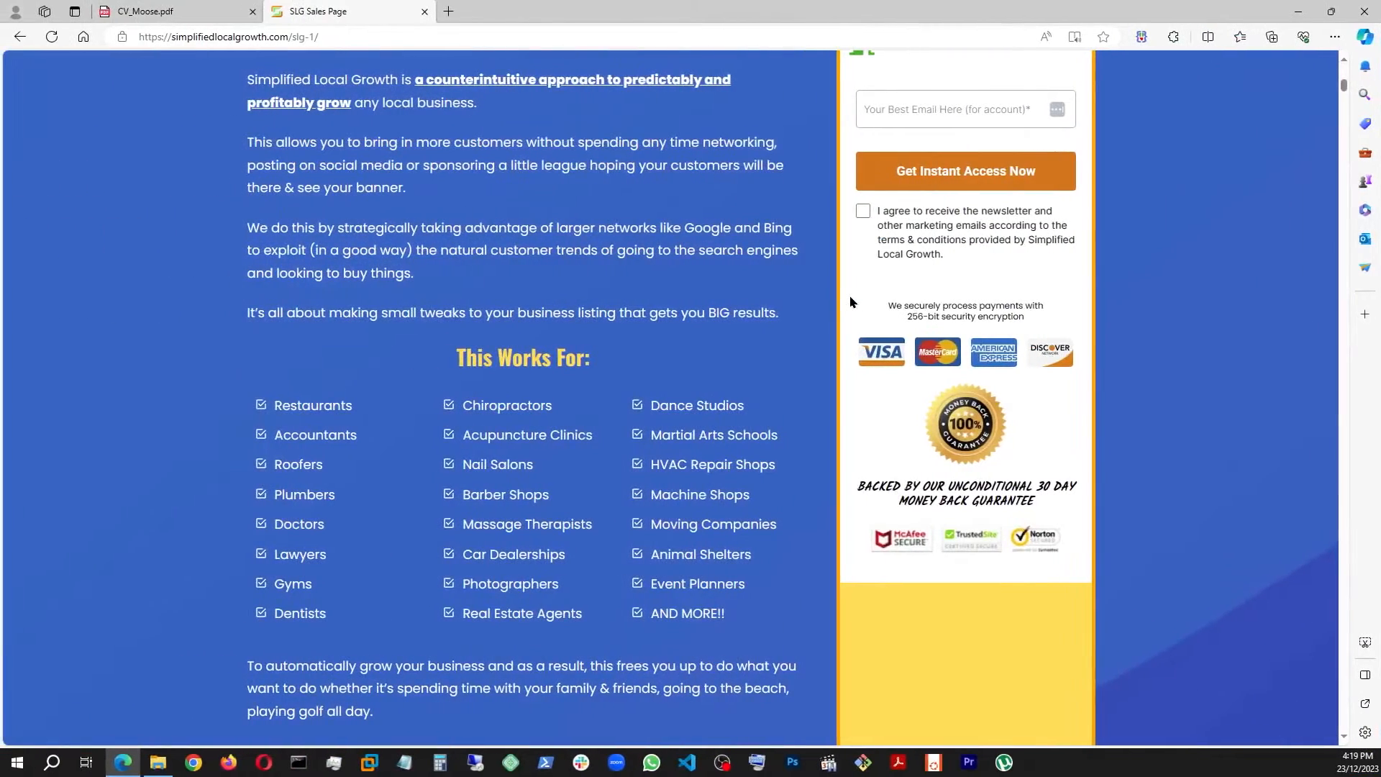
mouse_move(401, 528)
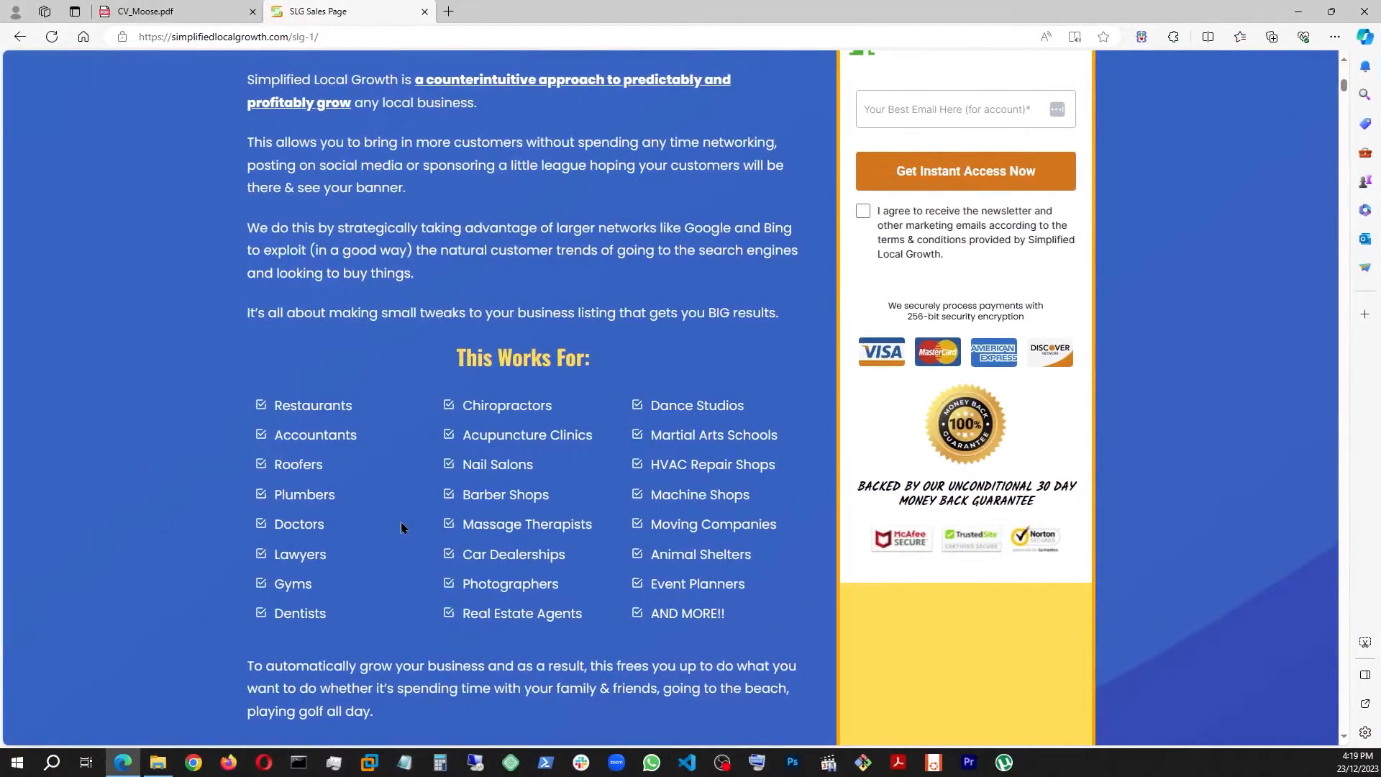
Run the Cyberize Group and SpaceX questions one at a time so the terminal replies 'I don't know.'.
left_click(686, 762)
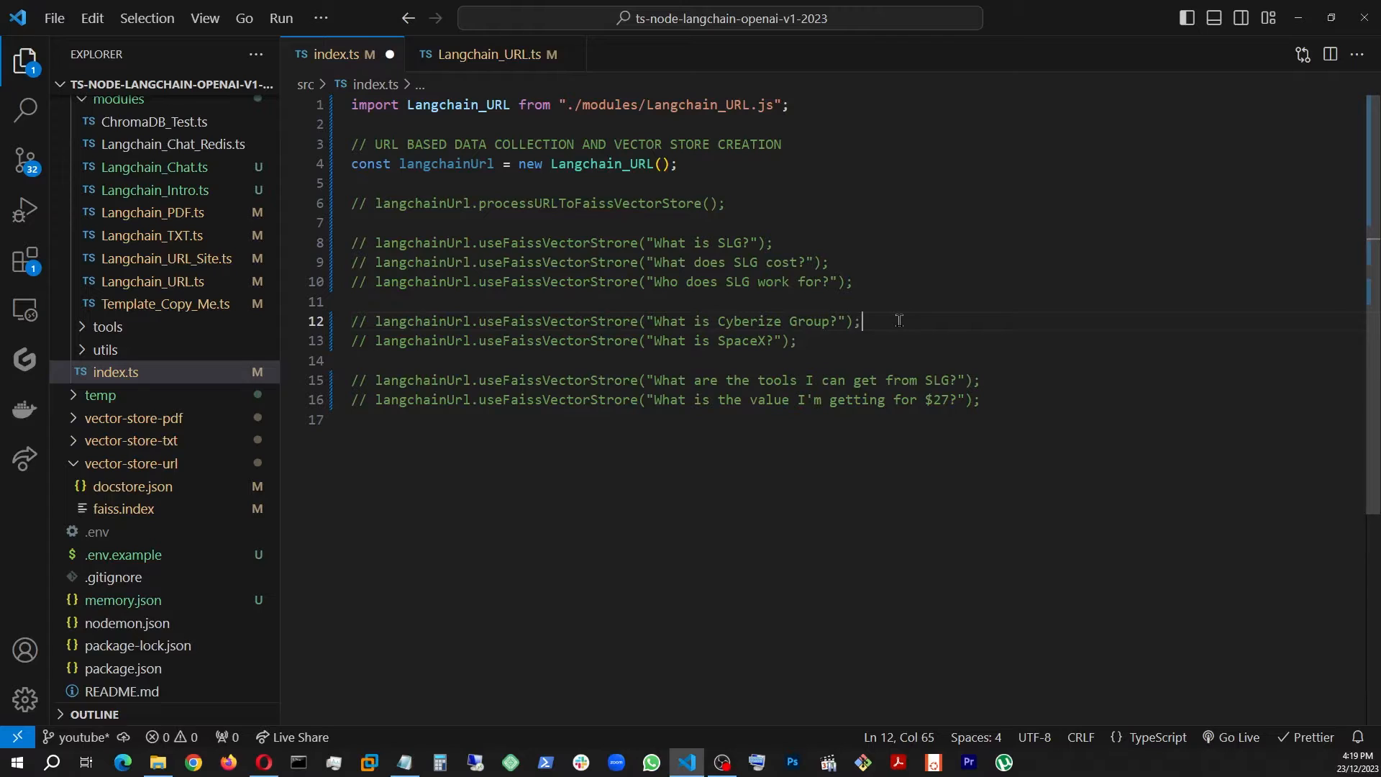
left_click(351, 319)
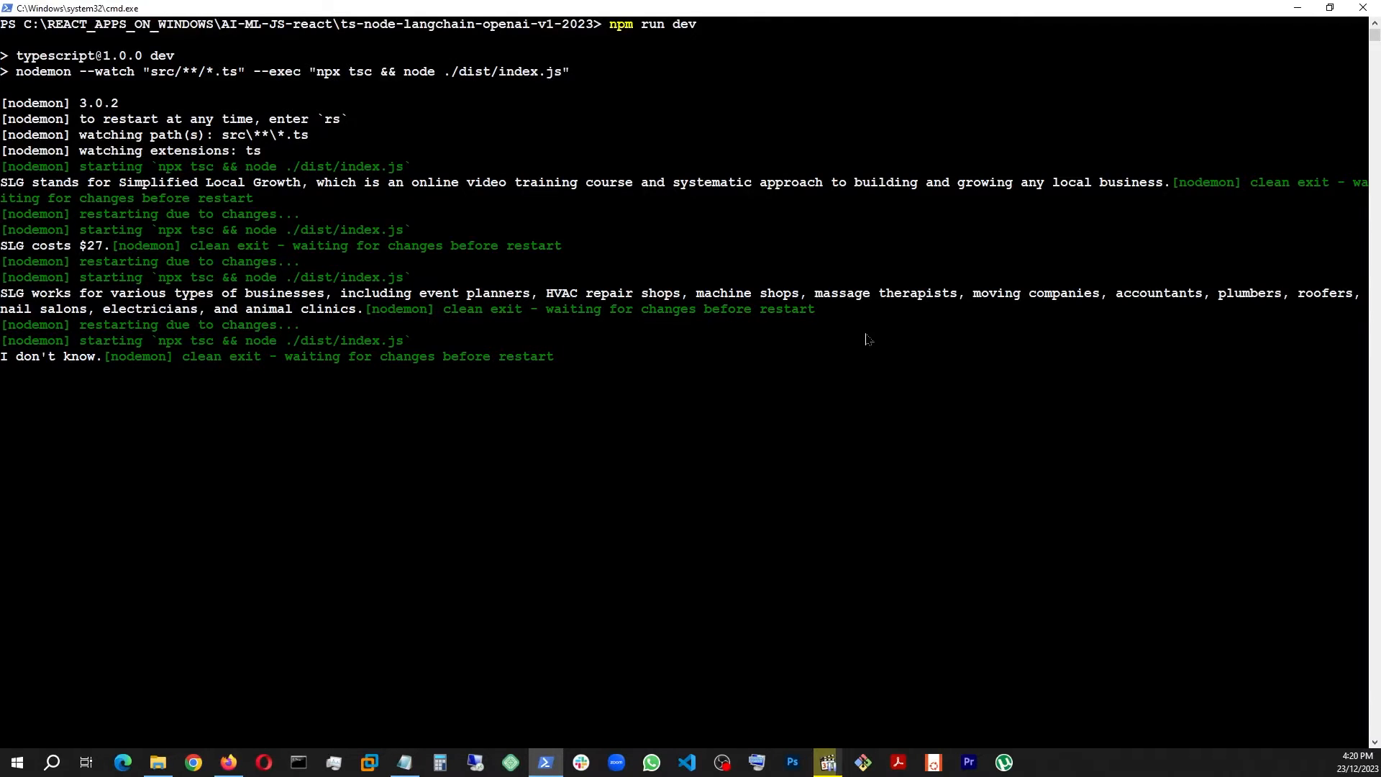
left_click(686, 762)
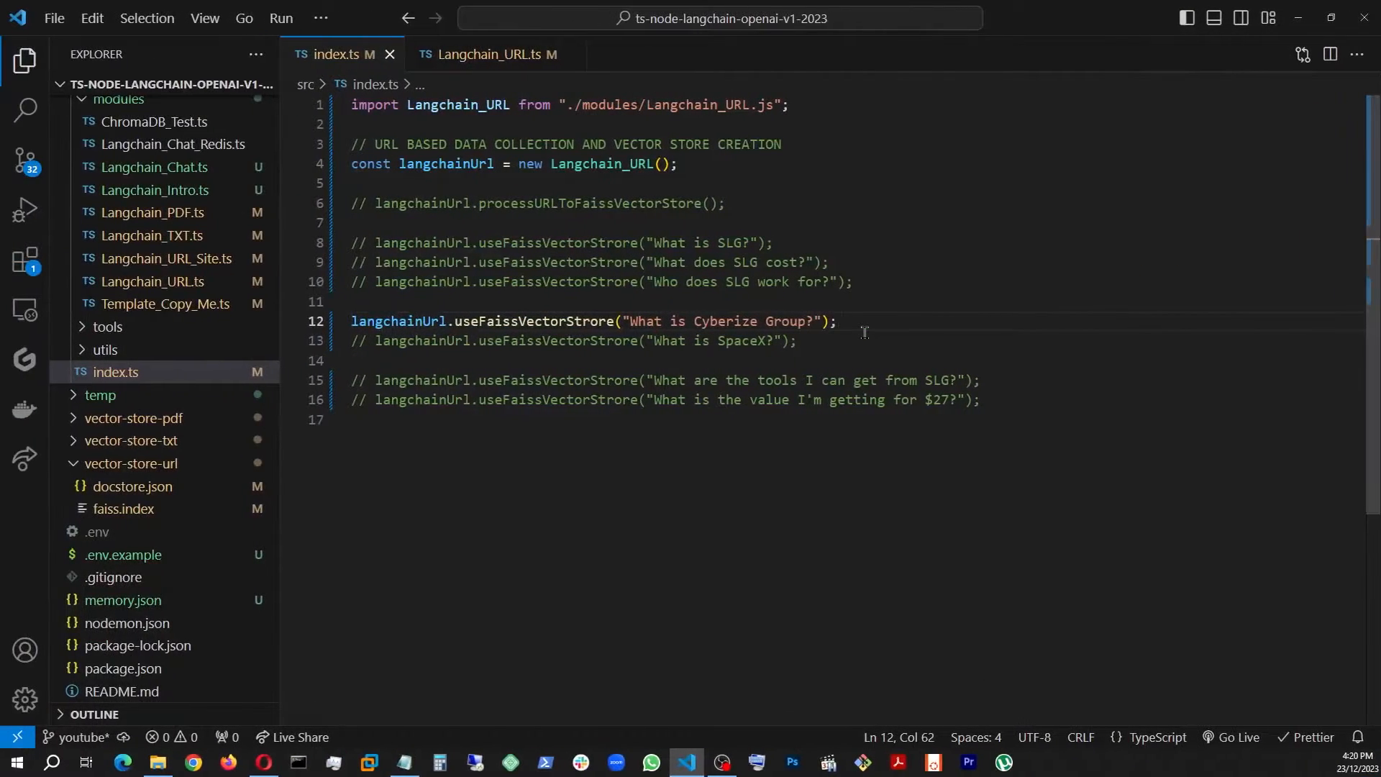
key("Ctrl+/")
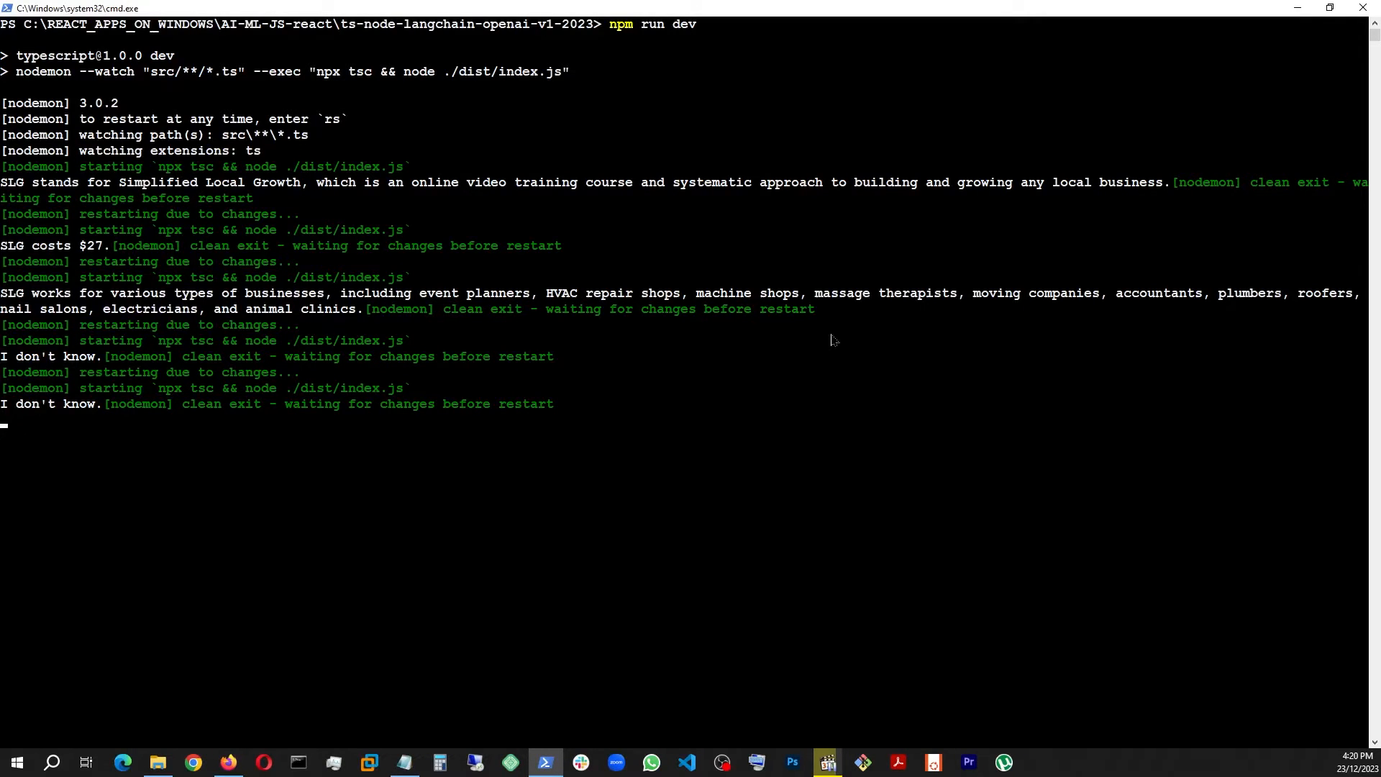
View the bonus pricing section on the SLG sales page in Edge.
left_click(684, 763)
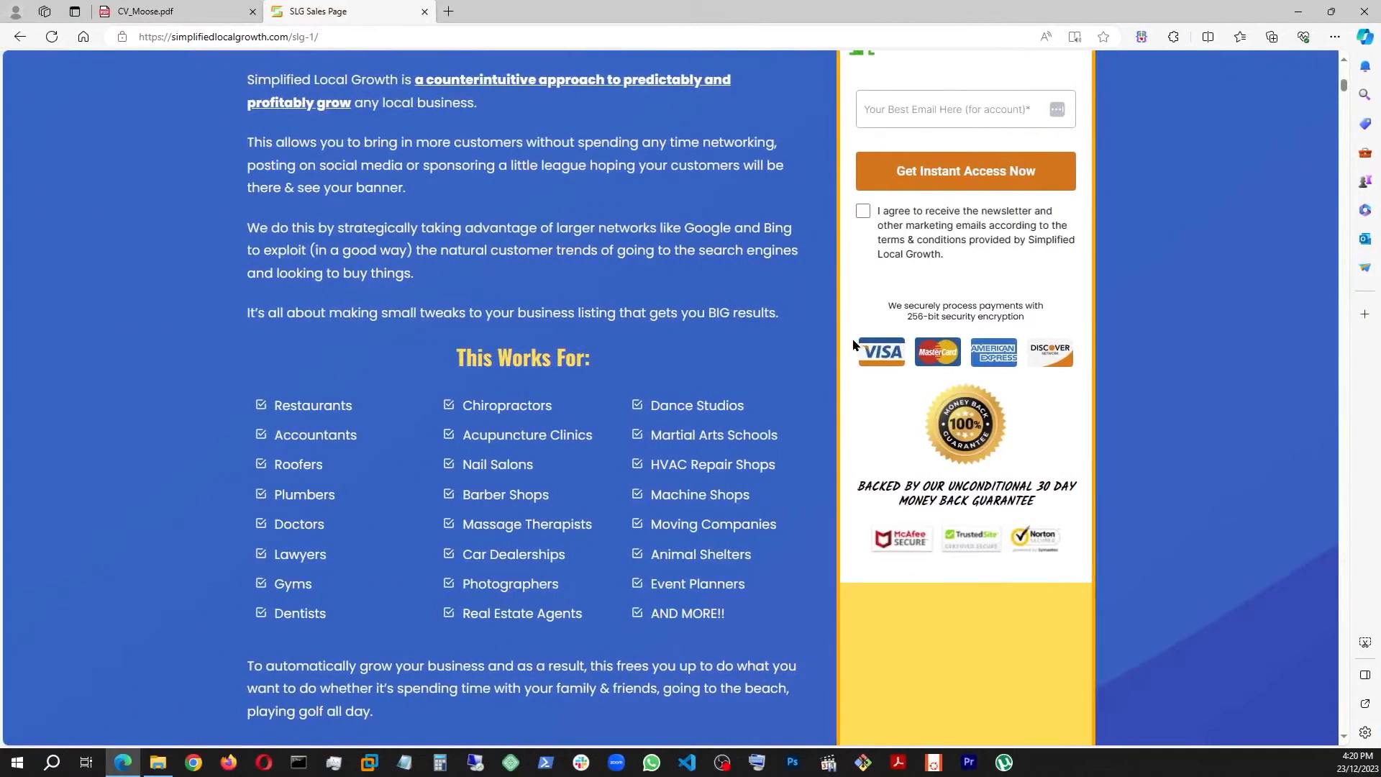
mouse_move(762, 344)
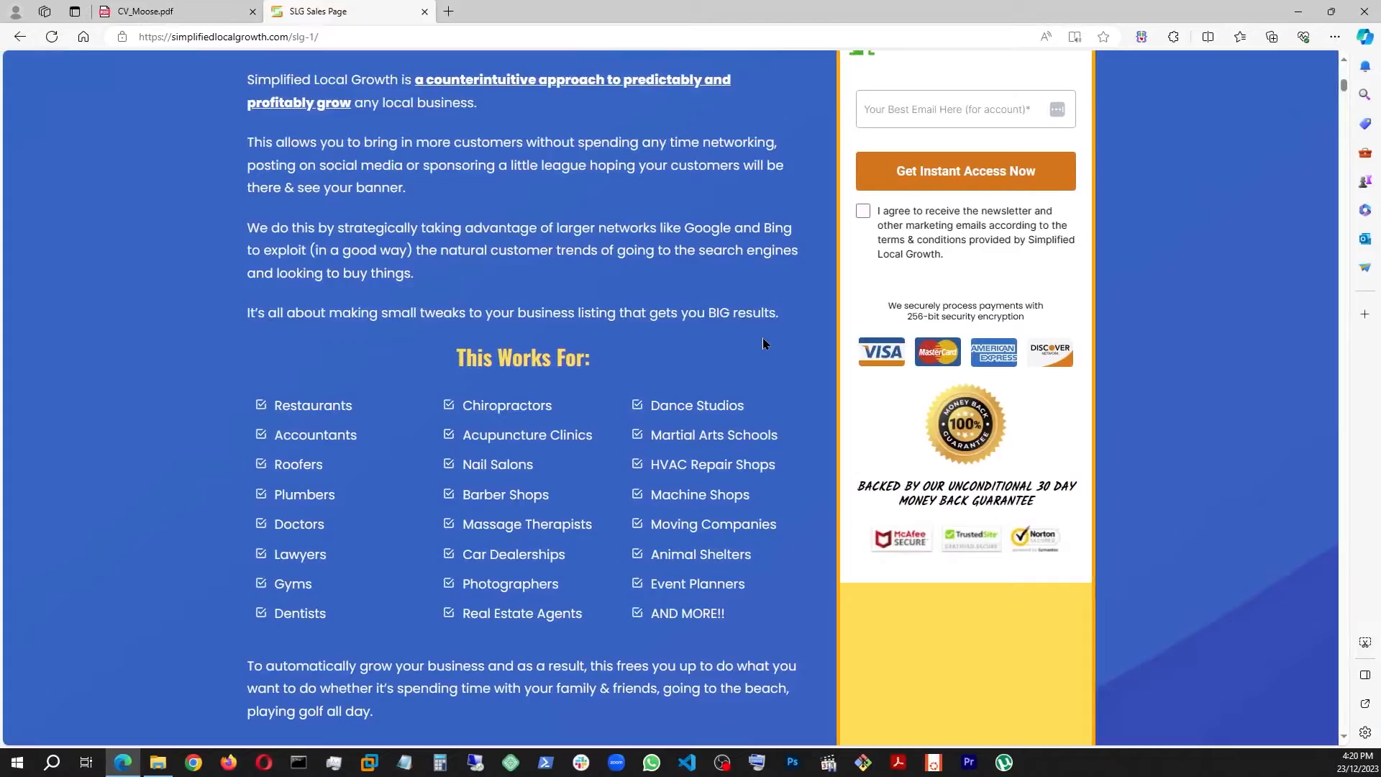
scroll("down", 3)
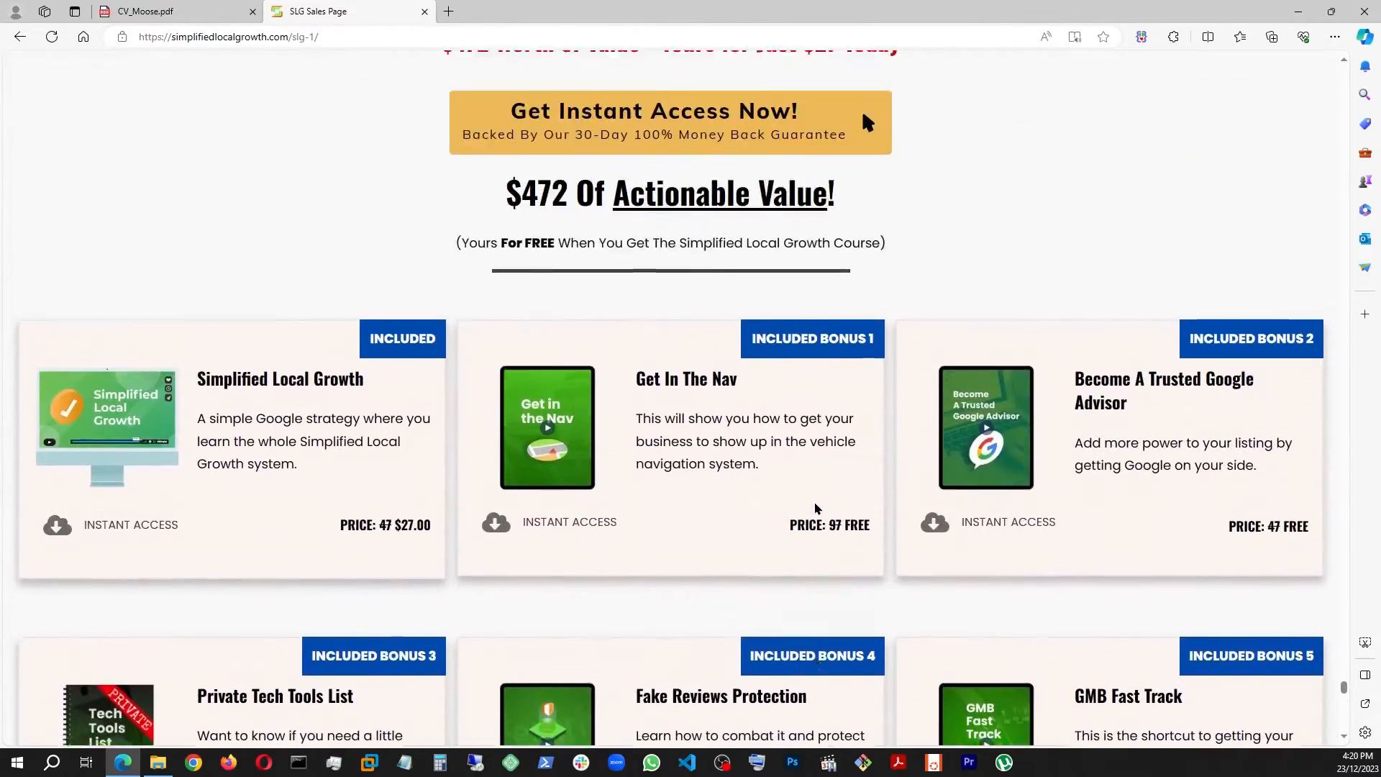
scroll("down", 3)
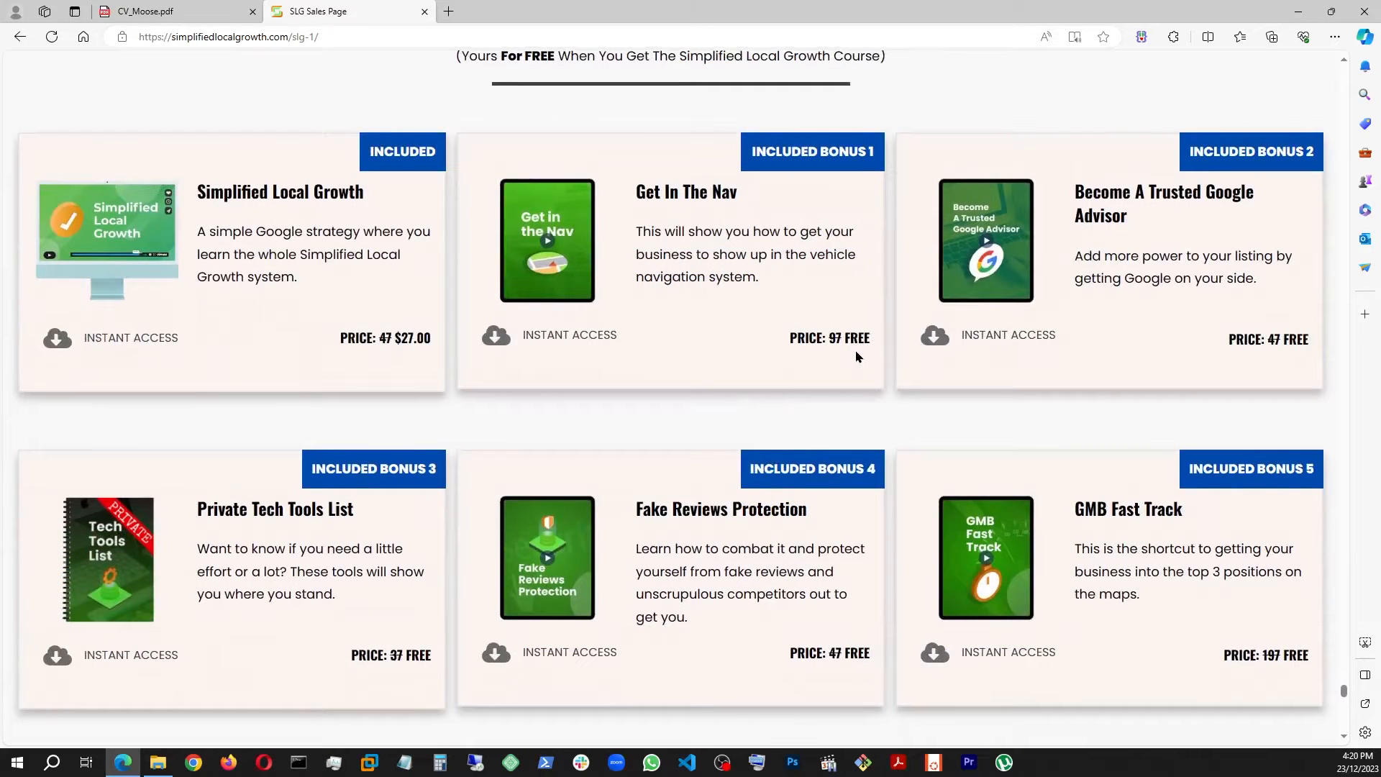
Run the tools and $27 value questions and read the seven-tool list and $472 bonuses answer in the terminal.
left_click(685, 763)
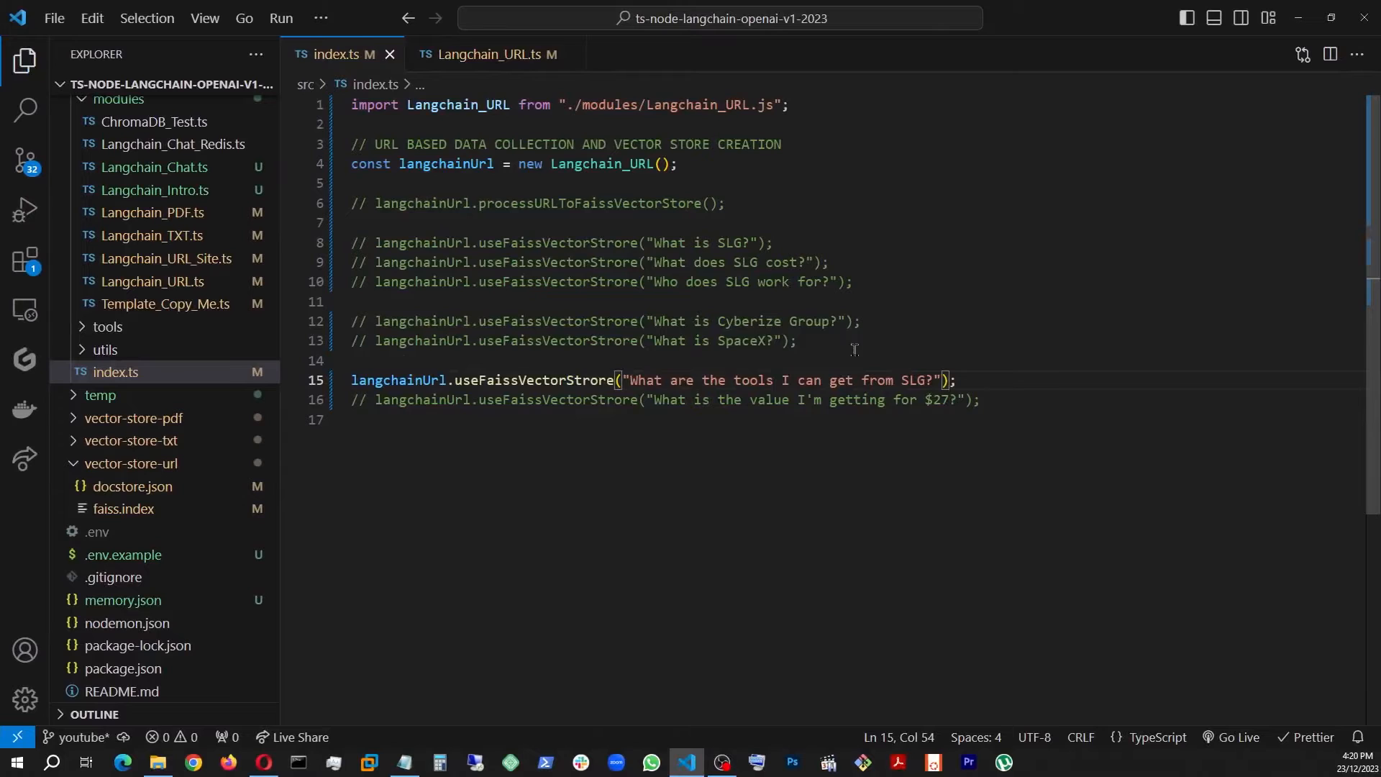
left_click(826, 763)
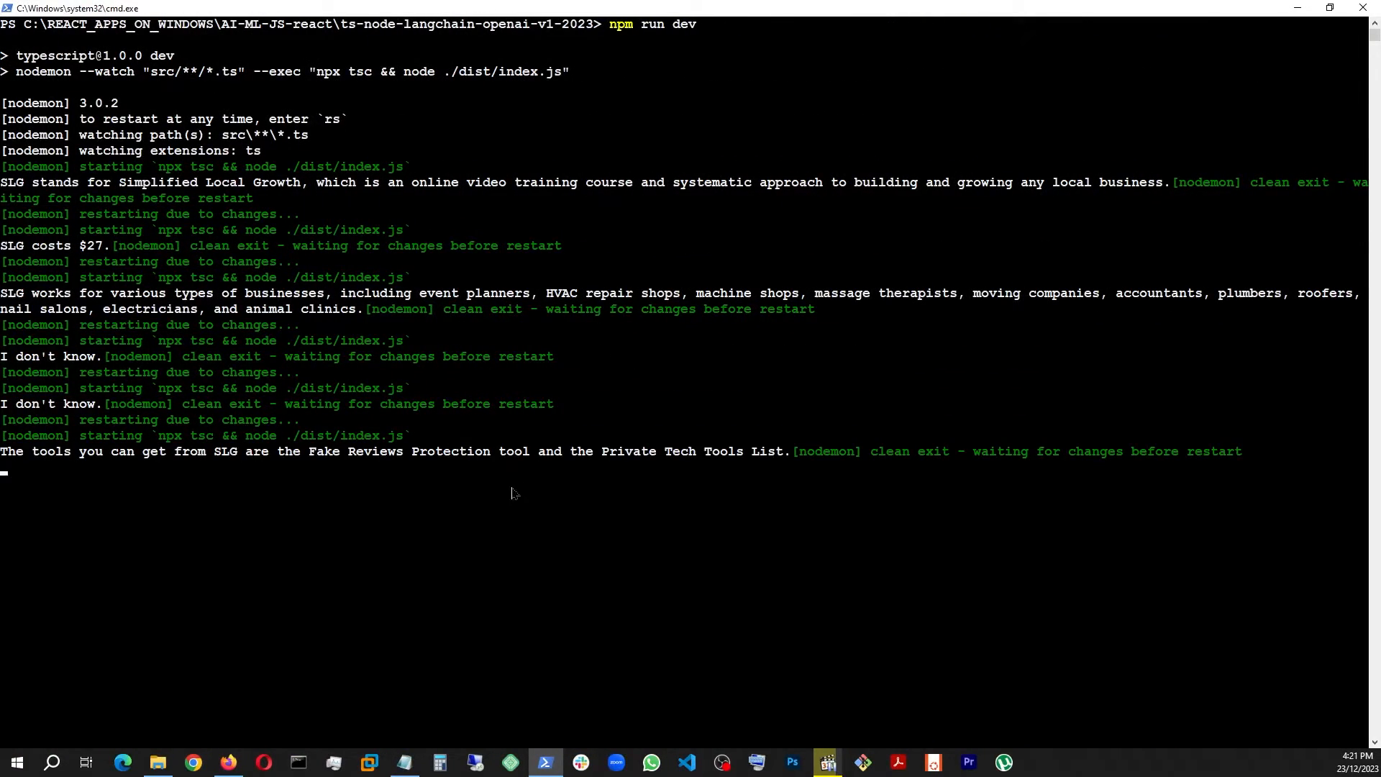
mouse_move(561, 476)
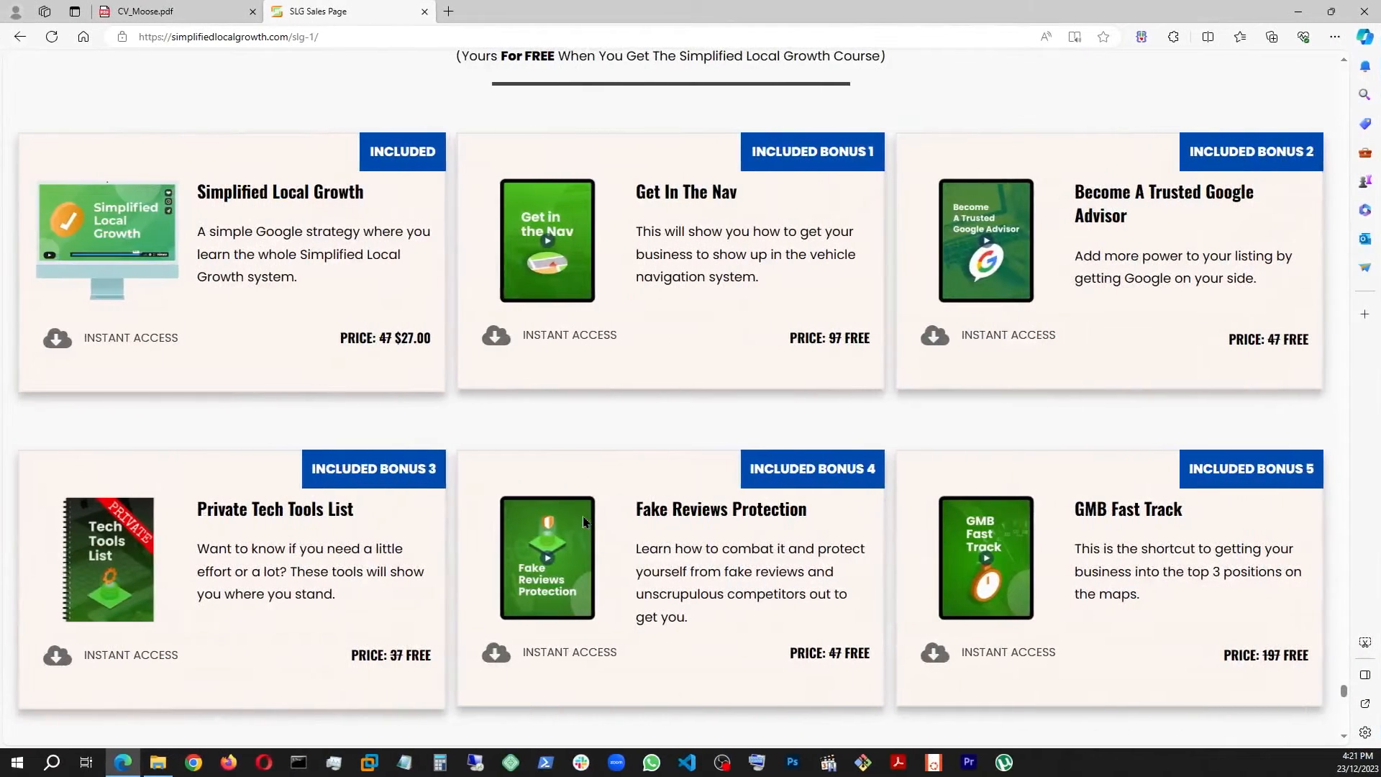
left_click(121, 762)
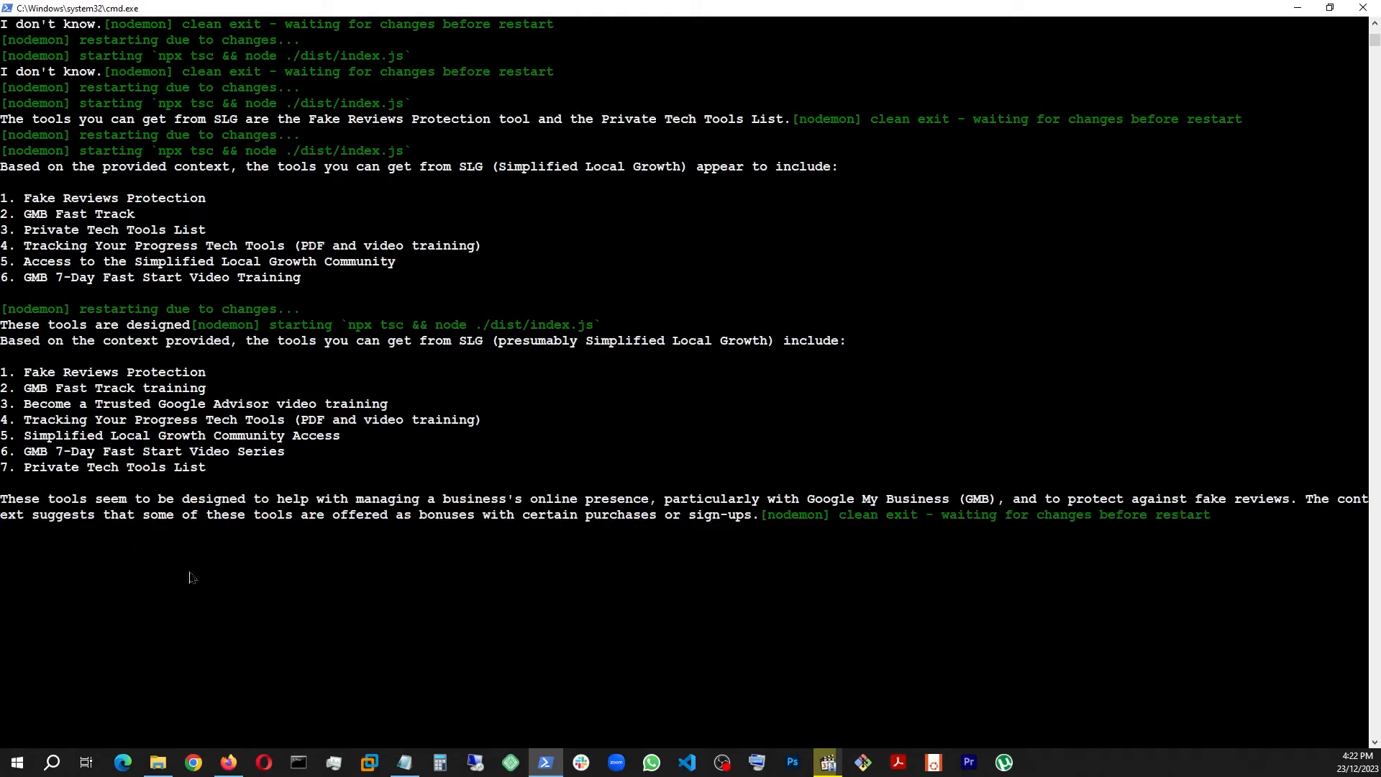
mouse_move(617, 440)
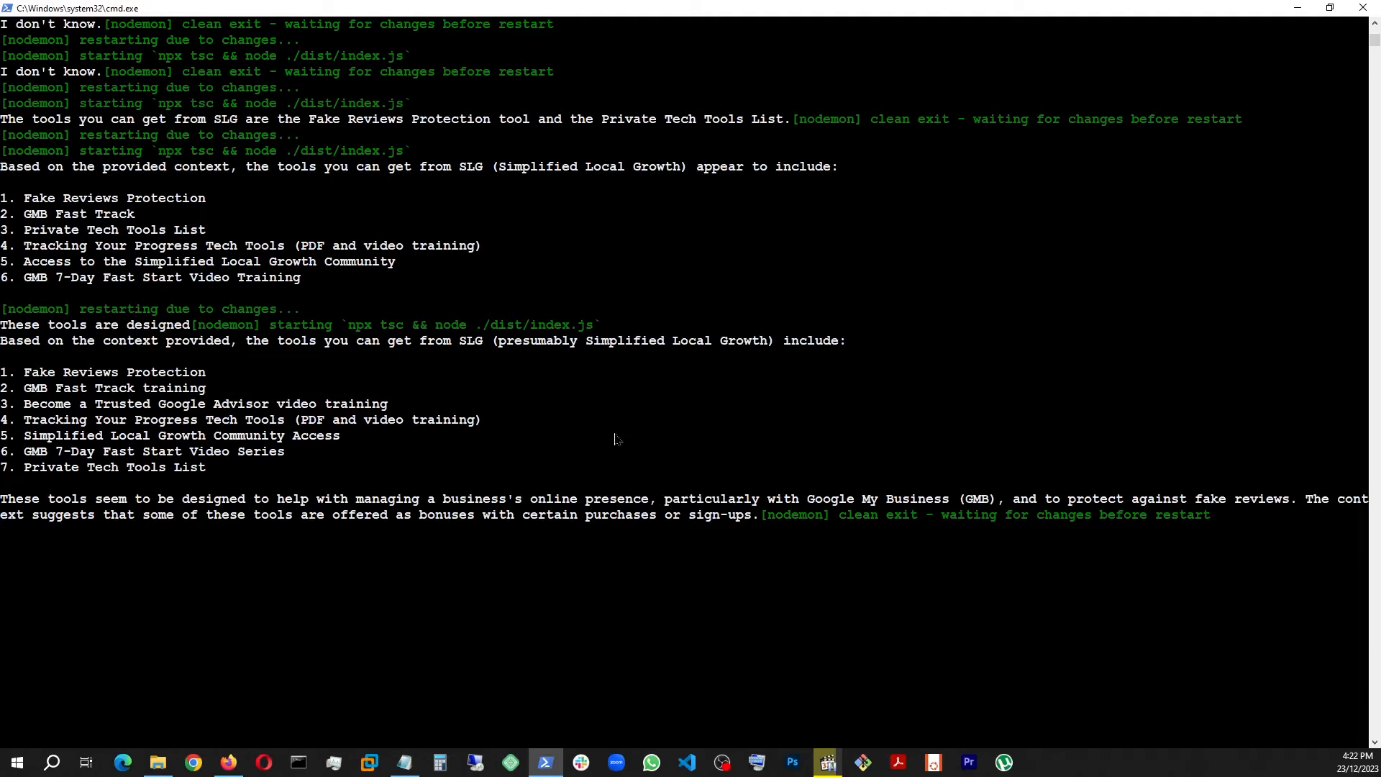
left_click(404, 762)
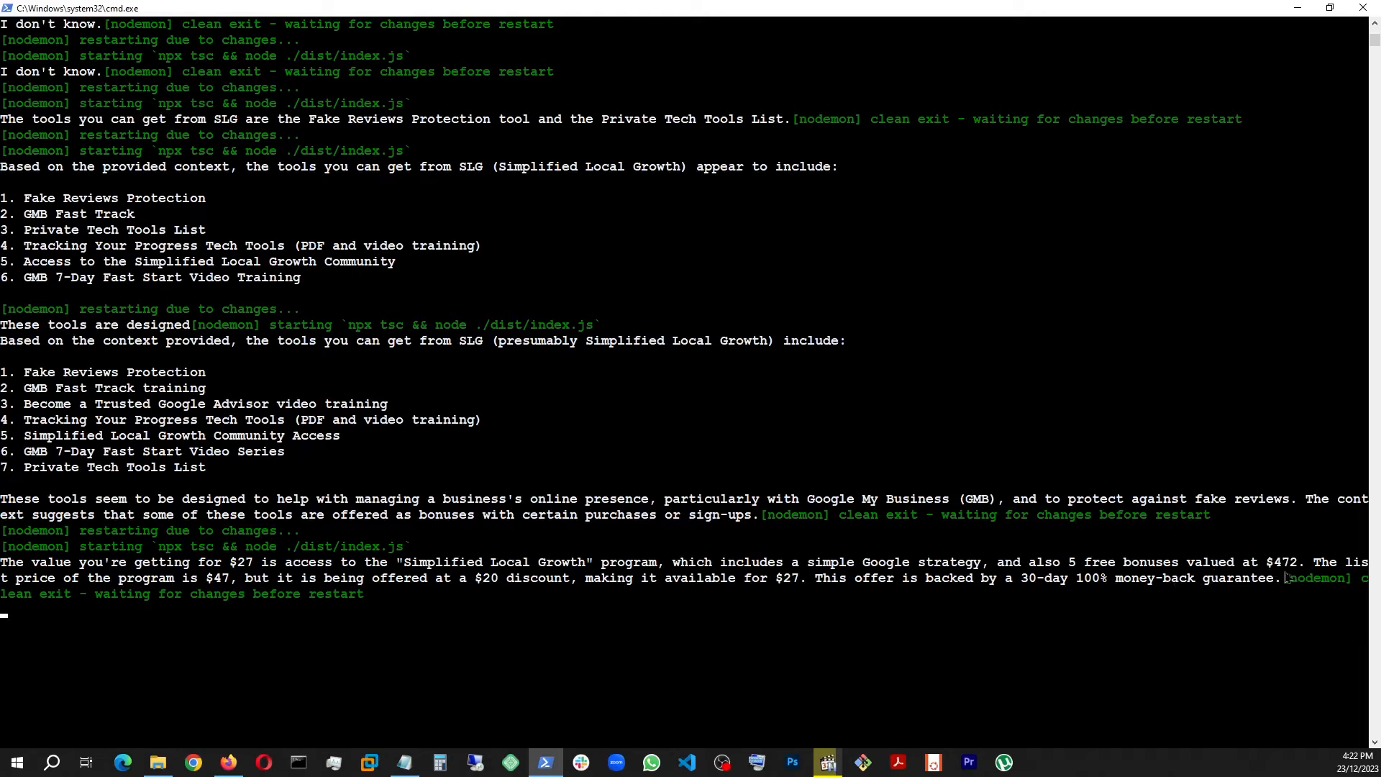
mouse_move(1254, 568)
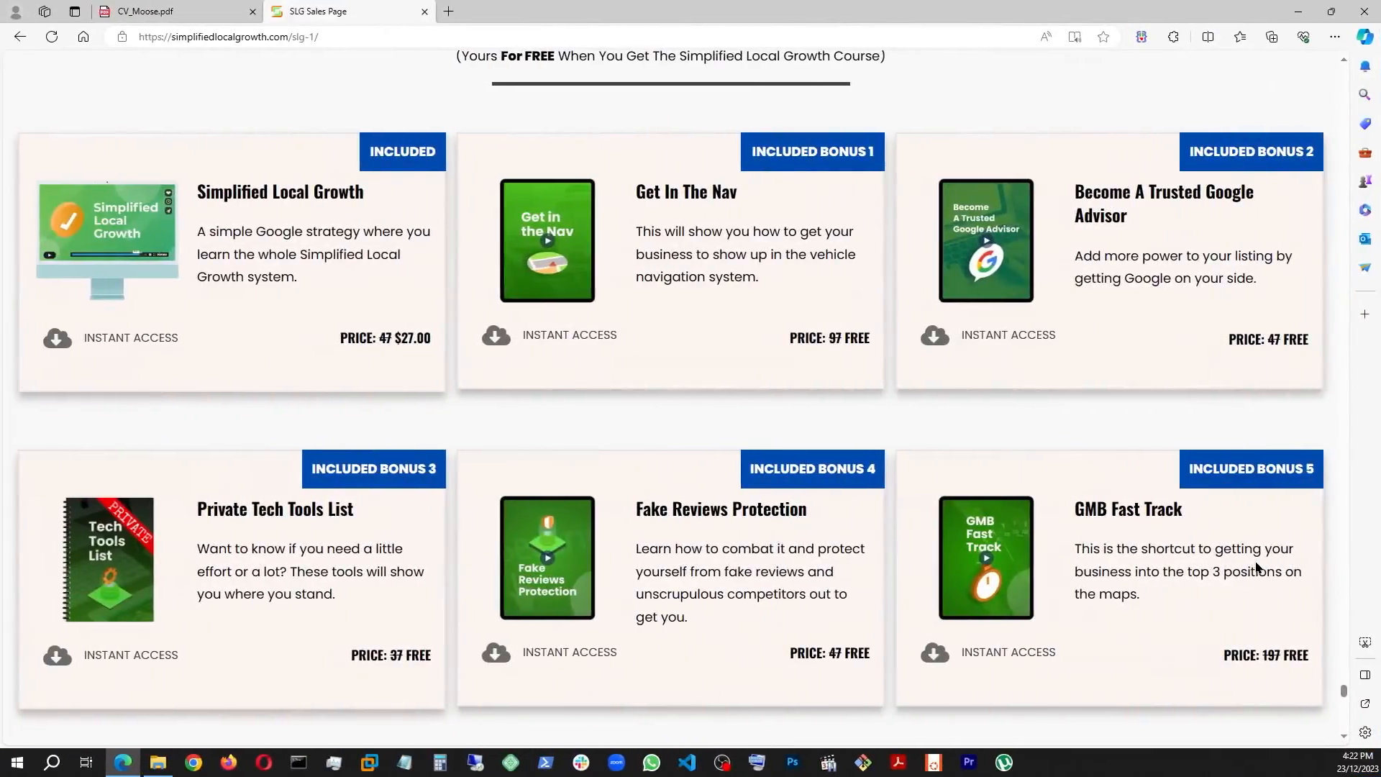
Return to index.ts with only the "What is the value I'm getting for $27?" query active.
scroll("up", 3)
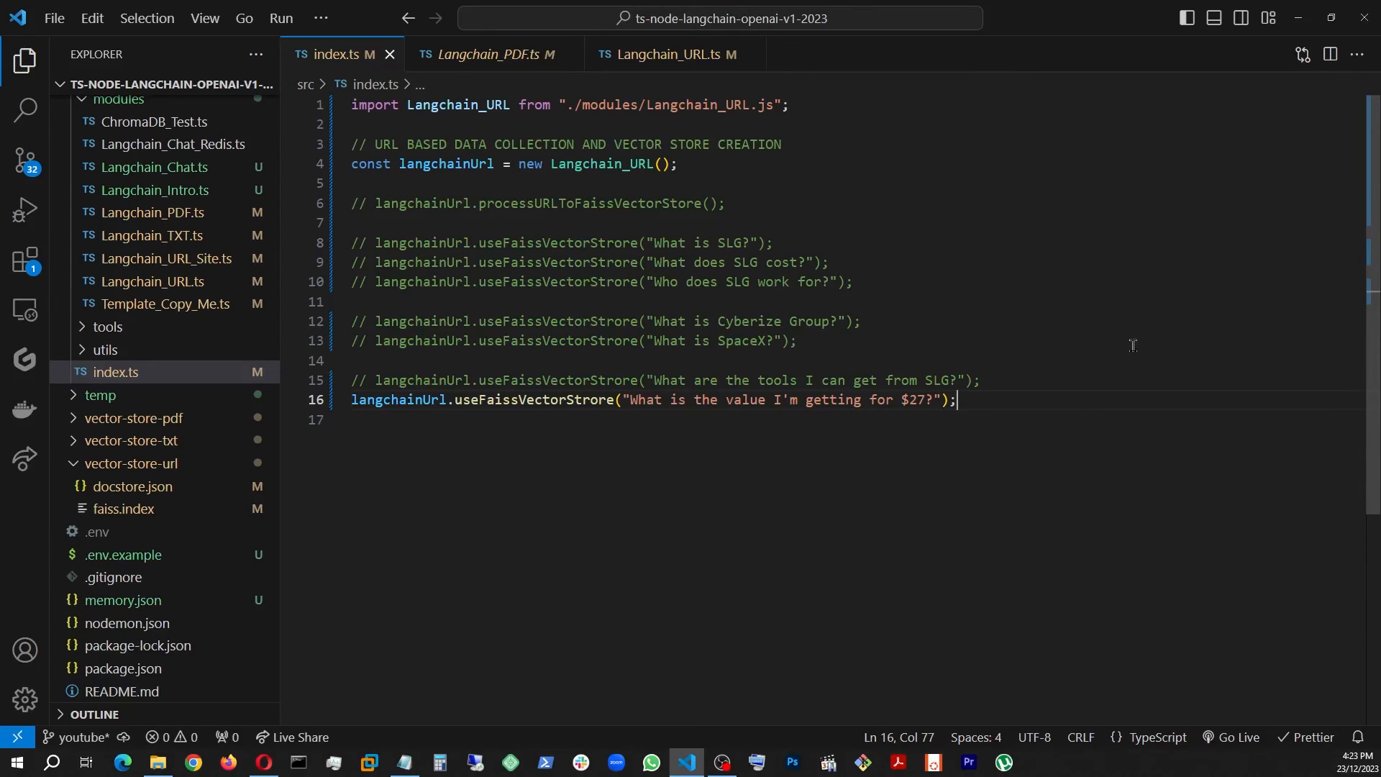
mouse_move(844, 406)
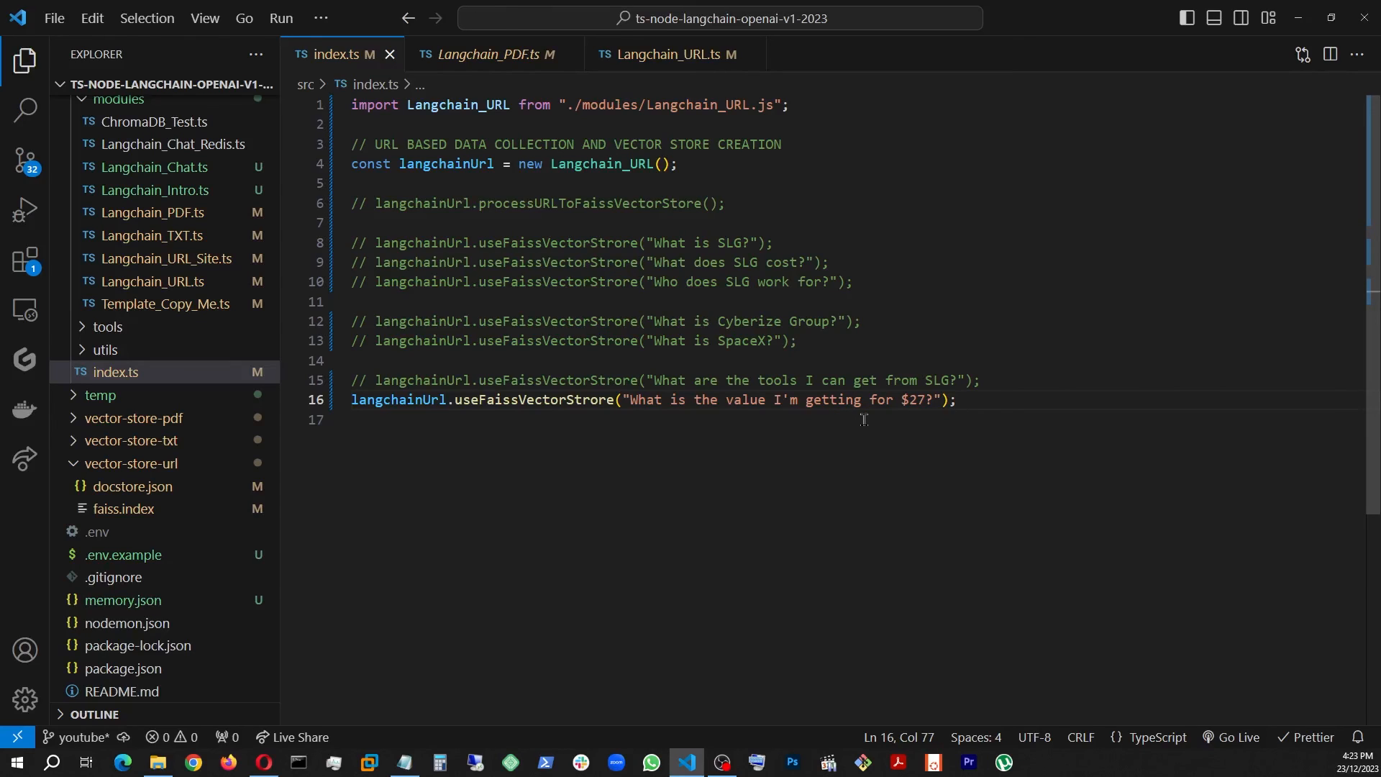
mouse_move(879, 484)
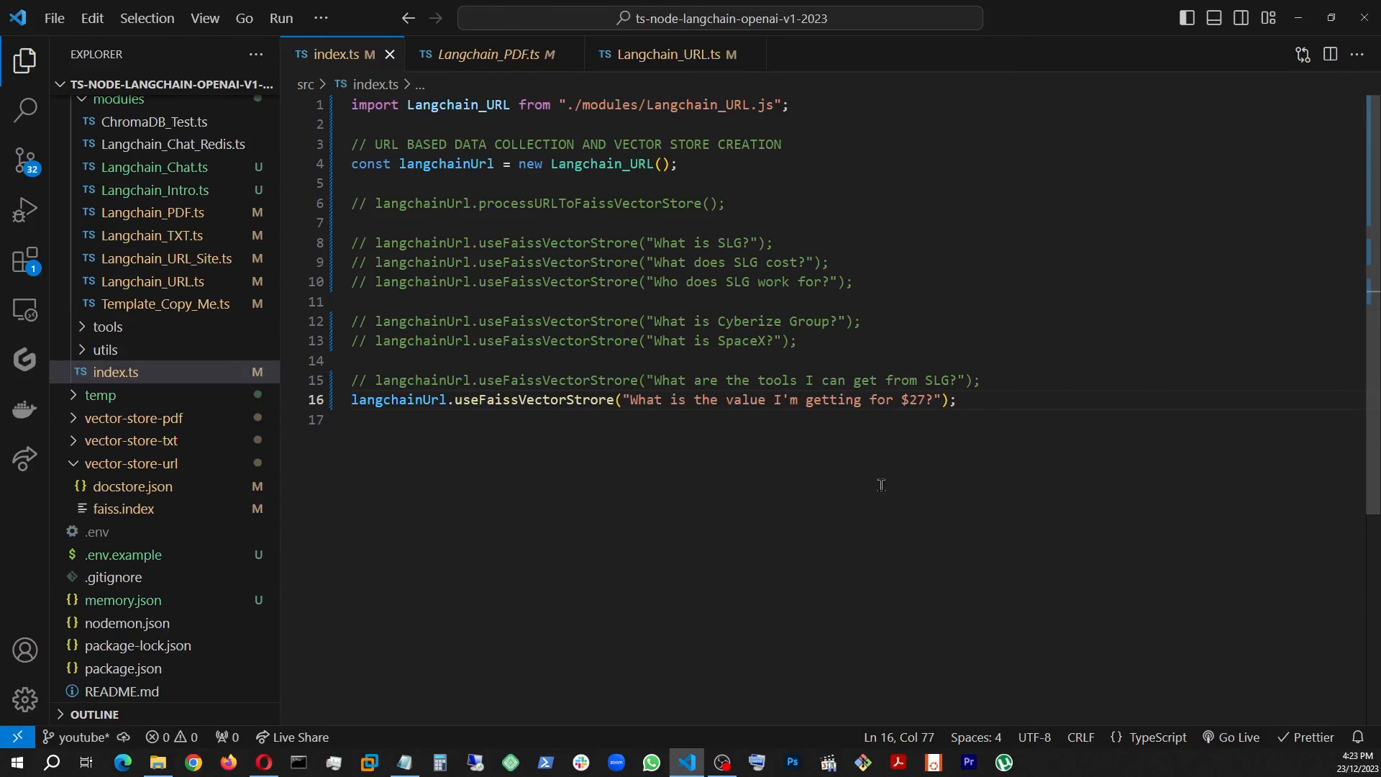
mouse_move(726, 535)
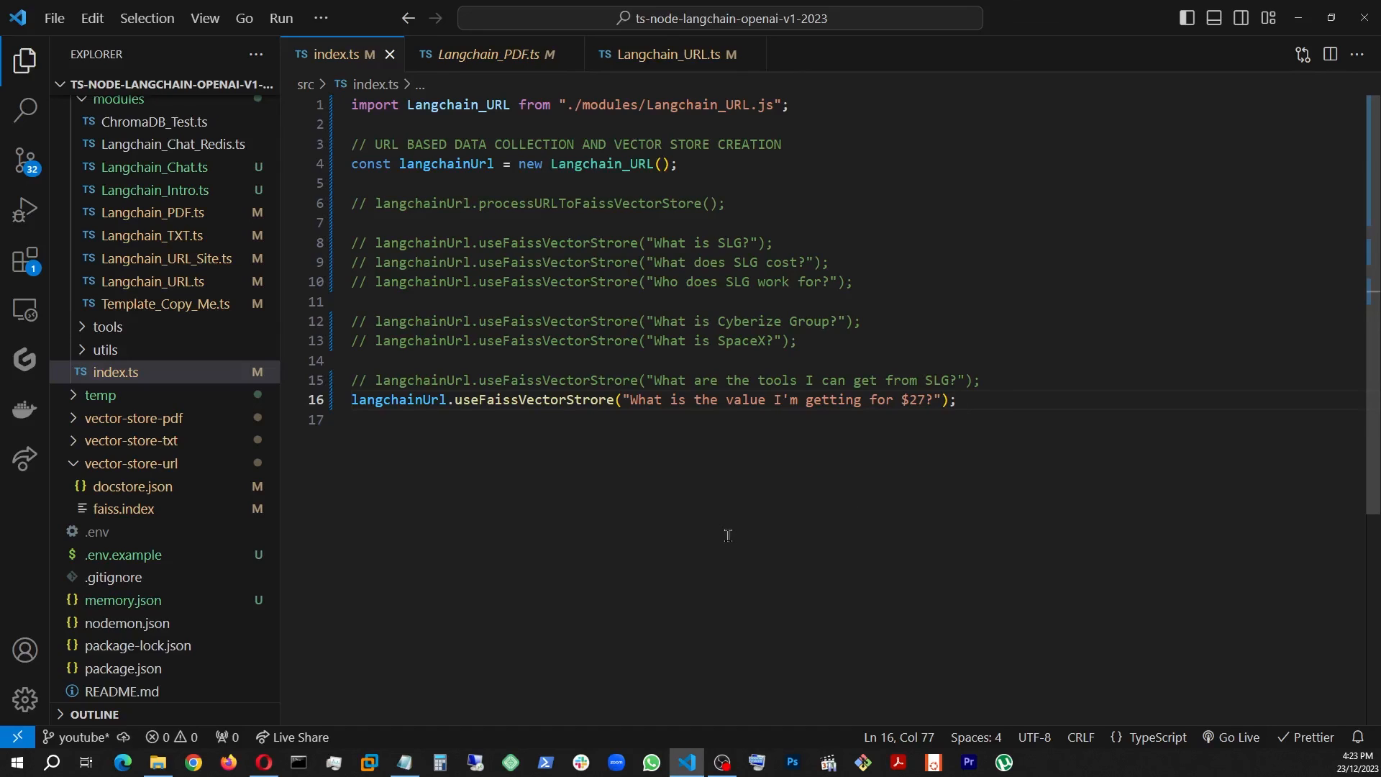